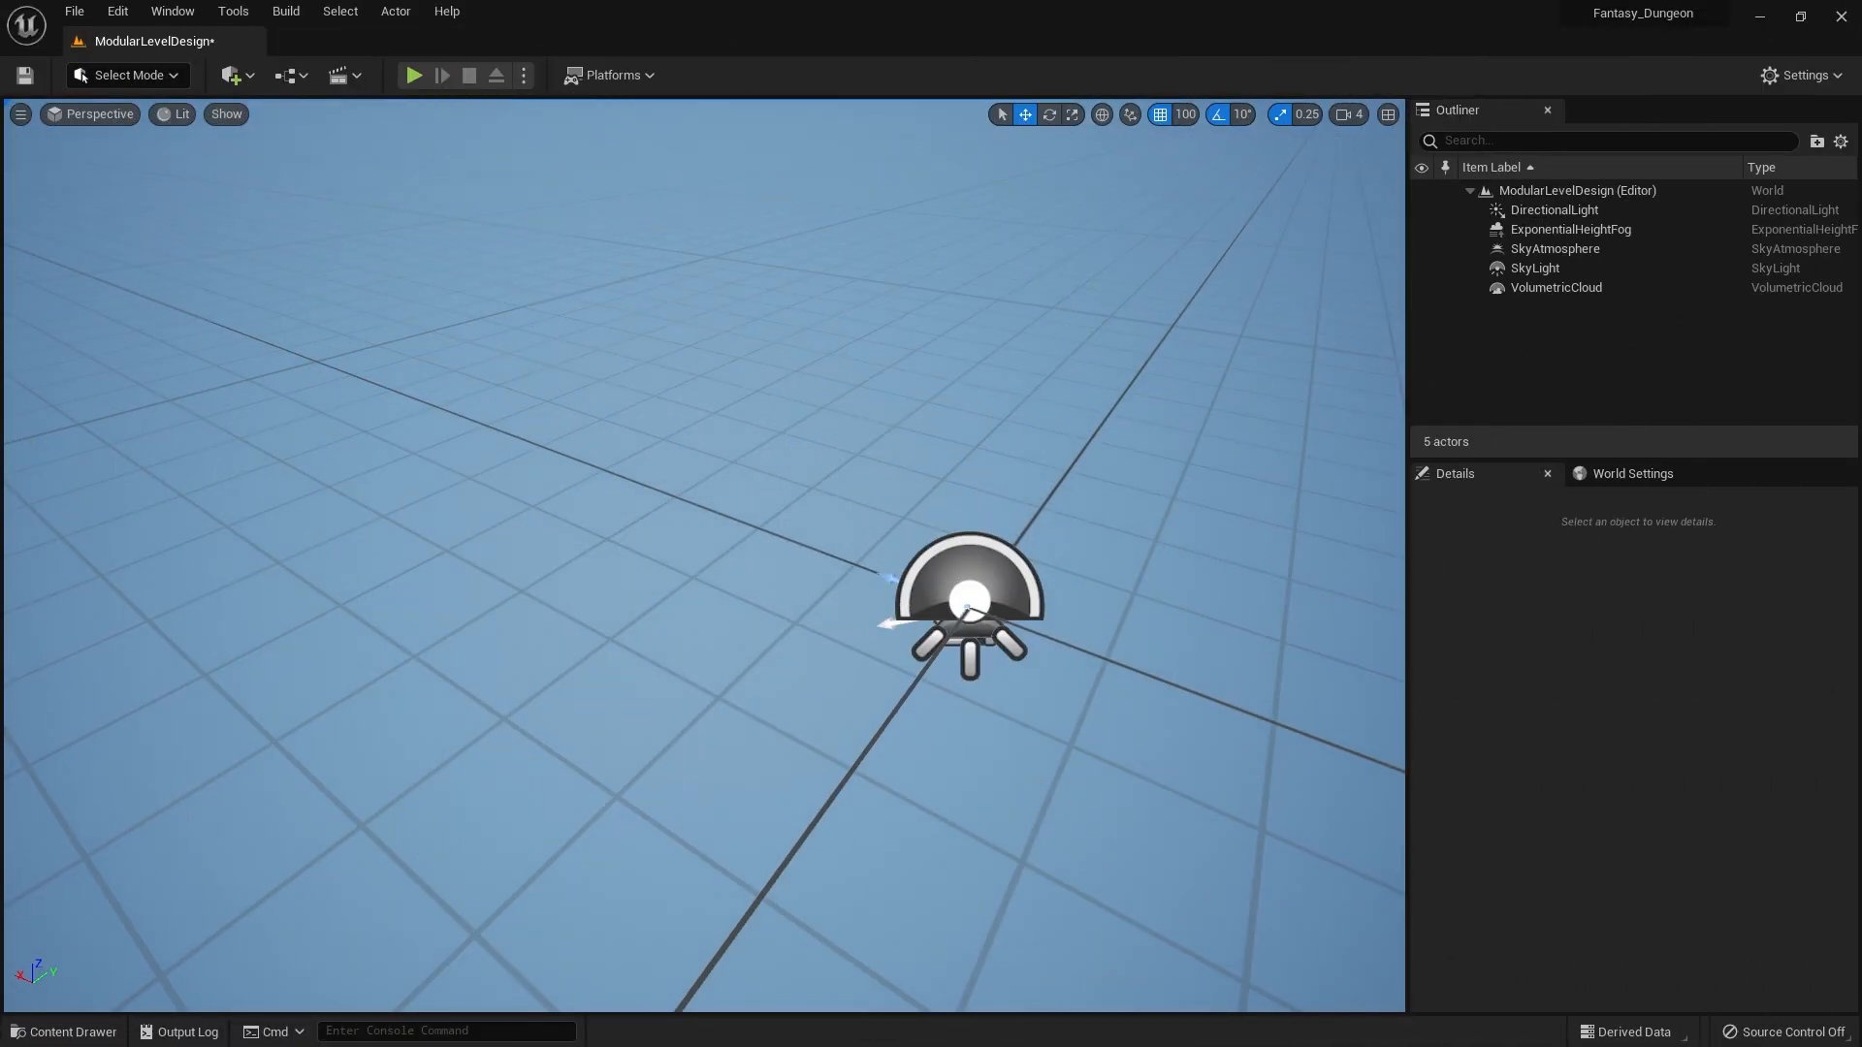
# - Drag SM_FloorTile01 into the level at default location, tile it into a rectangle, and delete the extra seventh tile
pyautogui.click(64, 1032)
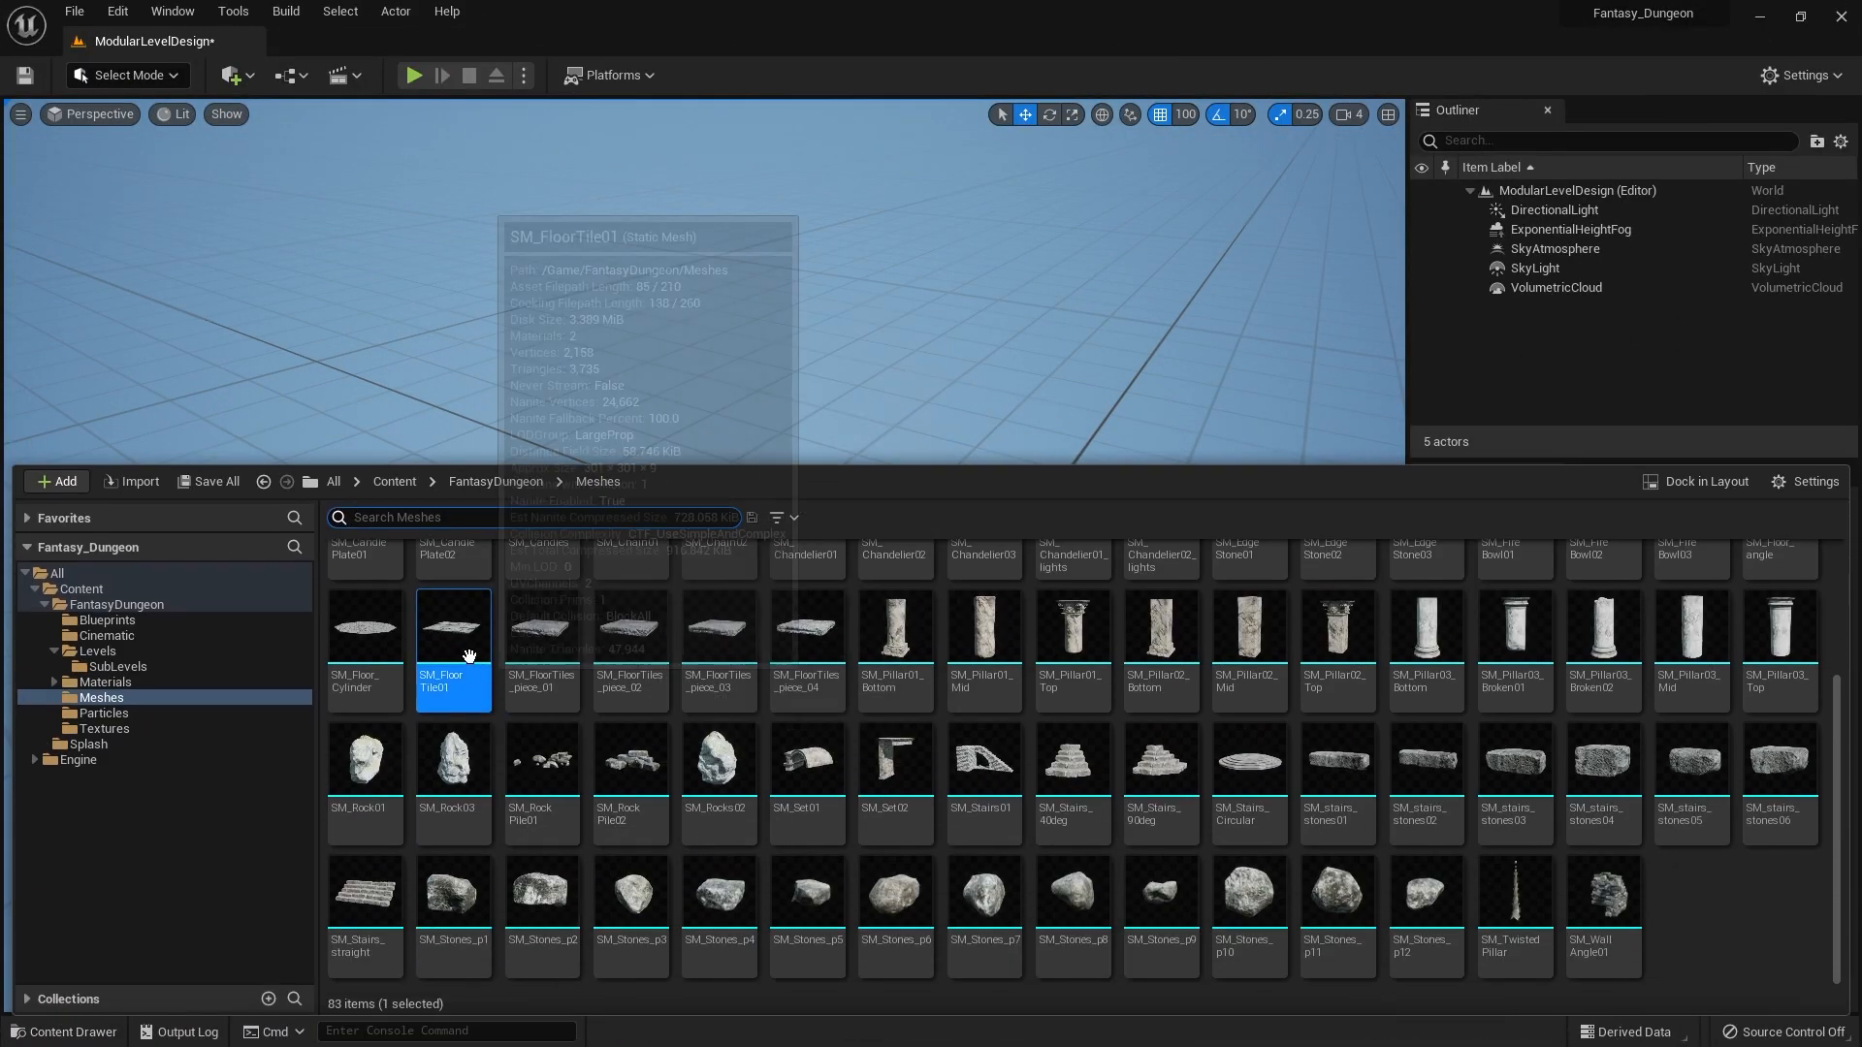
pyautogui.moveTo(452, 629); pyautogui.dragTo(939, 594)
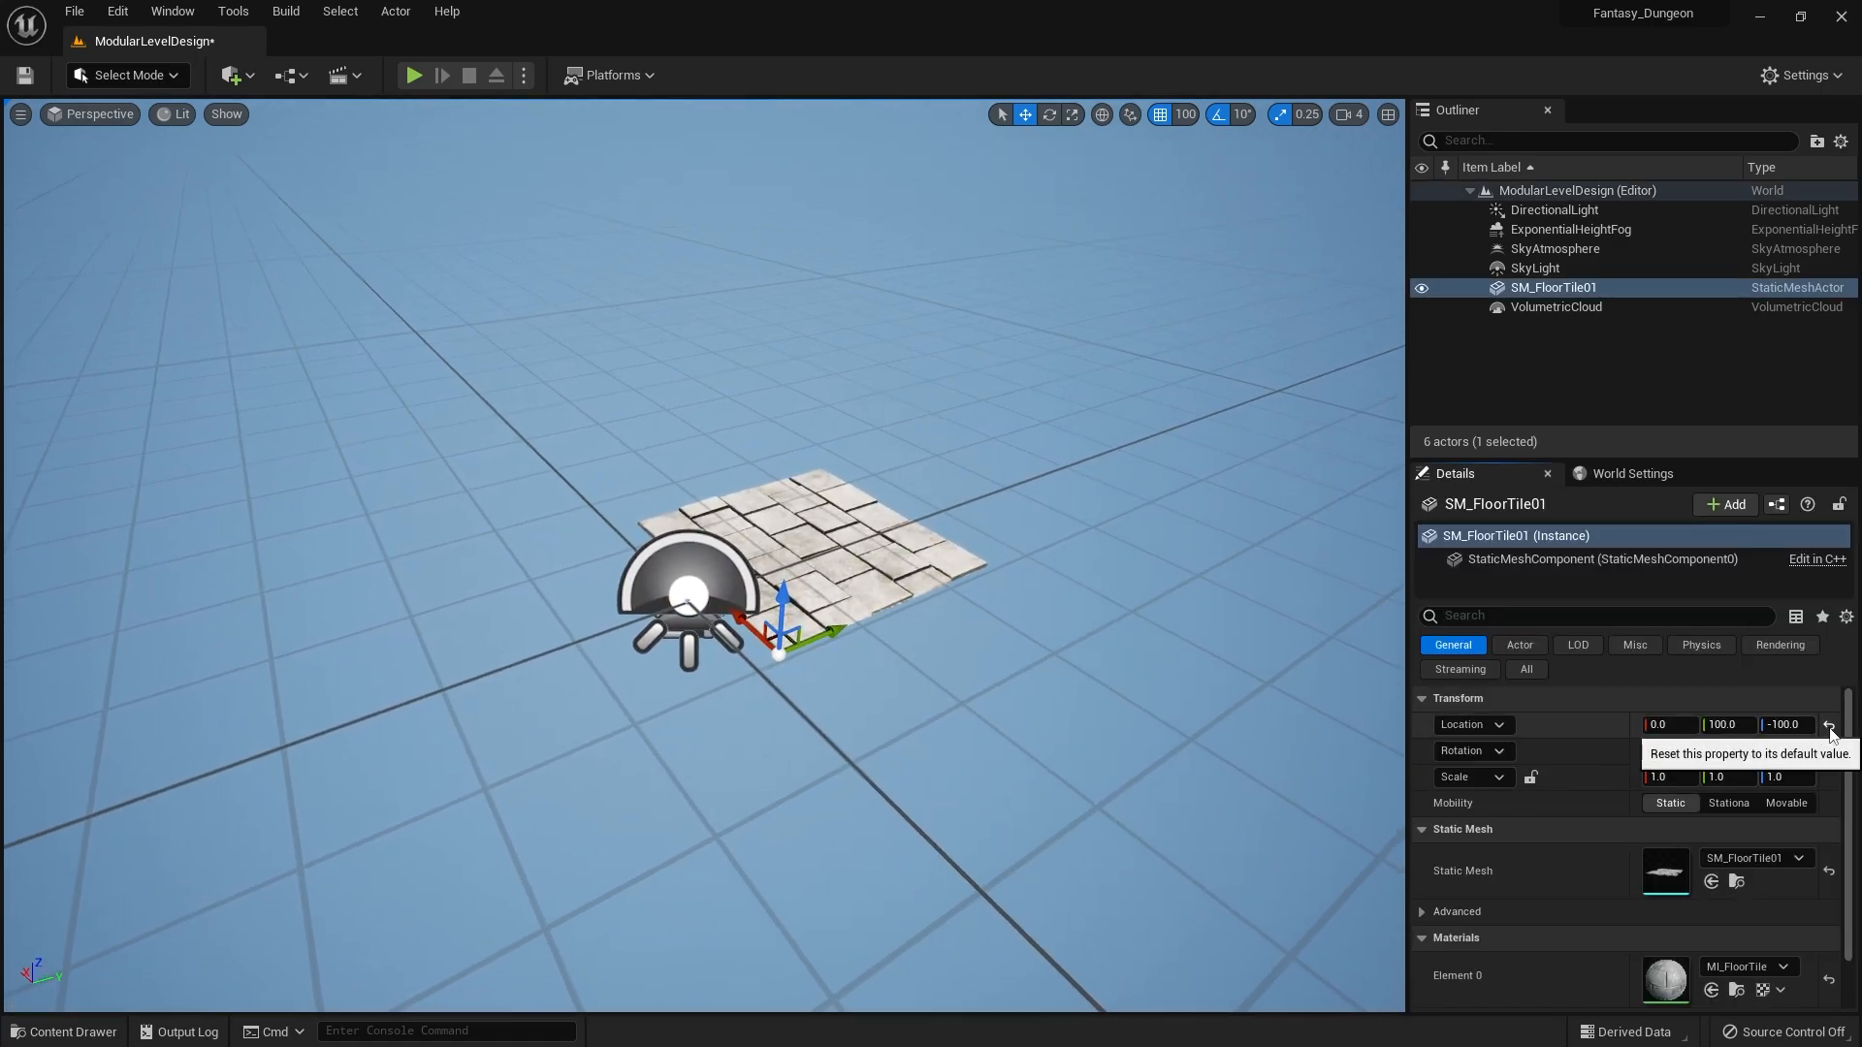
pyautogui.click(1828, 726)
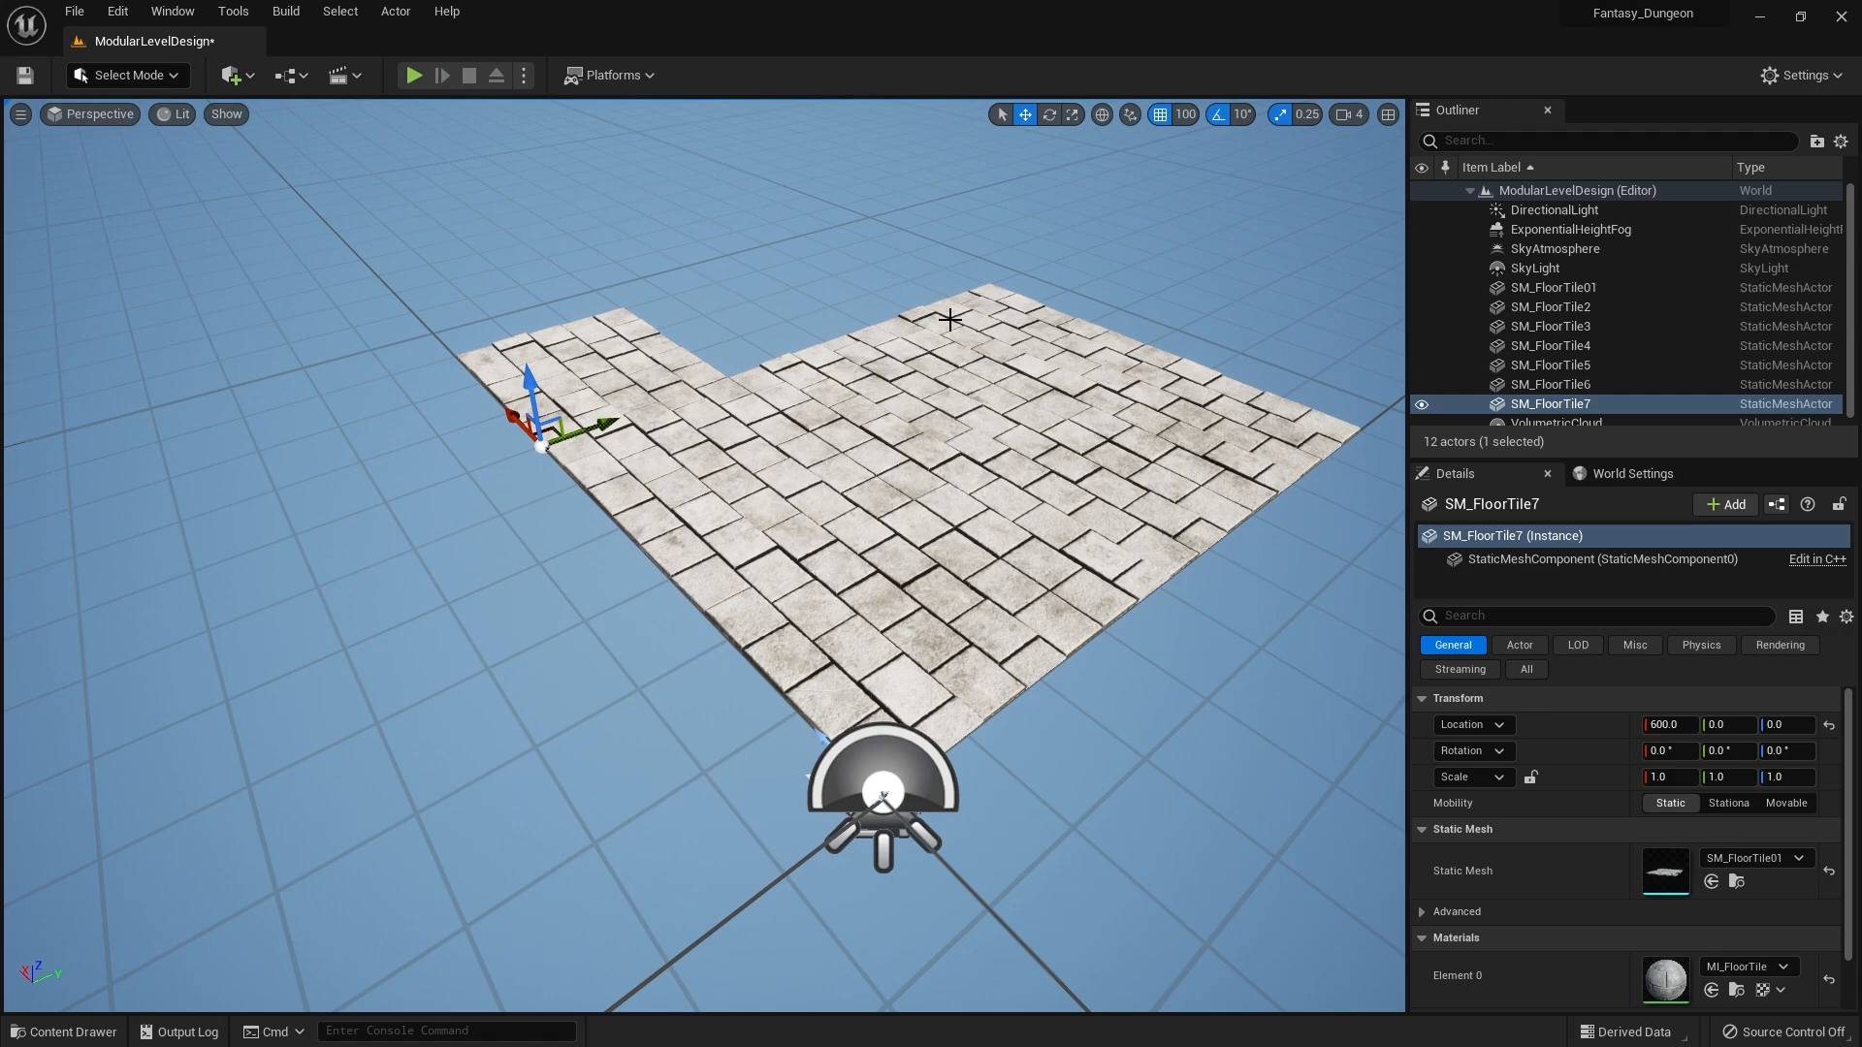
pyautogui.press('Delete')
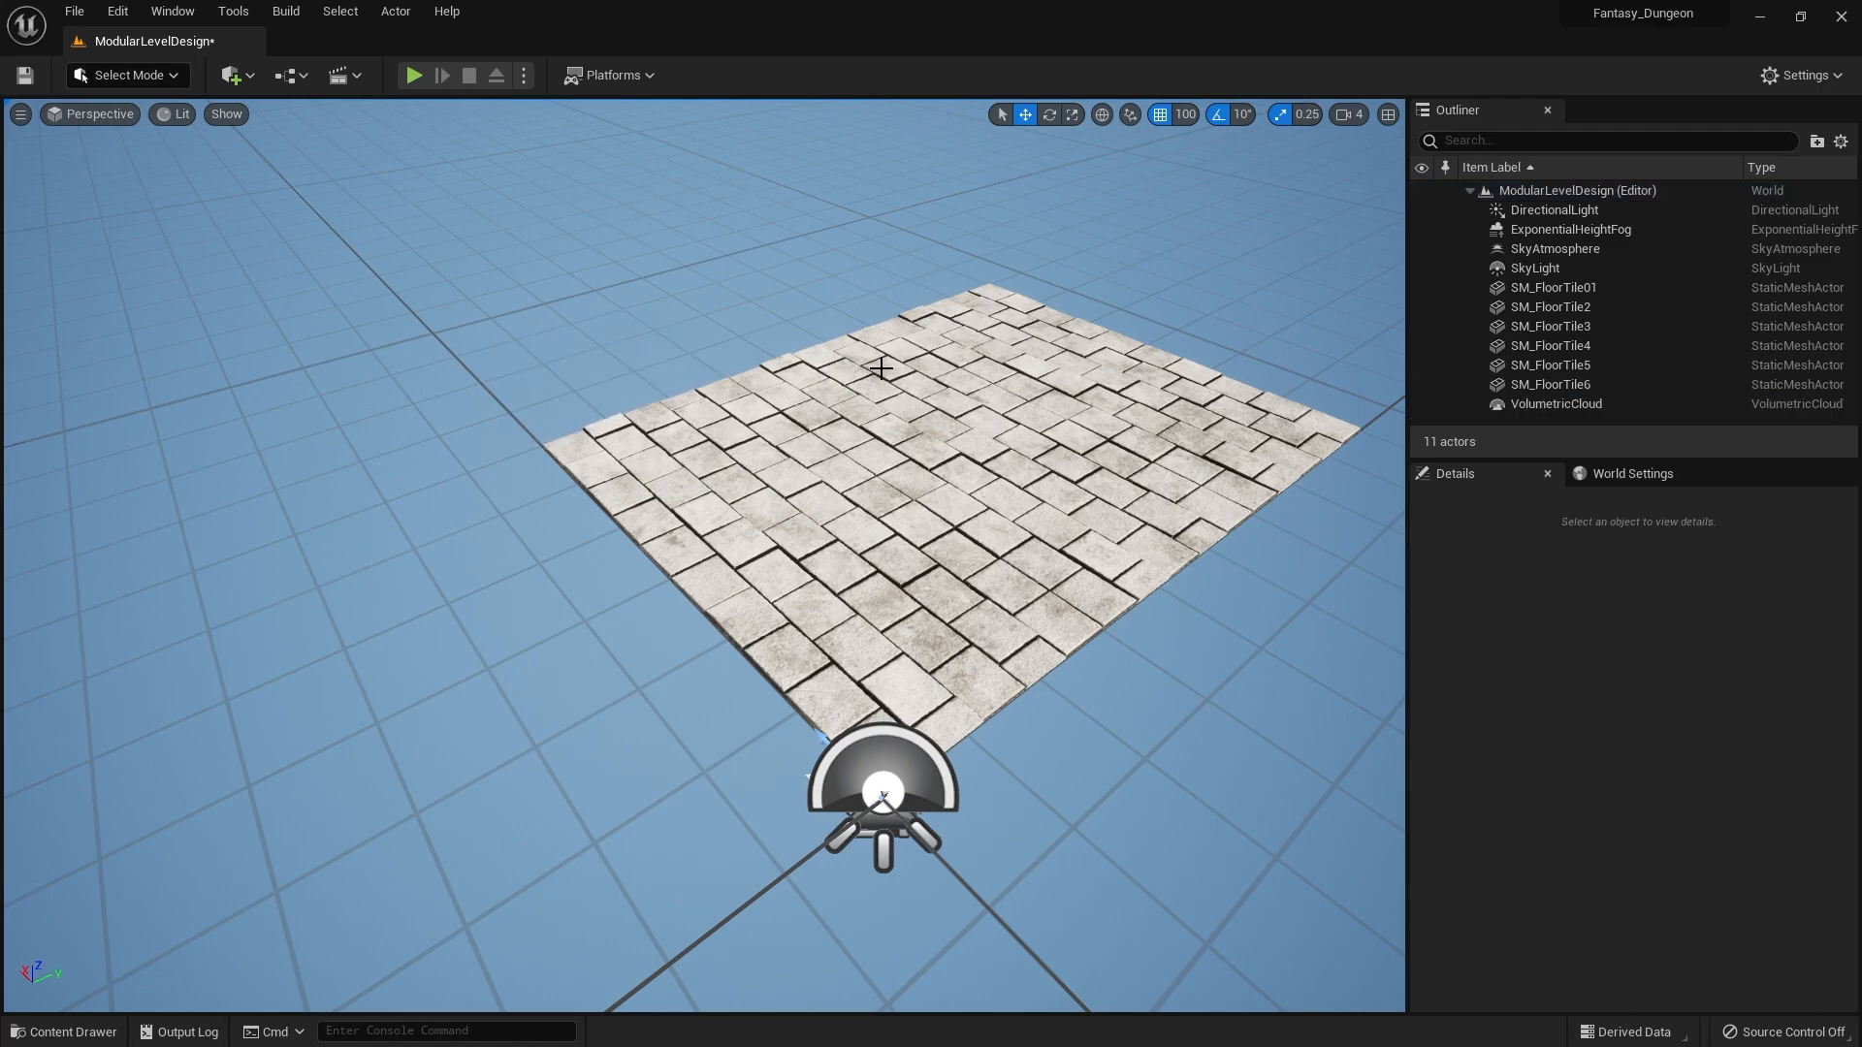
pyautogui.moveTo(889, 341)
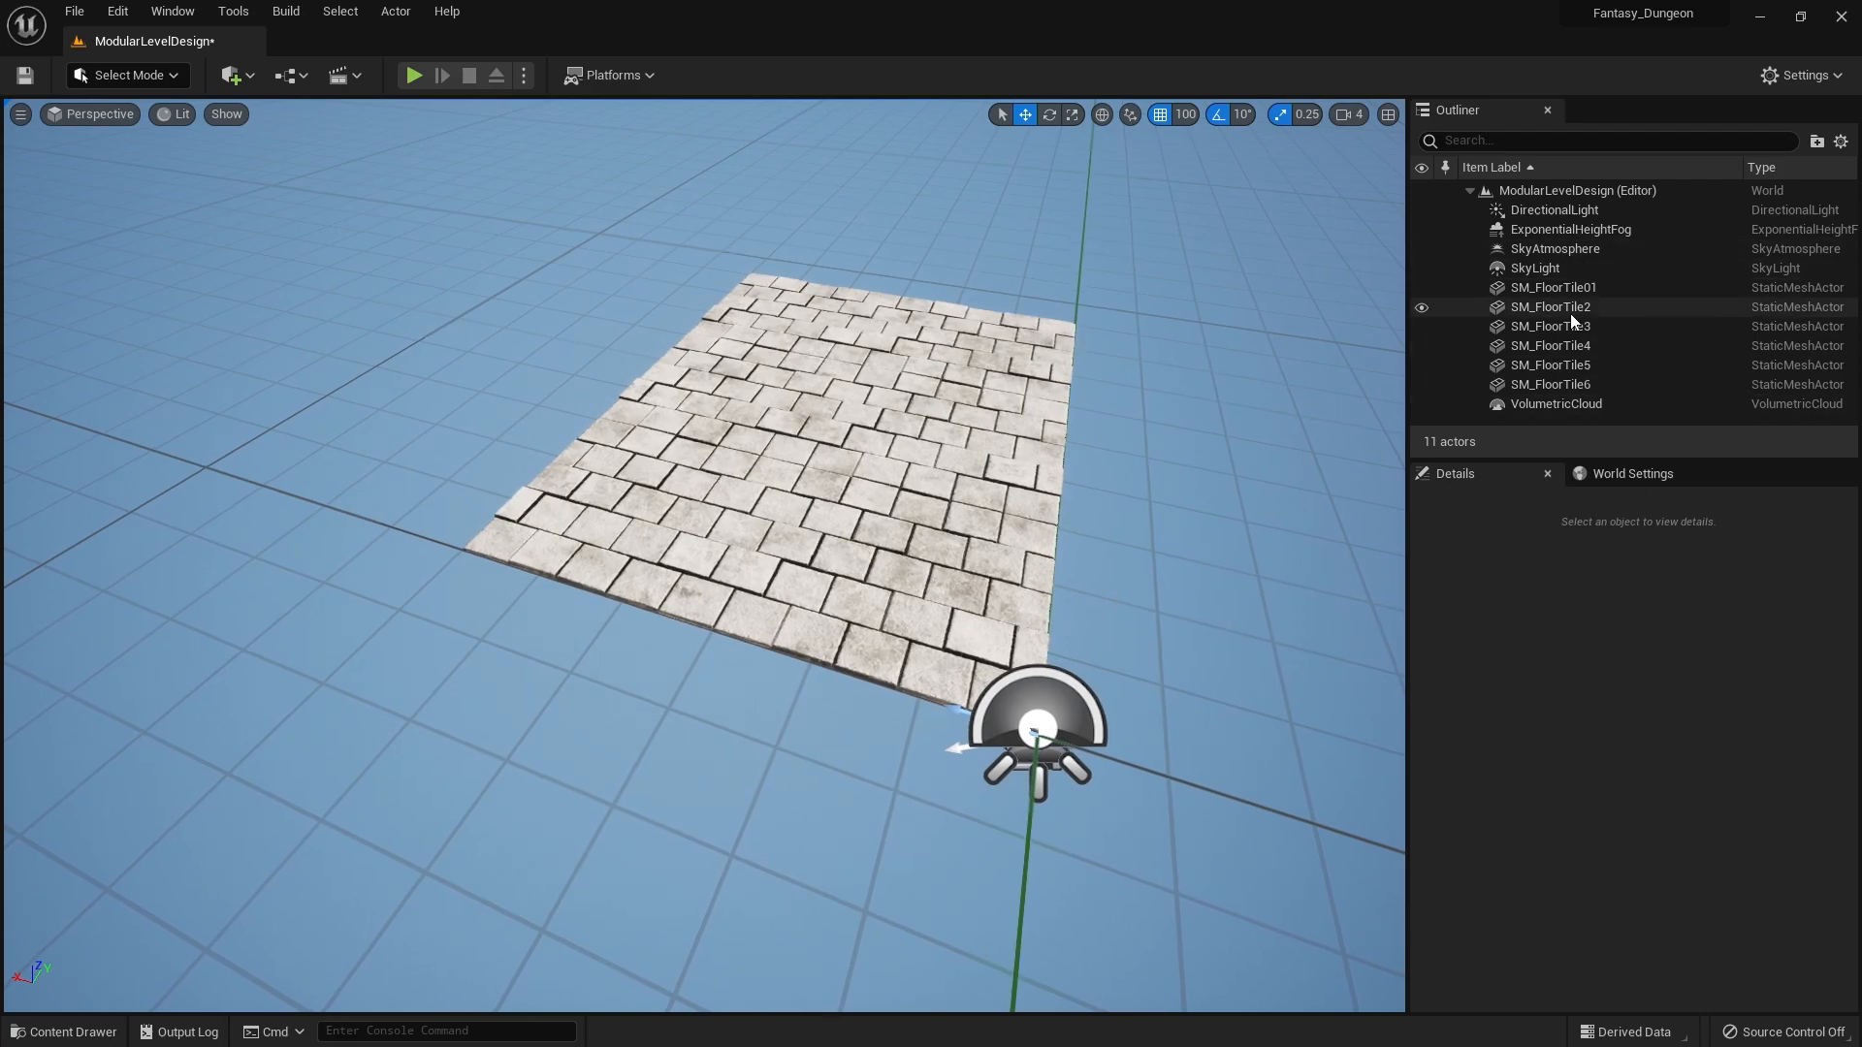
# - Select SM_FloorTile2 and review its Actor, Misc, Rendering and All property categories
pyautogui.click(1550, 306)
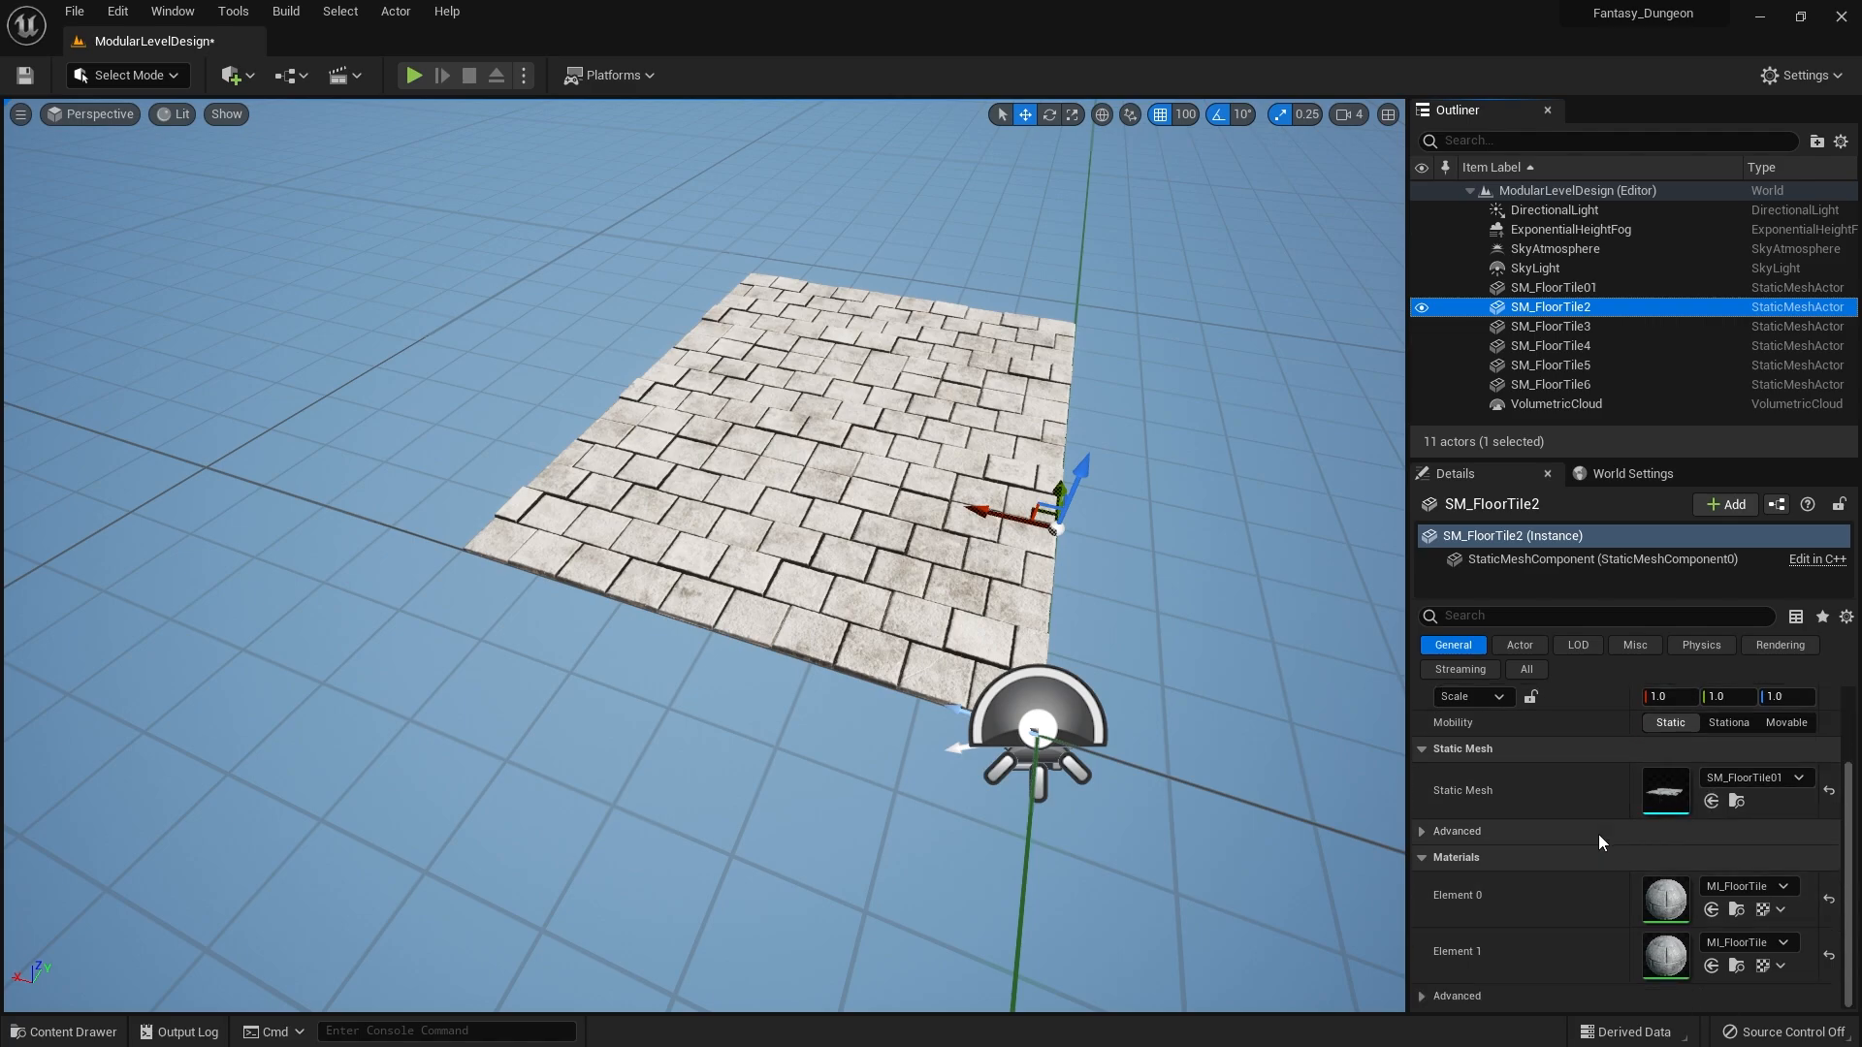
pyautogui.click(1521, 646)
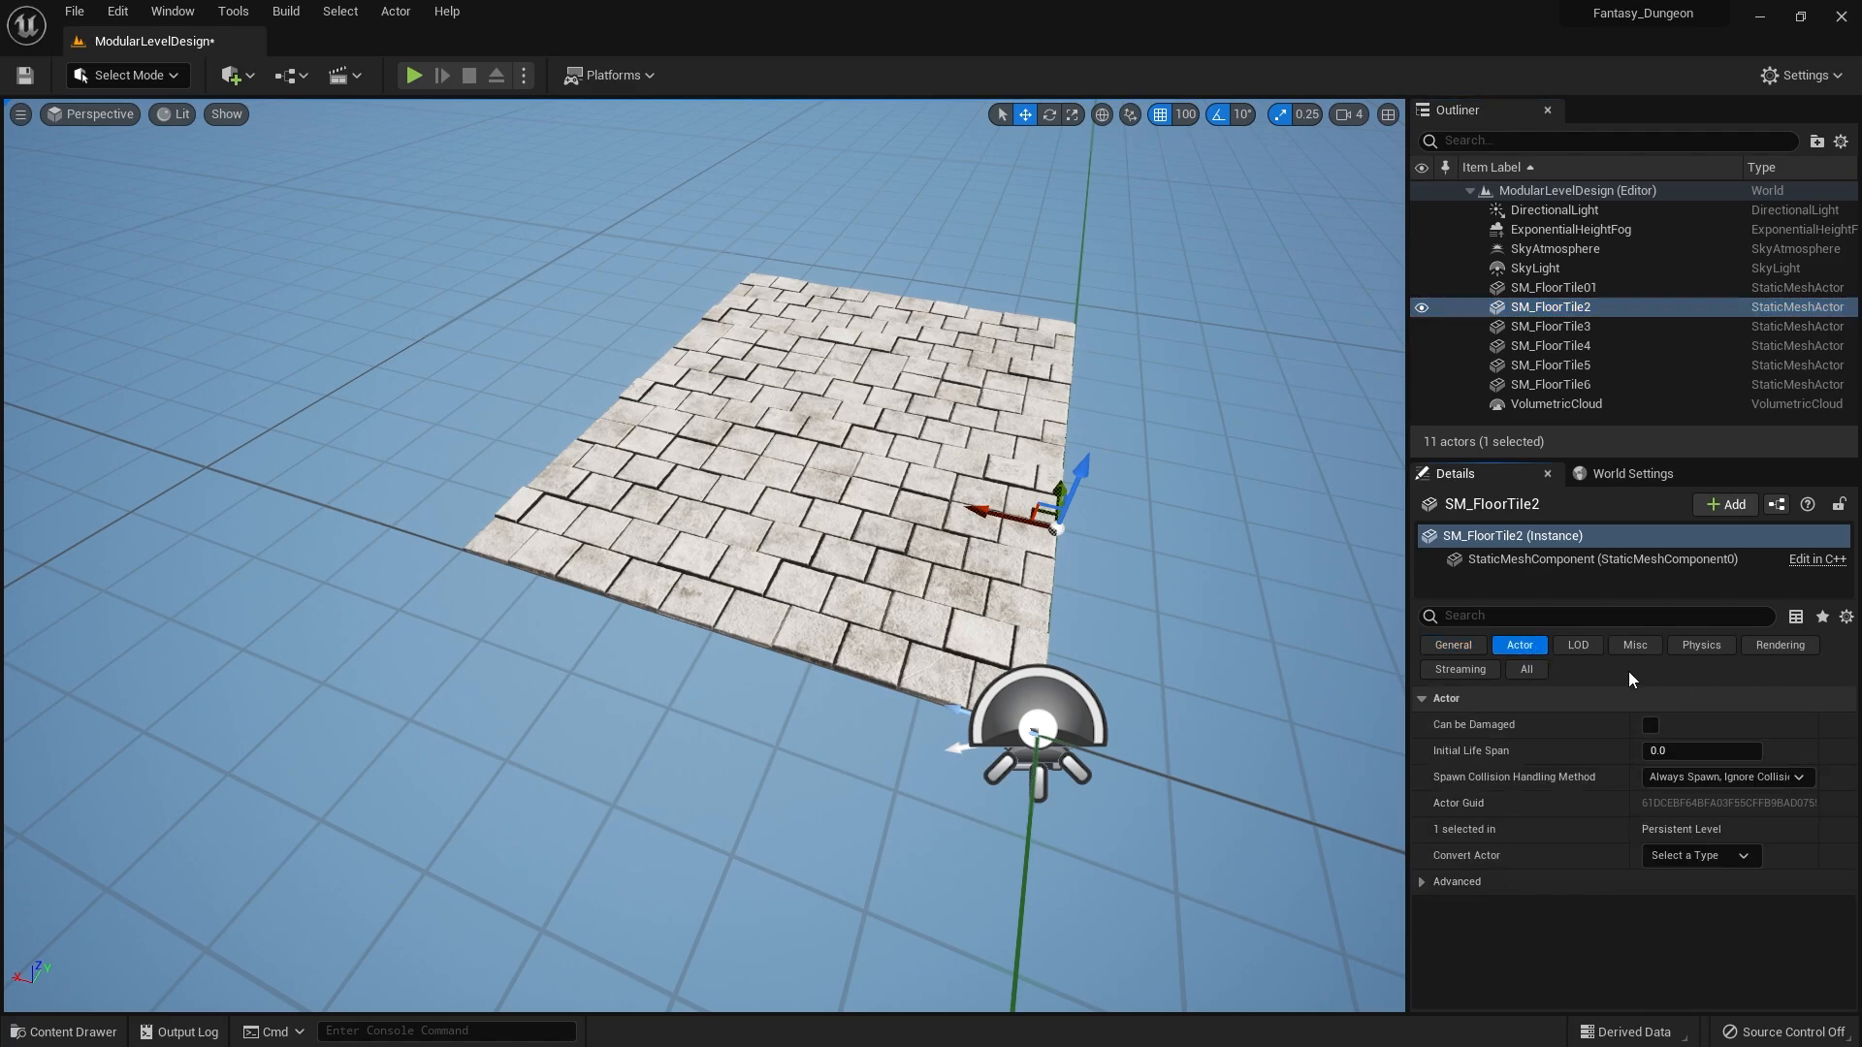
pyautogui.click(1635, 646)
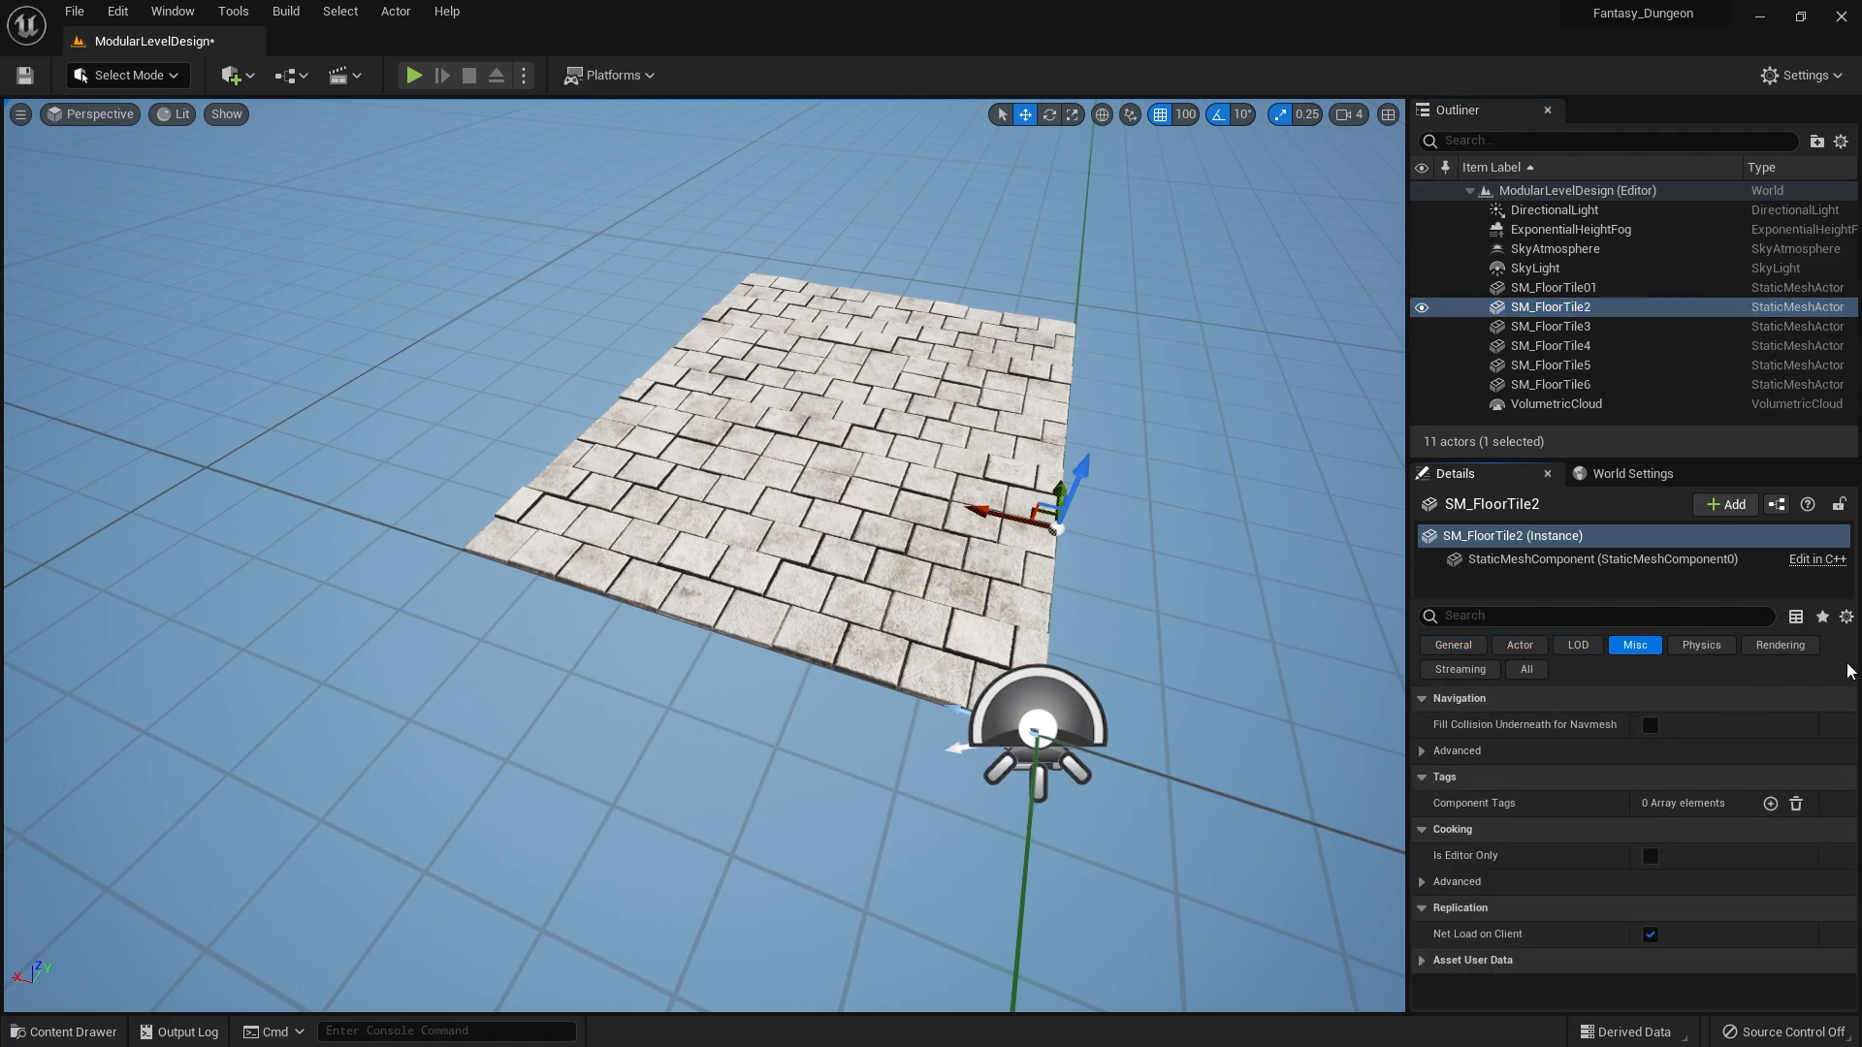
pyautogui.click(1781, 646)
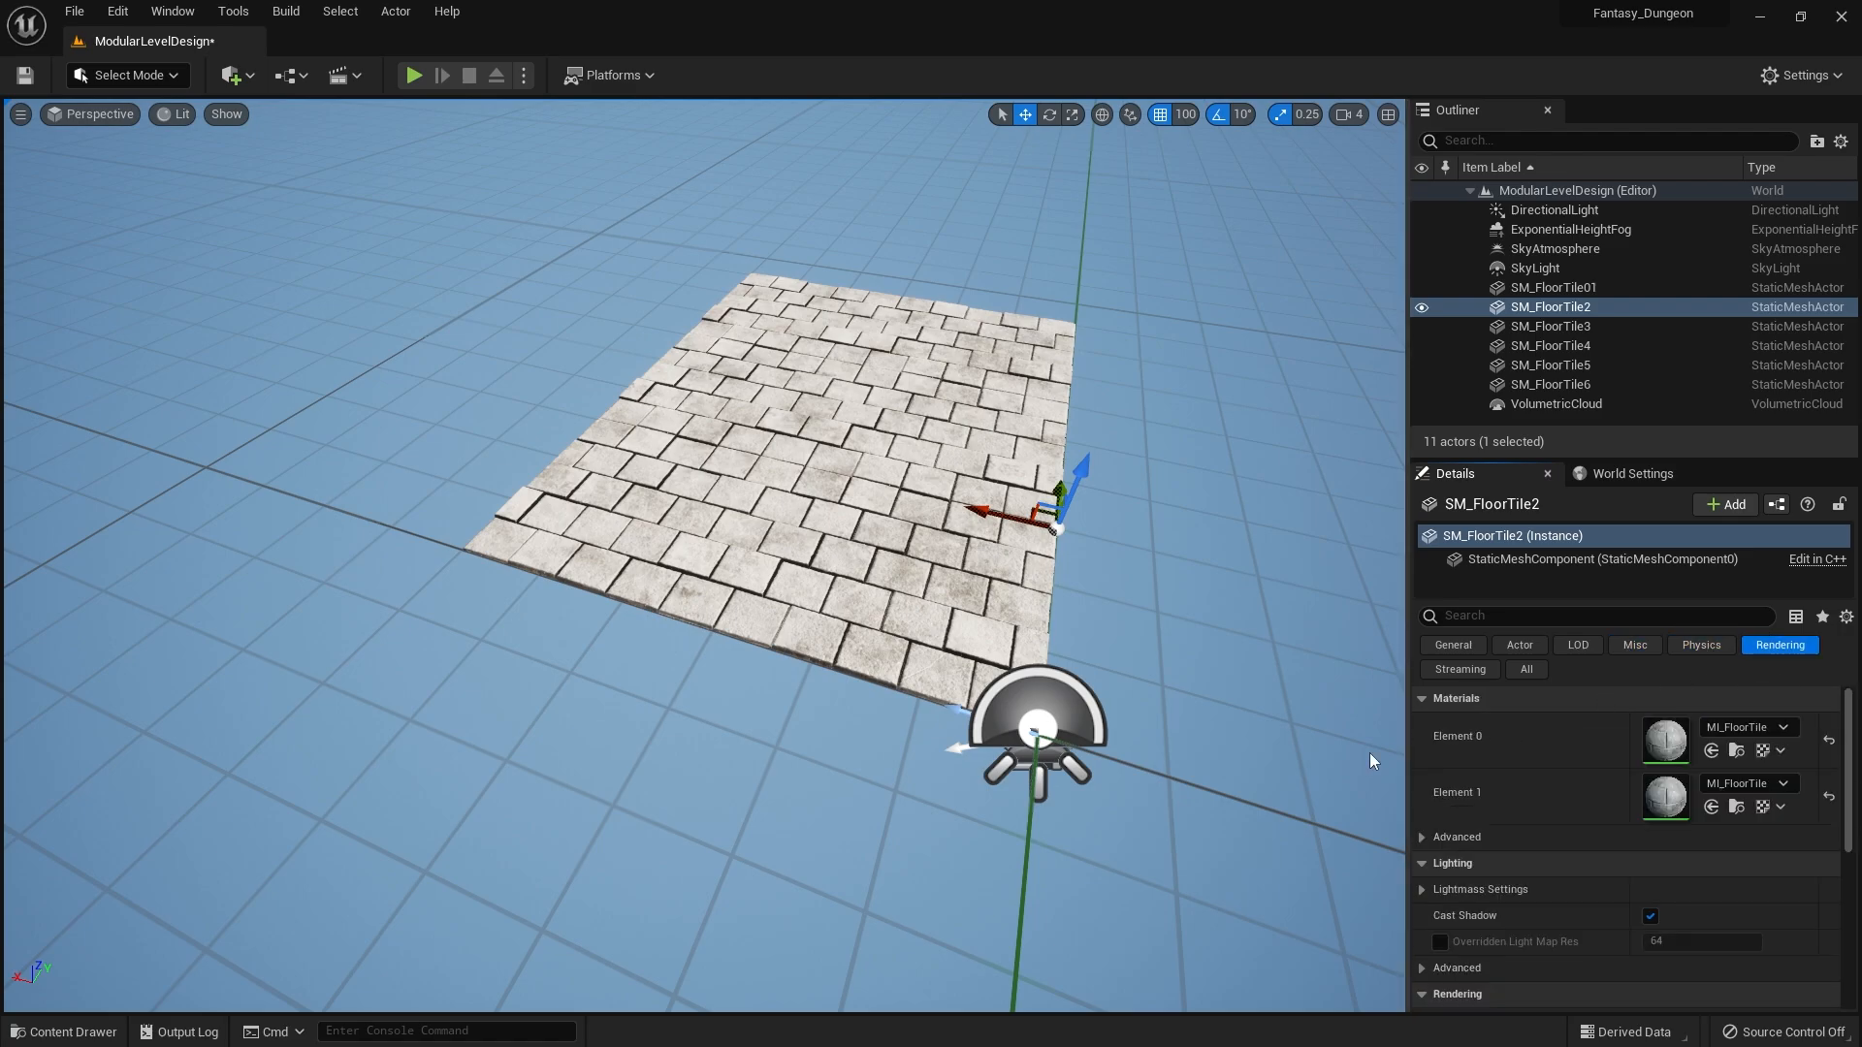
pyautogui.click(1525, 669)
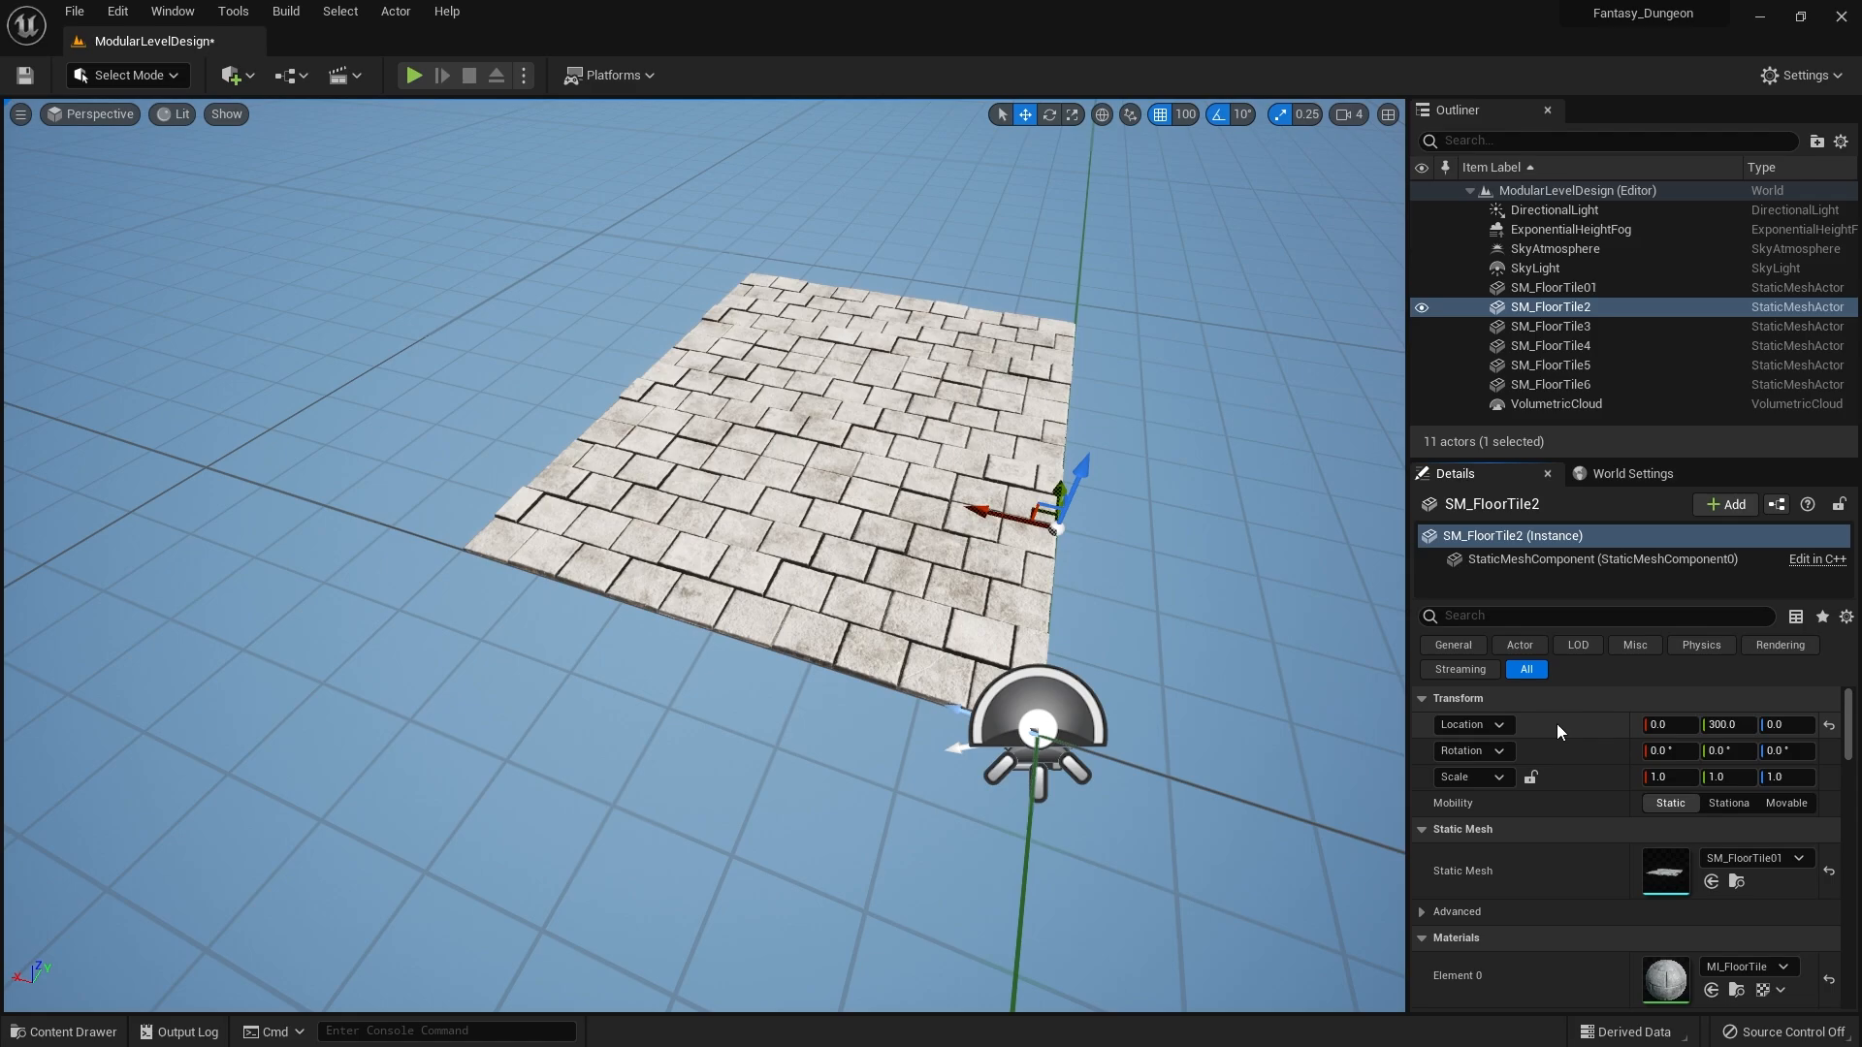
pyautogui.moveTo(842, 309)
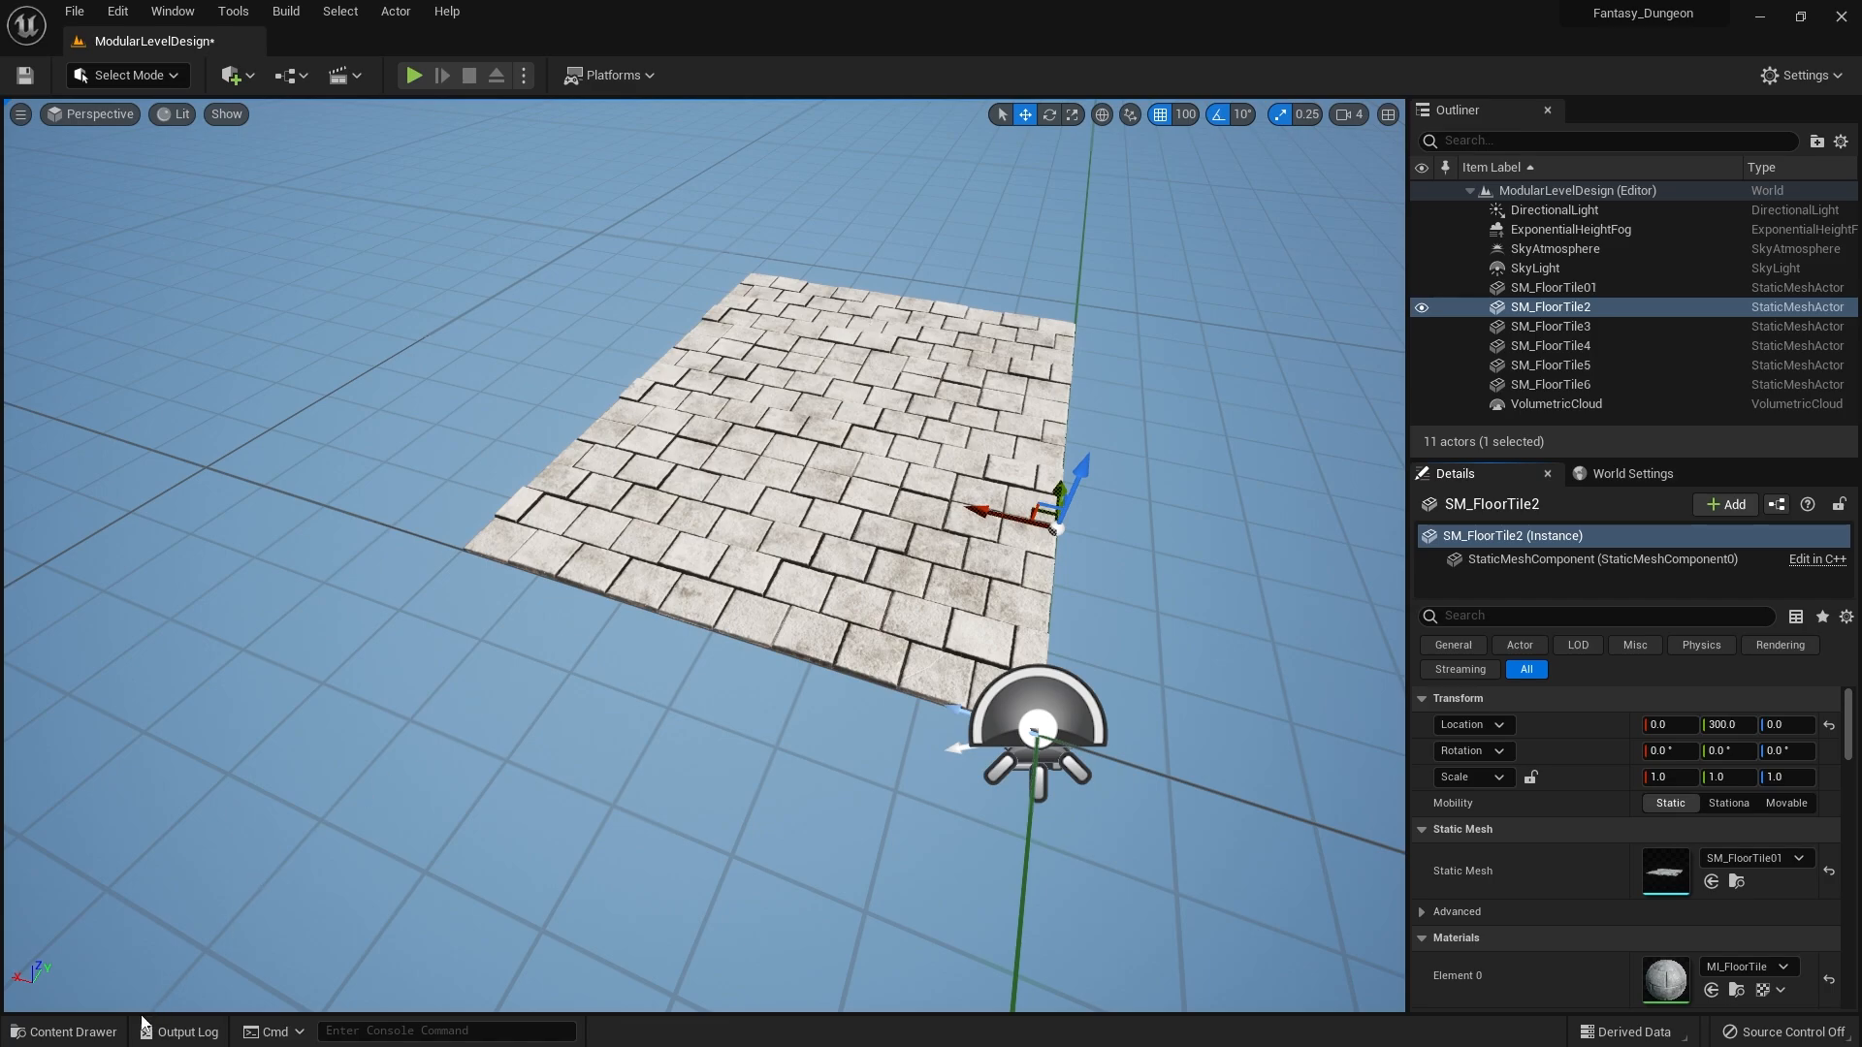
# - Add an Instanced Static Mesh component to BP_FloorGen and select it
pyautogui.click(64, 1032)
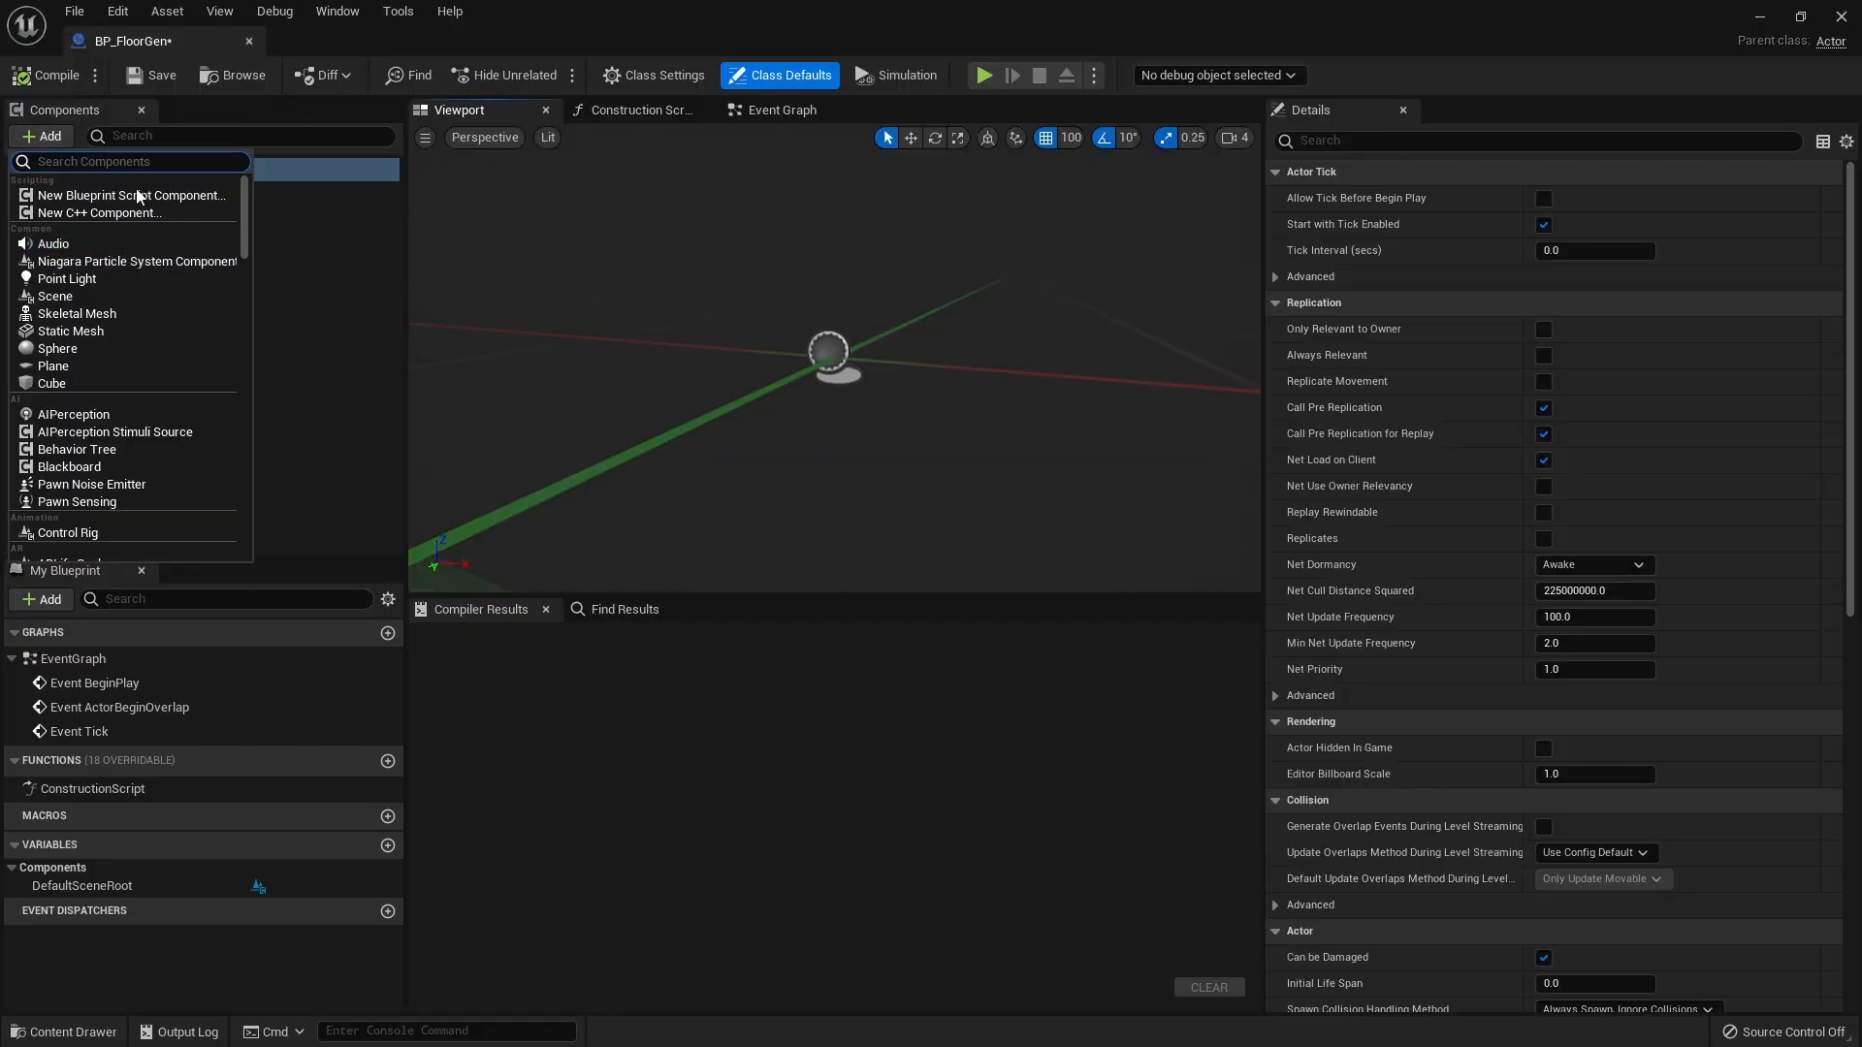
pyautogui.write('instance')
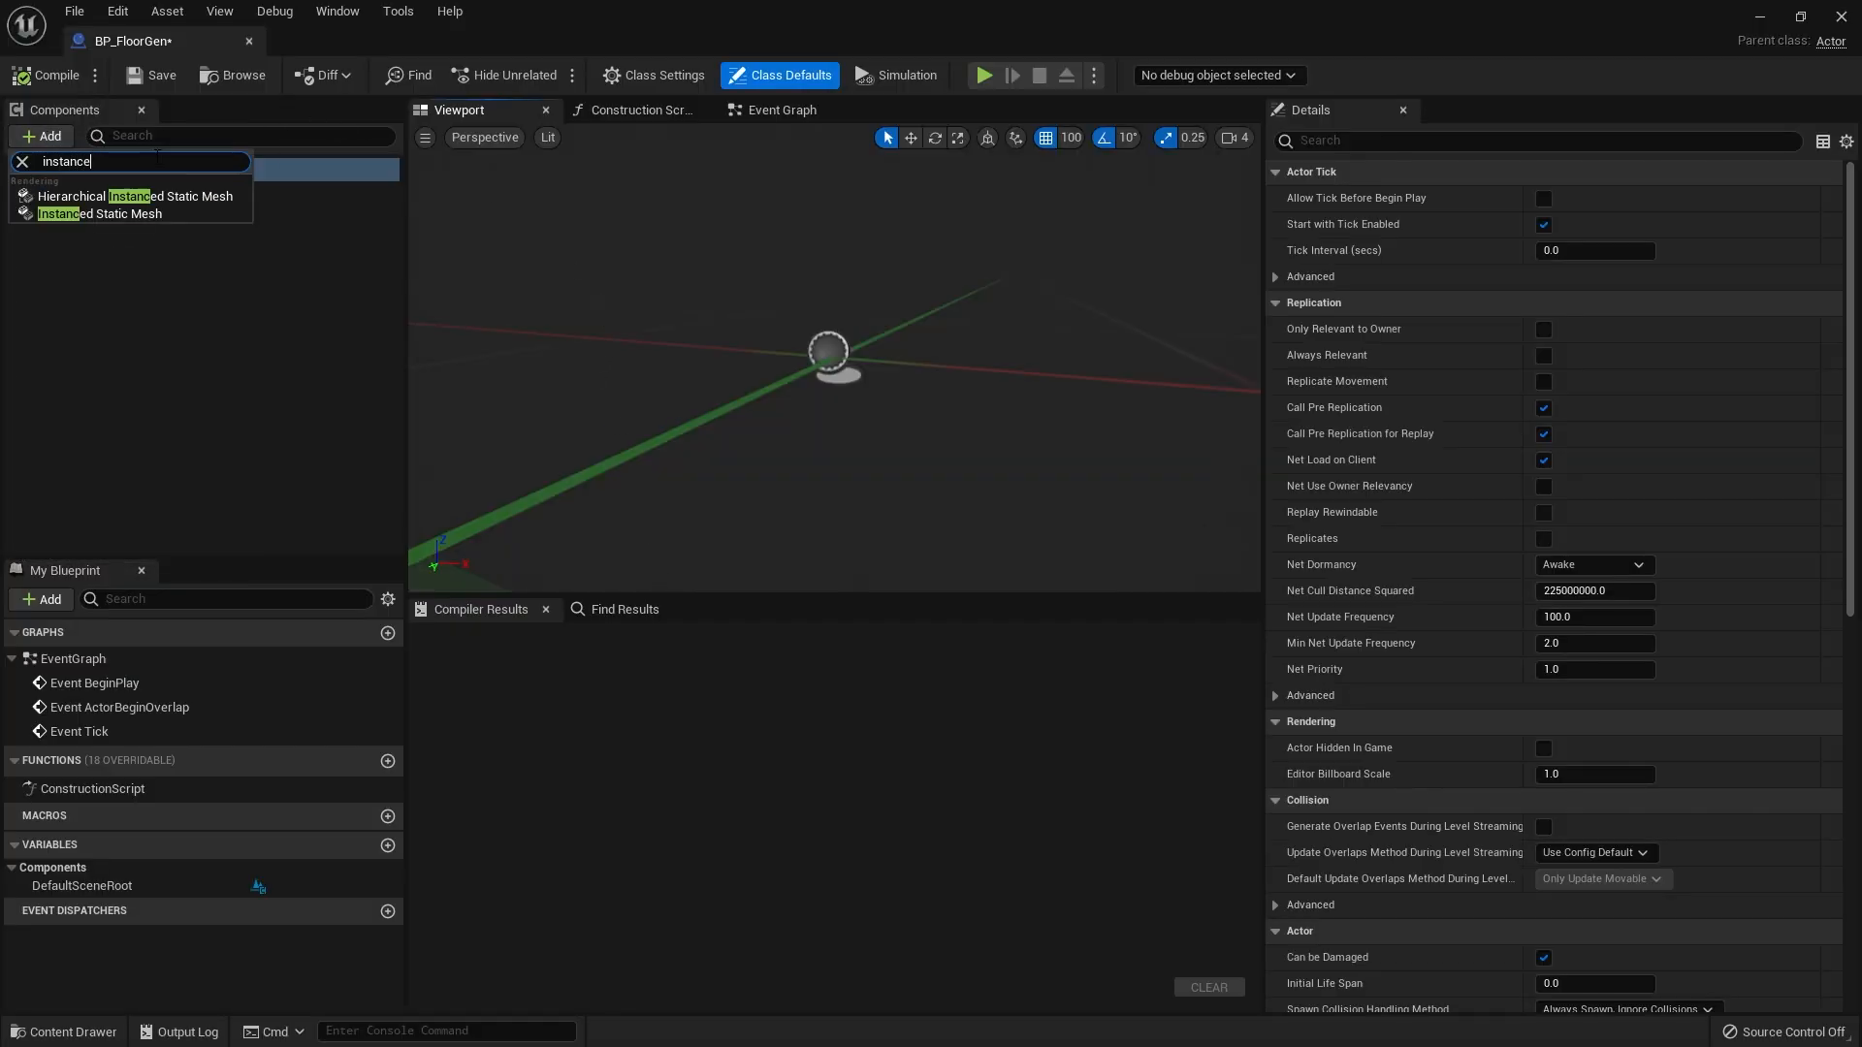
pyautogui.moveTo(101, 214)
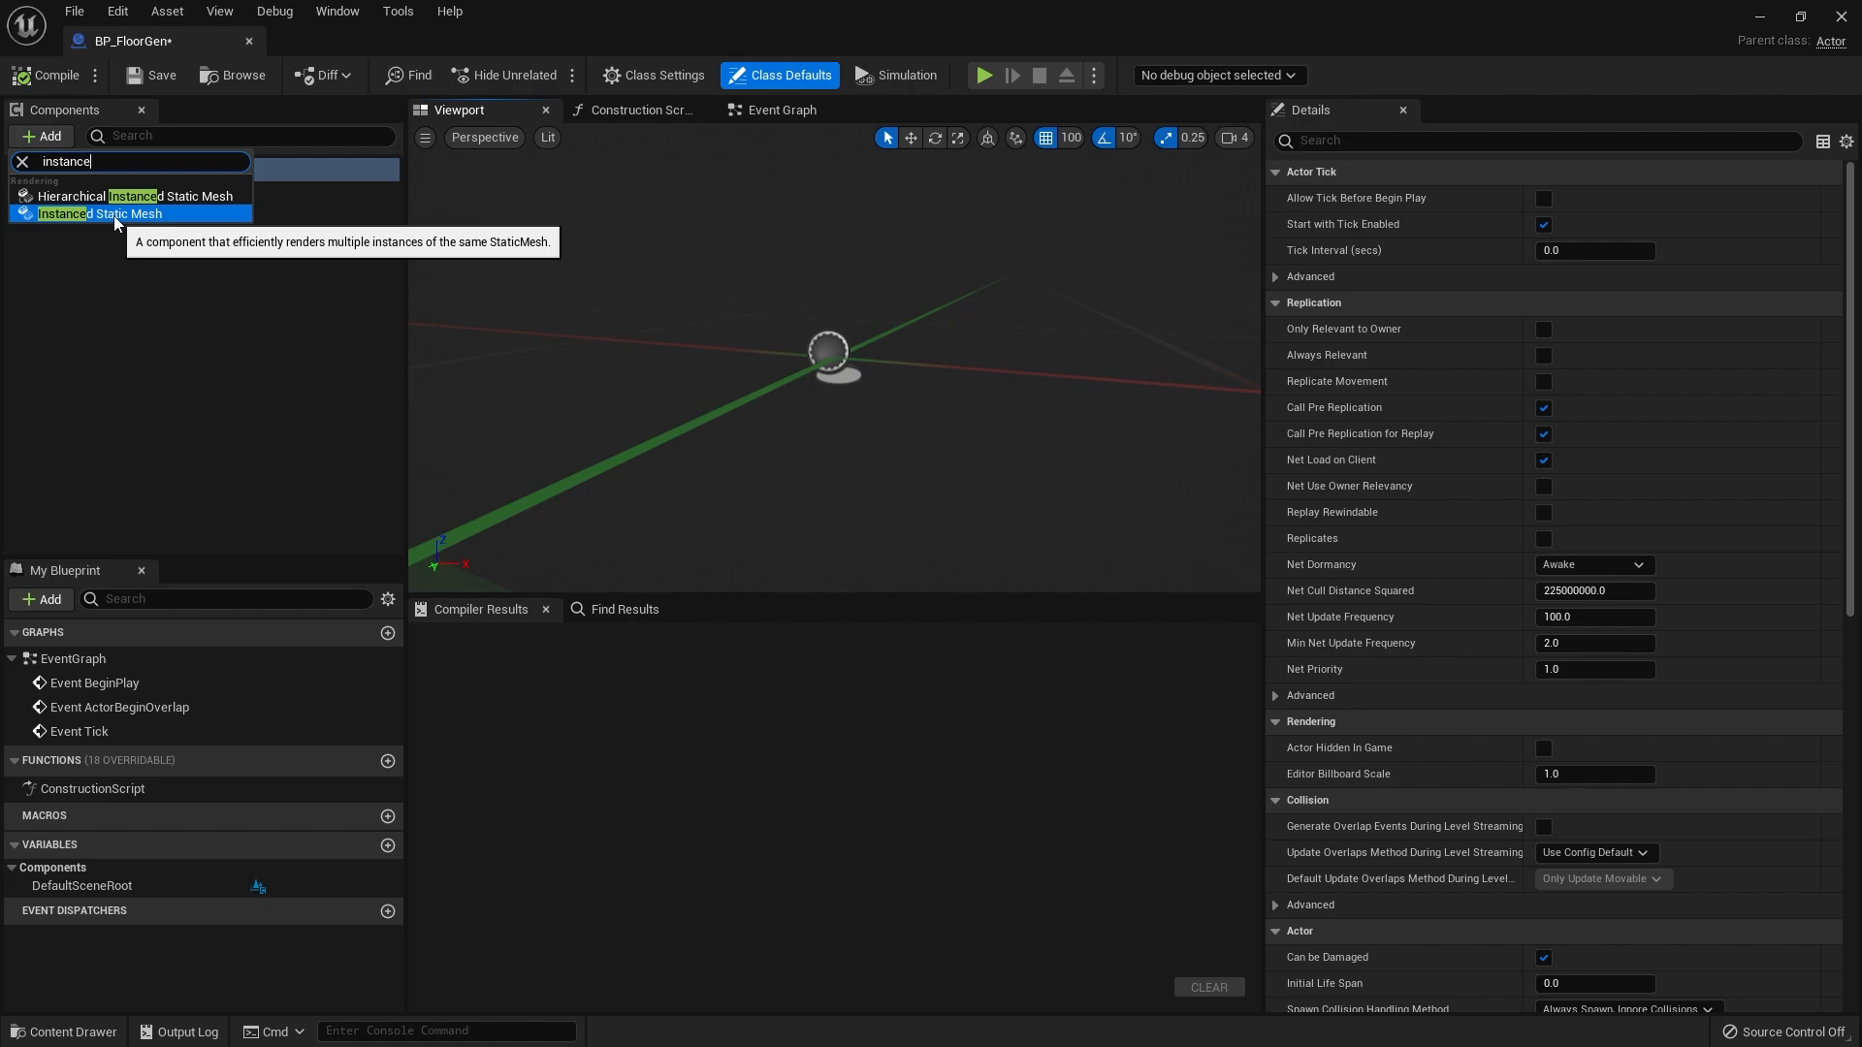
pyautogui.click(87, 213)
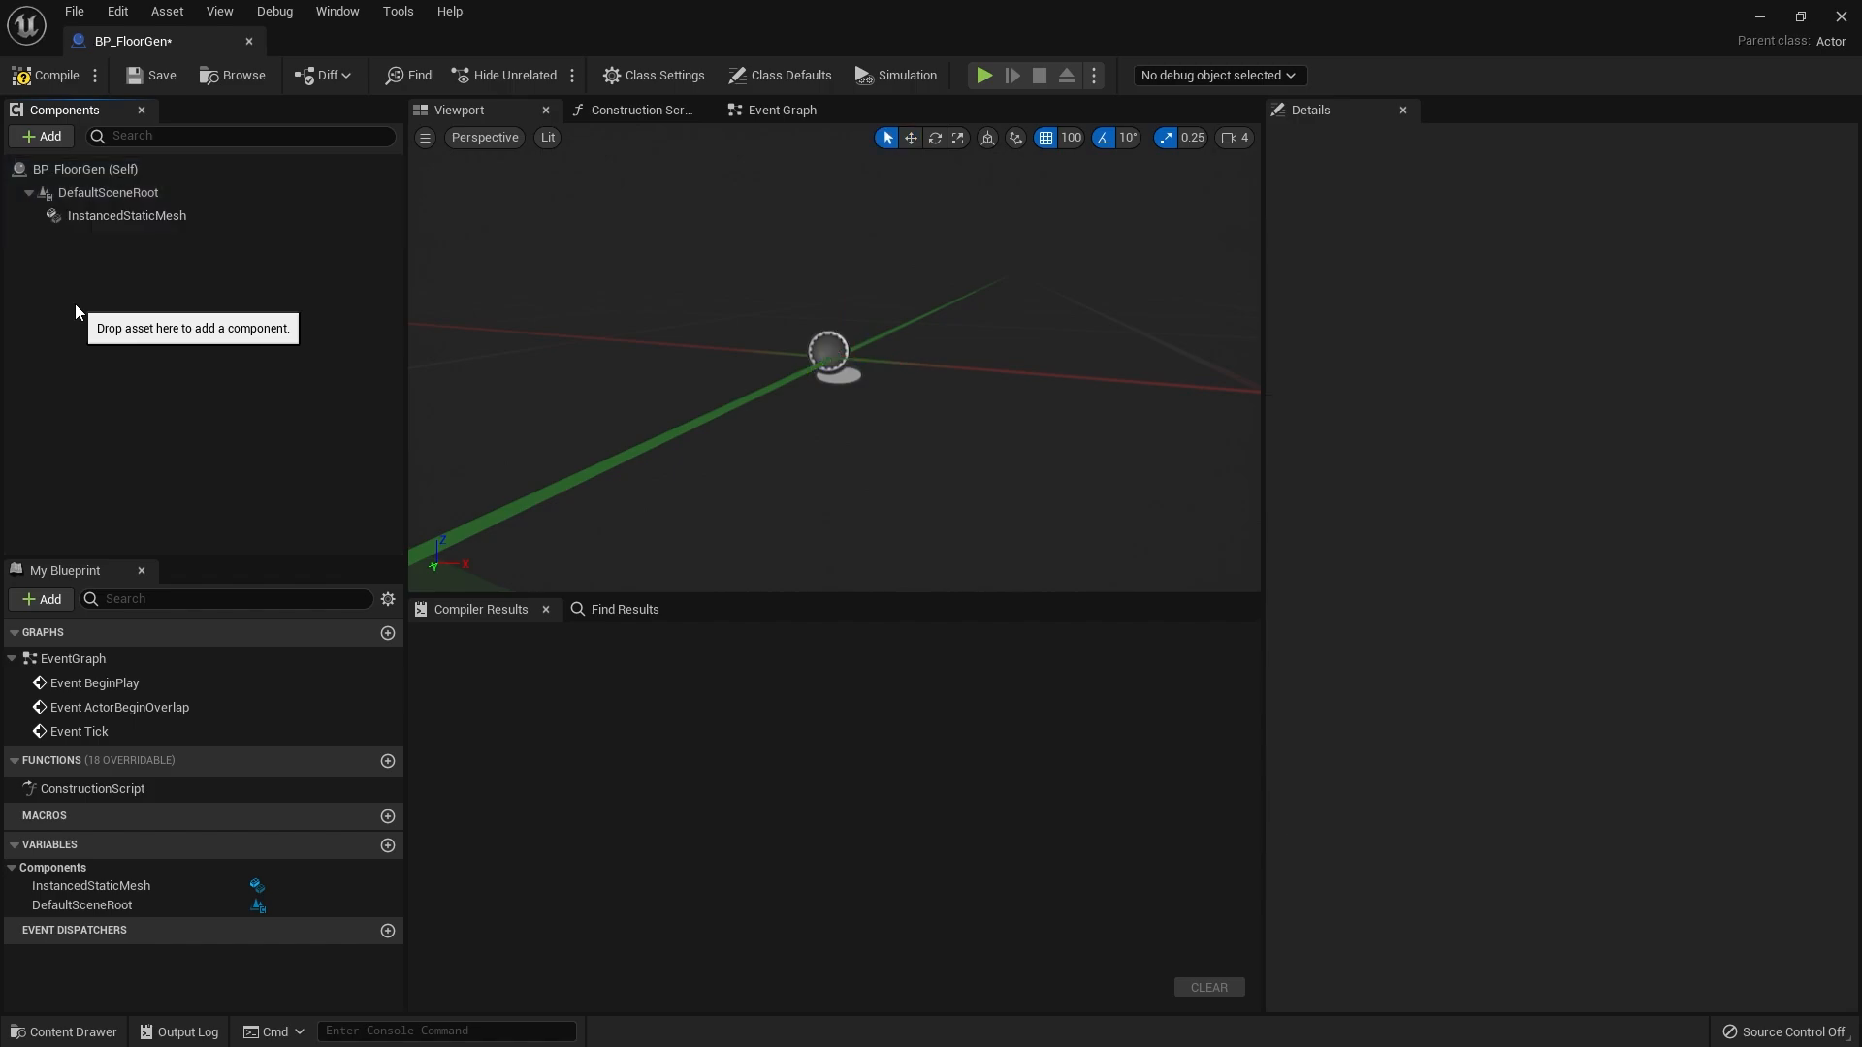
pyautogui.moveTo(640, 337)
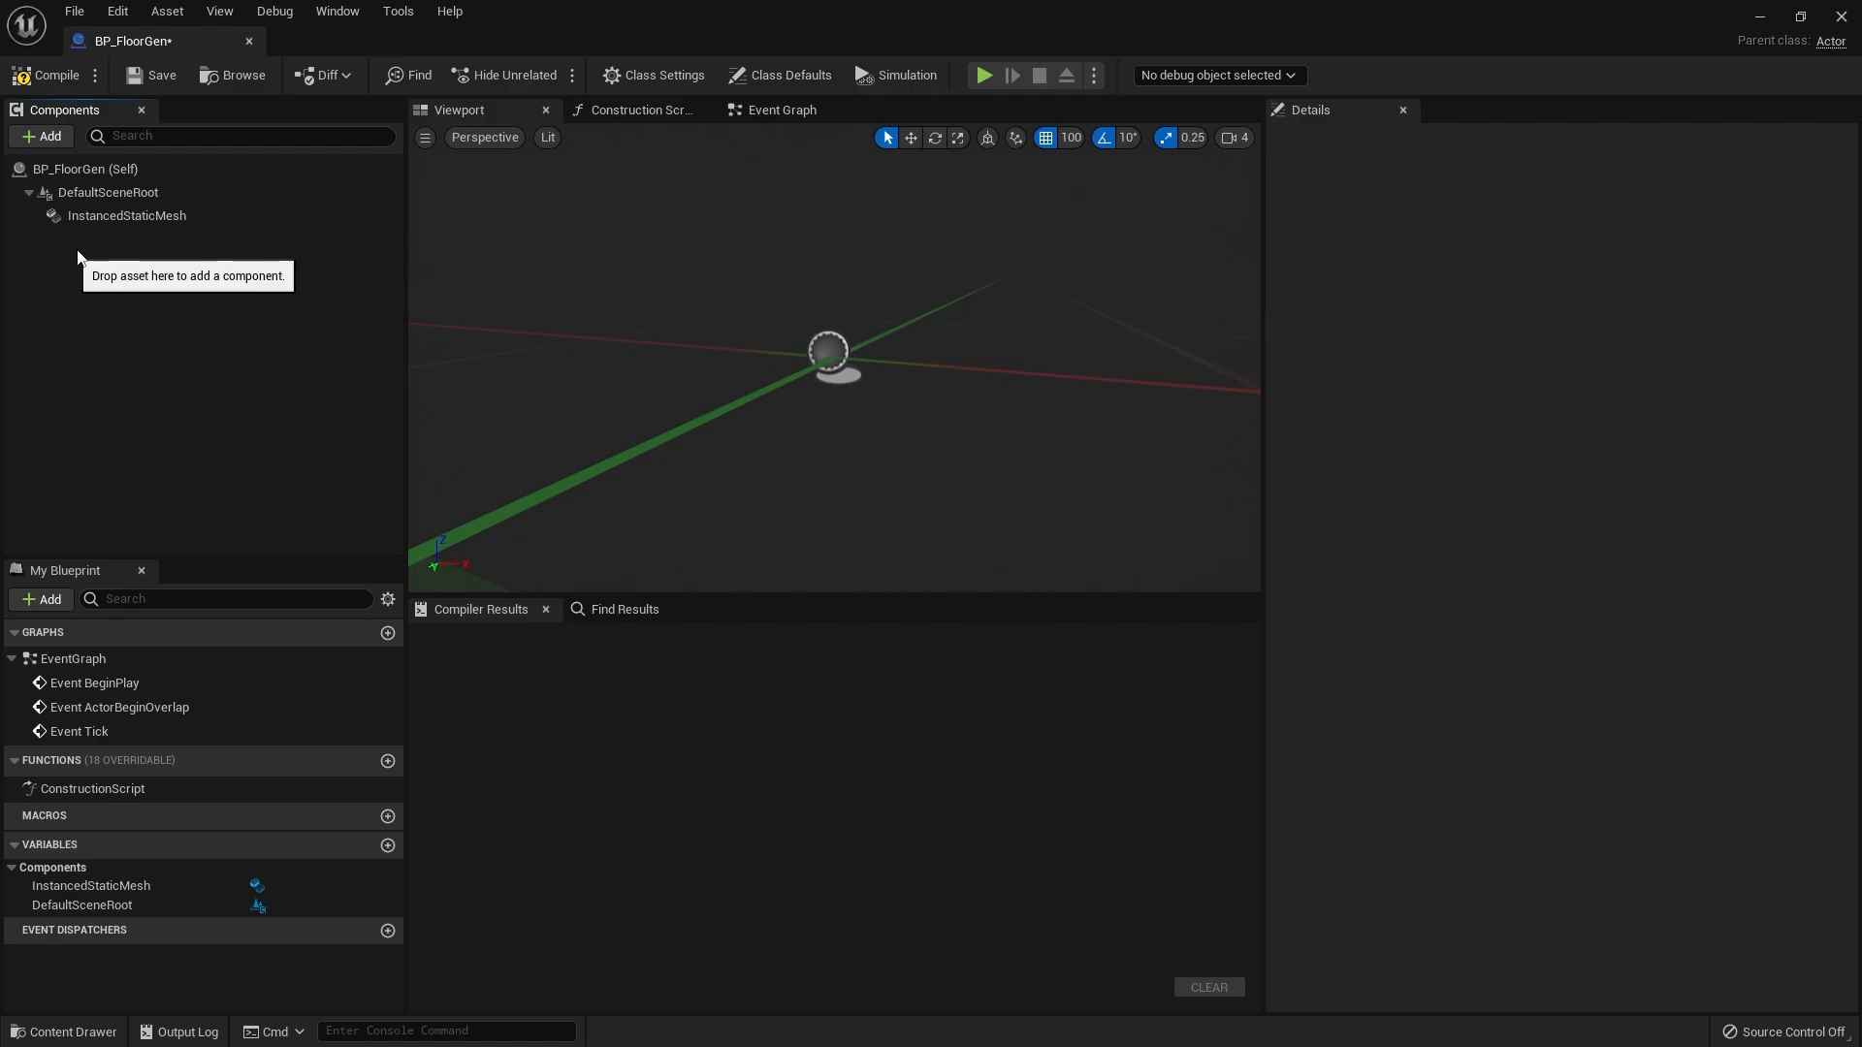
pyautogui.click(126, 215)
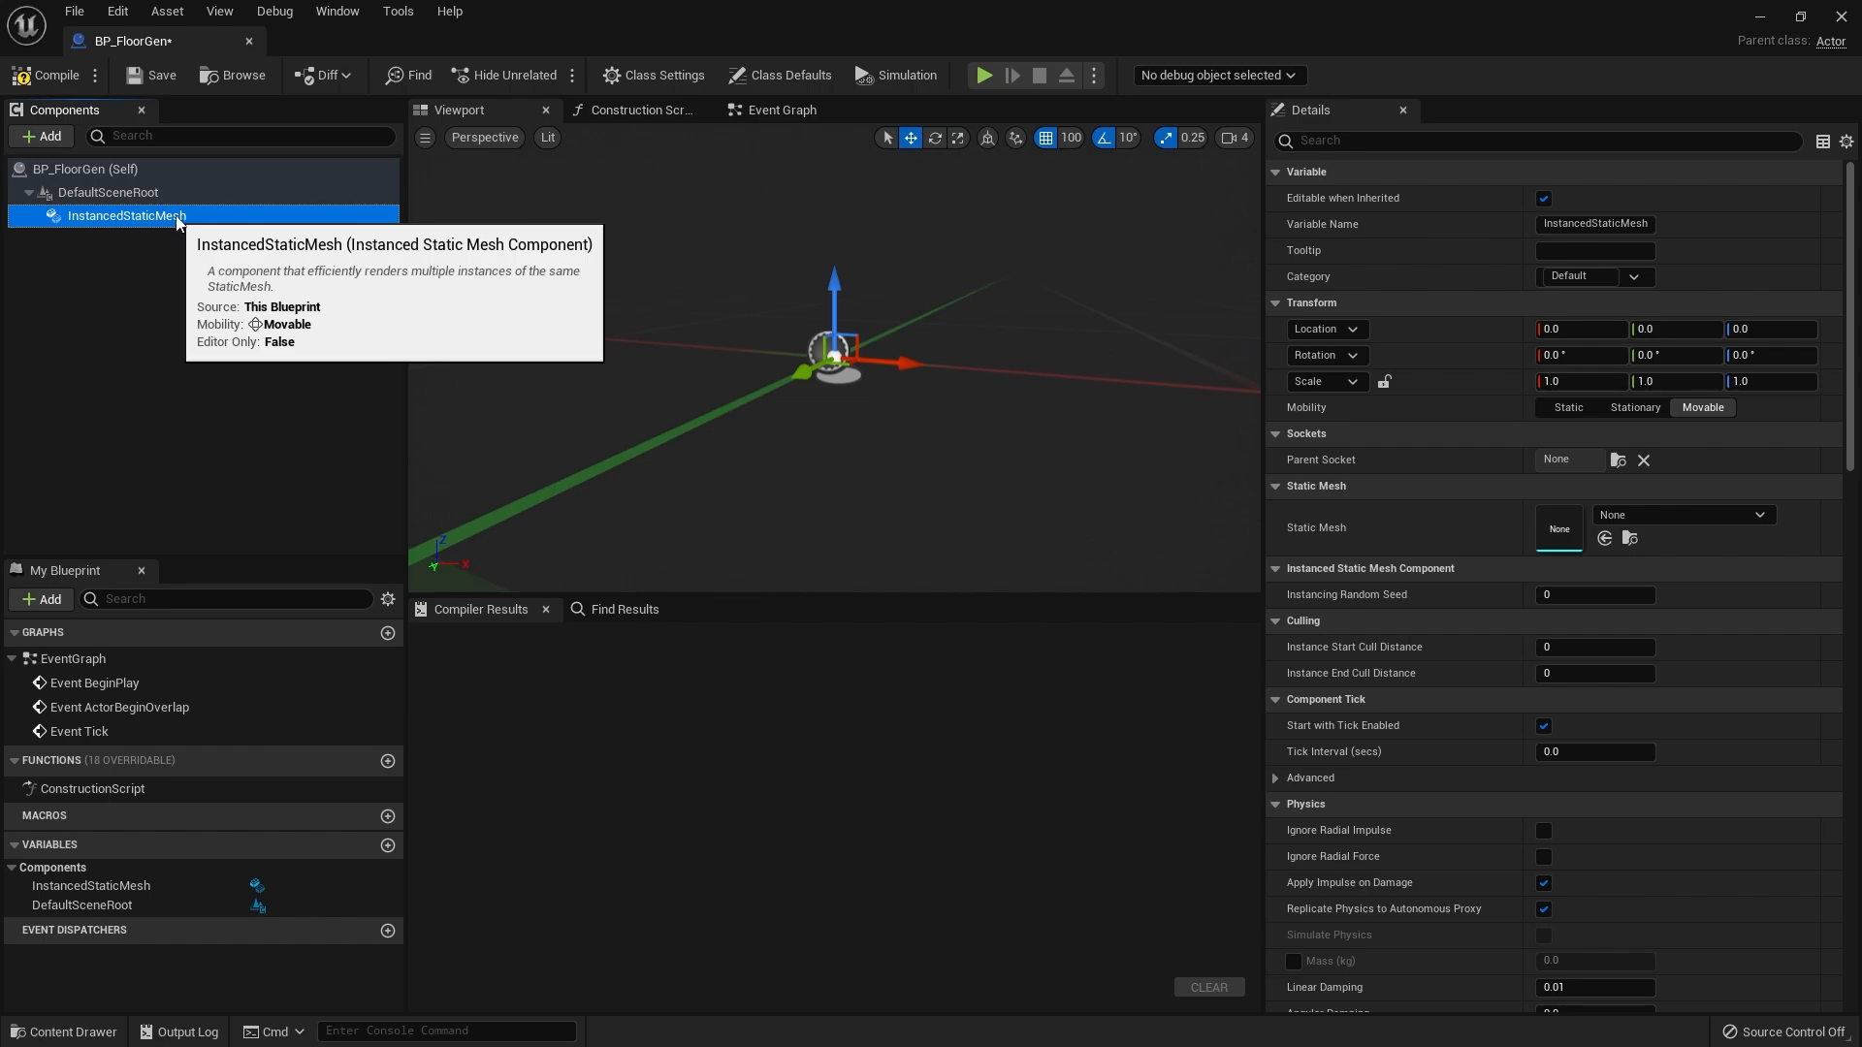
pyautogui.moveTo(240, 717)
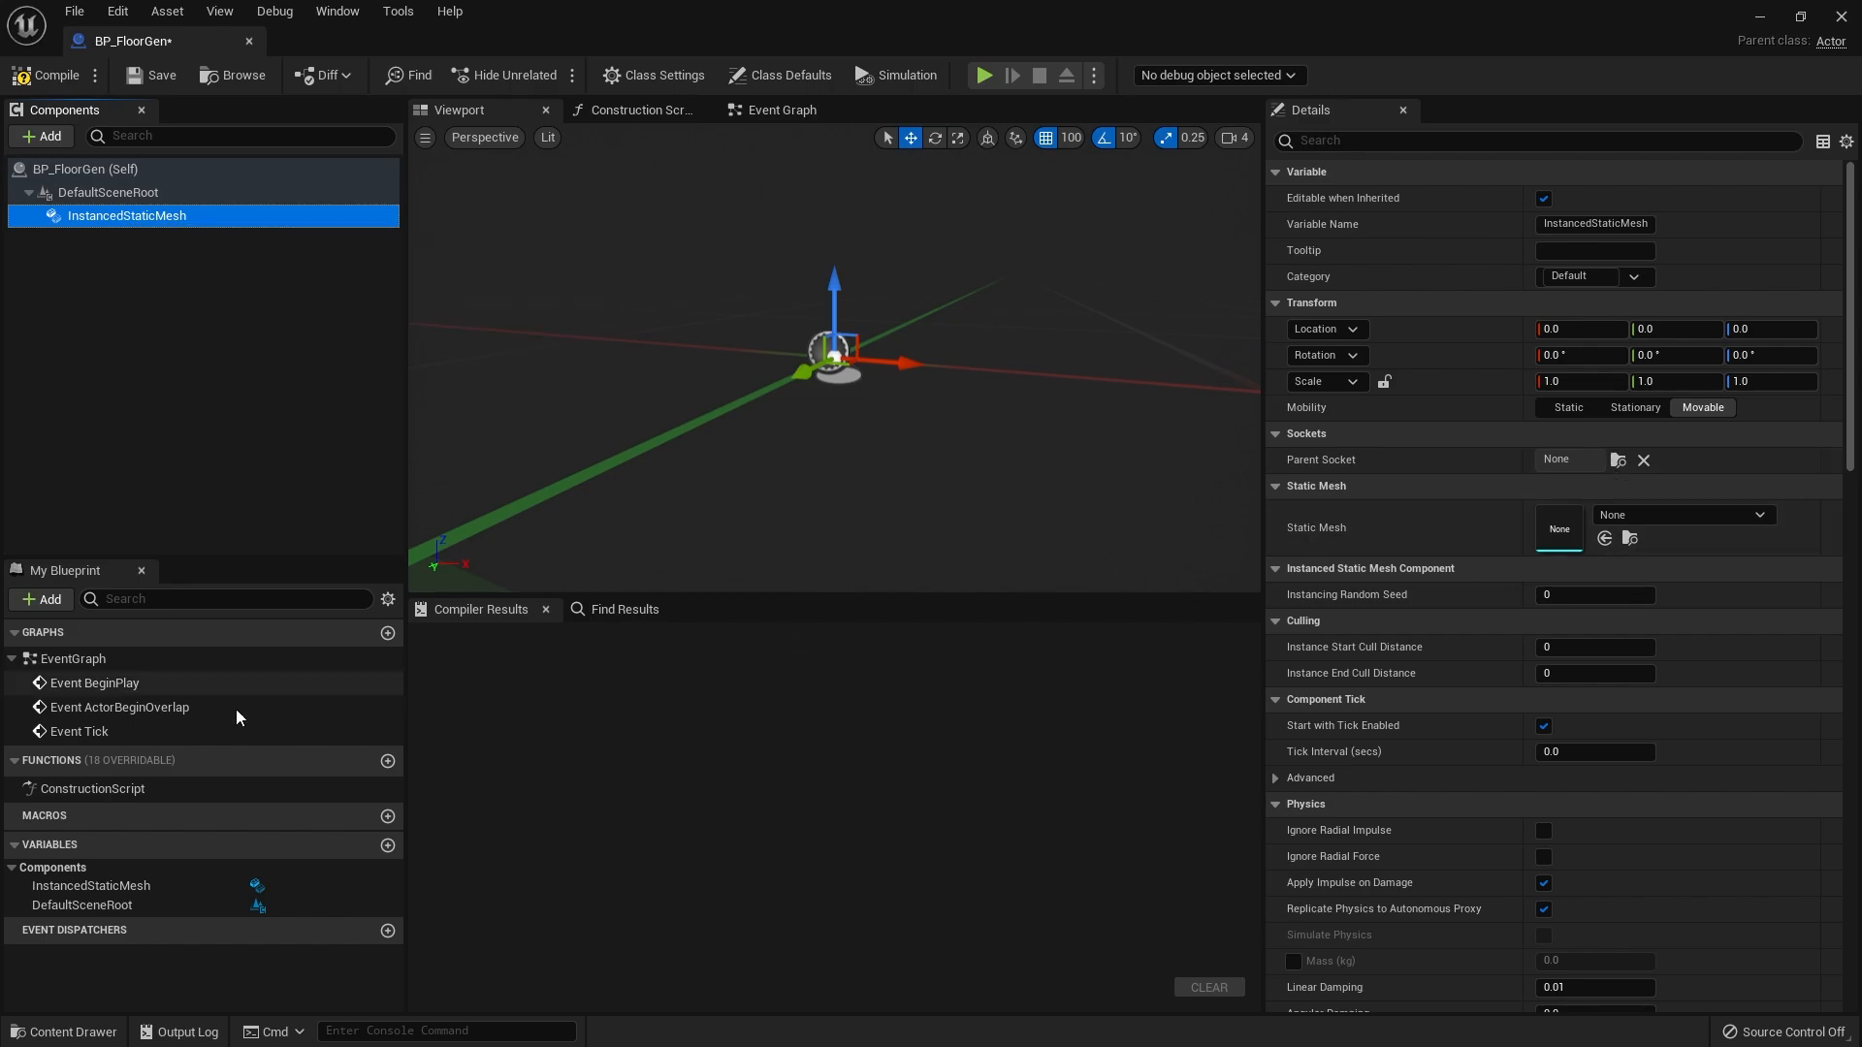
# - Assign SM_FloorTile01 as the component's Static Mesh and scroll to its empty Instances list
pyautogui.click(62, 1032)
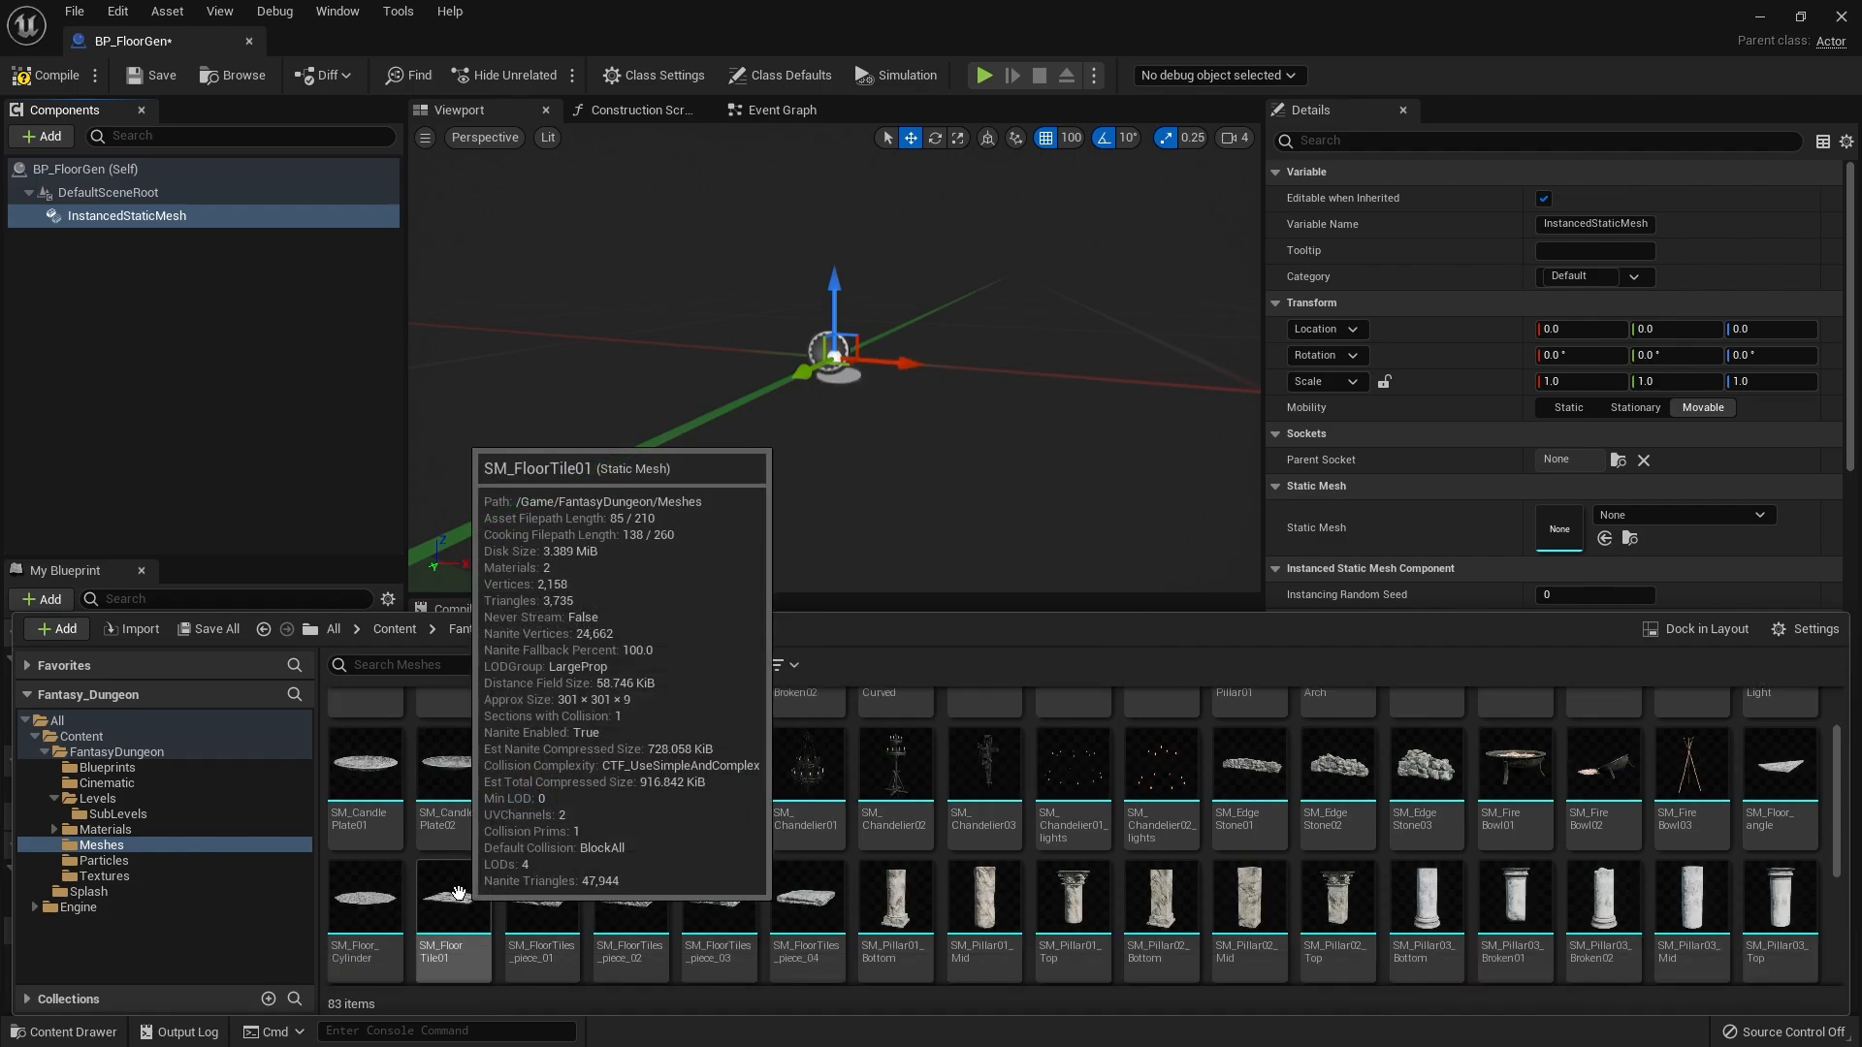
pyautogui.click(454, 896)
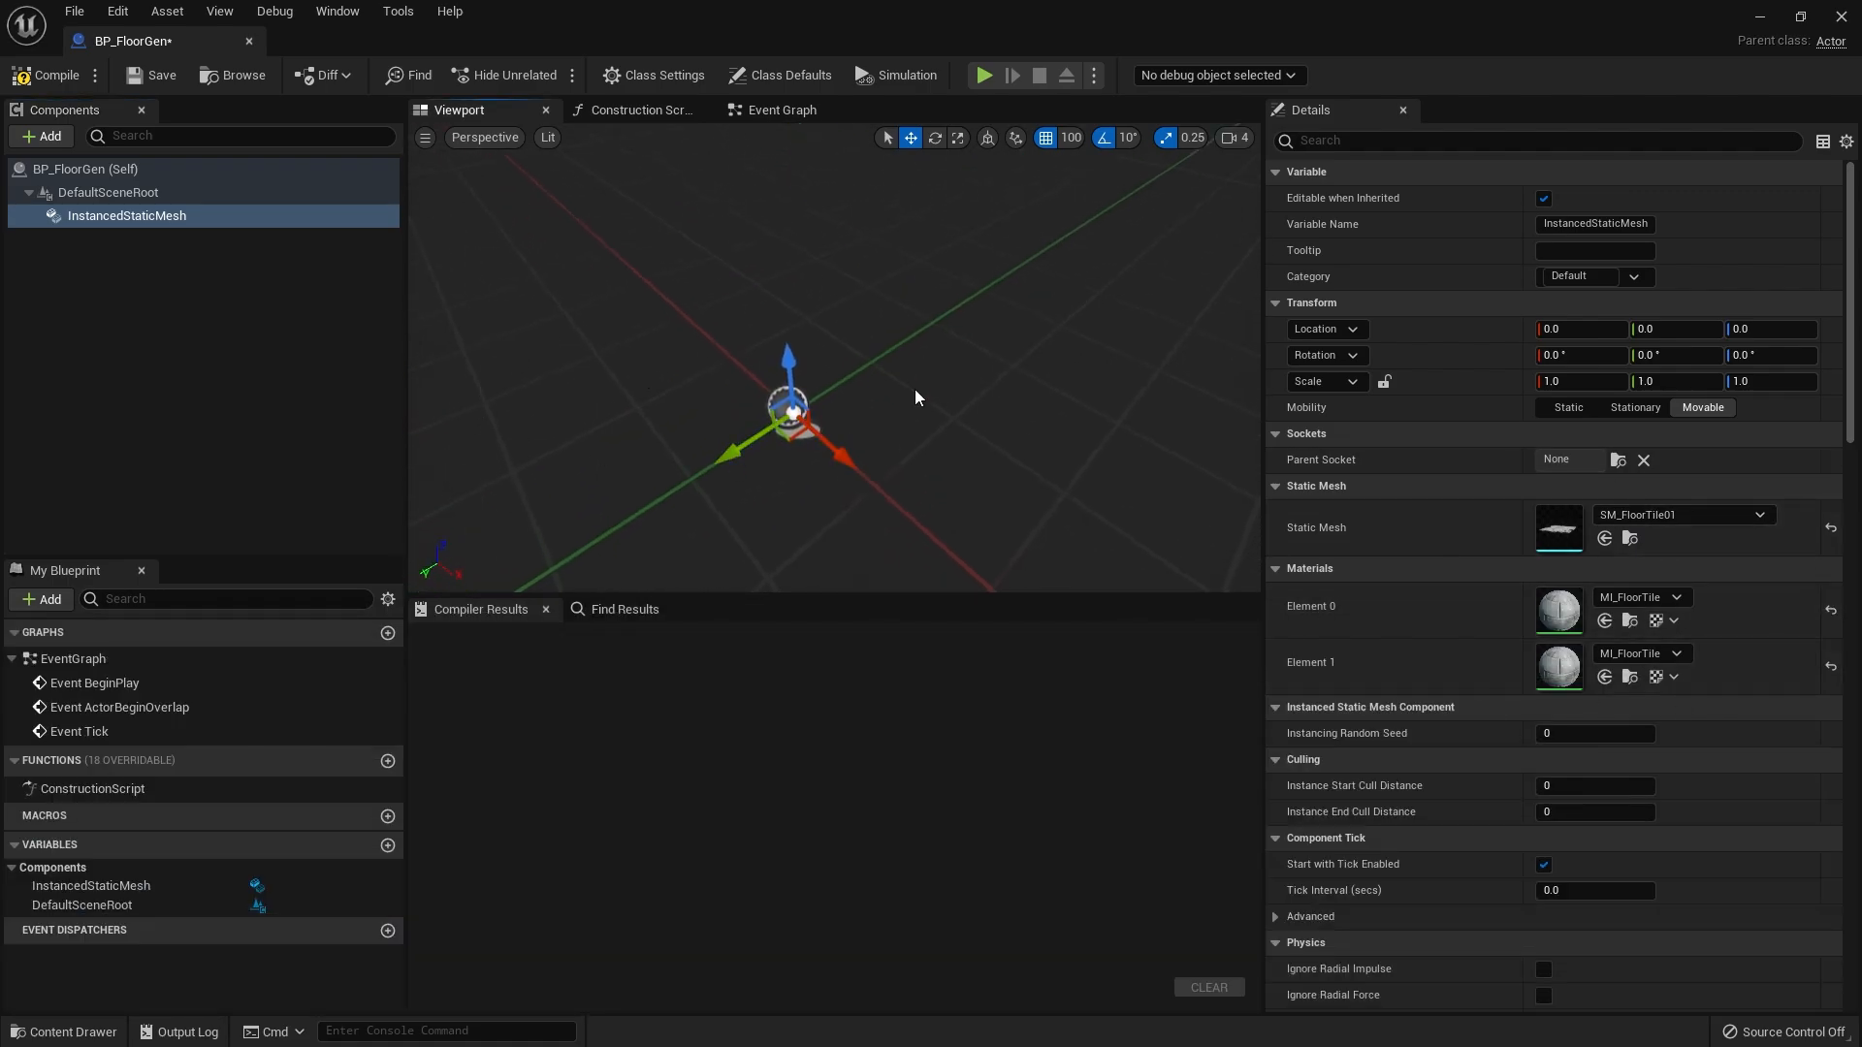
pyautogui.moveTo(663, 322)
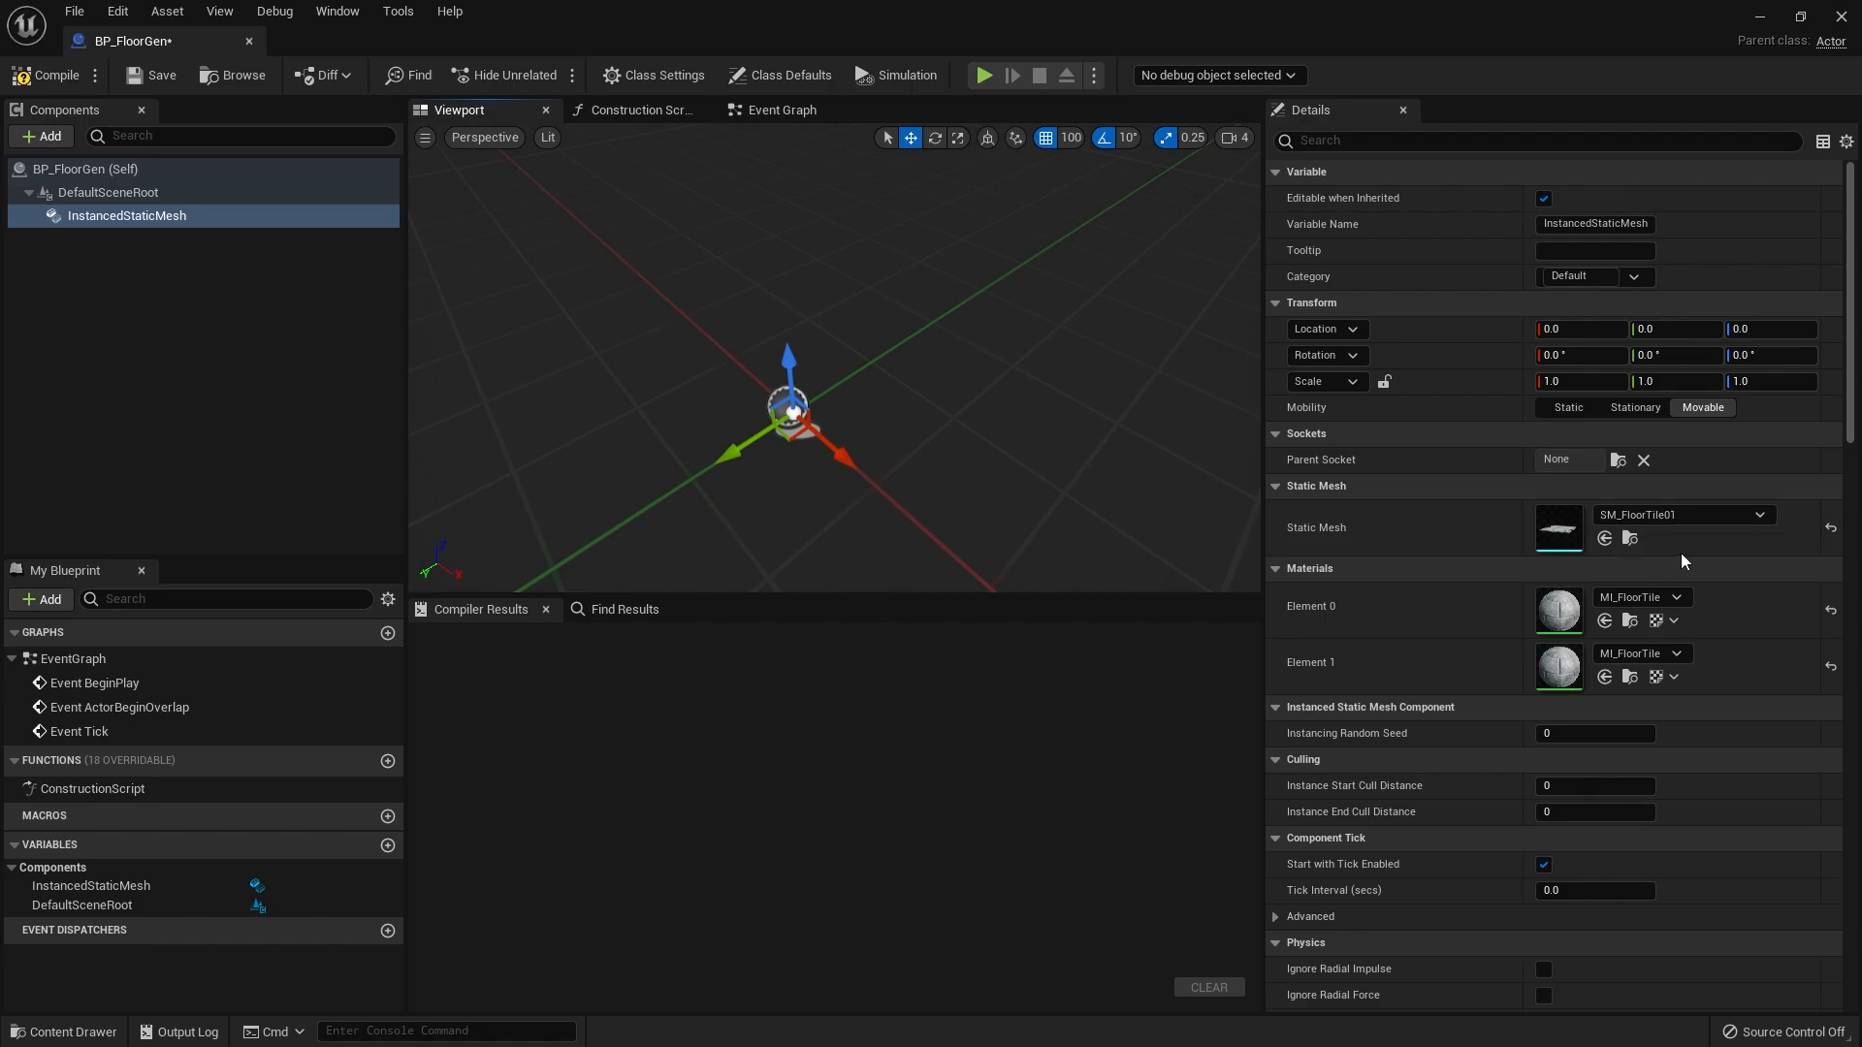
pyautogui.scroll(-3)
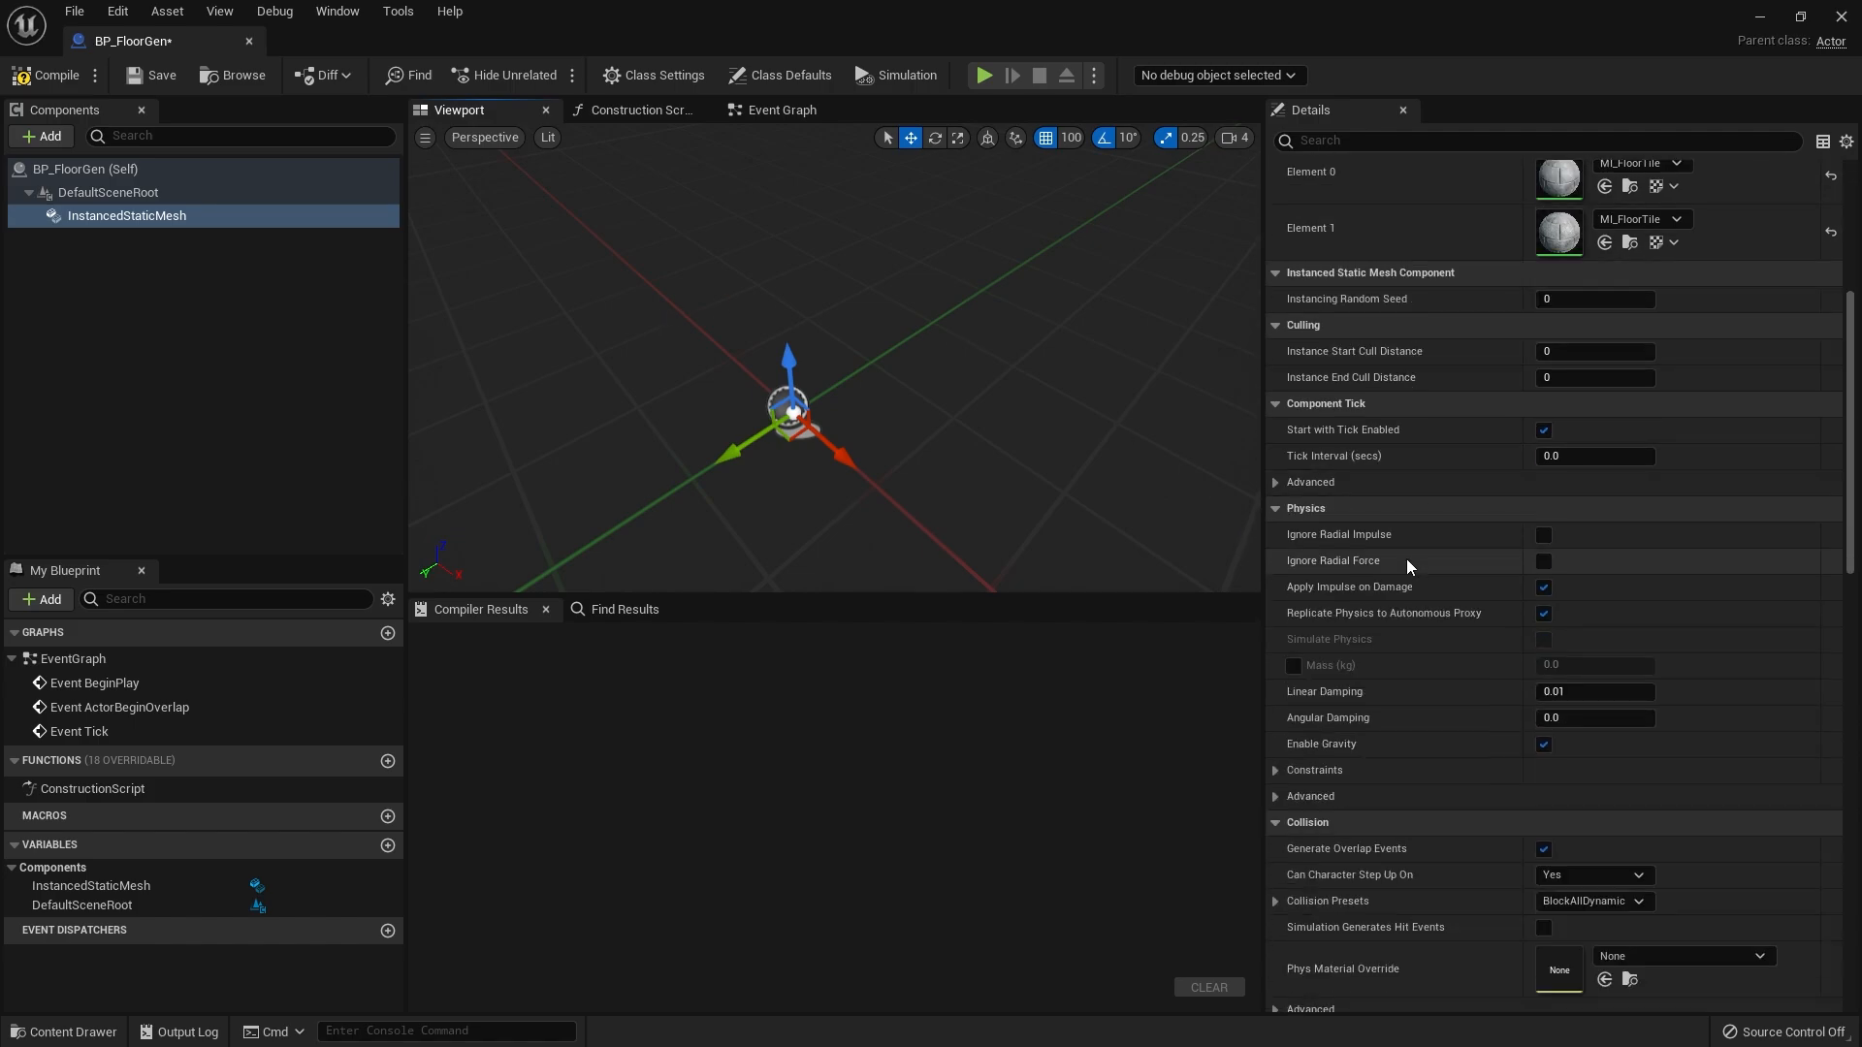
pyautogui.scroll(-3)
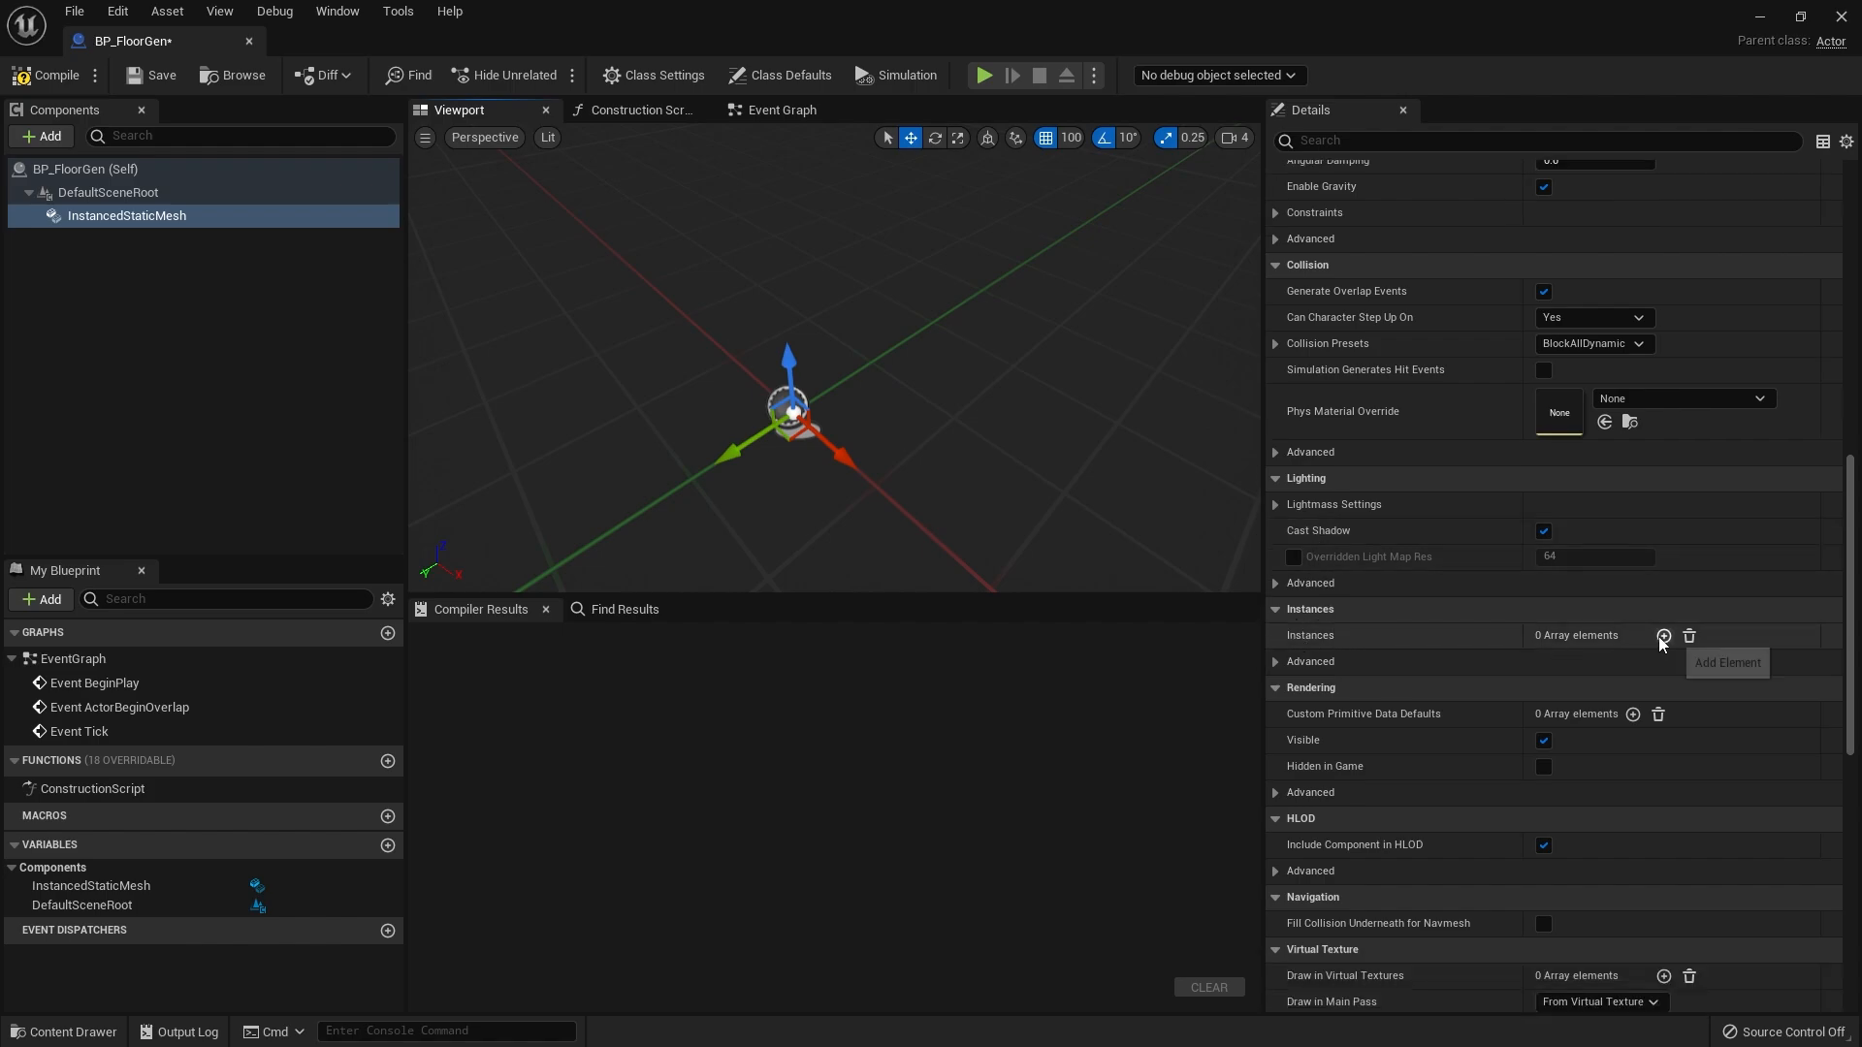
# - Add two floor tile instances to the instanced mesh component
pyautogui.click(1664, 634)
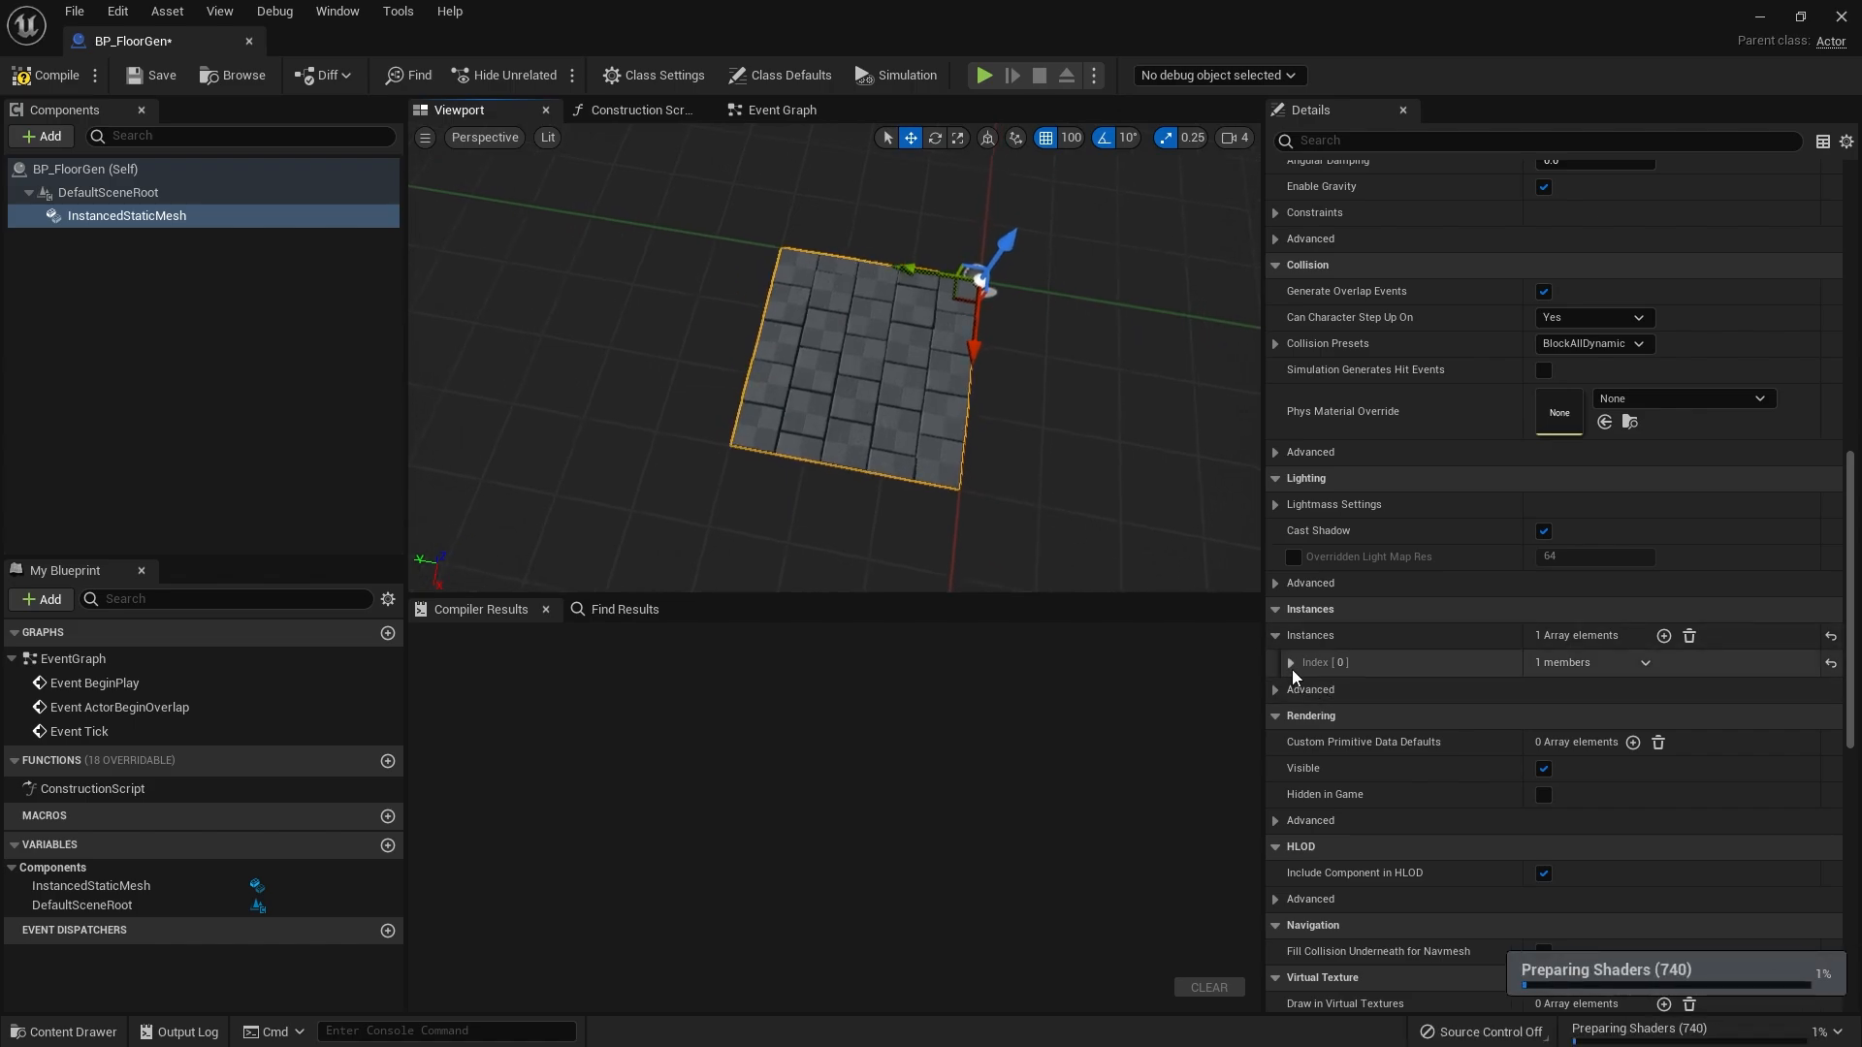
pyautogui.moveTo(1665, 634)
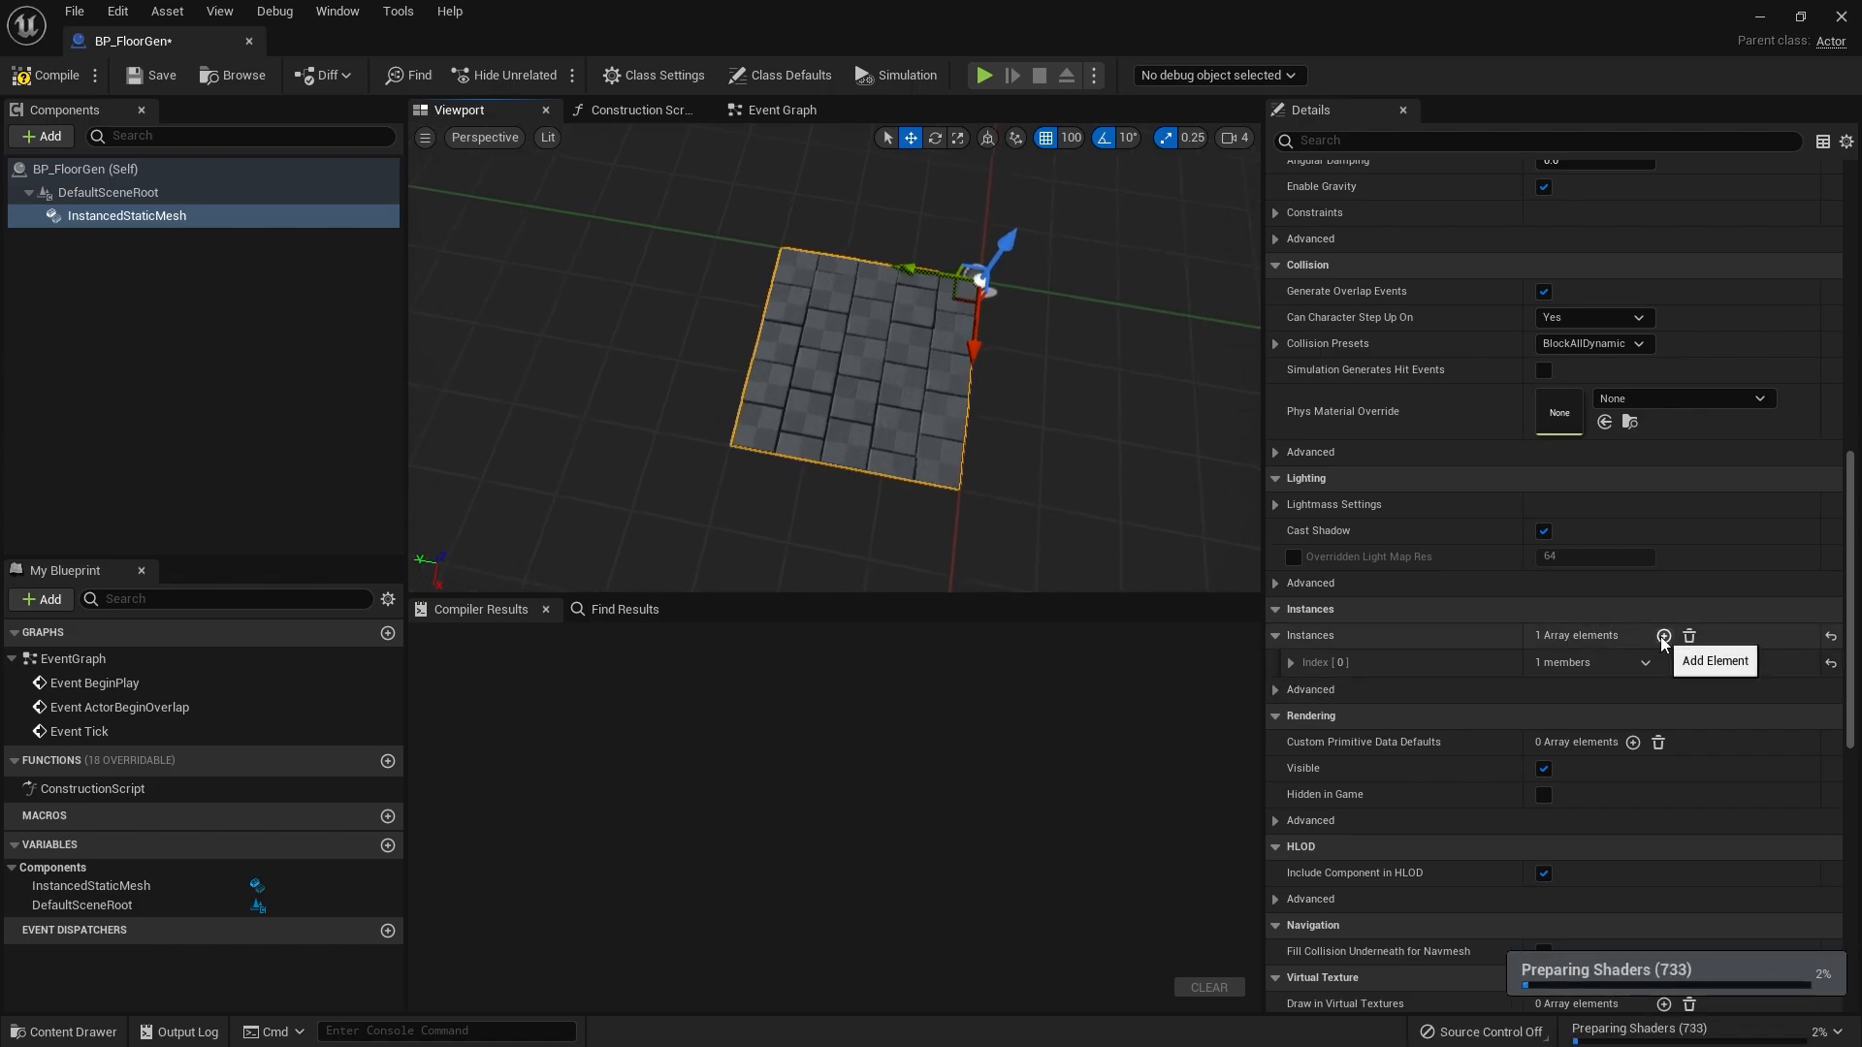
pyautogui.click(1665, 635)
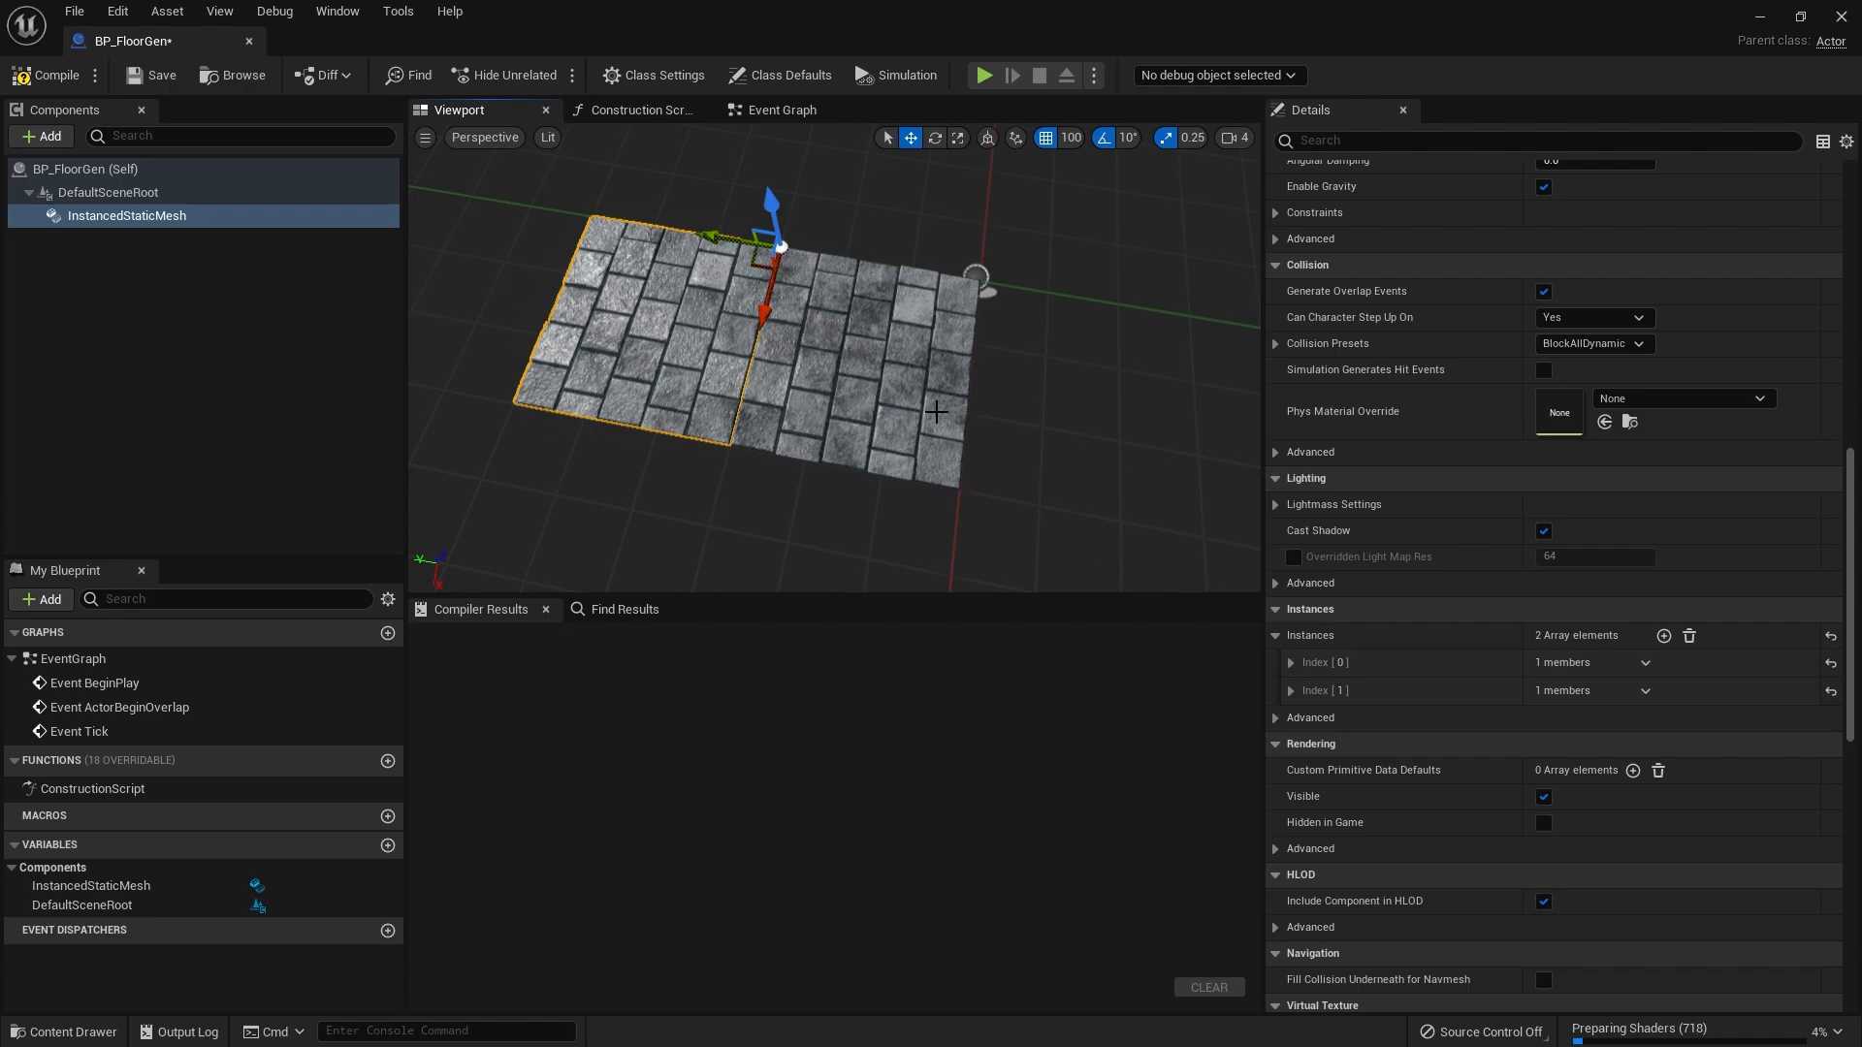
pyautogui.moveTo(916, 392)
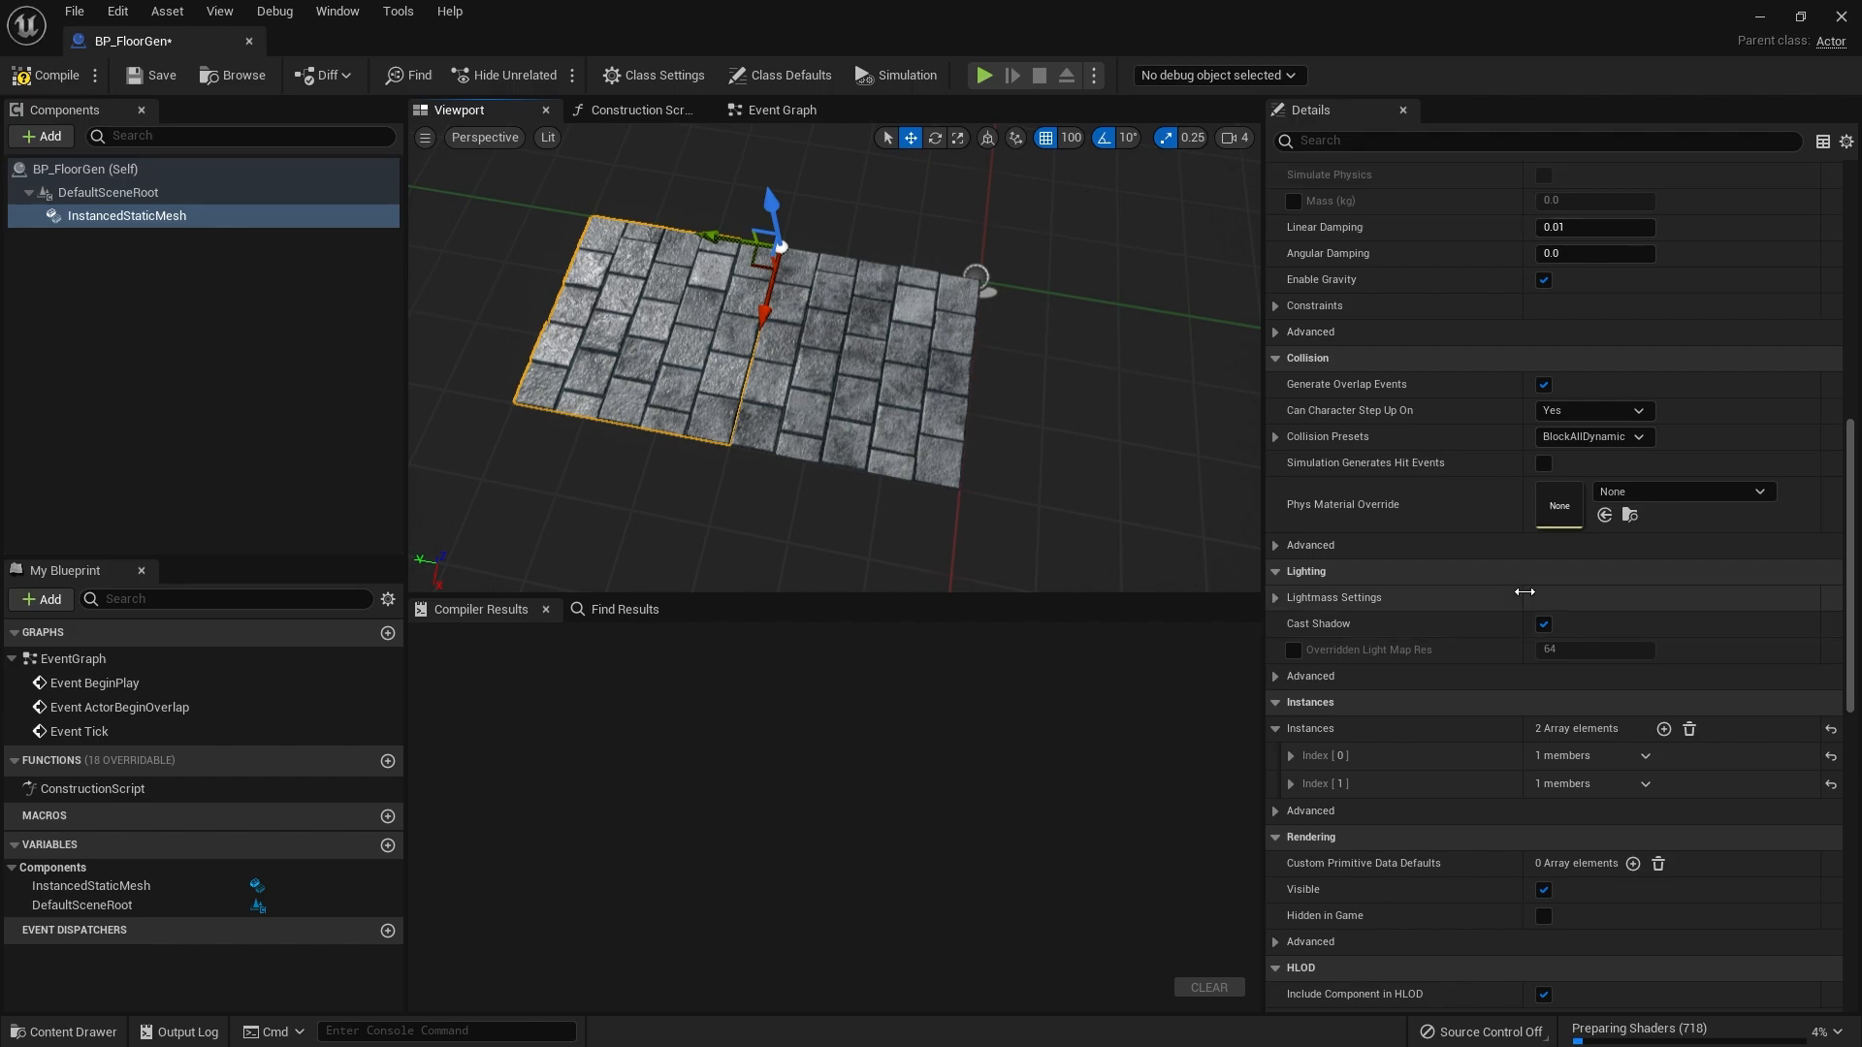
pyautogui.moveTo(1466, 586)
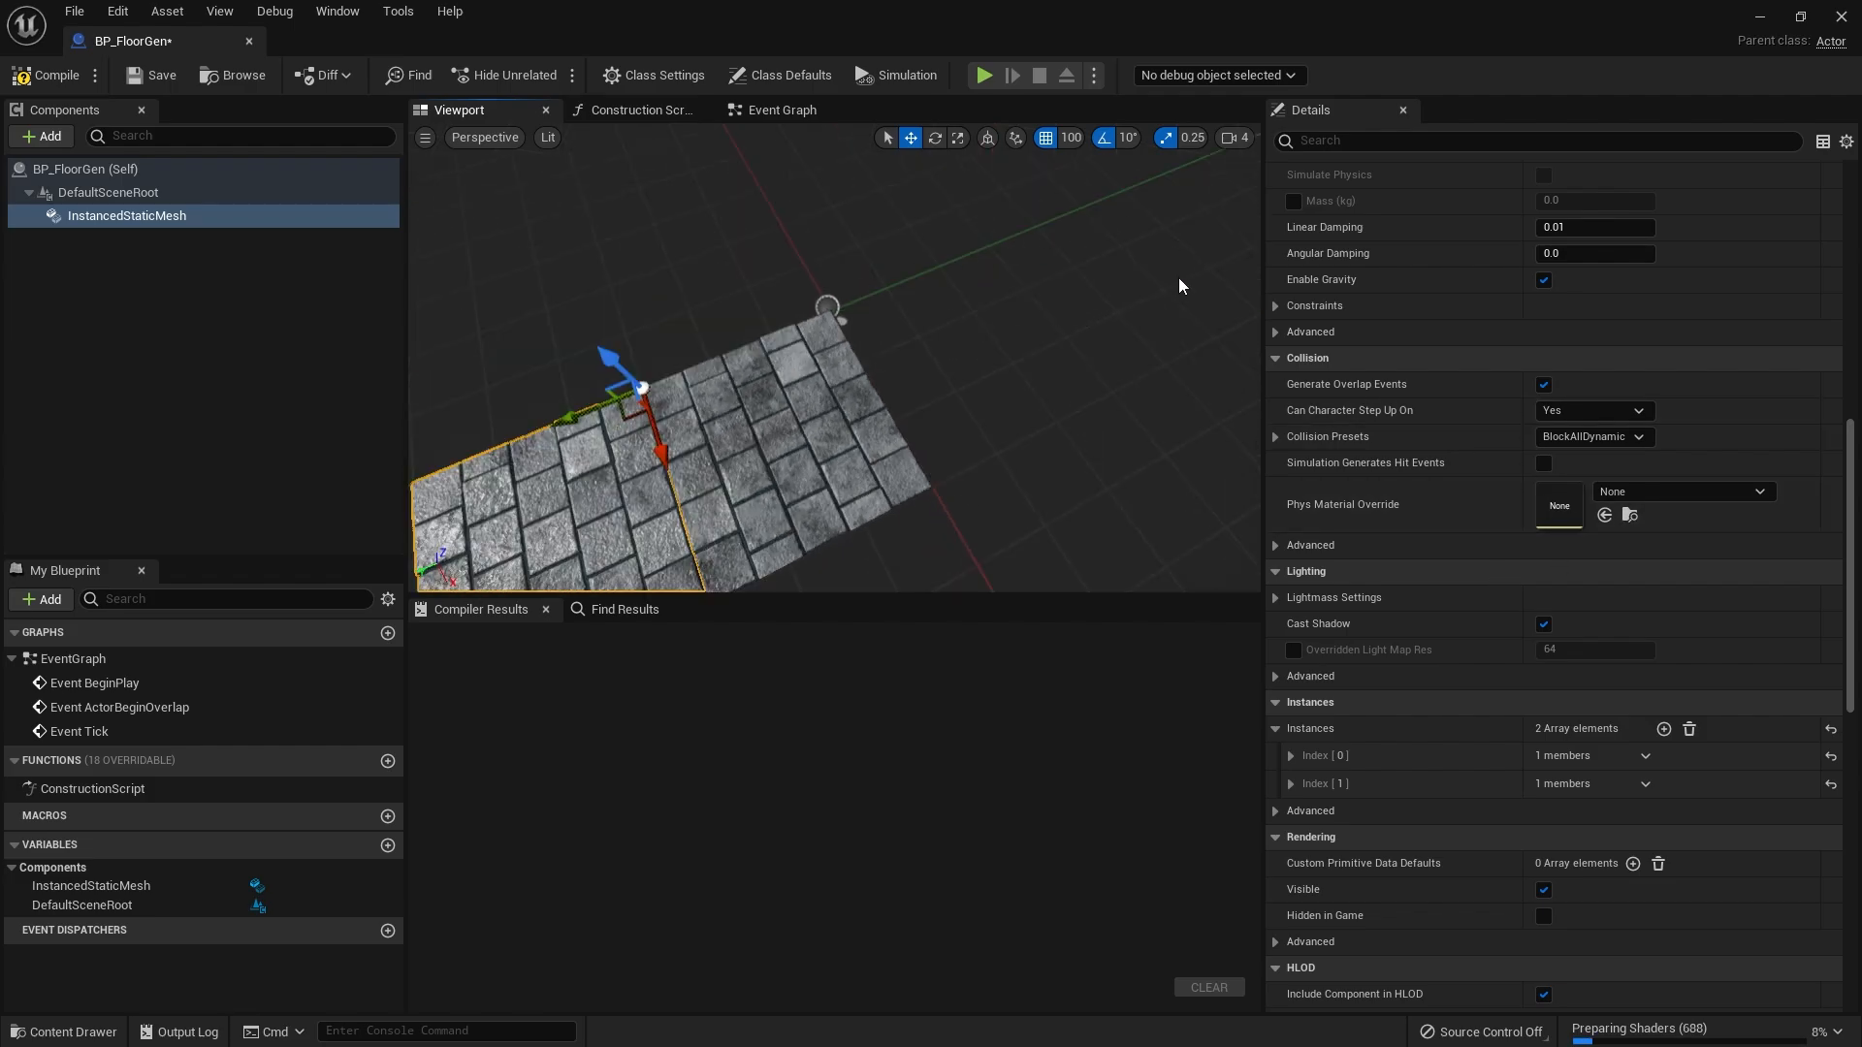
pyautogui.moveTo(1144, 351)
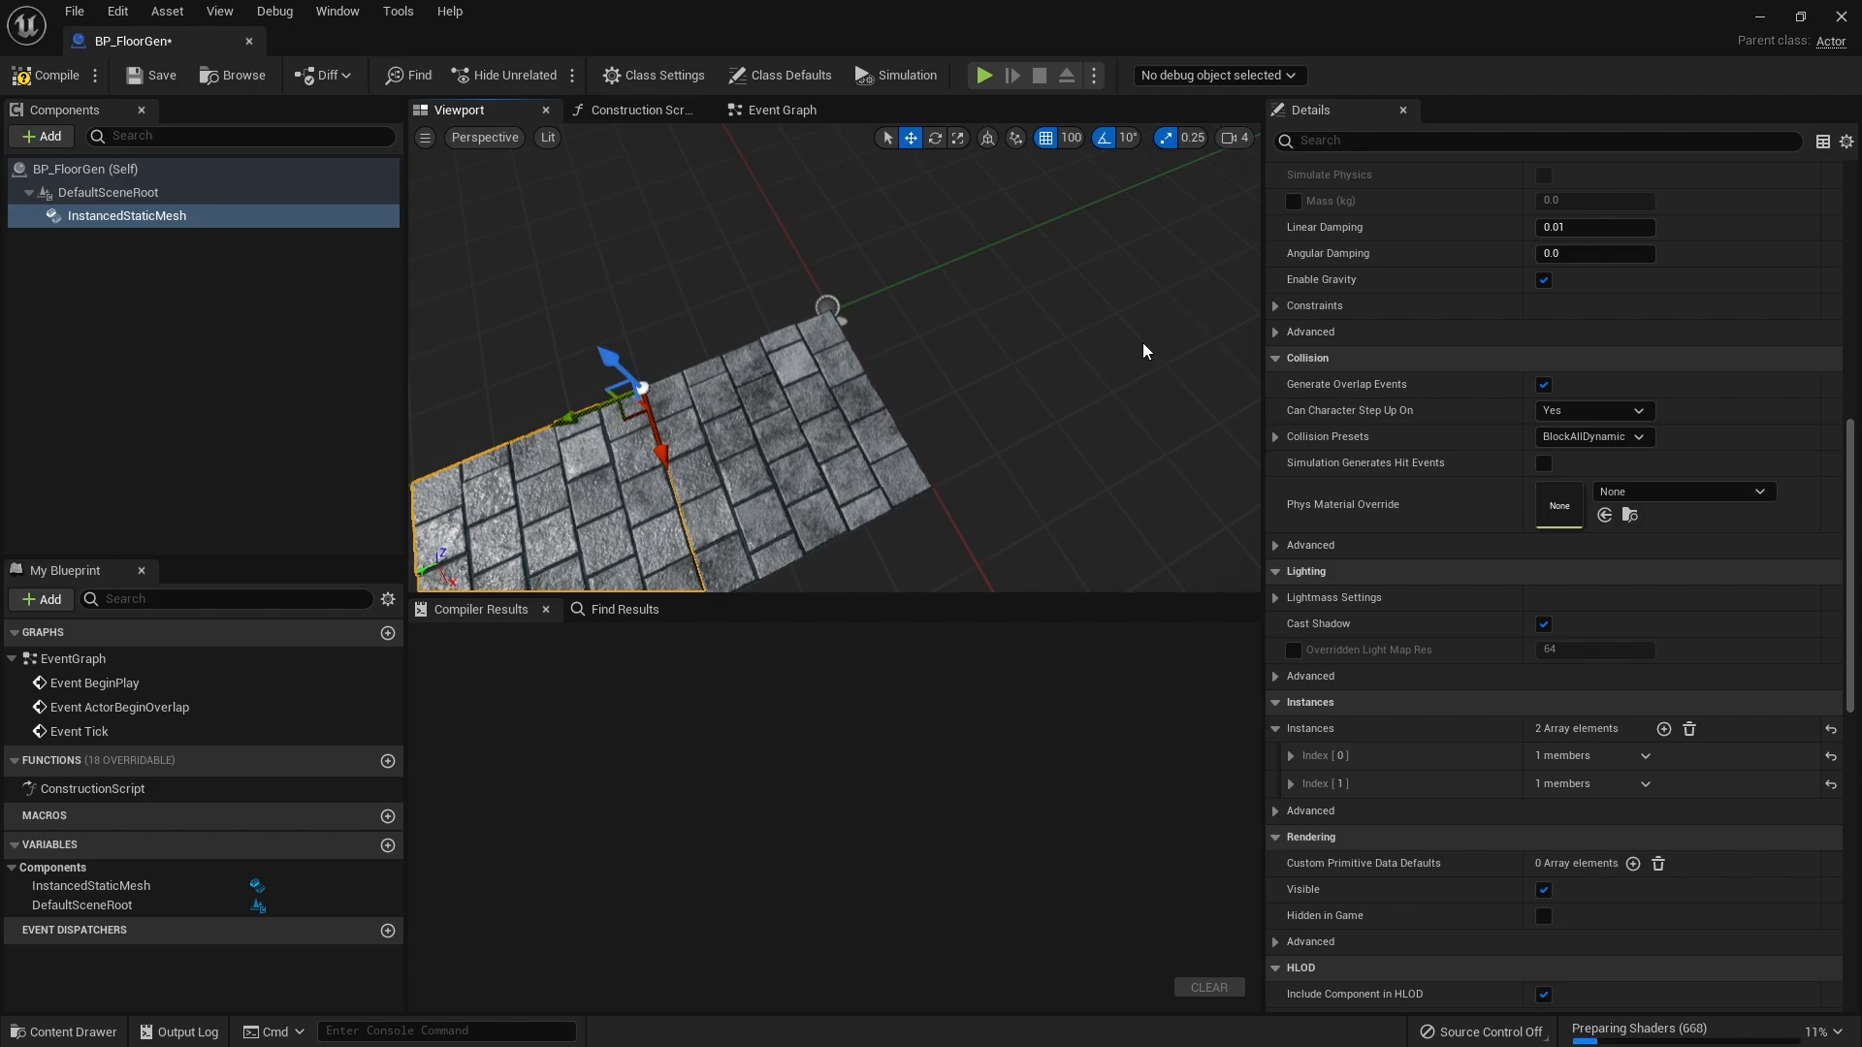
pyautogui.moveTo(1203, 339)
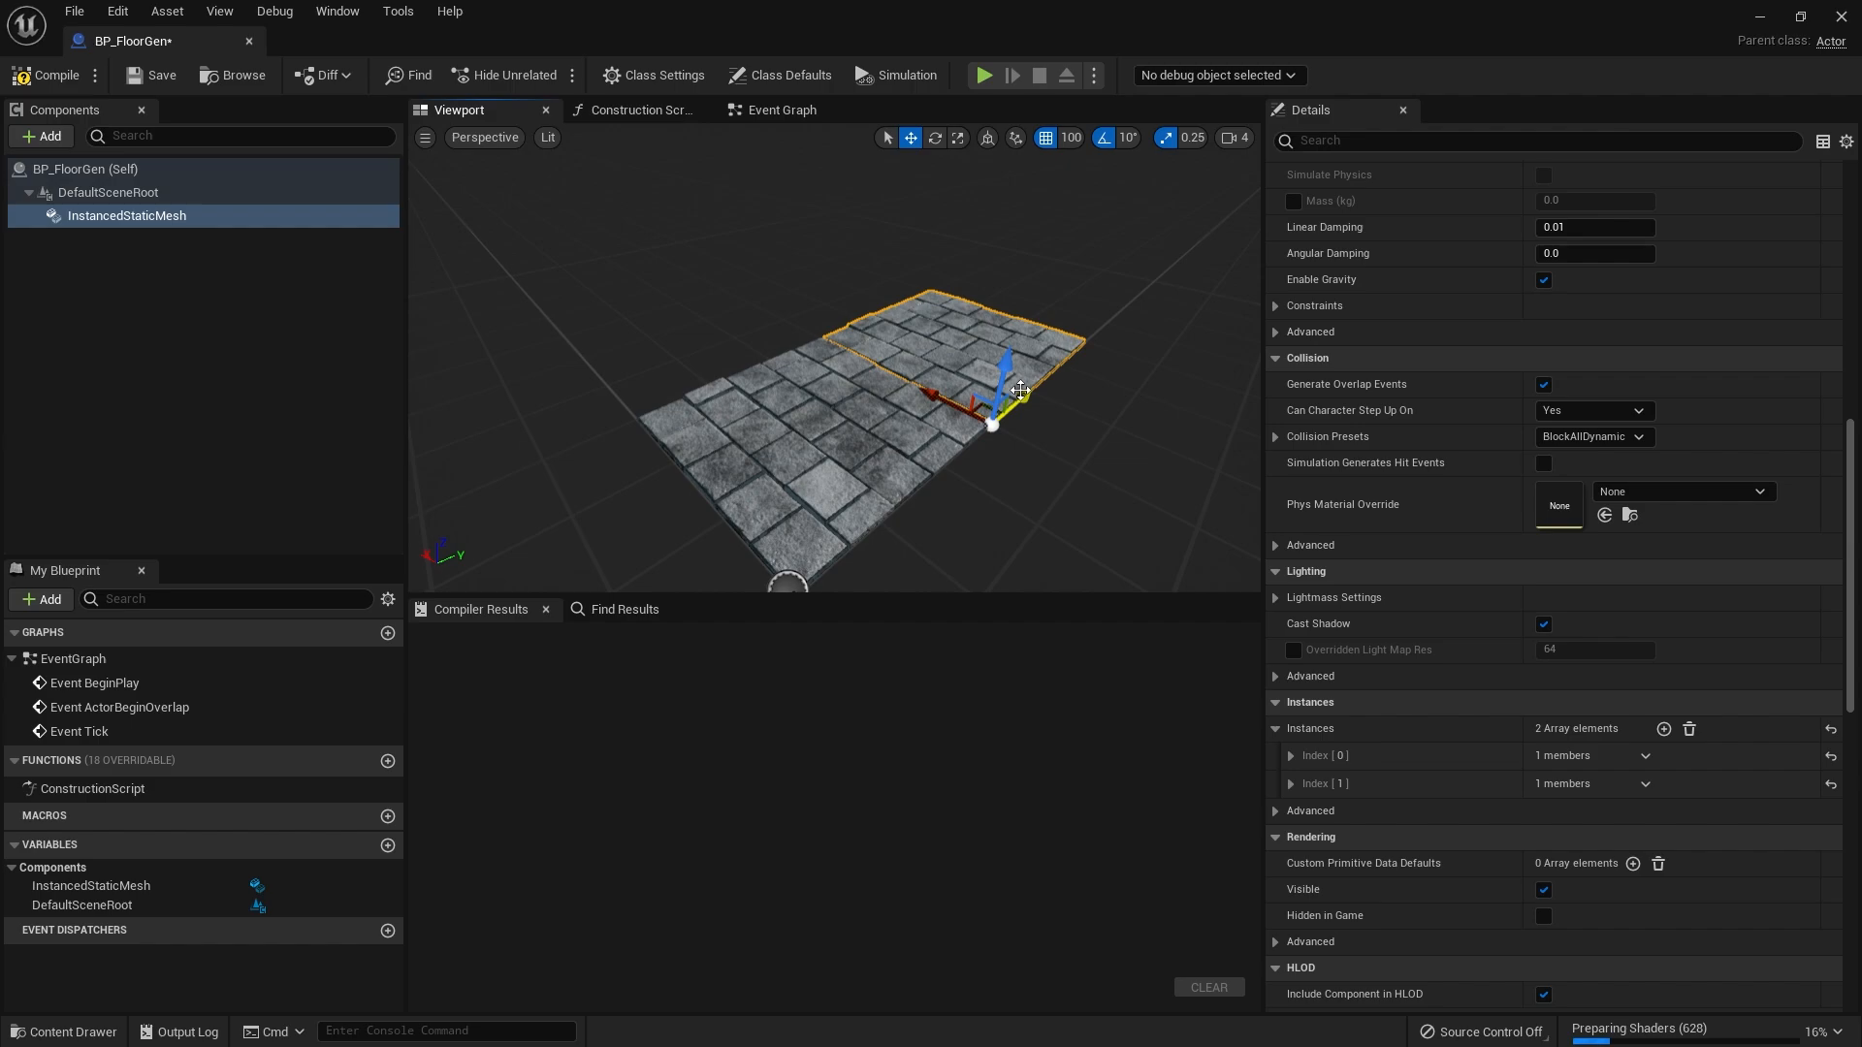
pyautogui.moveTo(1323, 508)
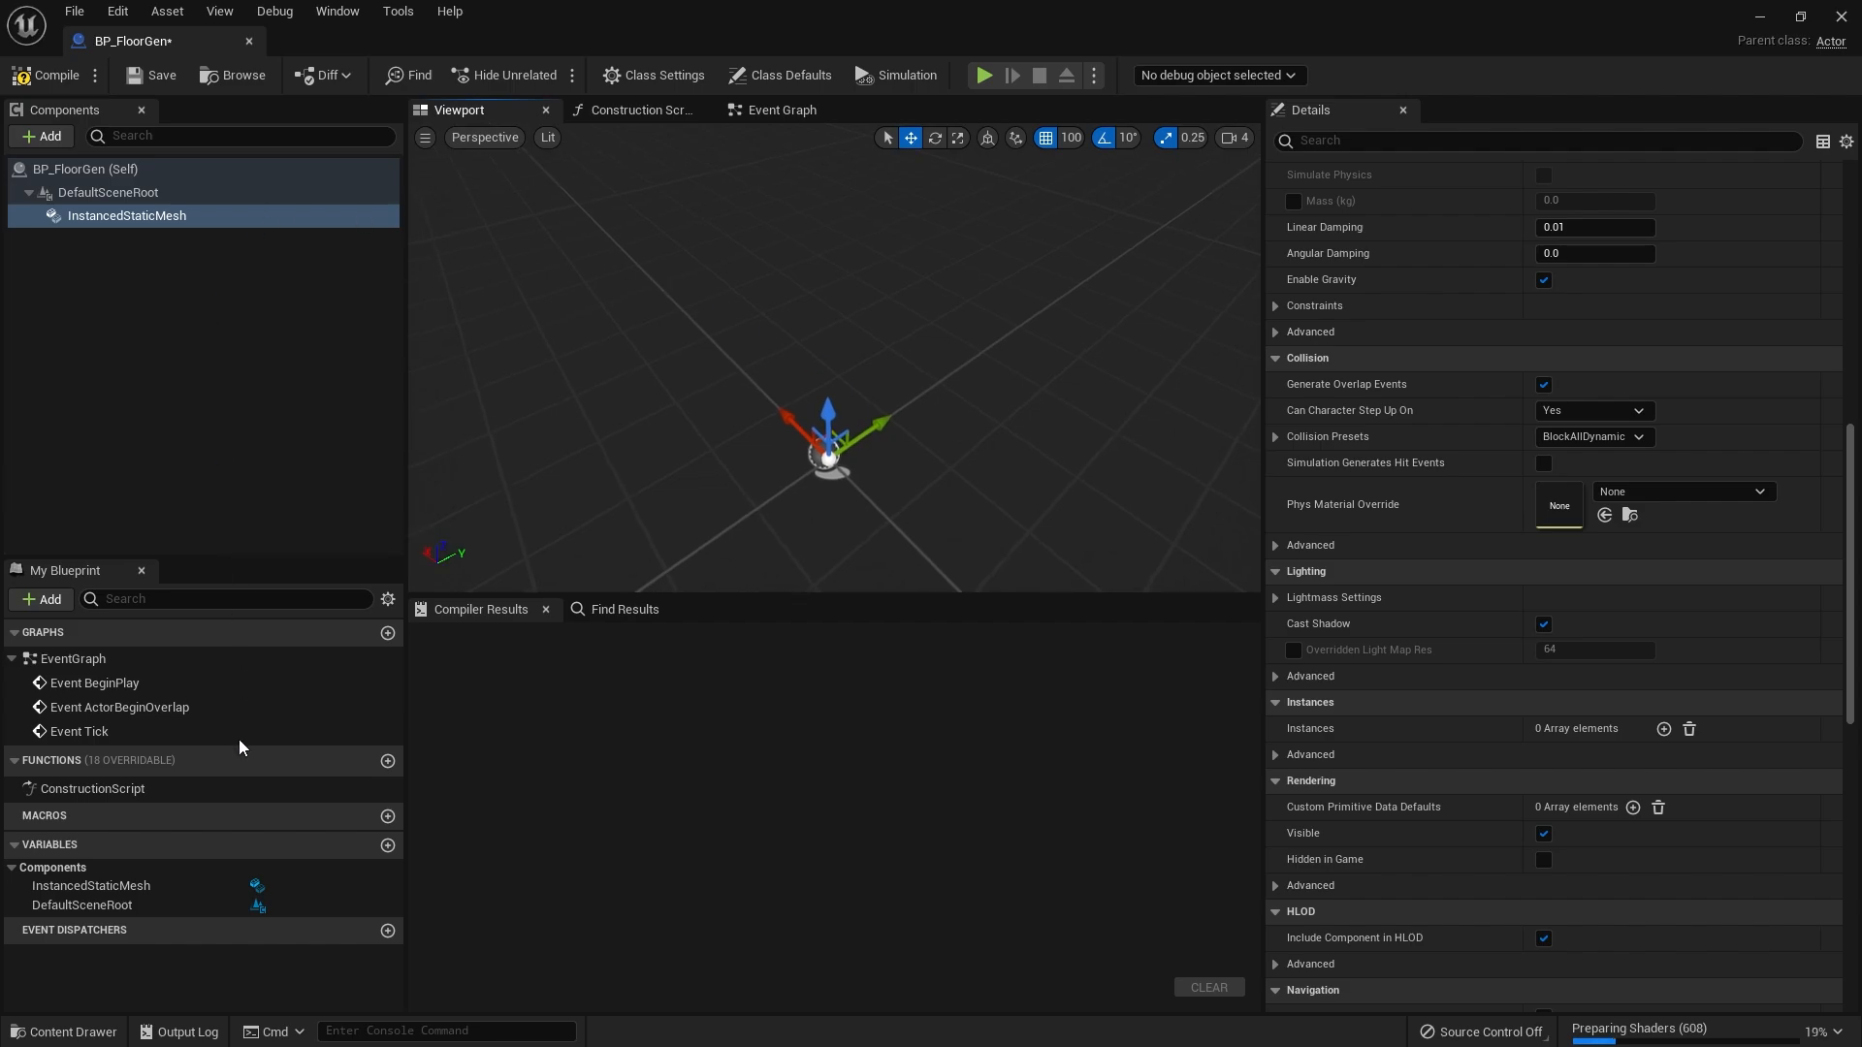
pyautogui.moveTo(458, 609)
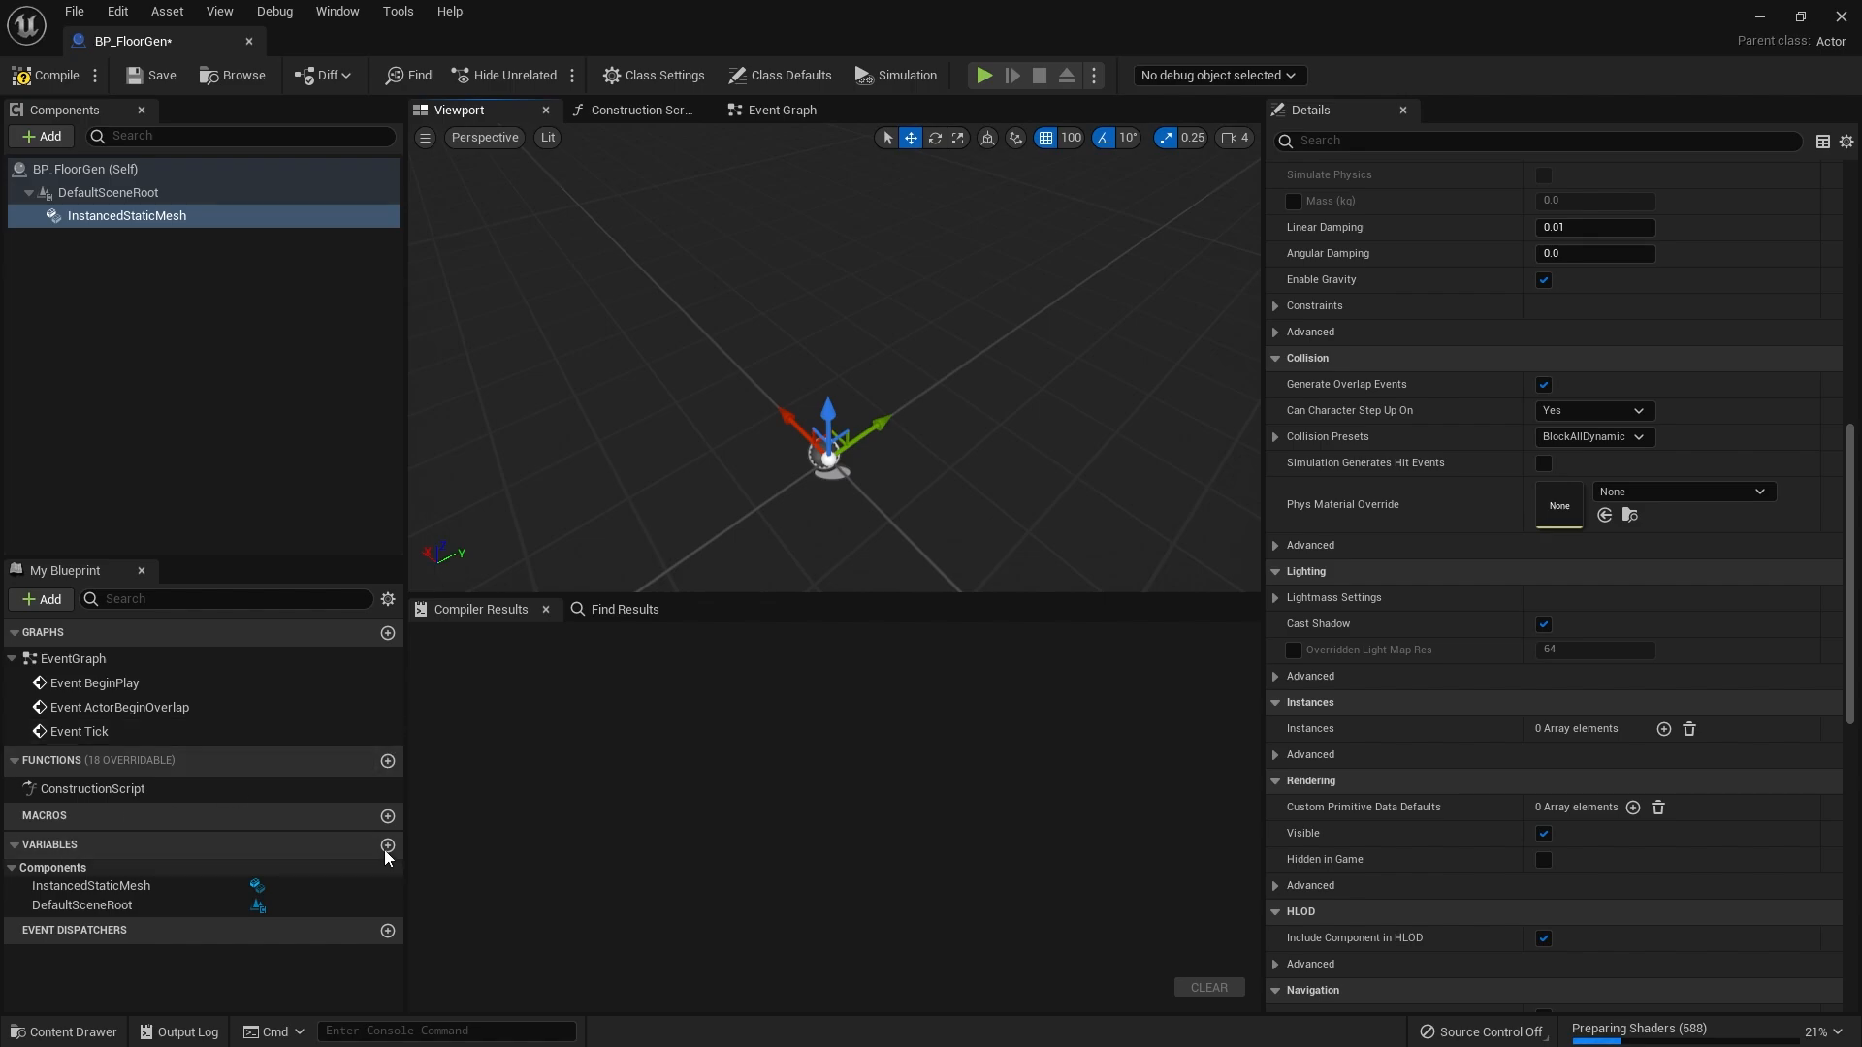
# - Create a Vector variable named RoomVector and make it instance editable
pyautogui.click(386, 846)
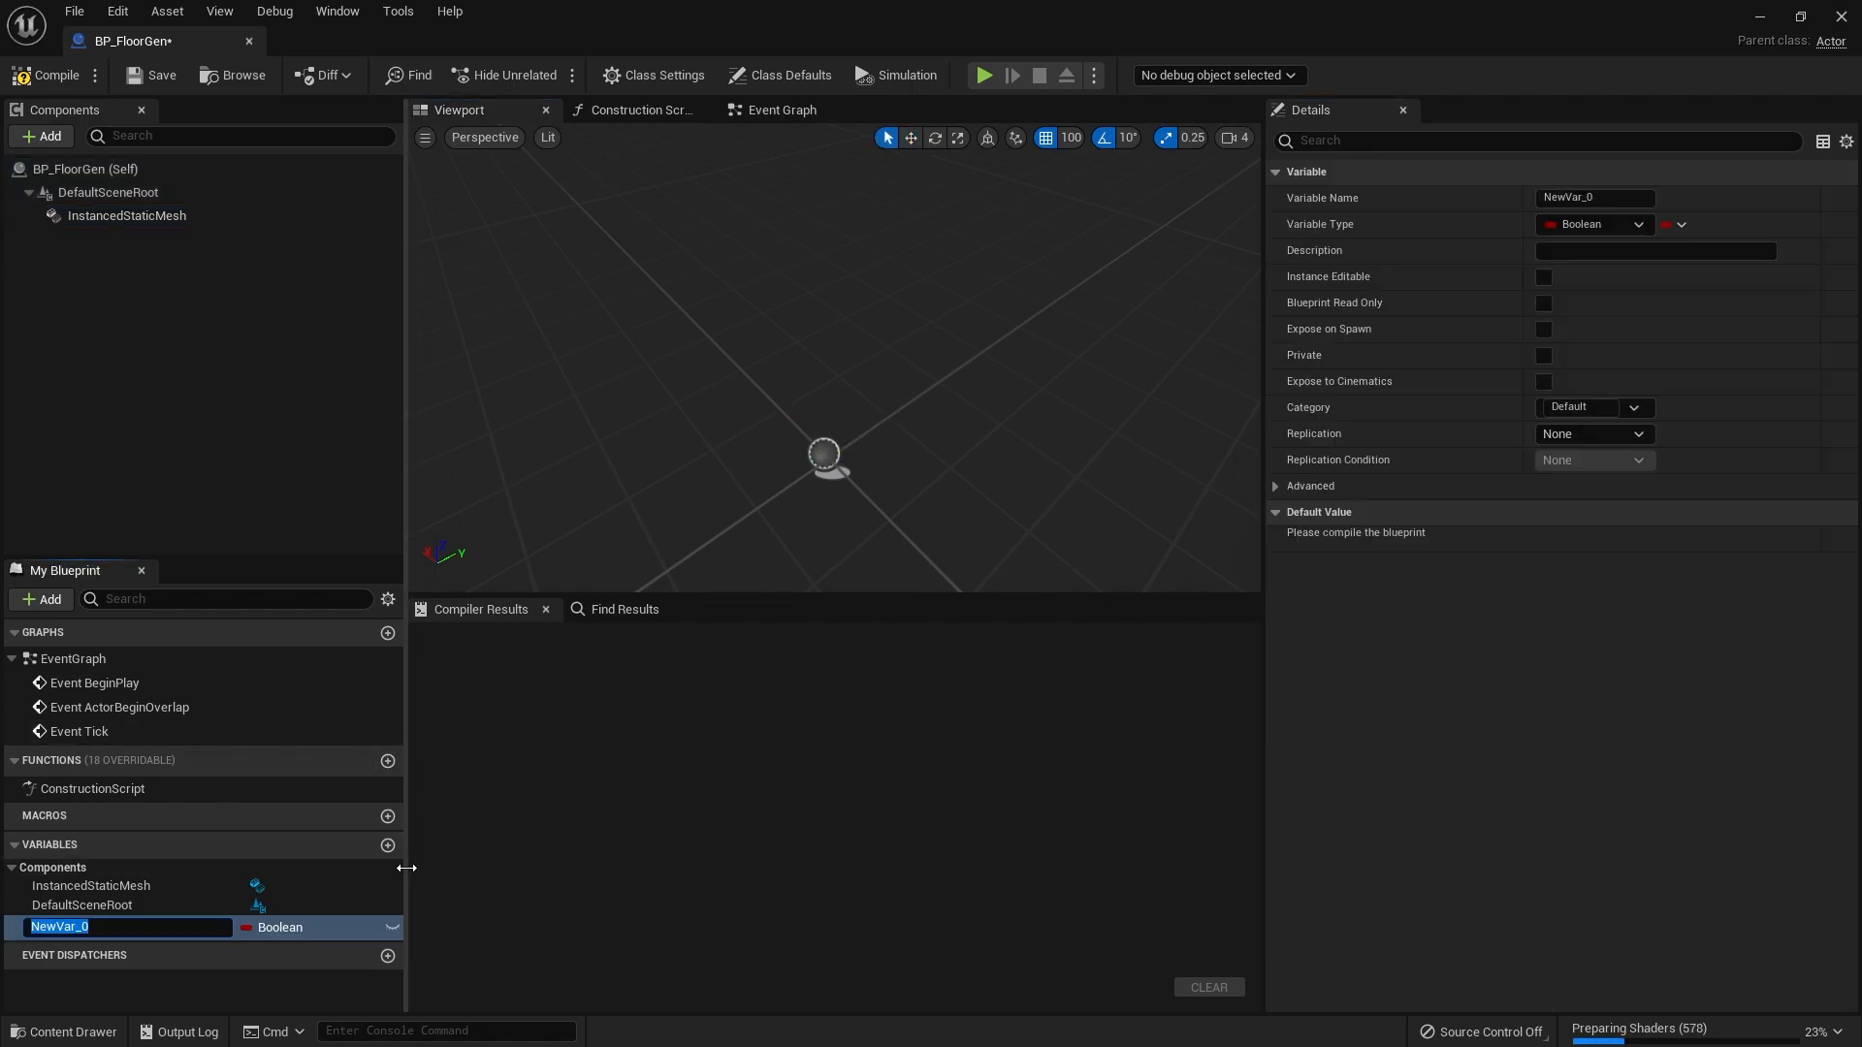
pyautogui.write('RoomV')
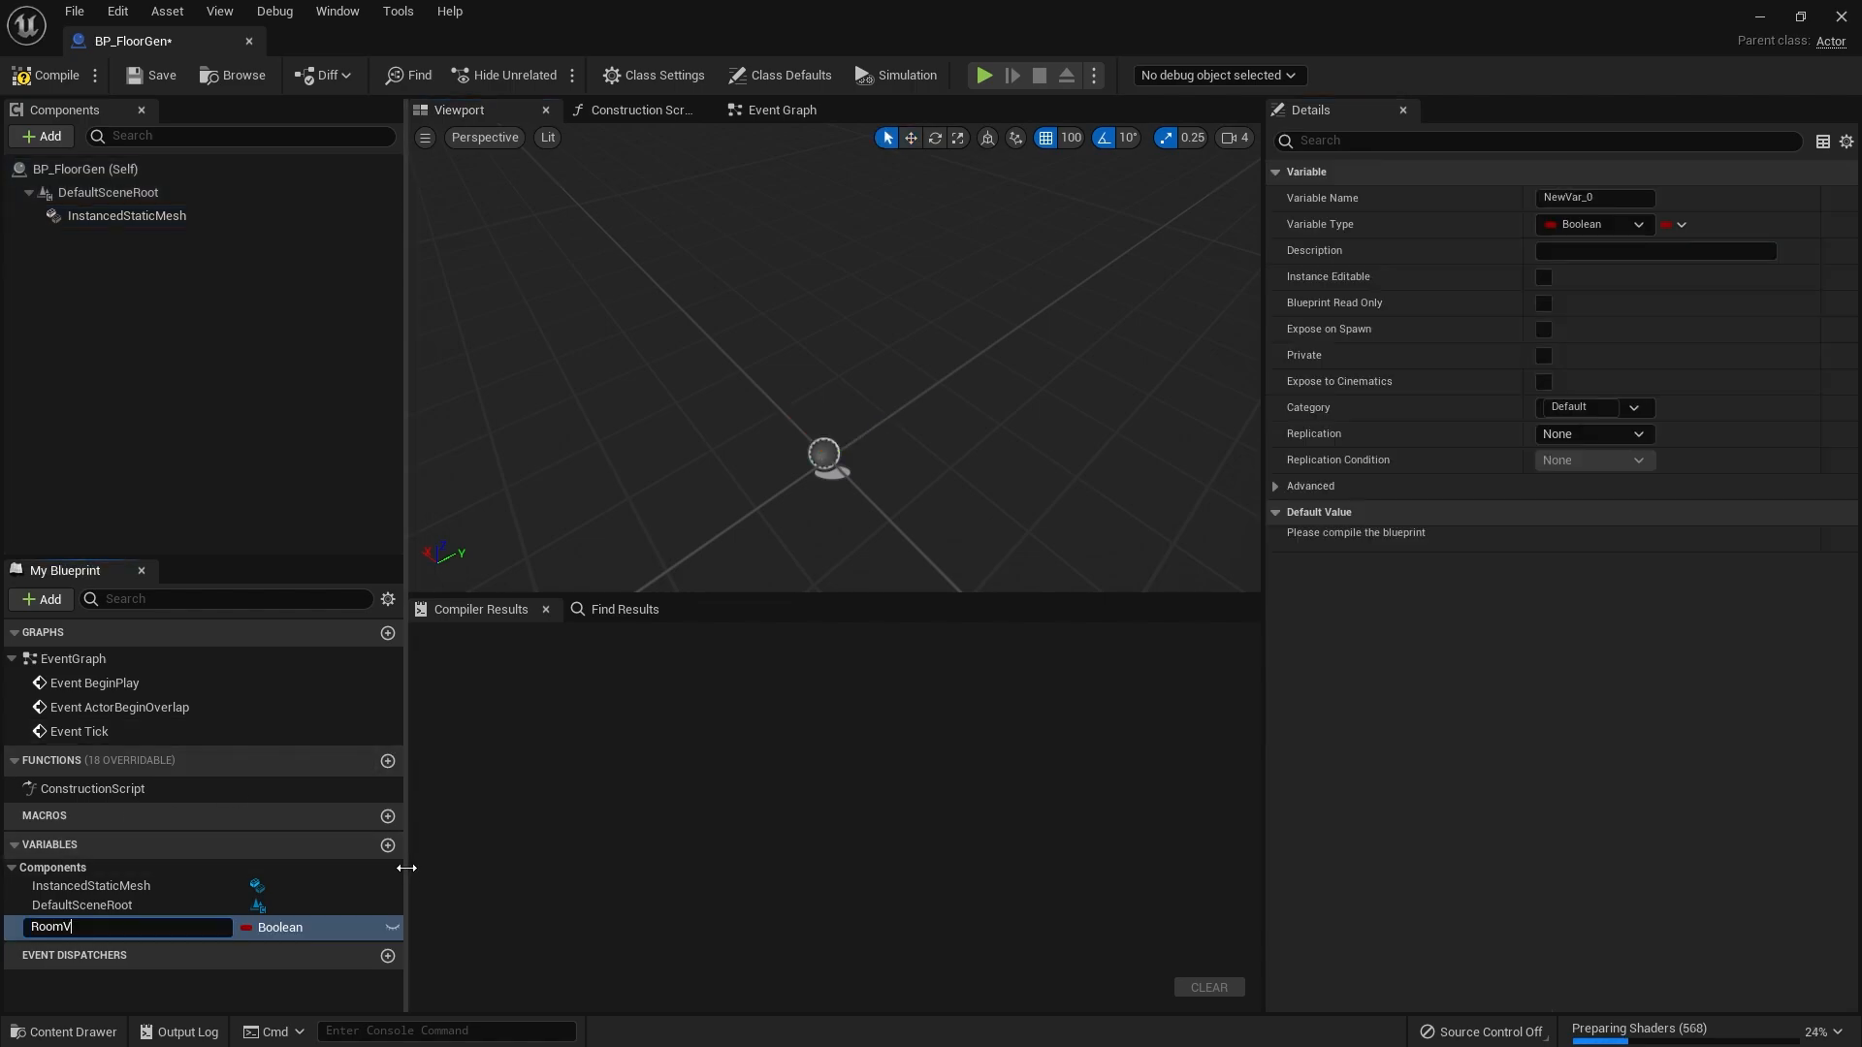
pyautogui.press('Enter')
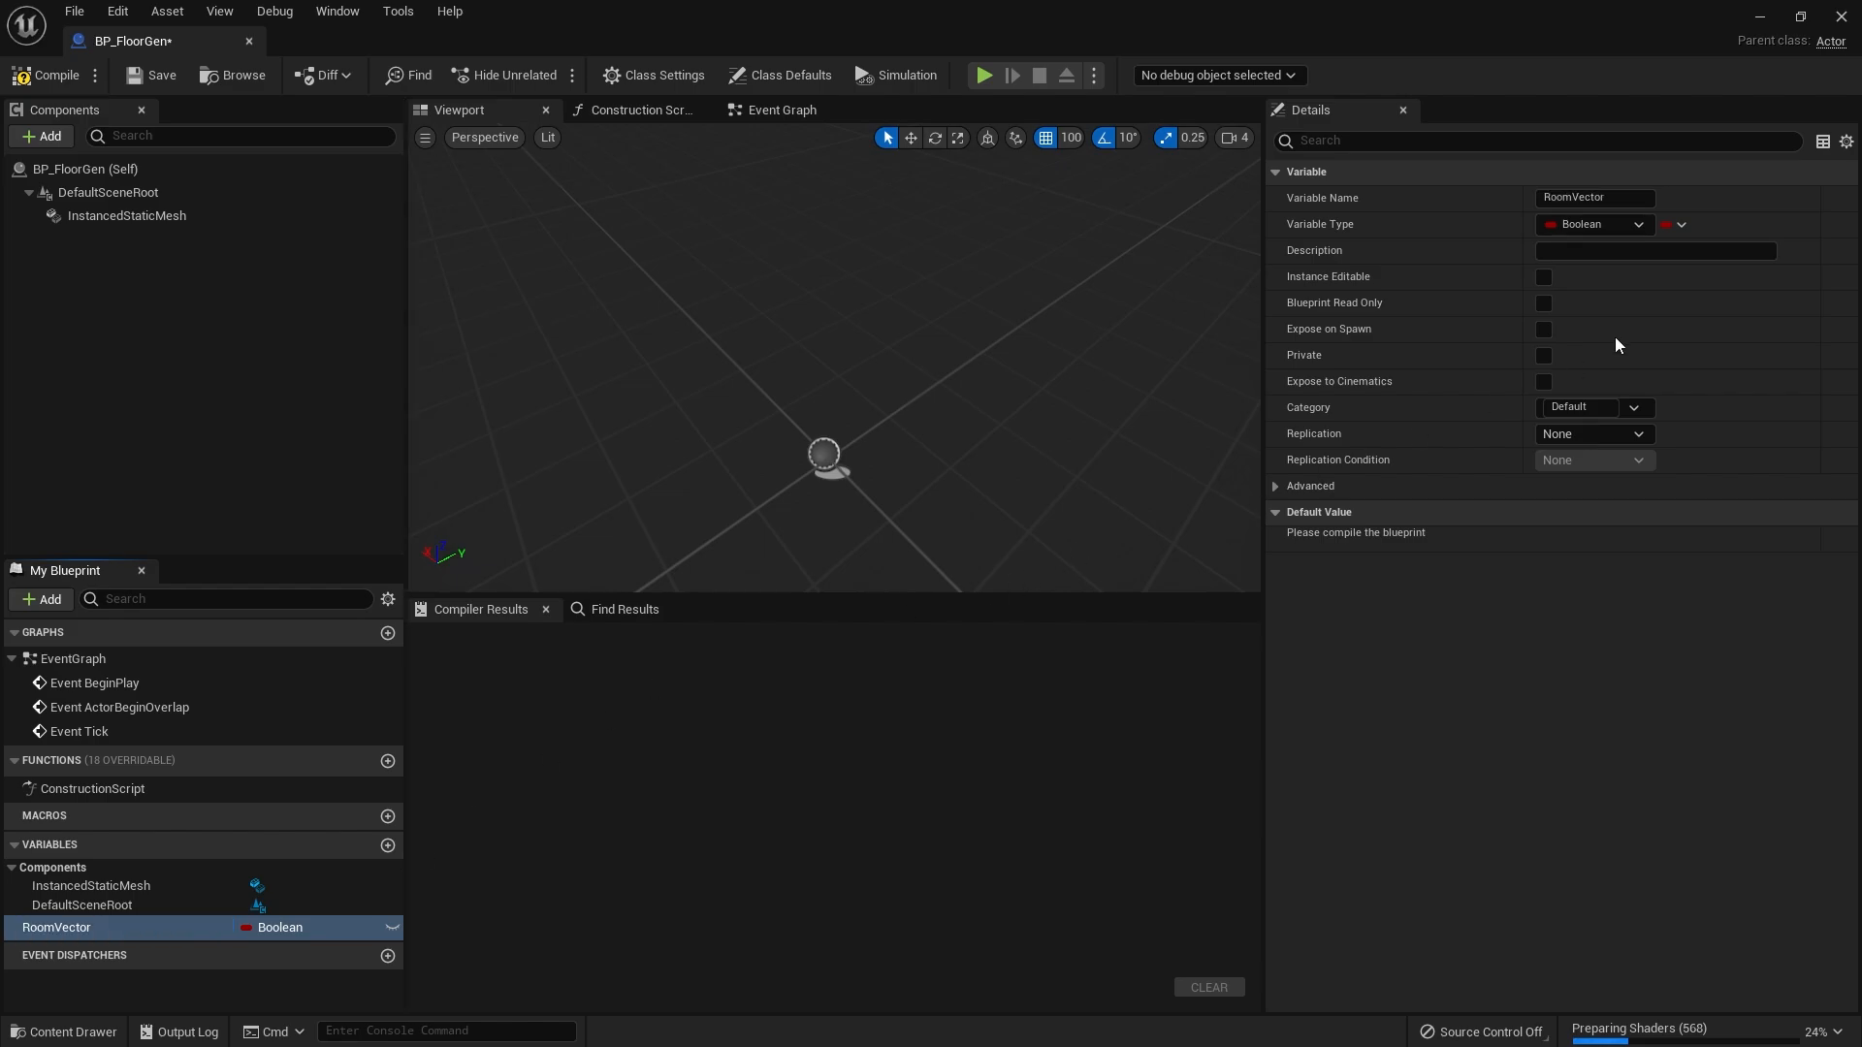
pyautogui.click(1594, 225)
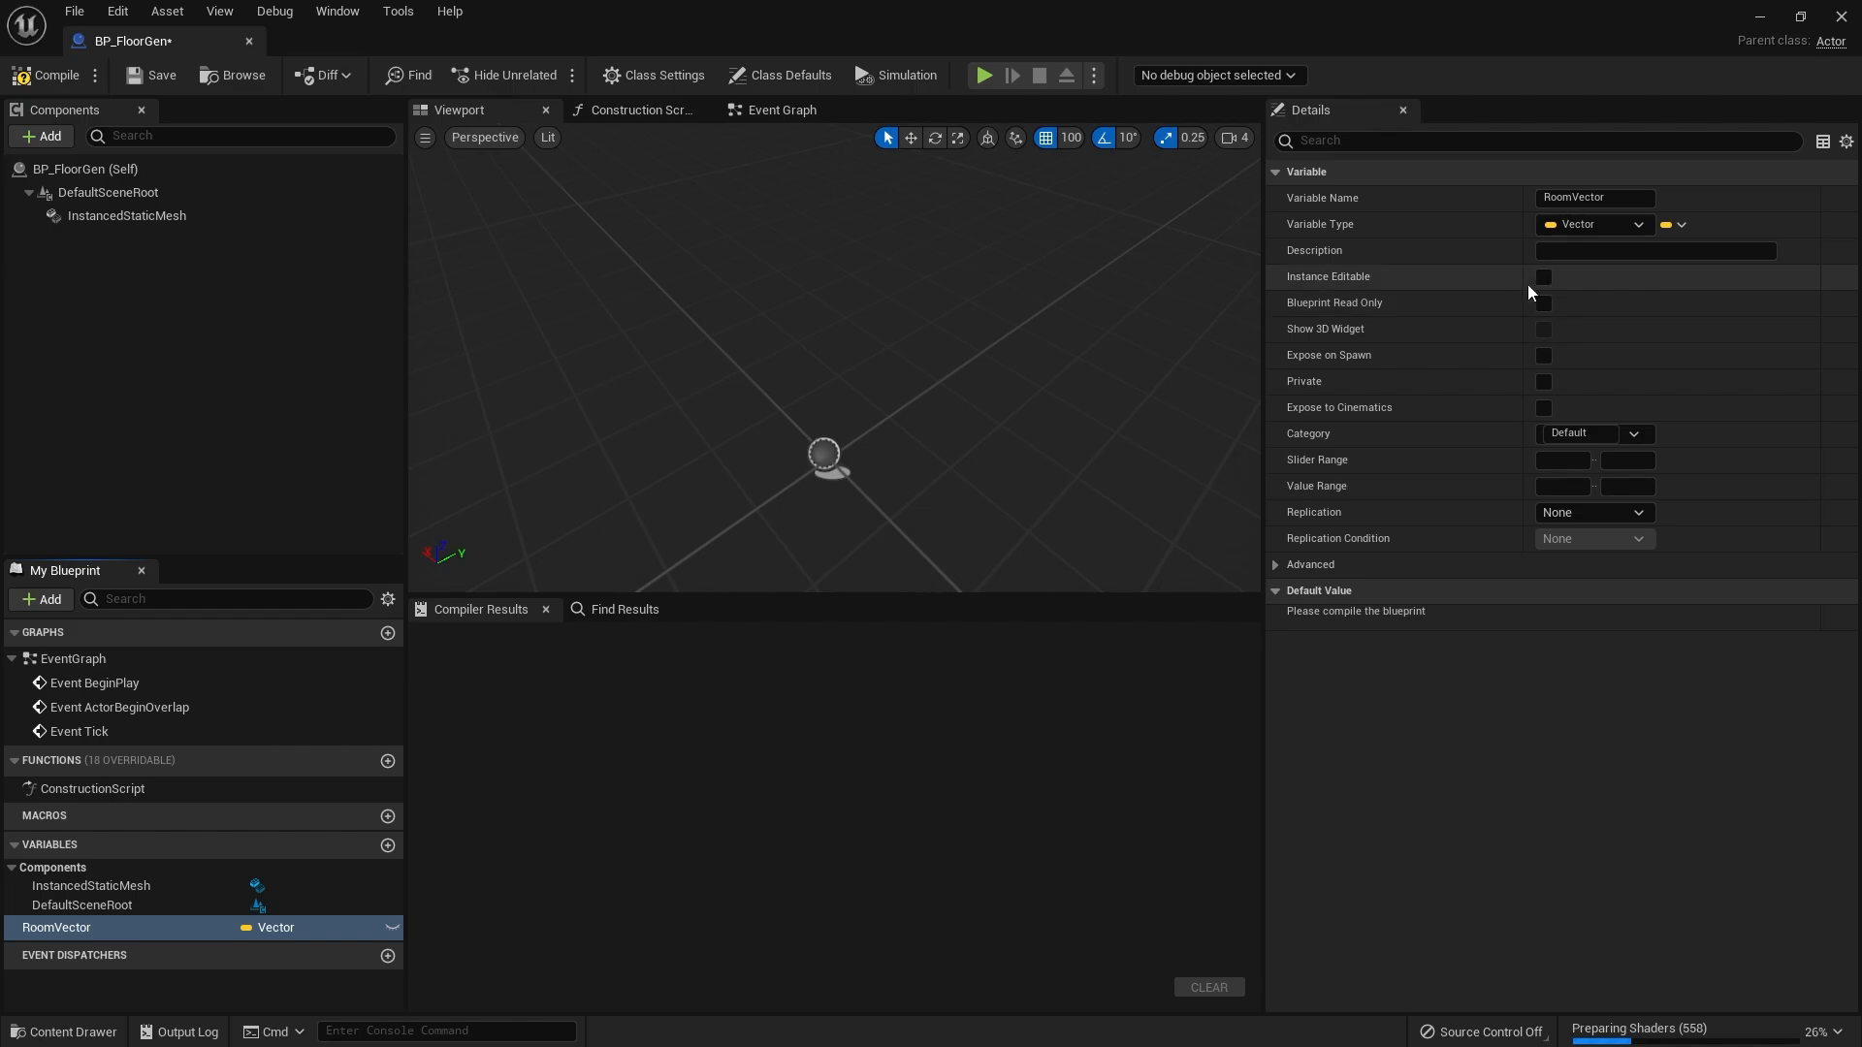
pyautogui.click(1544, 276)
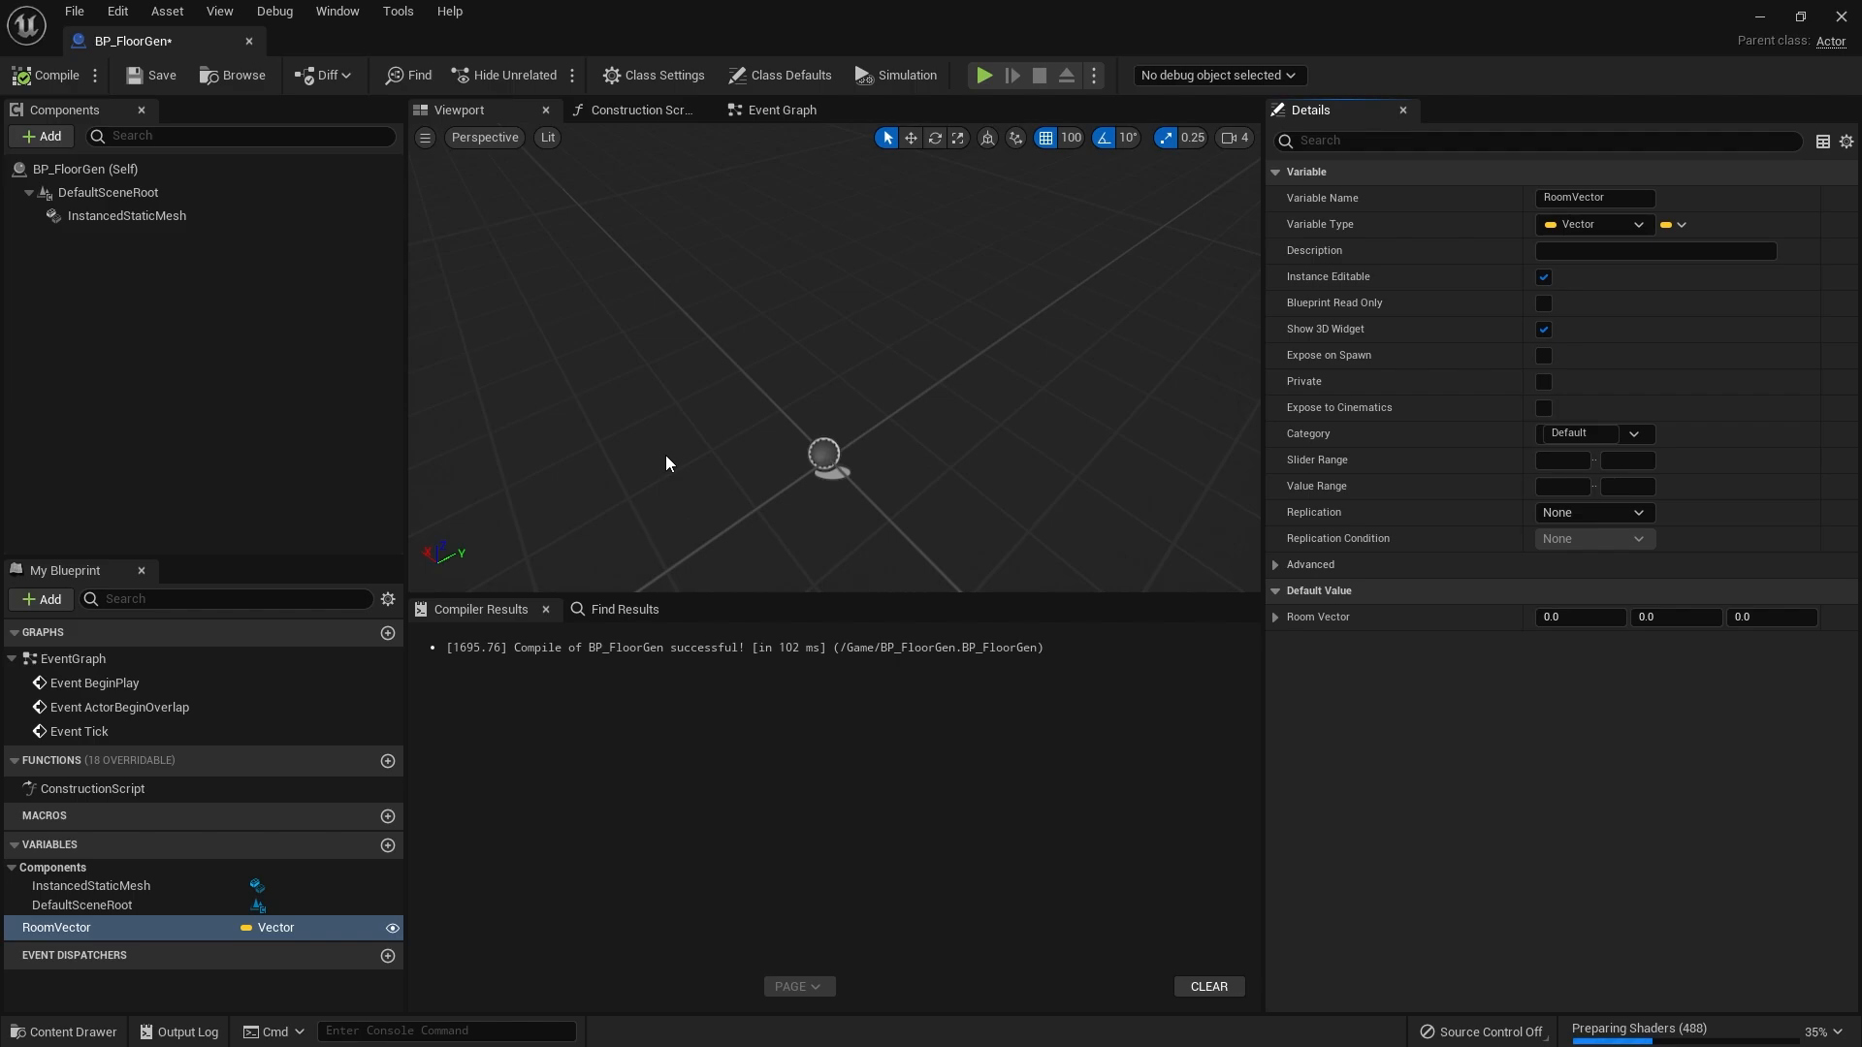
pyautogui.moveTo(681, 448)
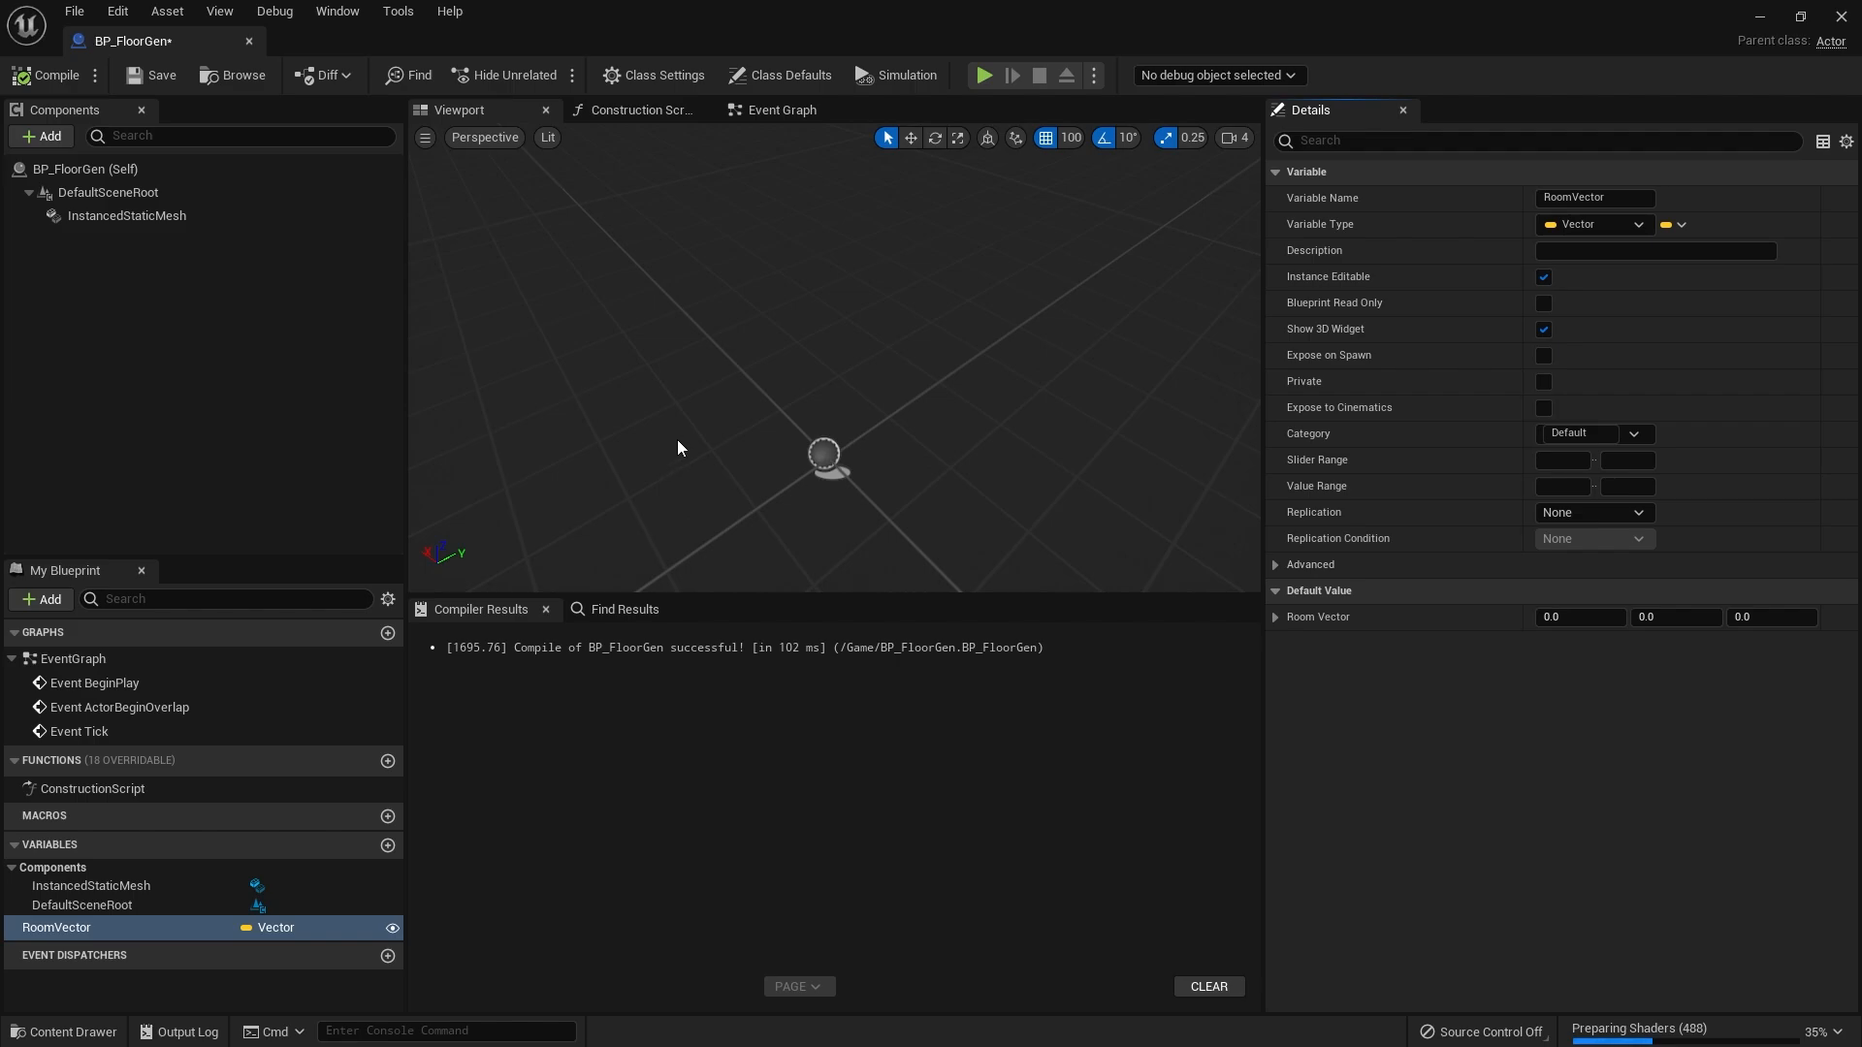
# - In the construction script, get RoomVector, break it, divide X by 300 and truncate the result
pyautogui.click(640, 109)
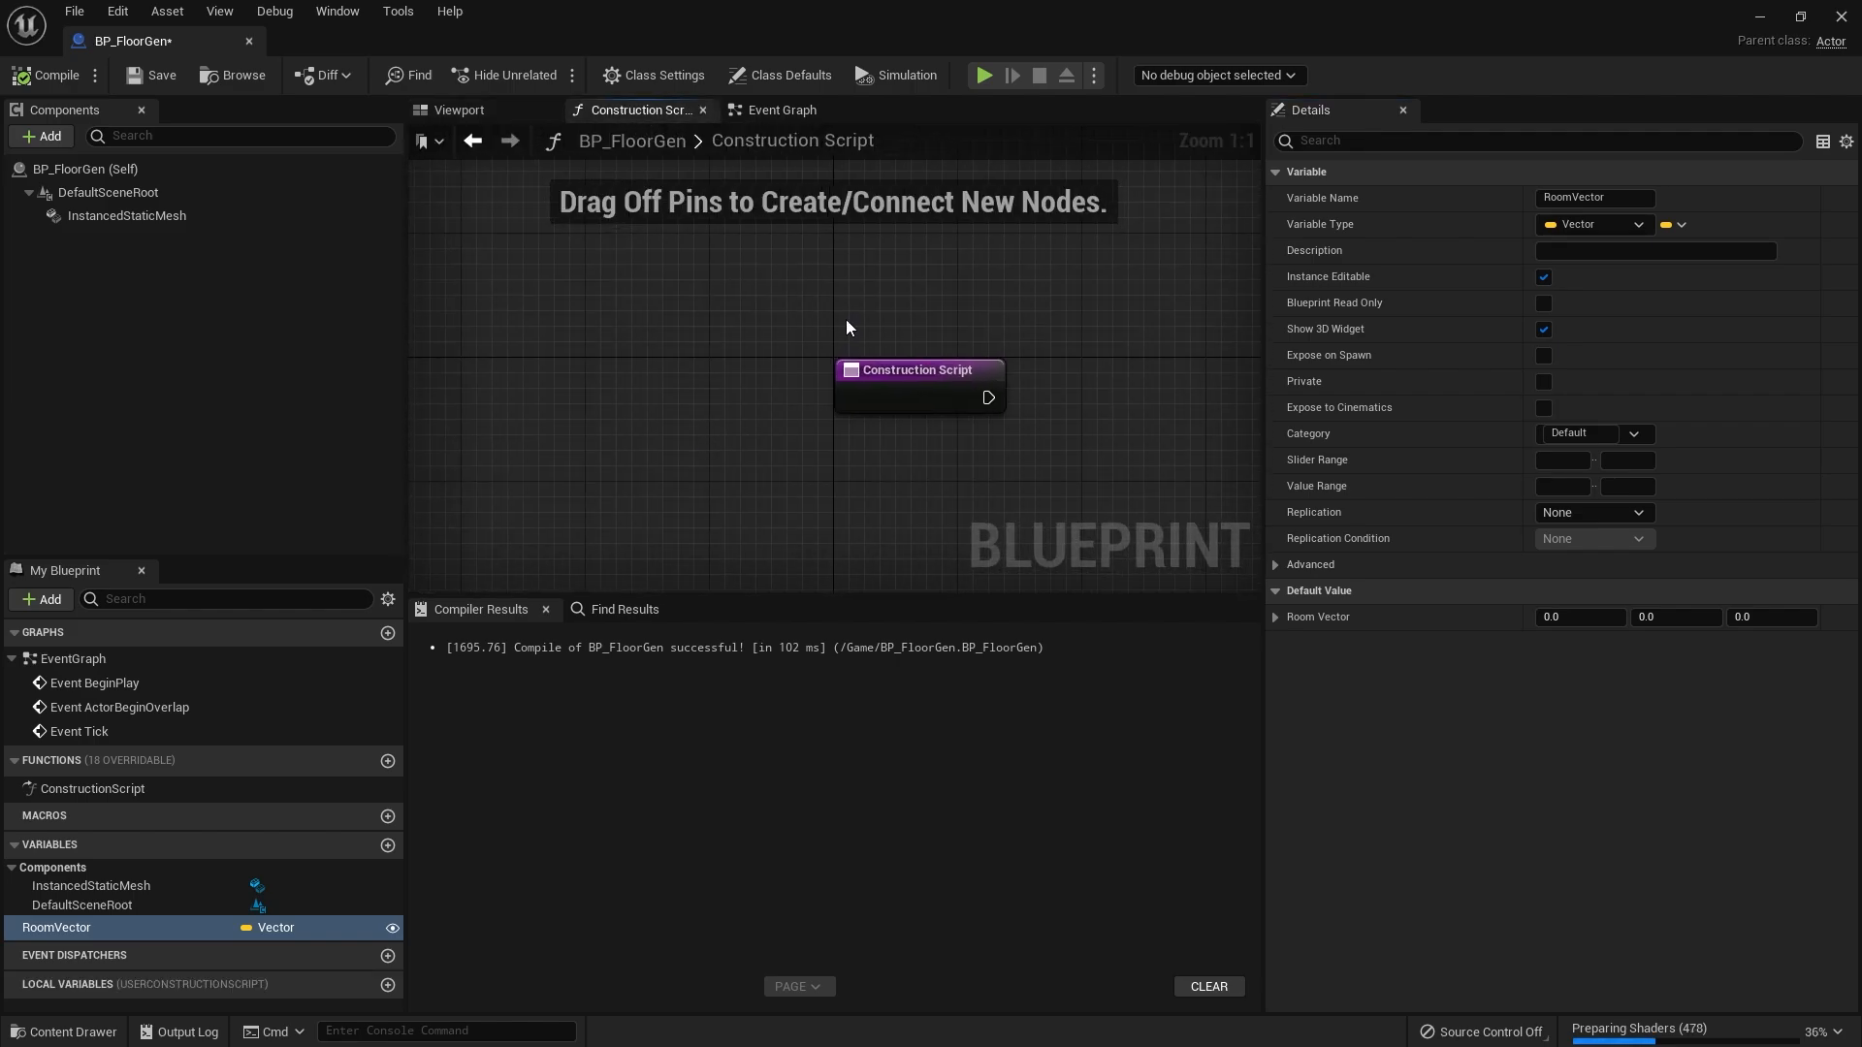
pyautogui.moveTo(914, 369); pyautogui.dragTo(731, 338)
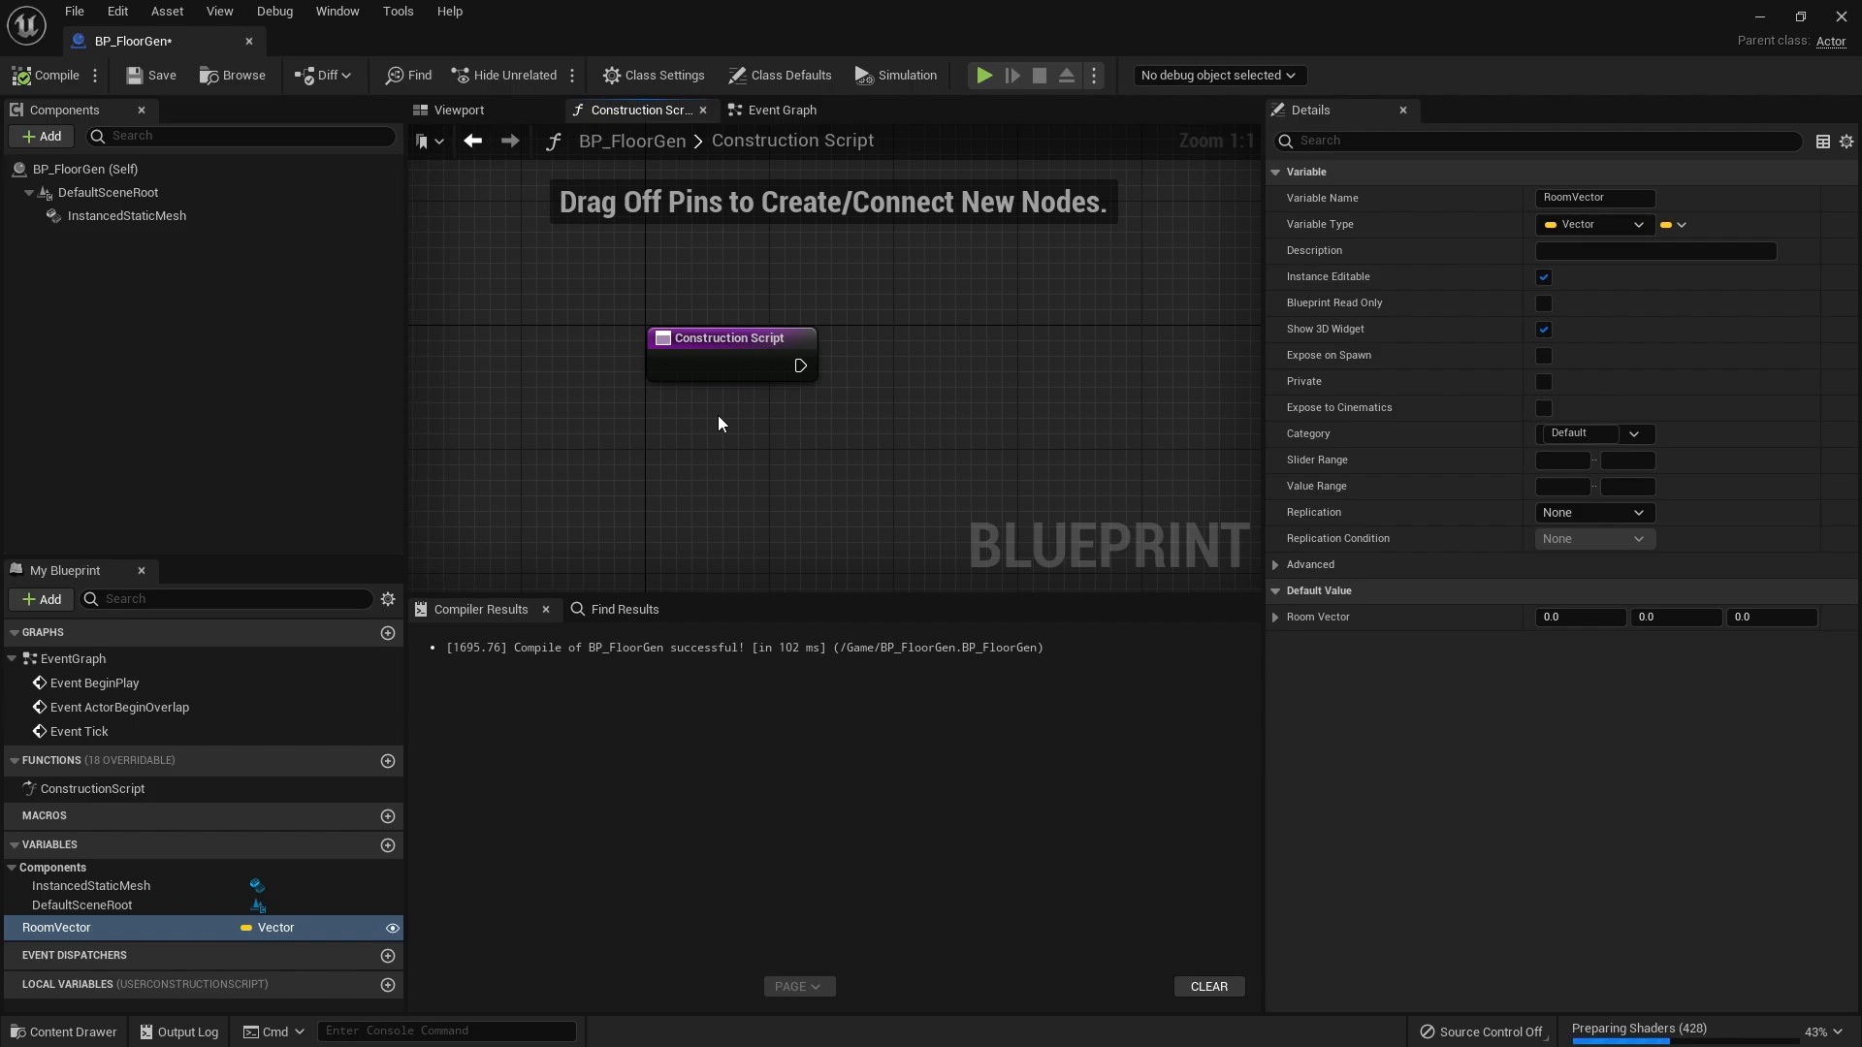
pyautogui.moveTo(714, 419)
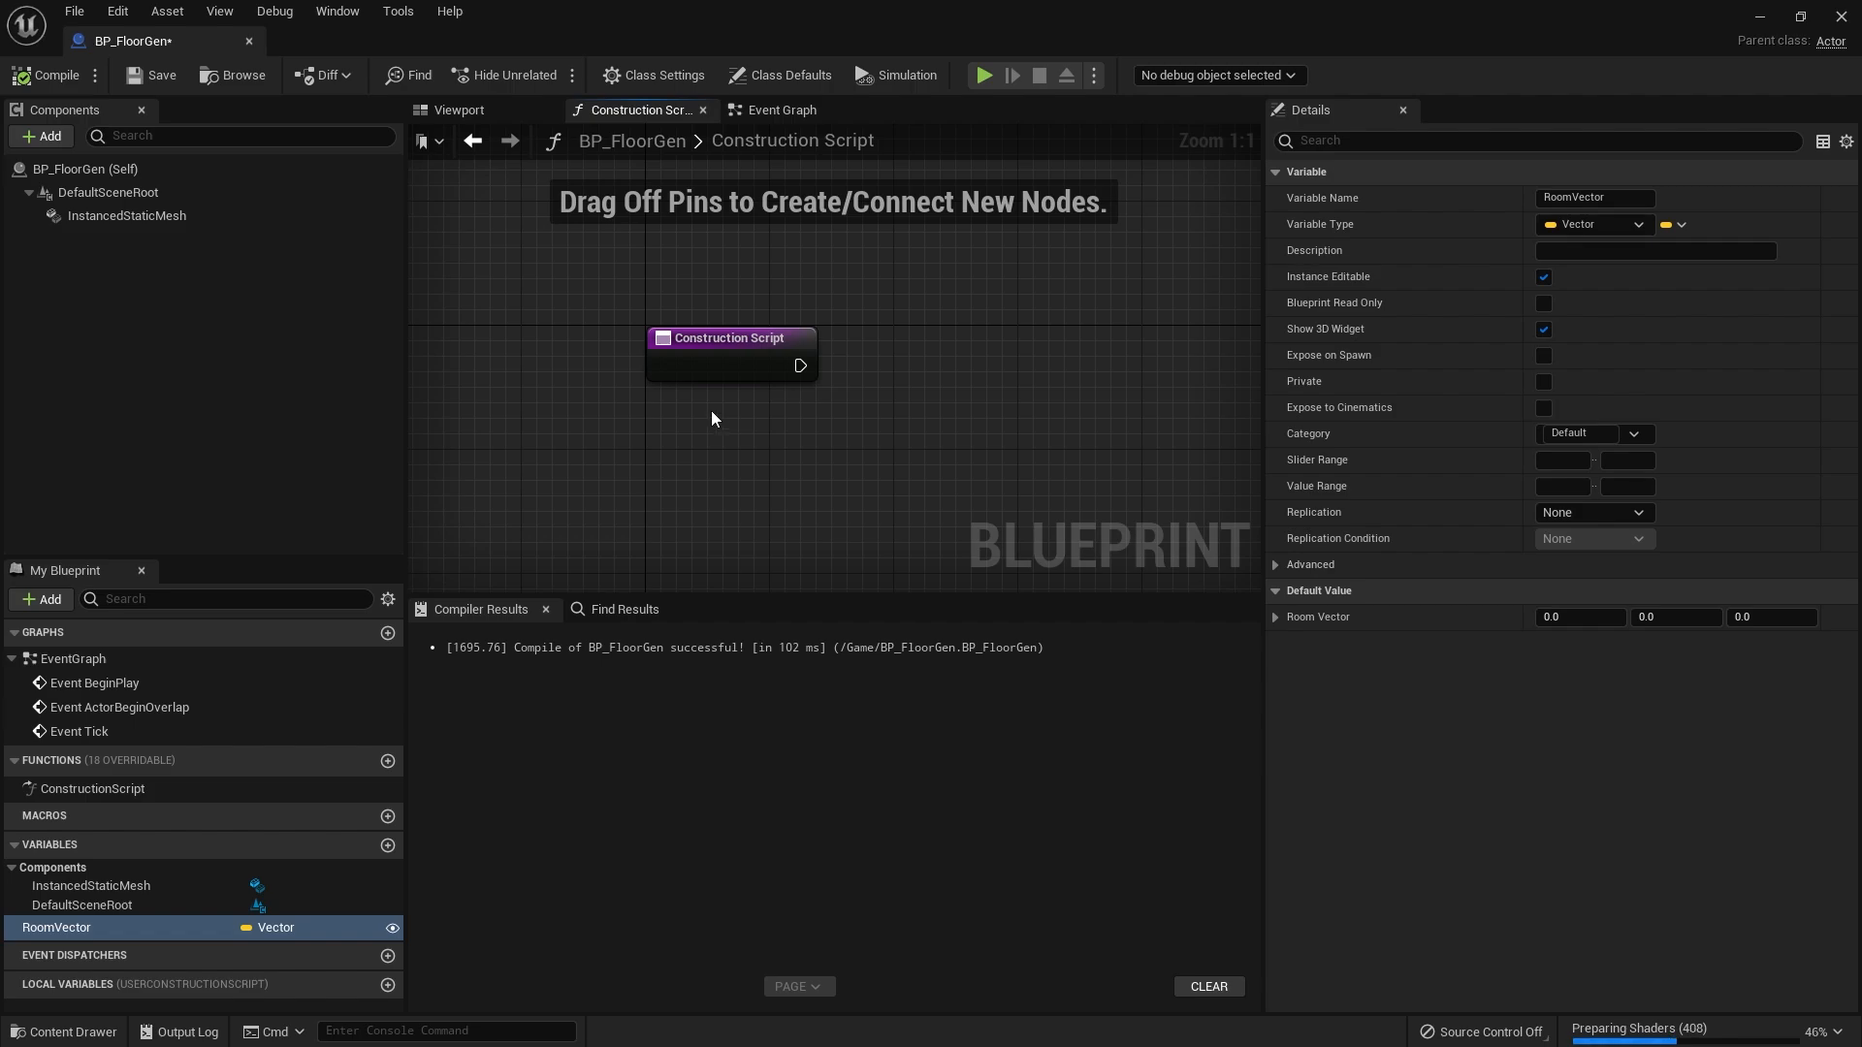
pyautogui.moveTo(731, 337); pyautogui.dragTo(611, 263)
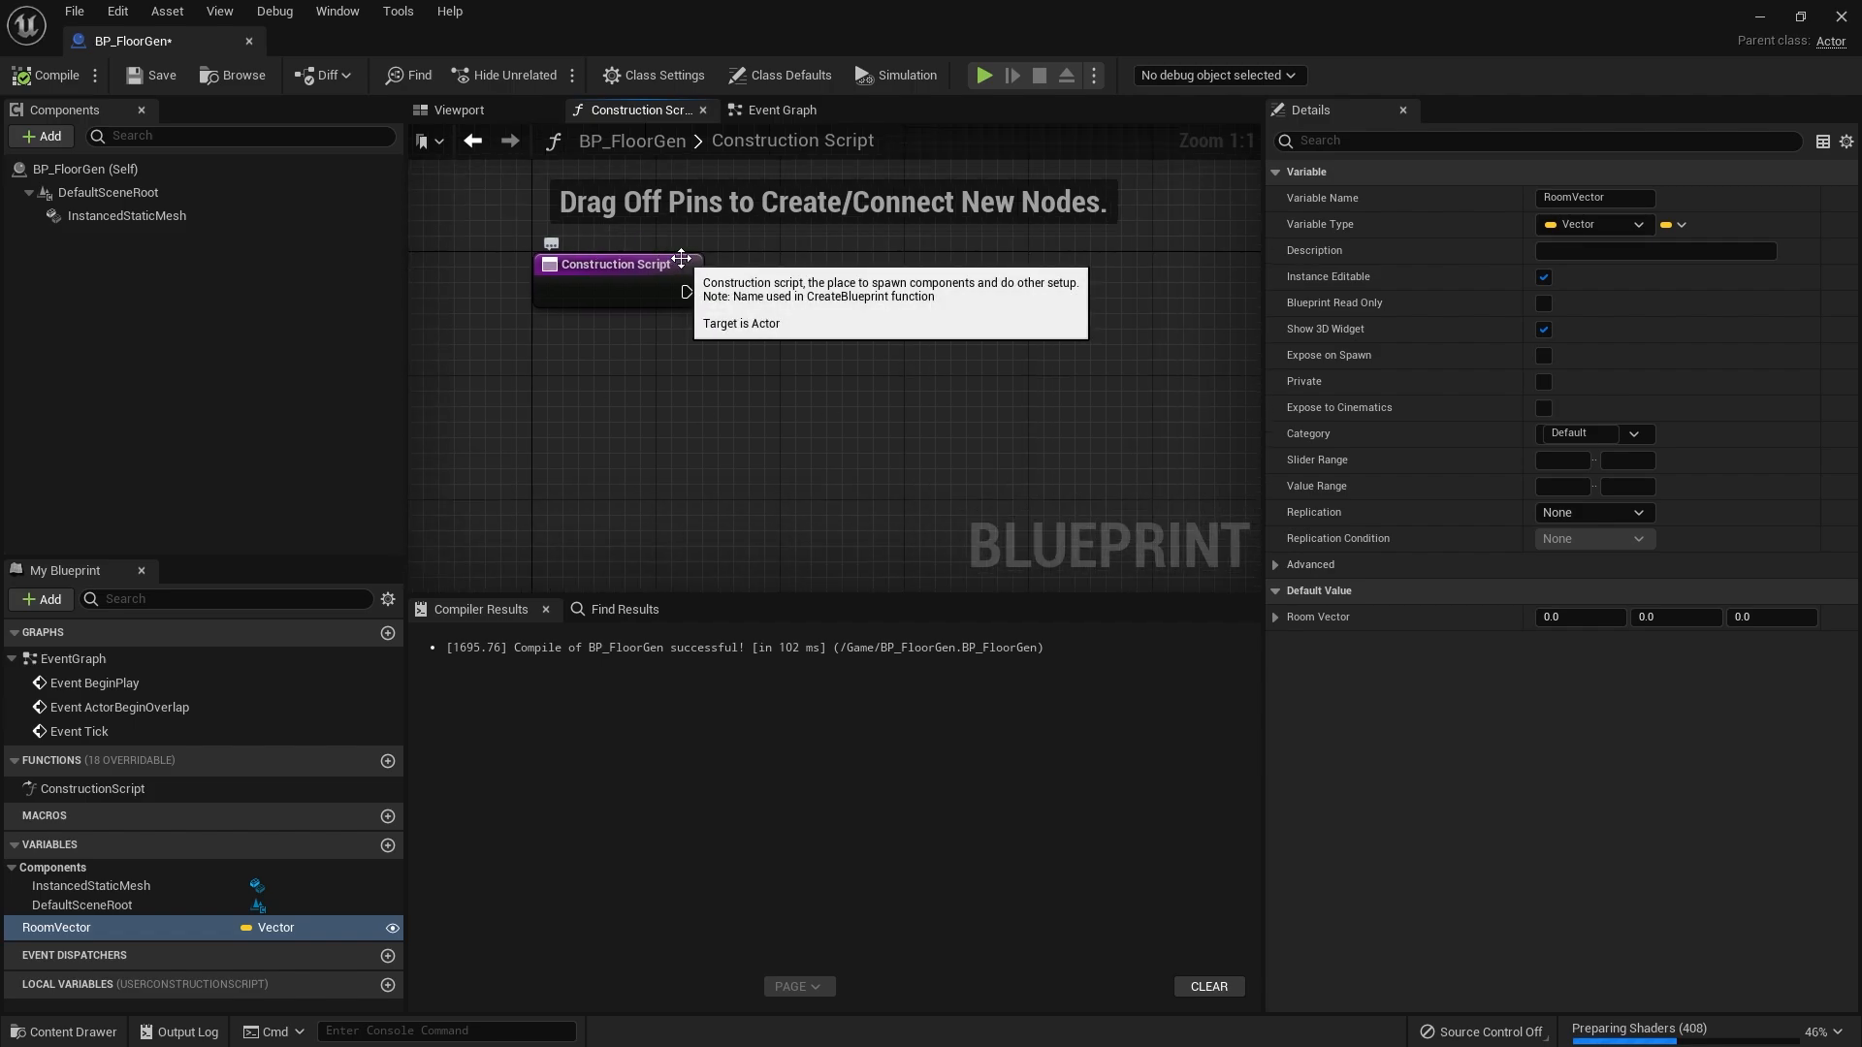
pyautogui.moveTo(499, 799)
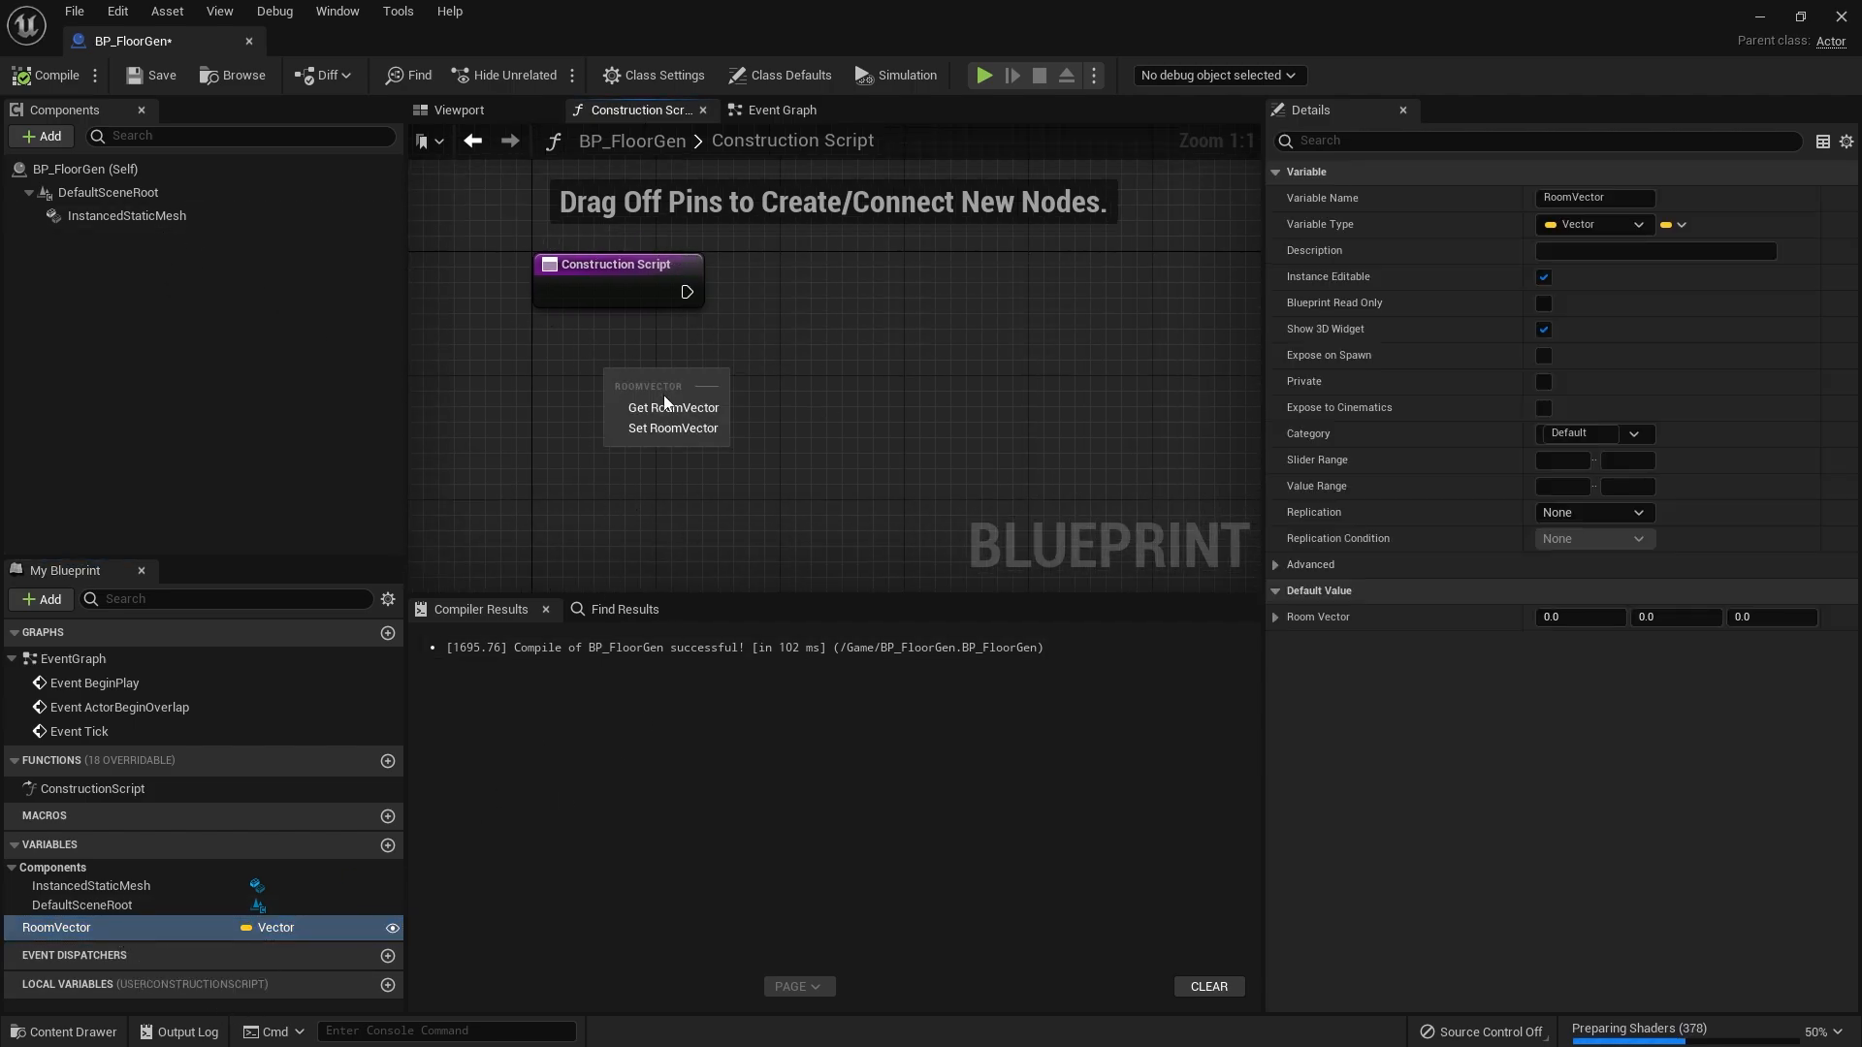
pyautogui.click(673, 407)
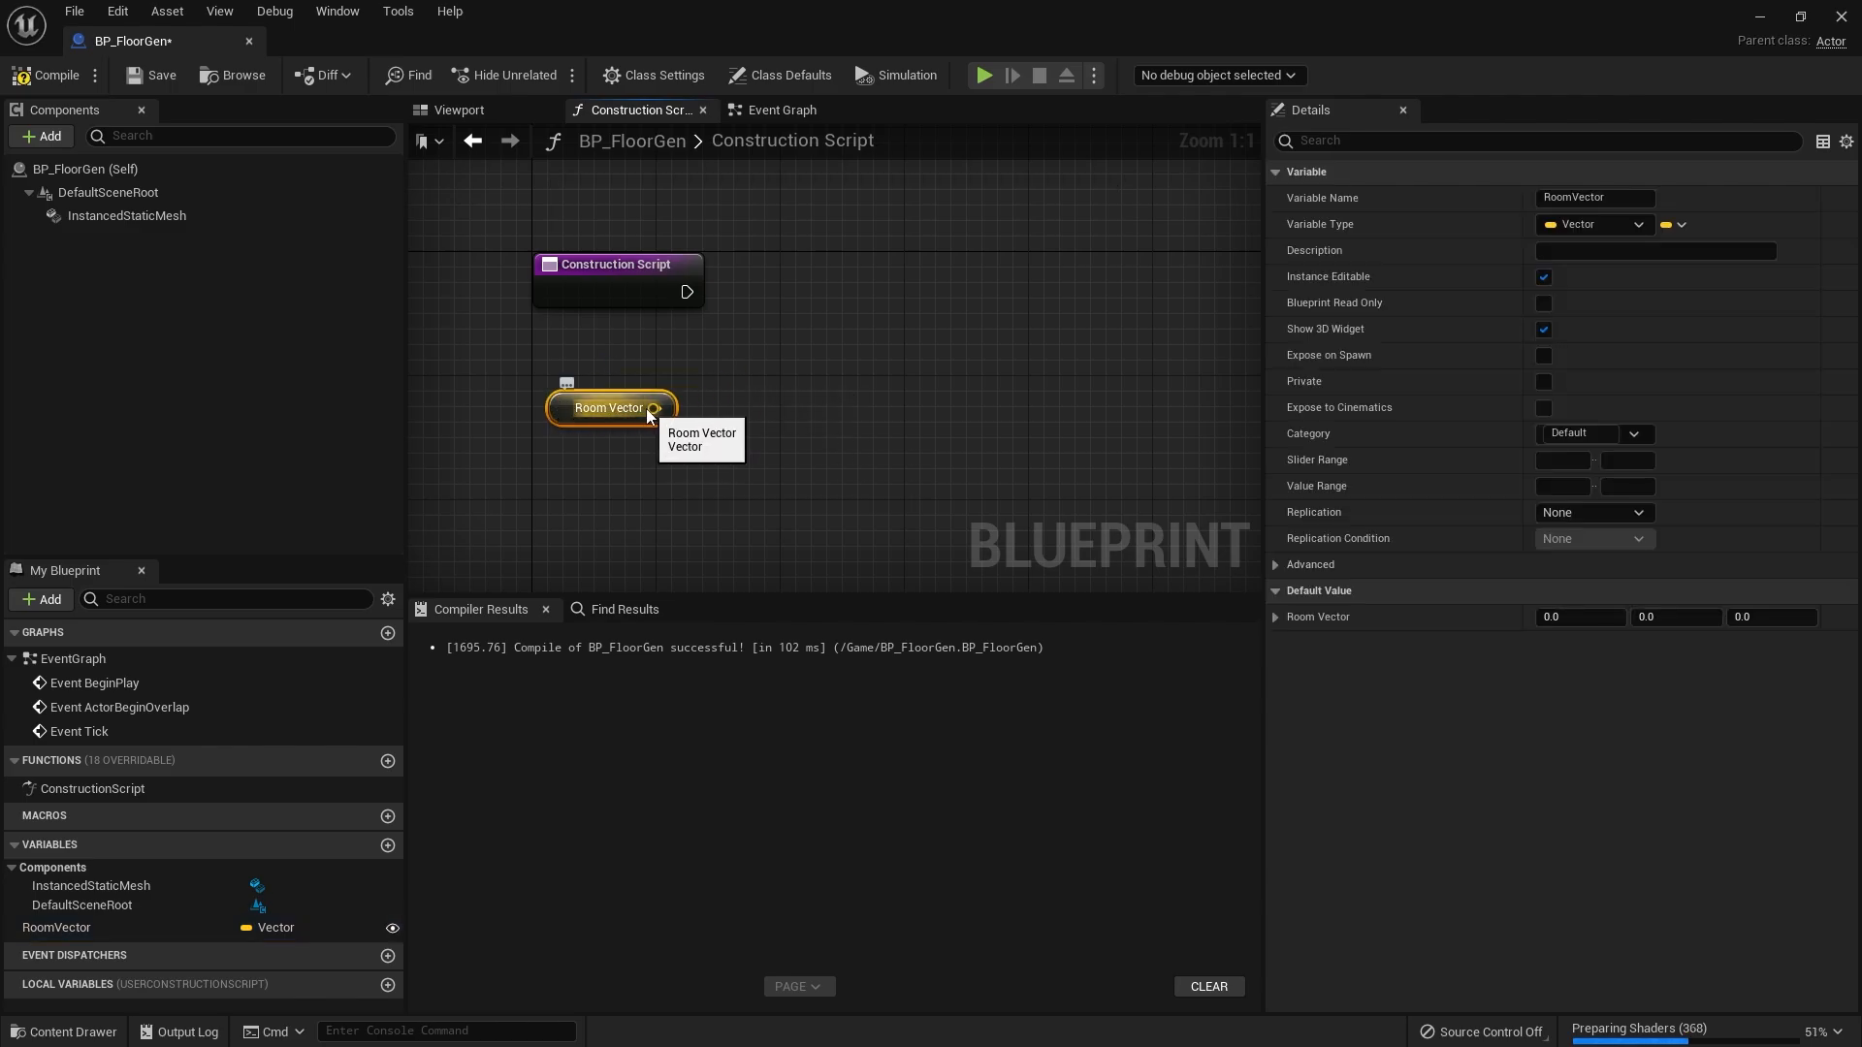
pyautogui.moveTo(654, 408); pyautogui.dragTo(718, 425)
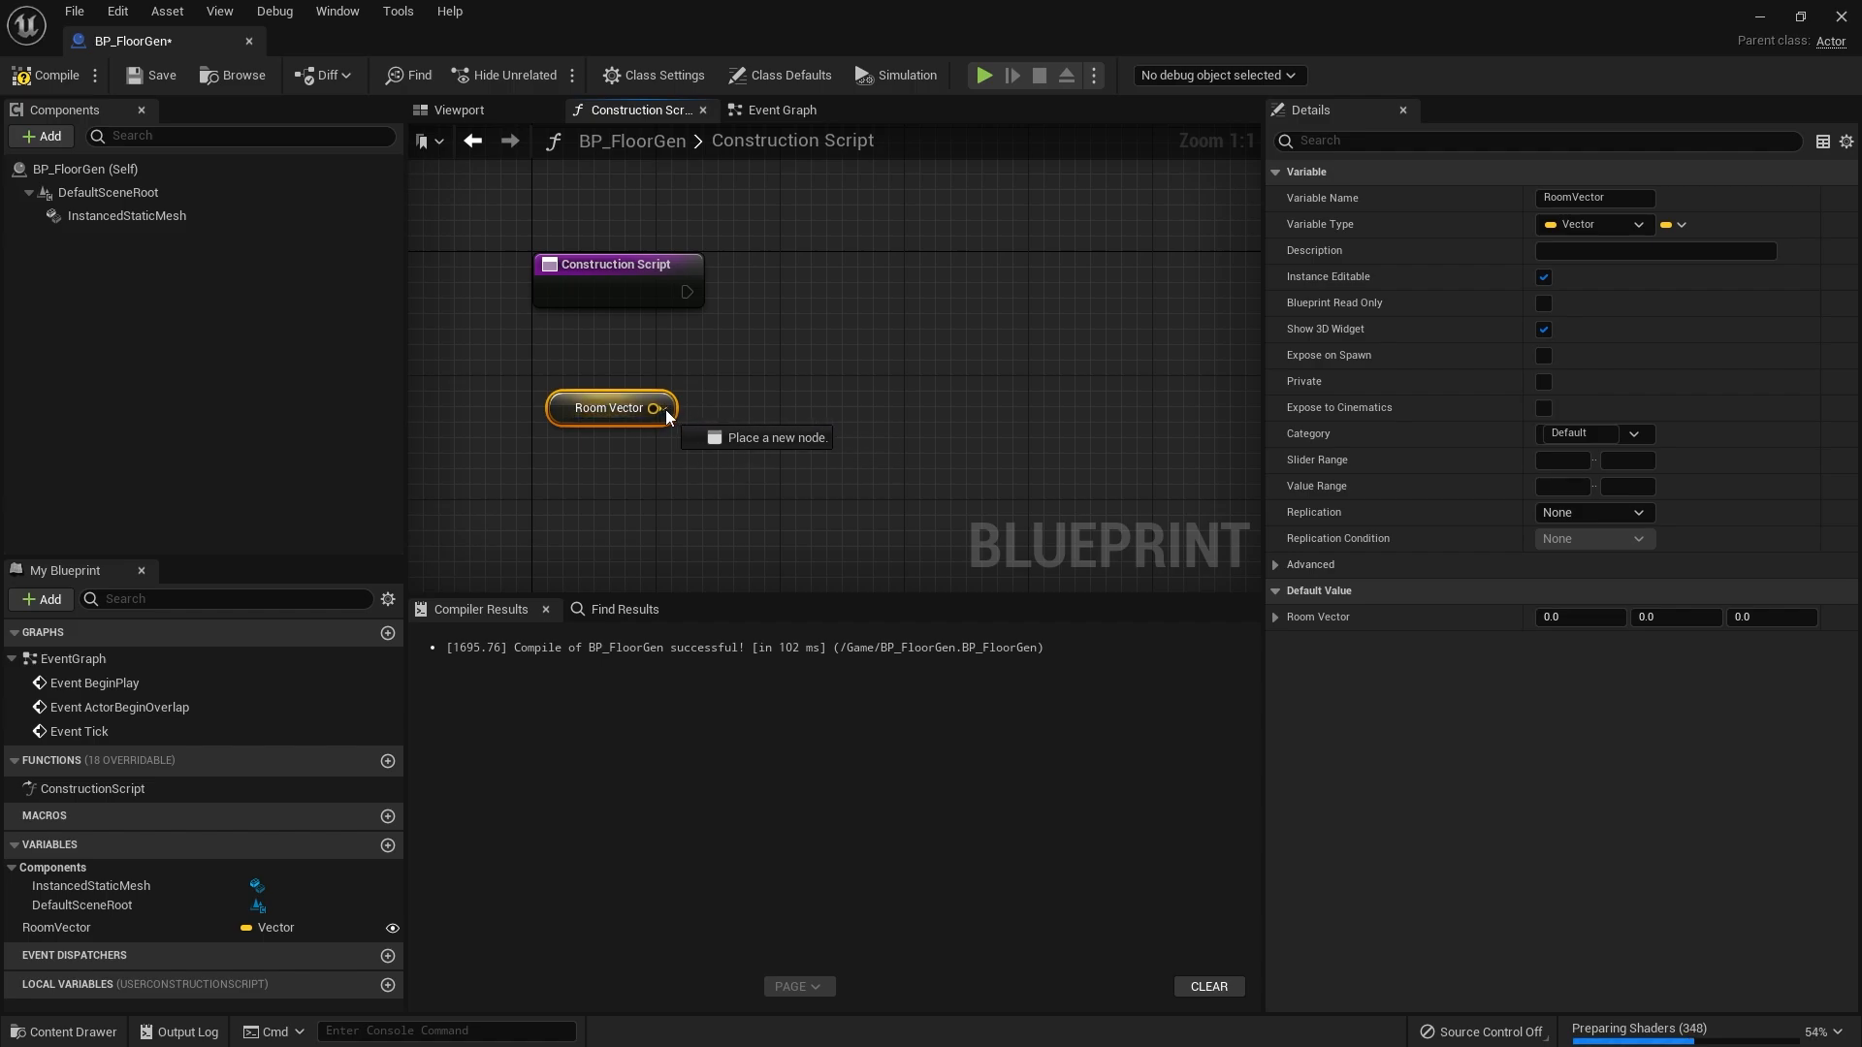
pyautogui.moveTo(656, 408); pyautogui.dragTo(733, 405)
pyautogui.write('bre')
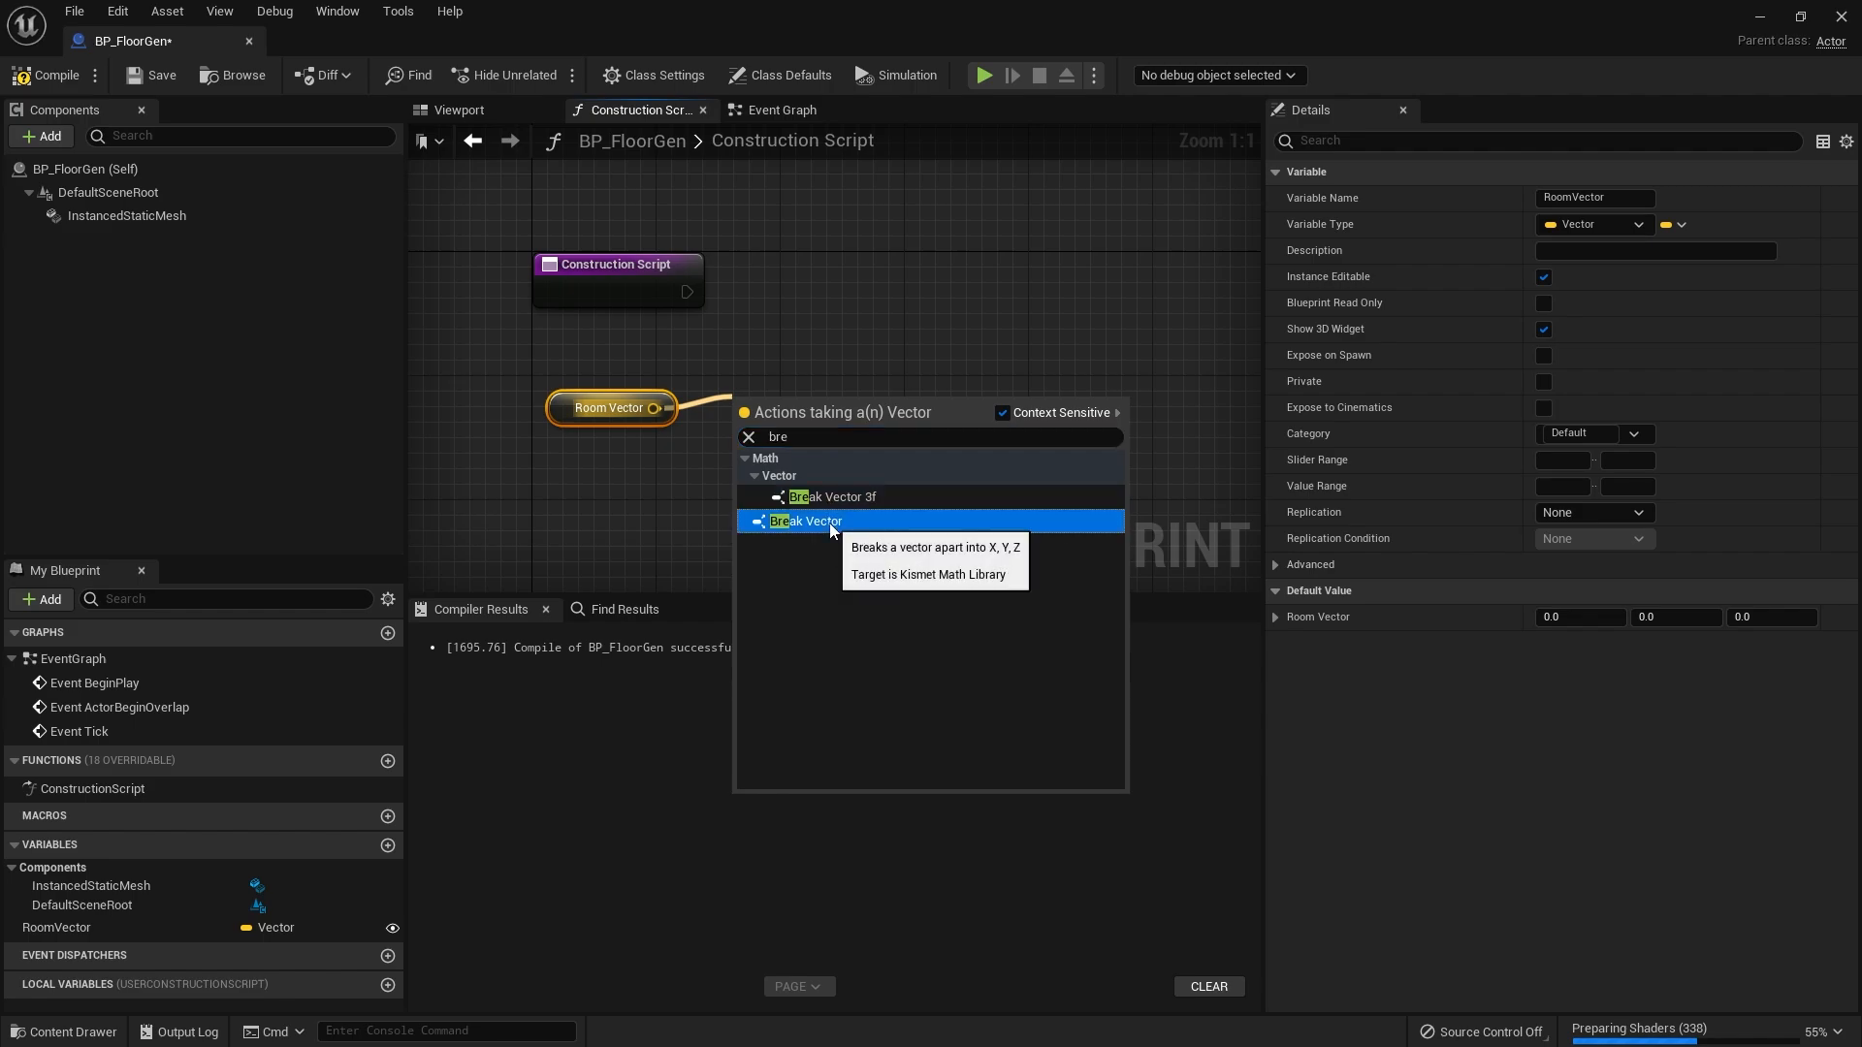
pyautogui.click(805, 520)
pyautogui.write('/')
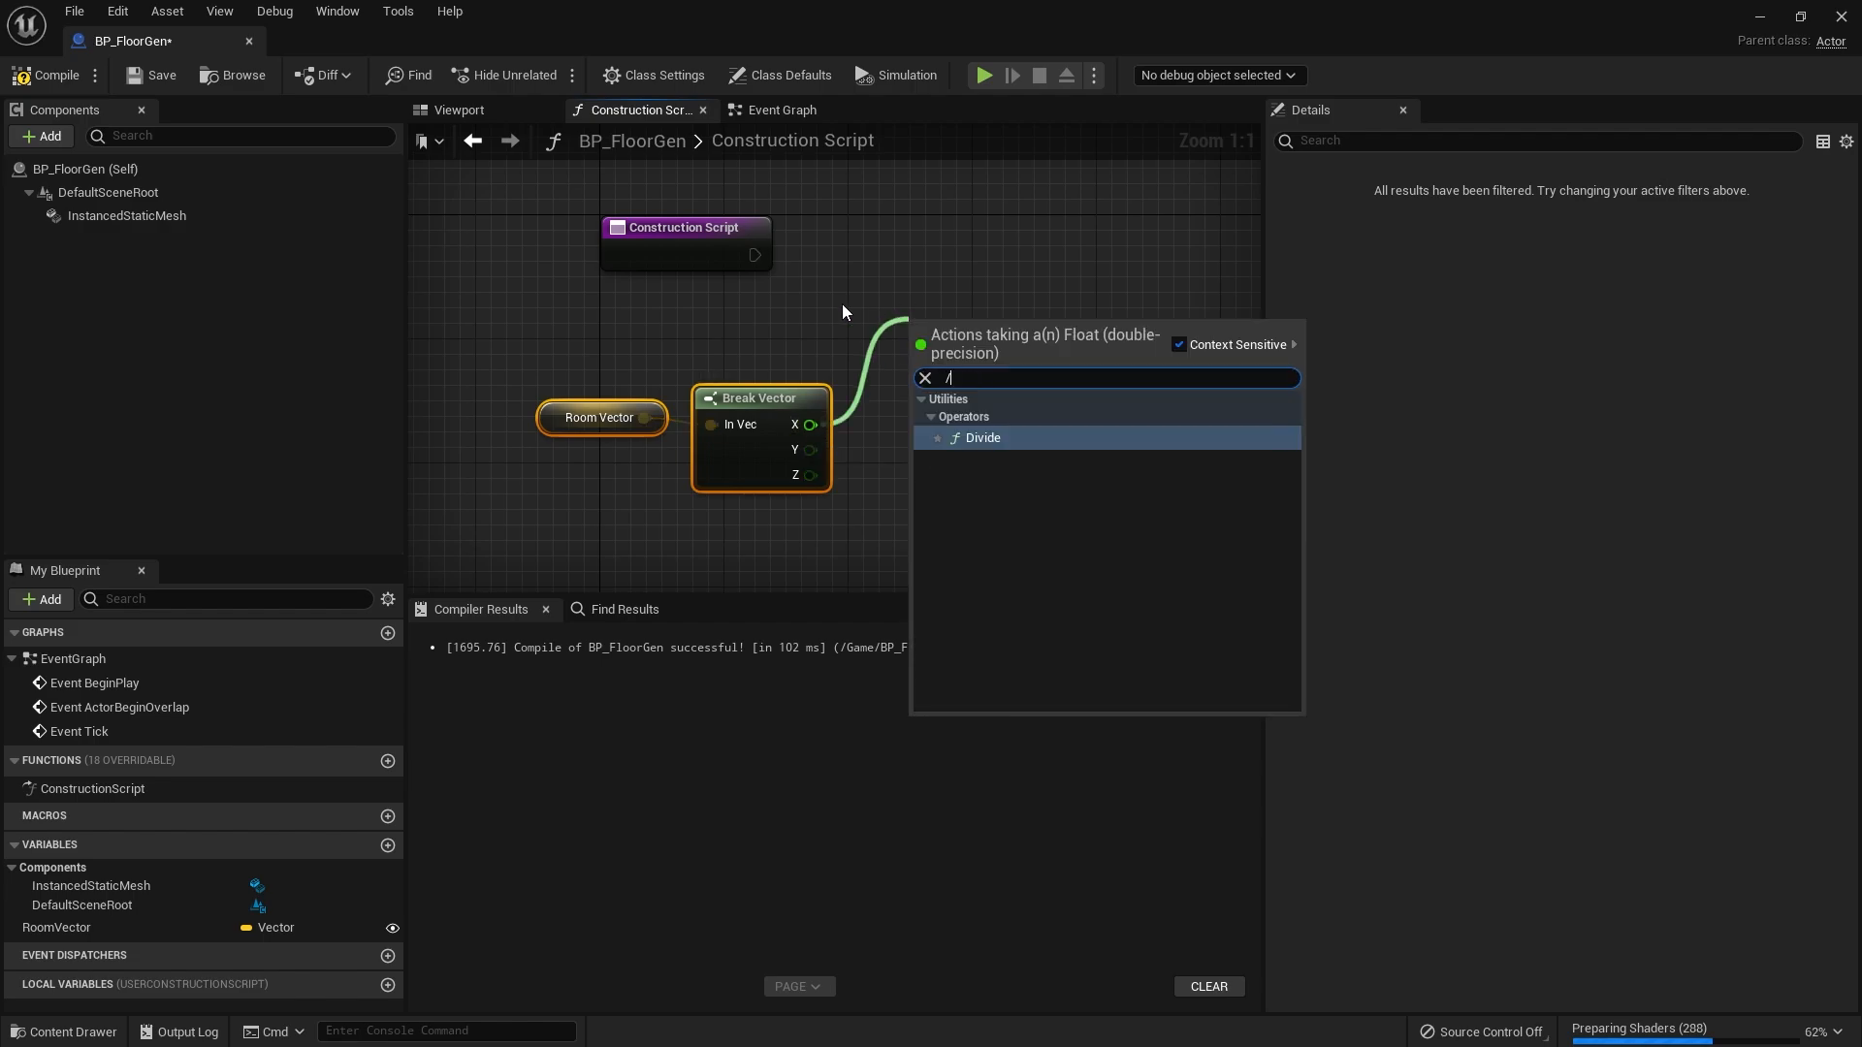
pyautogui.click(982, 438)
pyautogui.write('300')
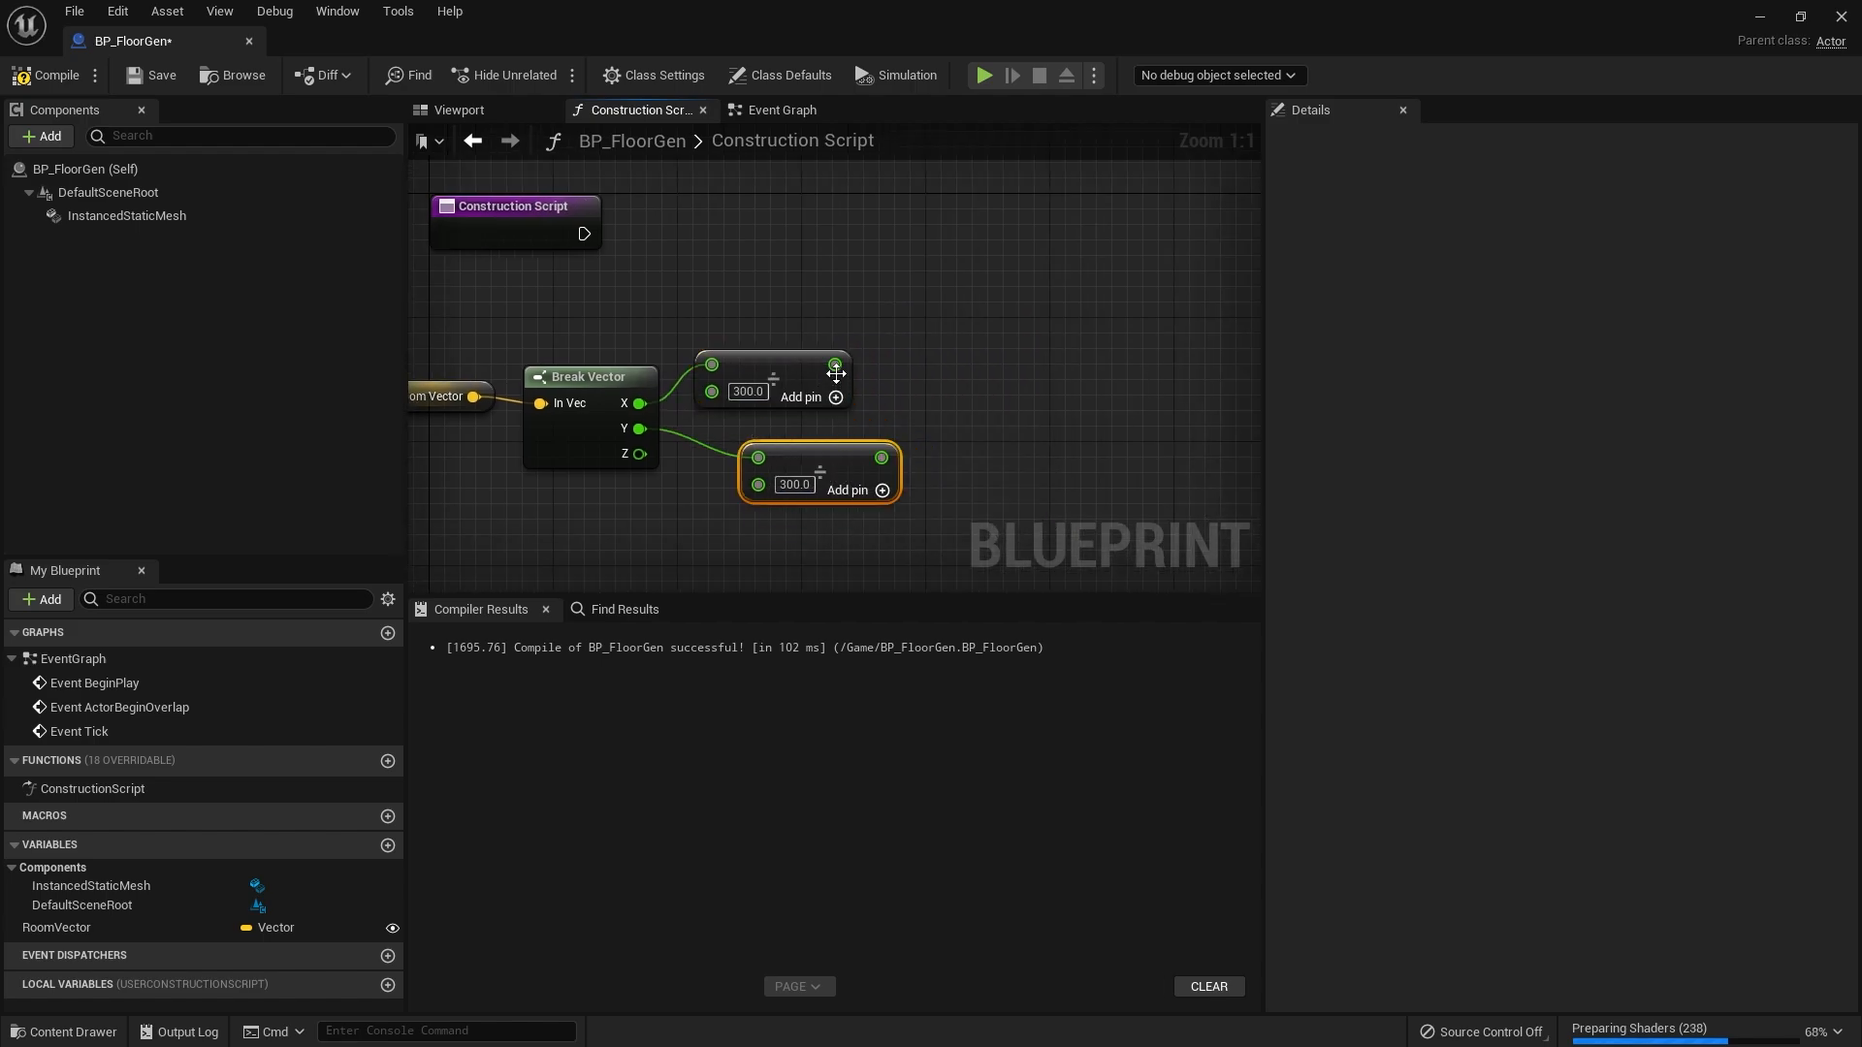
pyautogui.write('trunca')
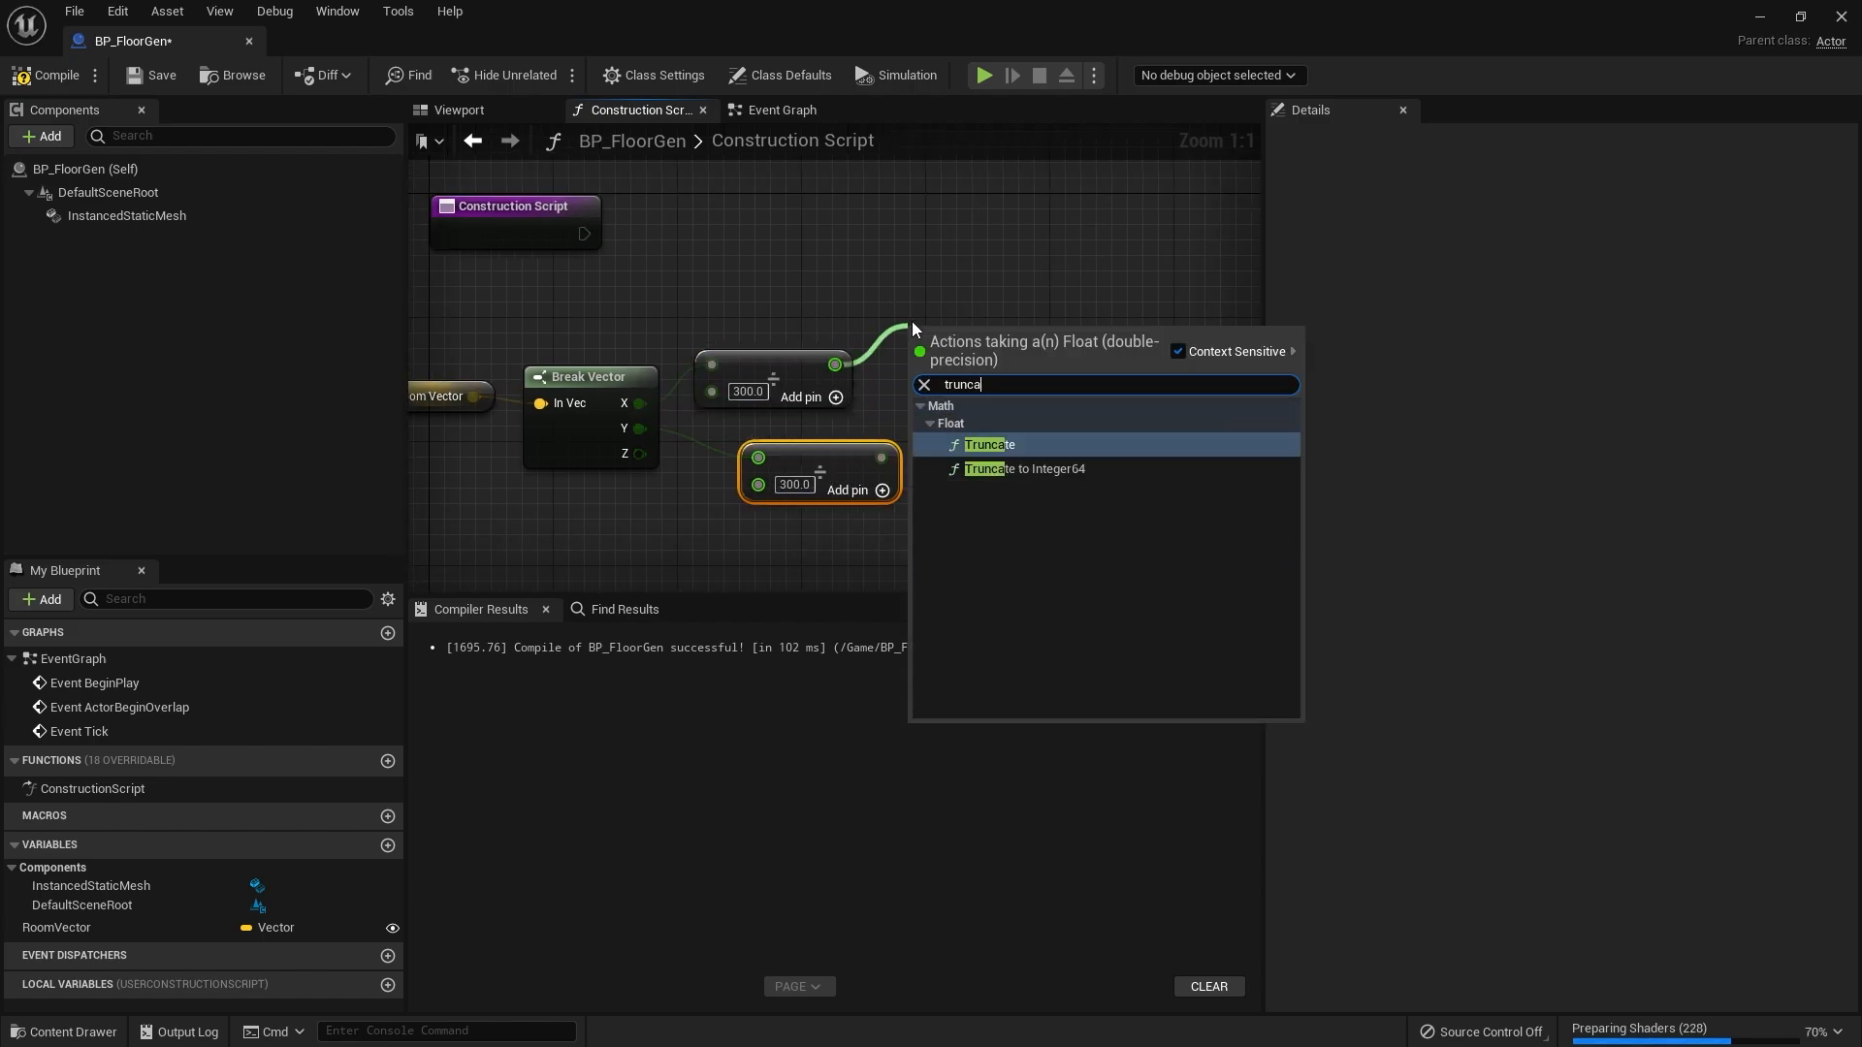
pyautogui.click(987, 444)
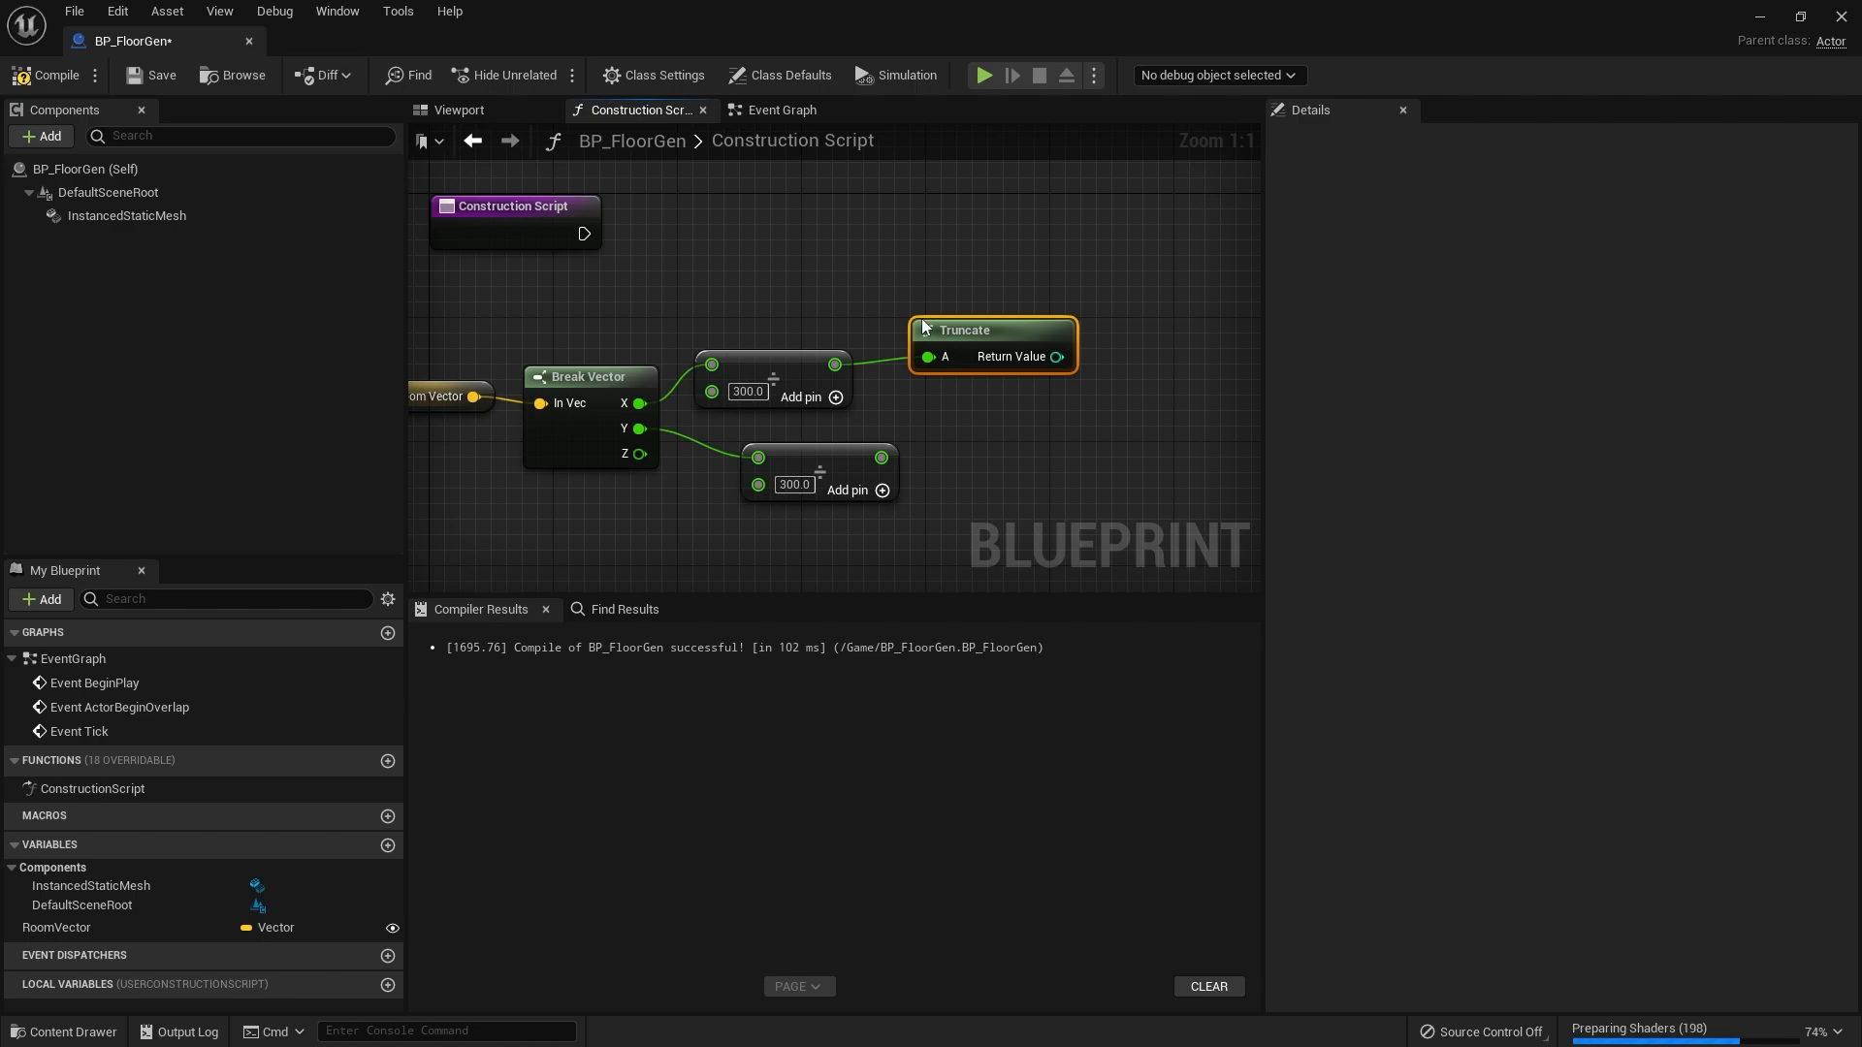
# - Truncate the Y division and store both results in local variables L_Width and L_Depth, chaining the setters
pyautogui.moveTo(878, 456); pyautogui.dragTo(973, 462)
pyautogui.write('truncate')
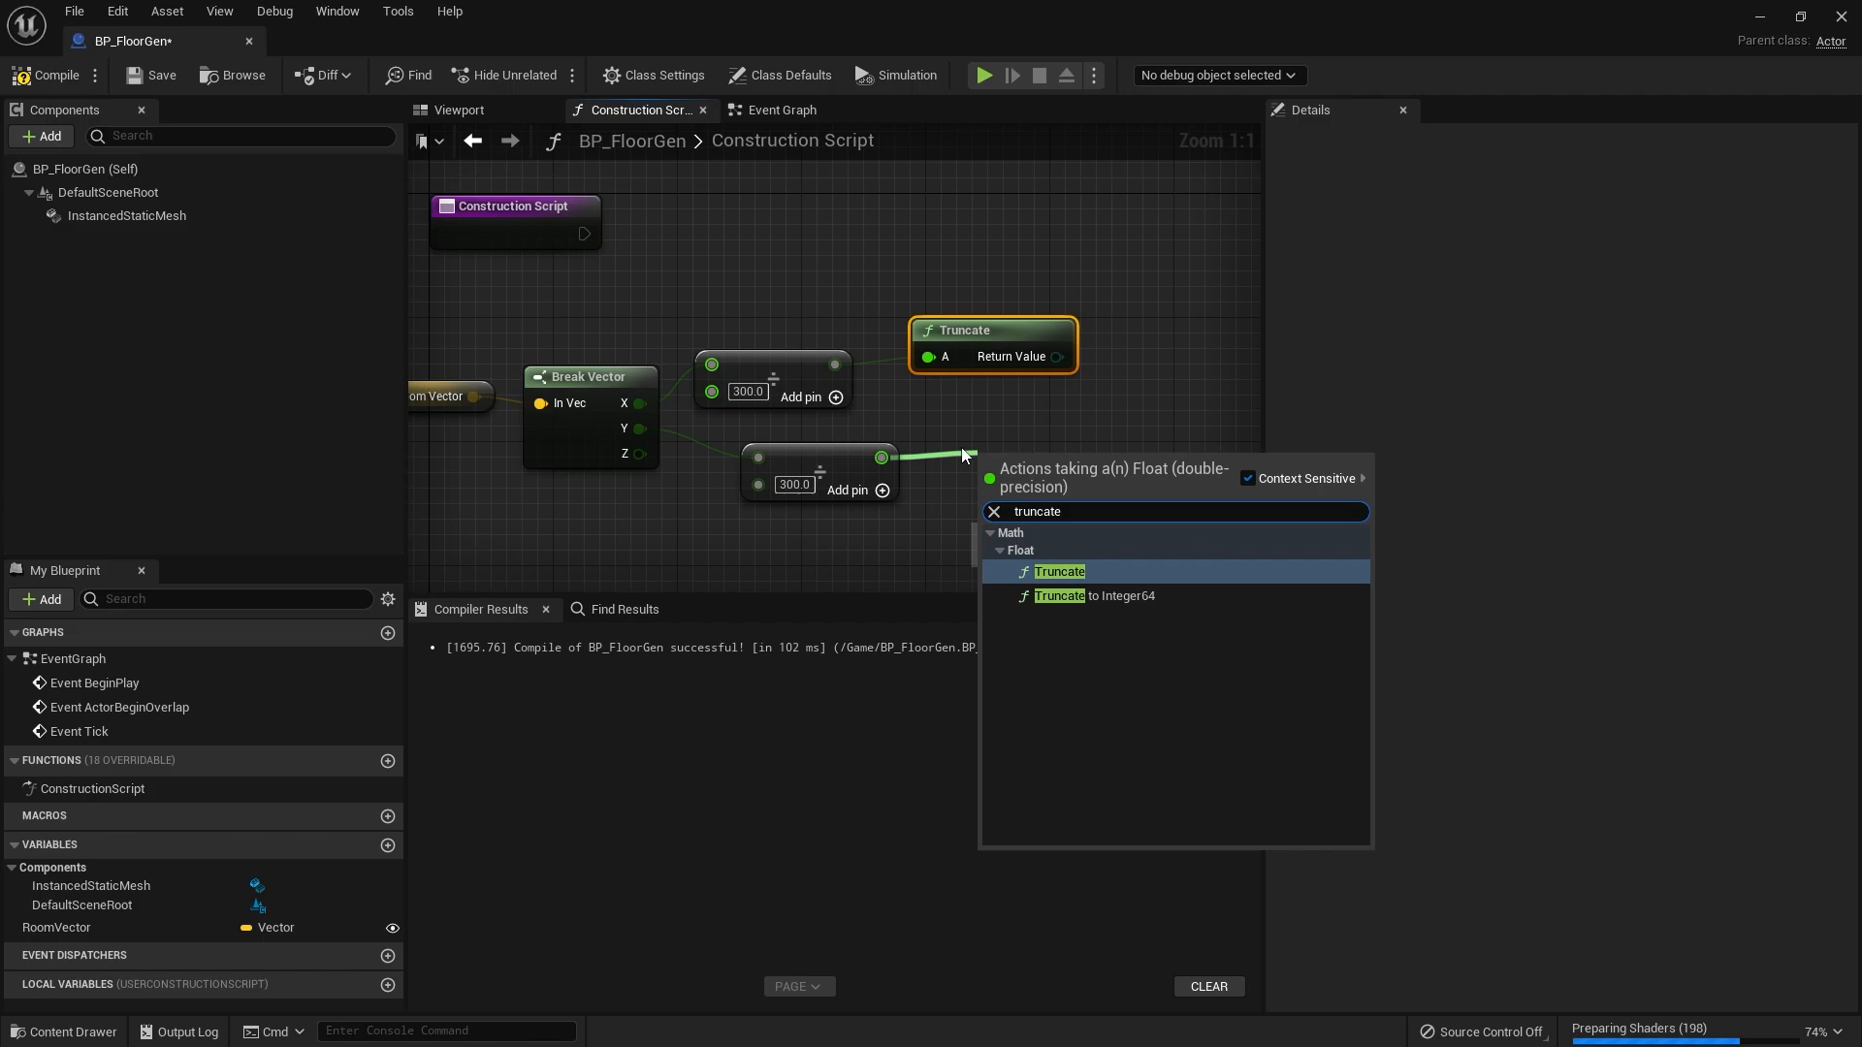
pyautogui.click(1059, 570)
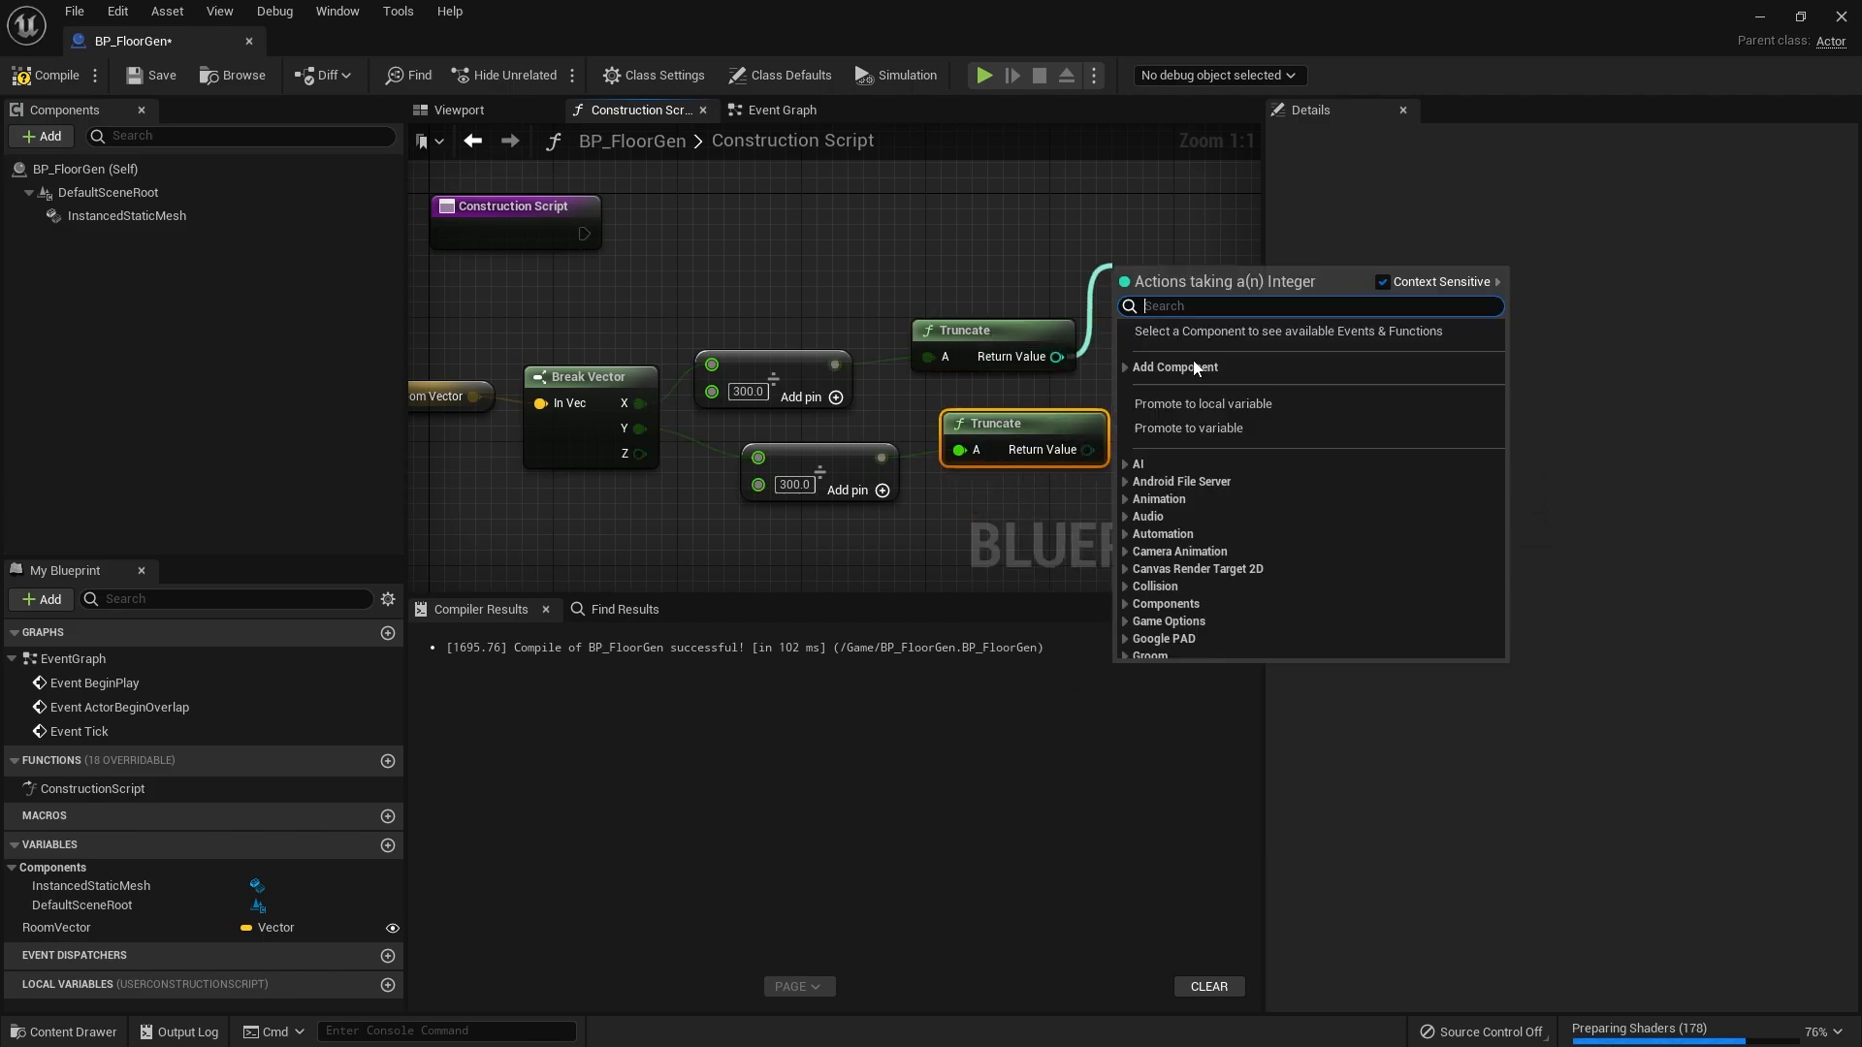
pyautogui.click(1203, 404)
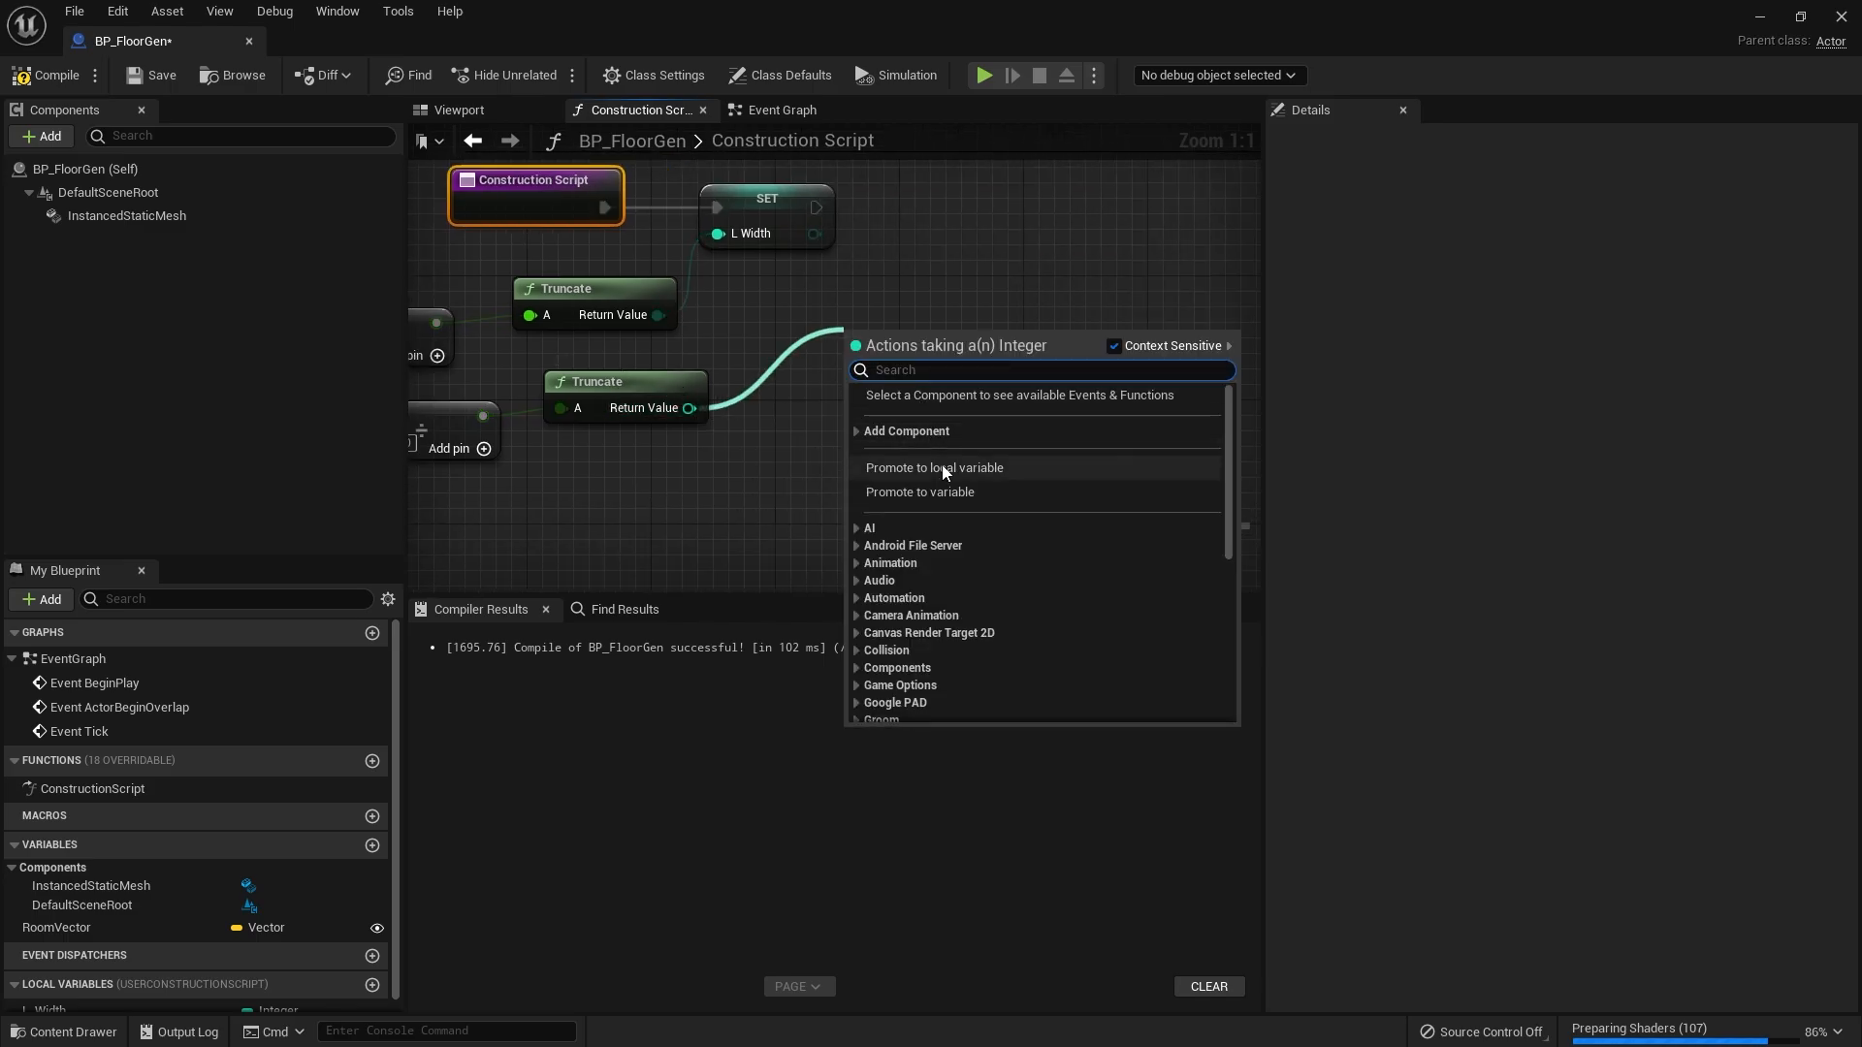
pyautogui.click(933, 467)
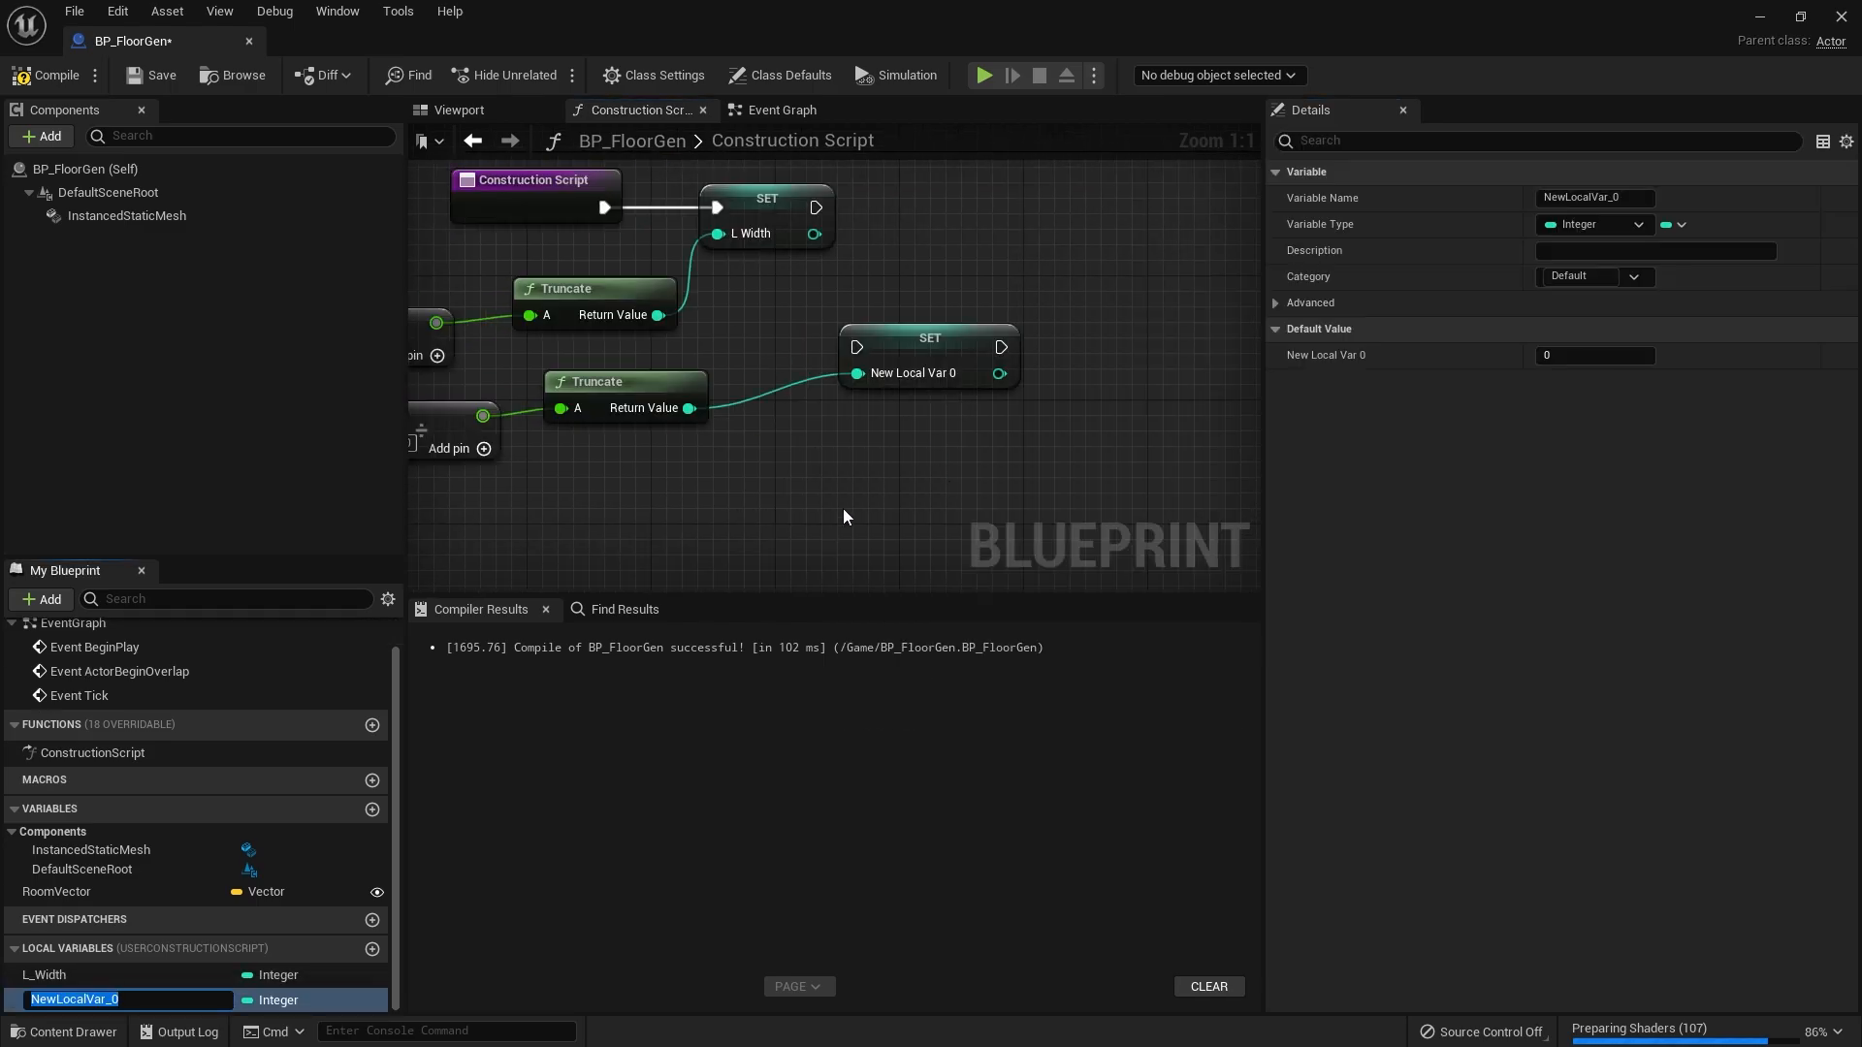
pyautogui.write('L_Depth')
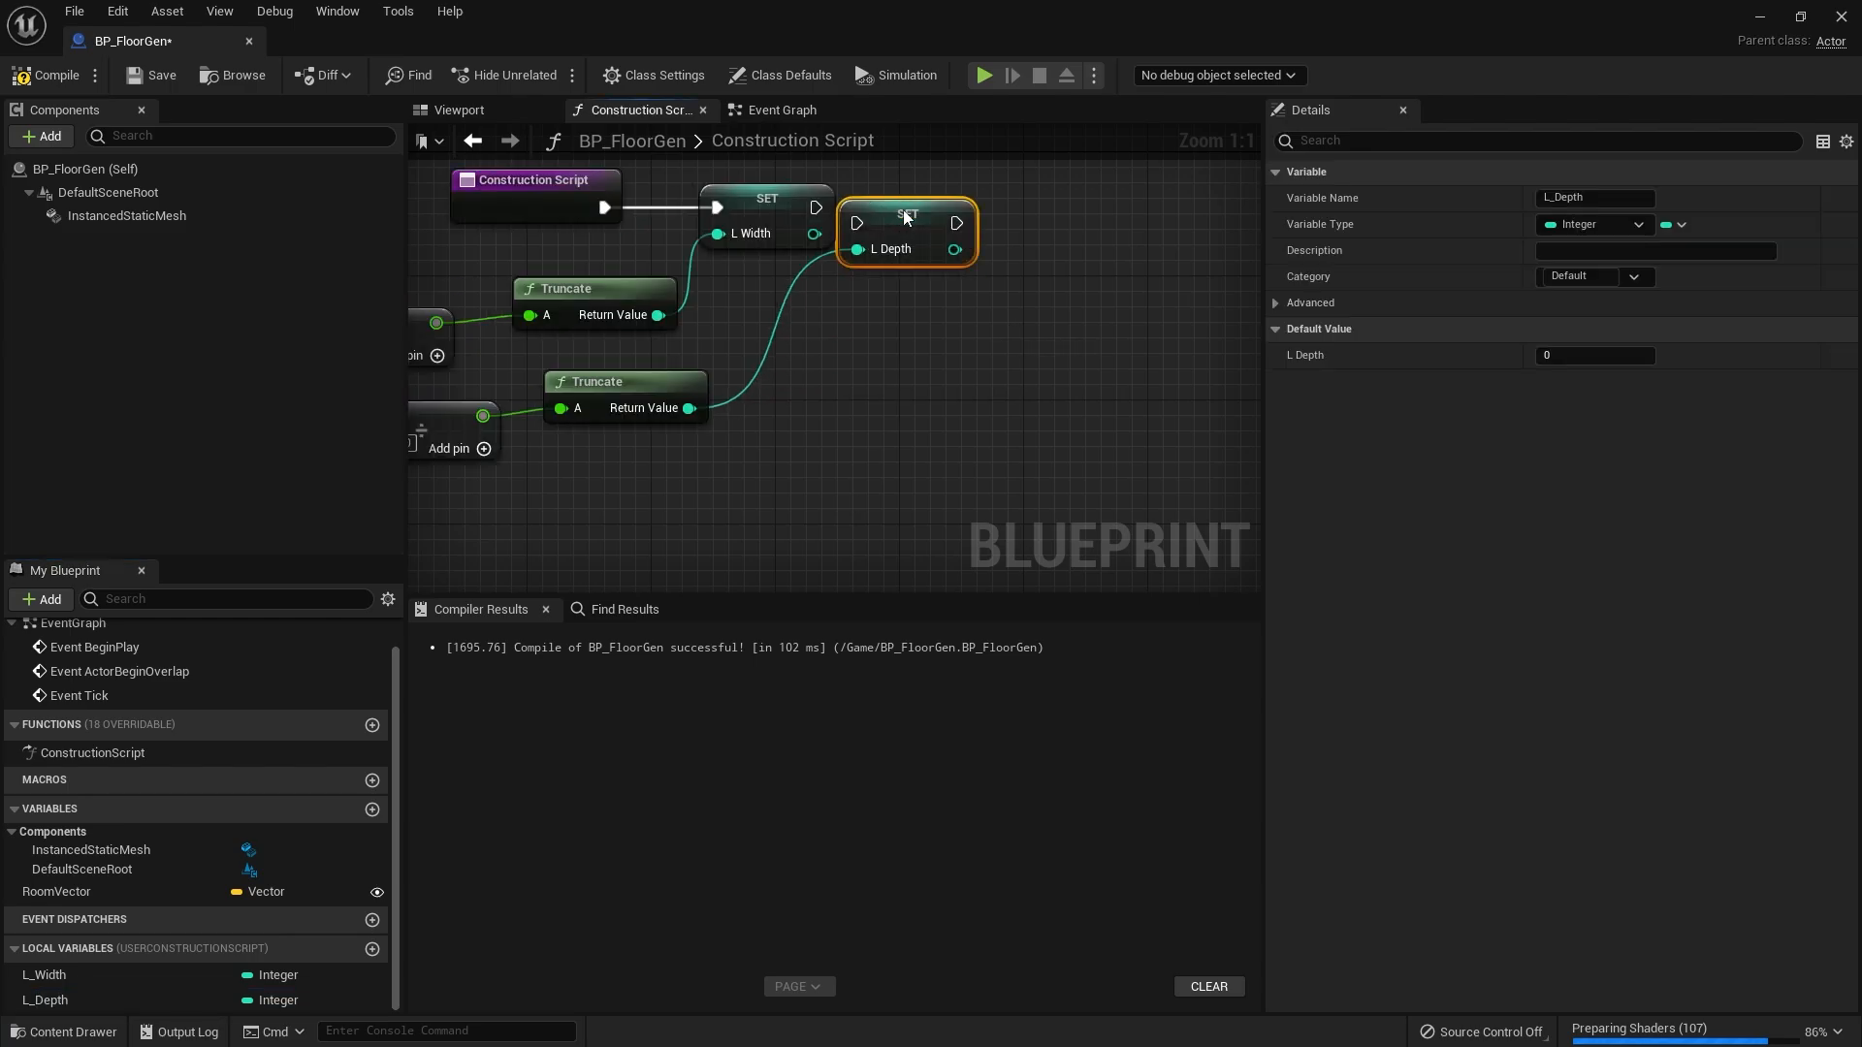
pyautogui.moveTo(906, 215); pyautogui.dragTo(937, 215)
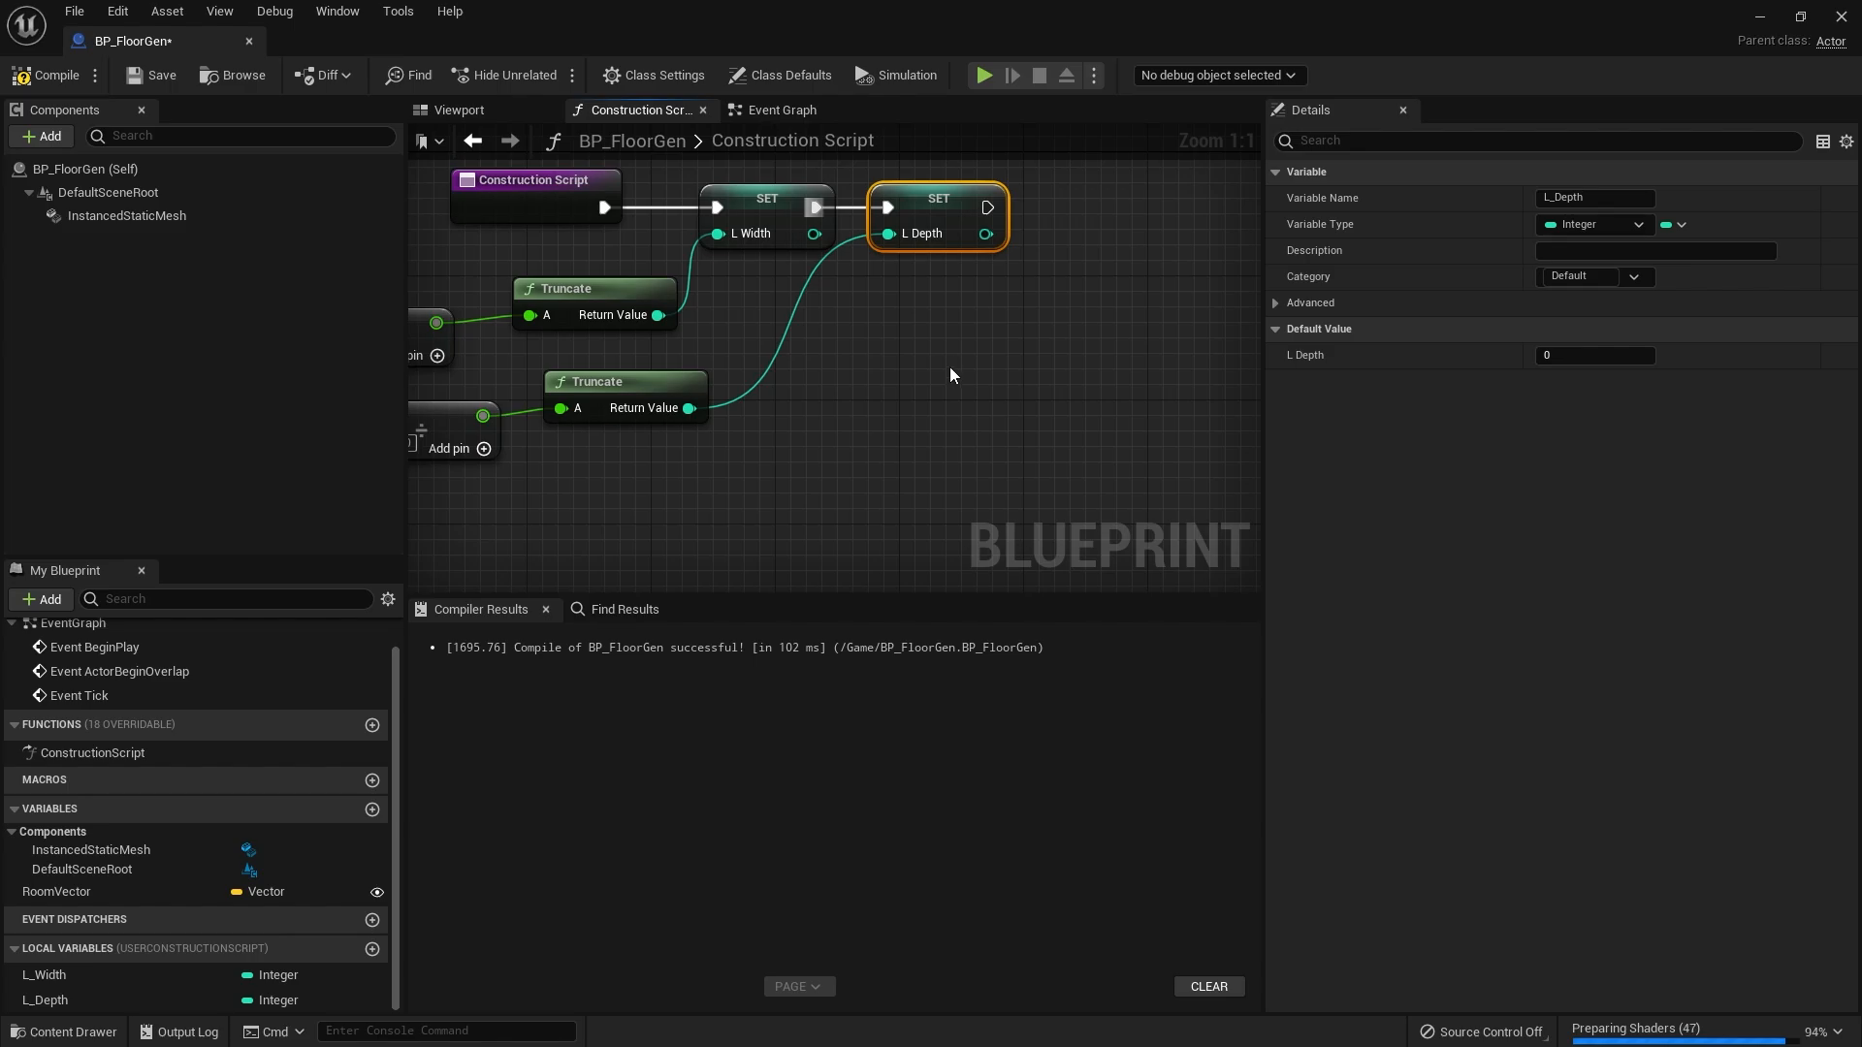
# - Add a For Loop after the L_Depth setter with L_Width as its last index
pyautogui.rightClick(953, 376)
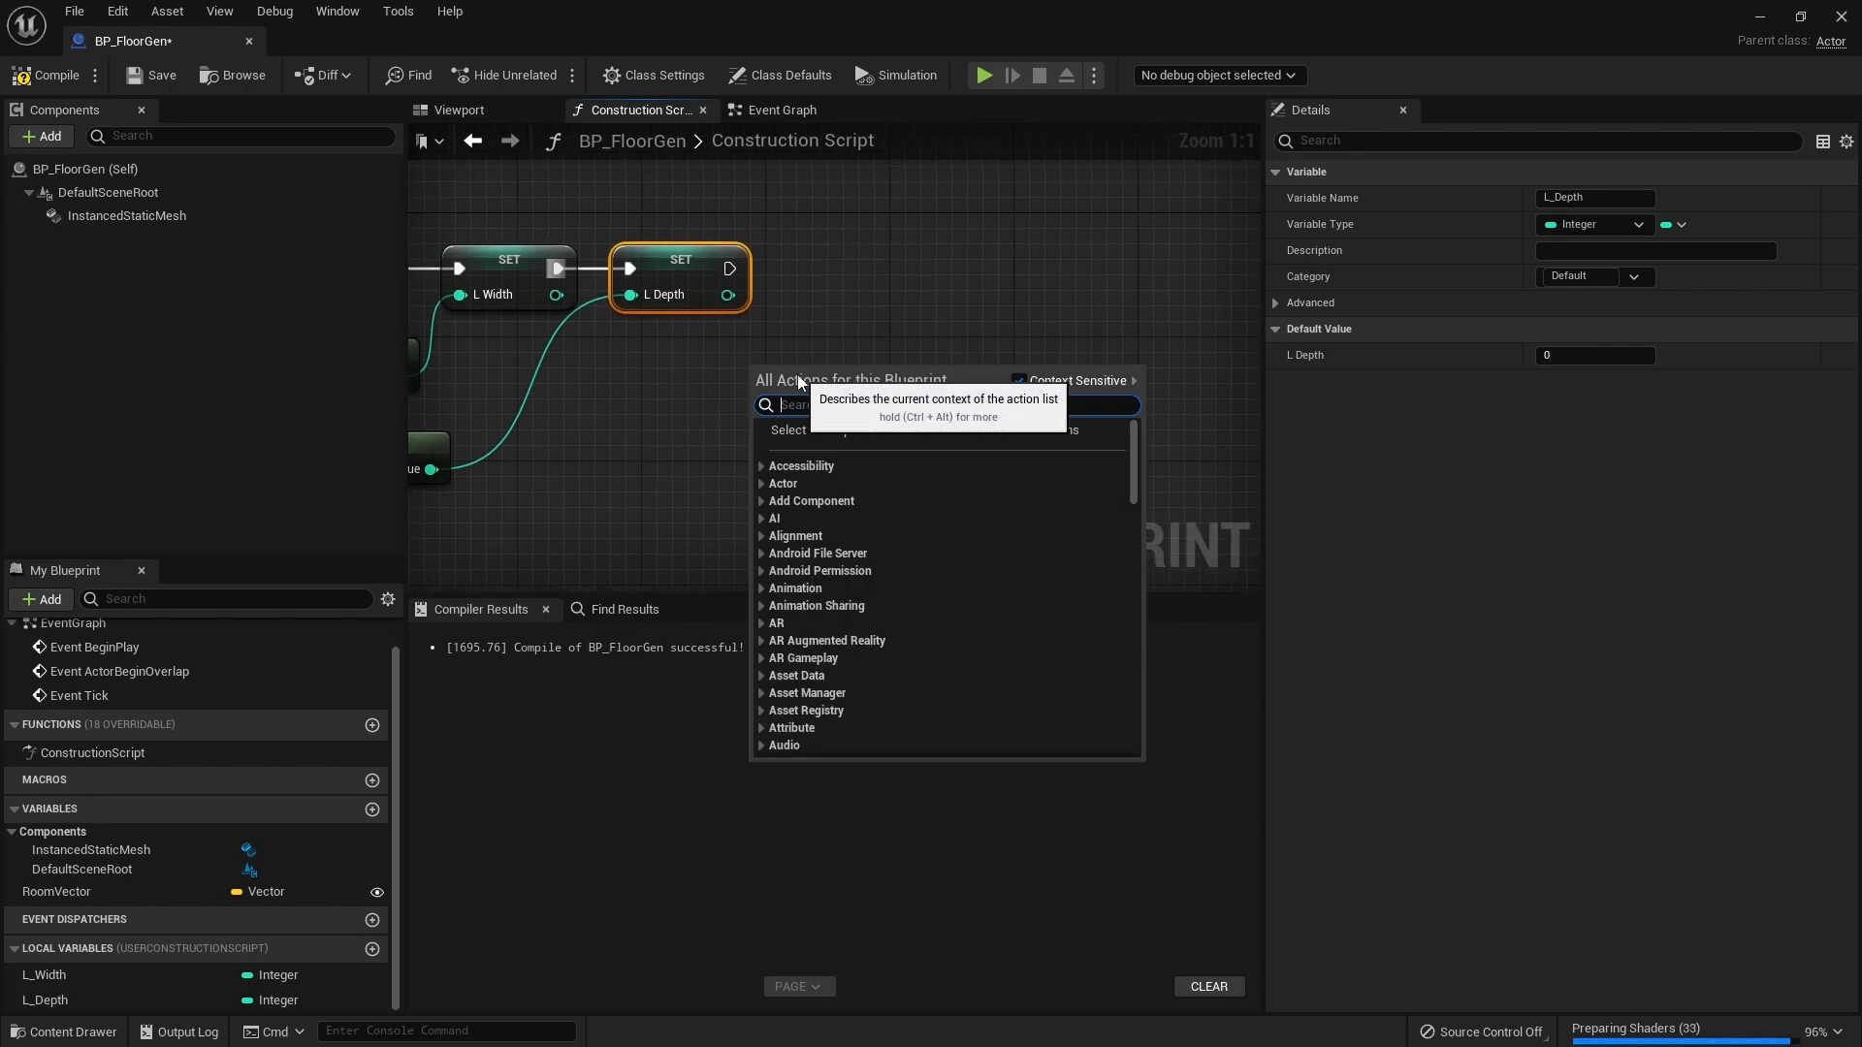
pyautogui.write('for loop')
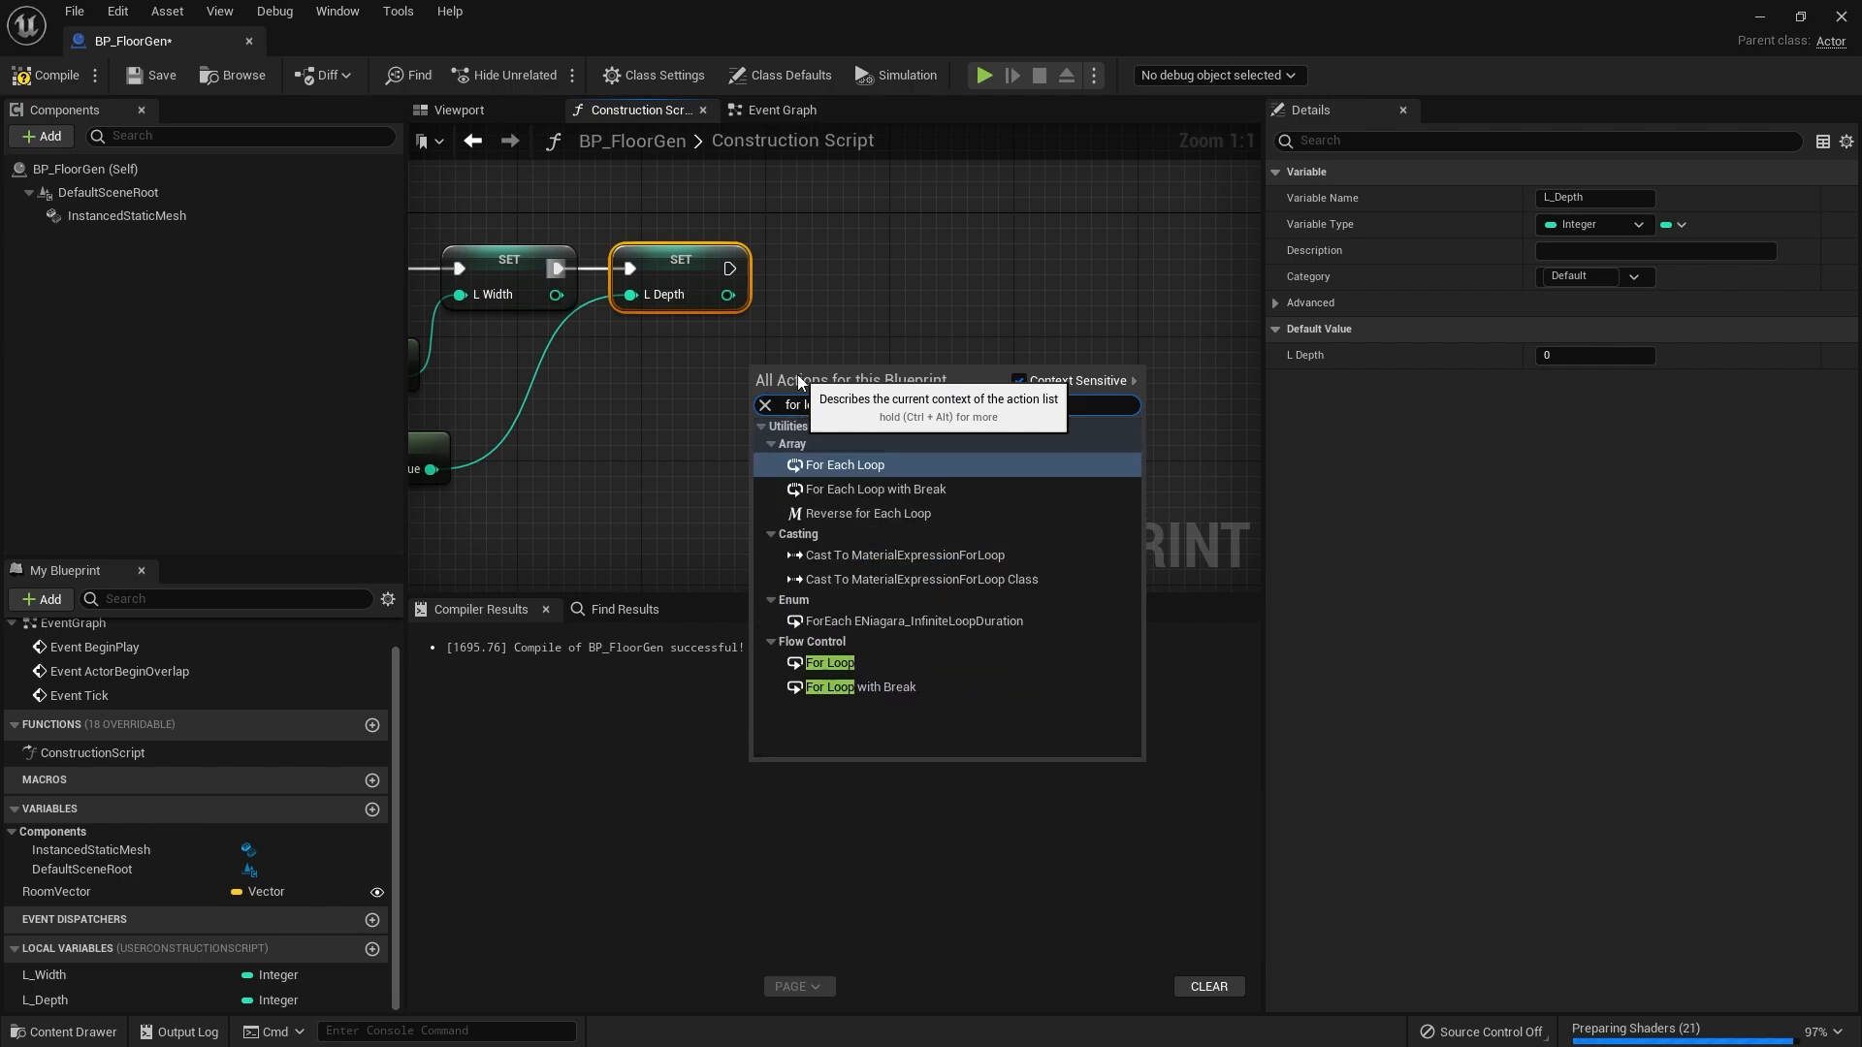
pyautogui.click(830, 664)
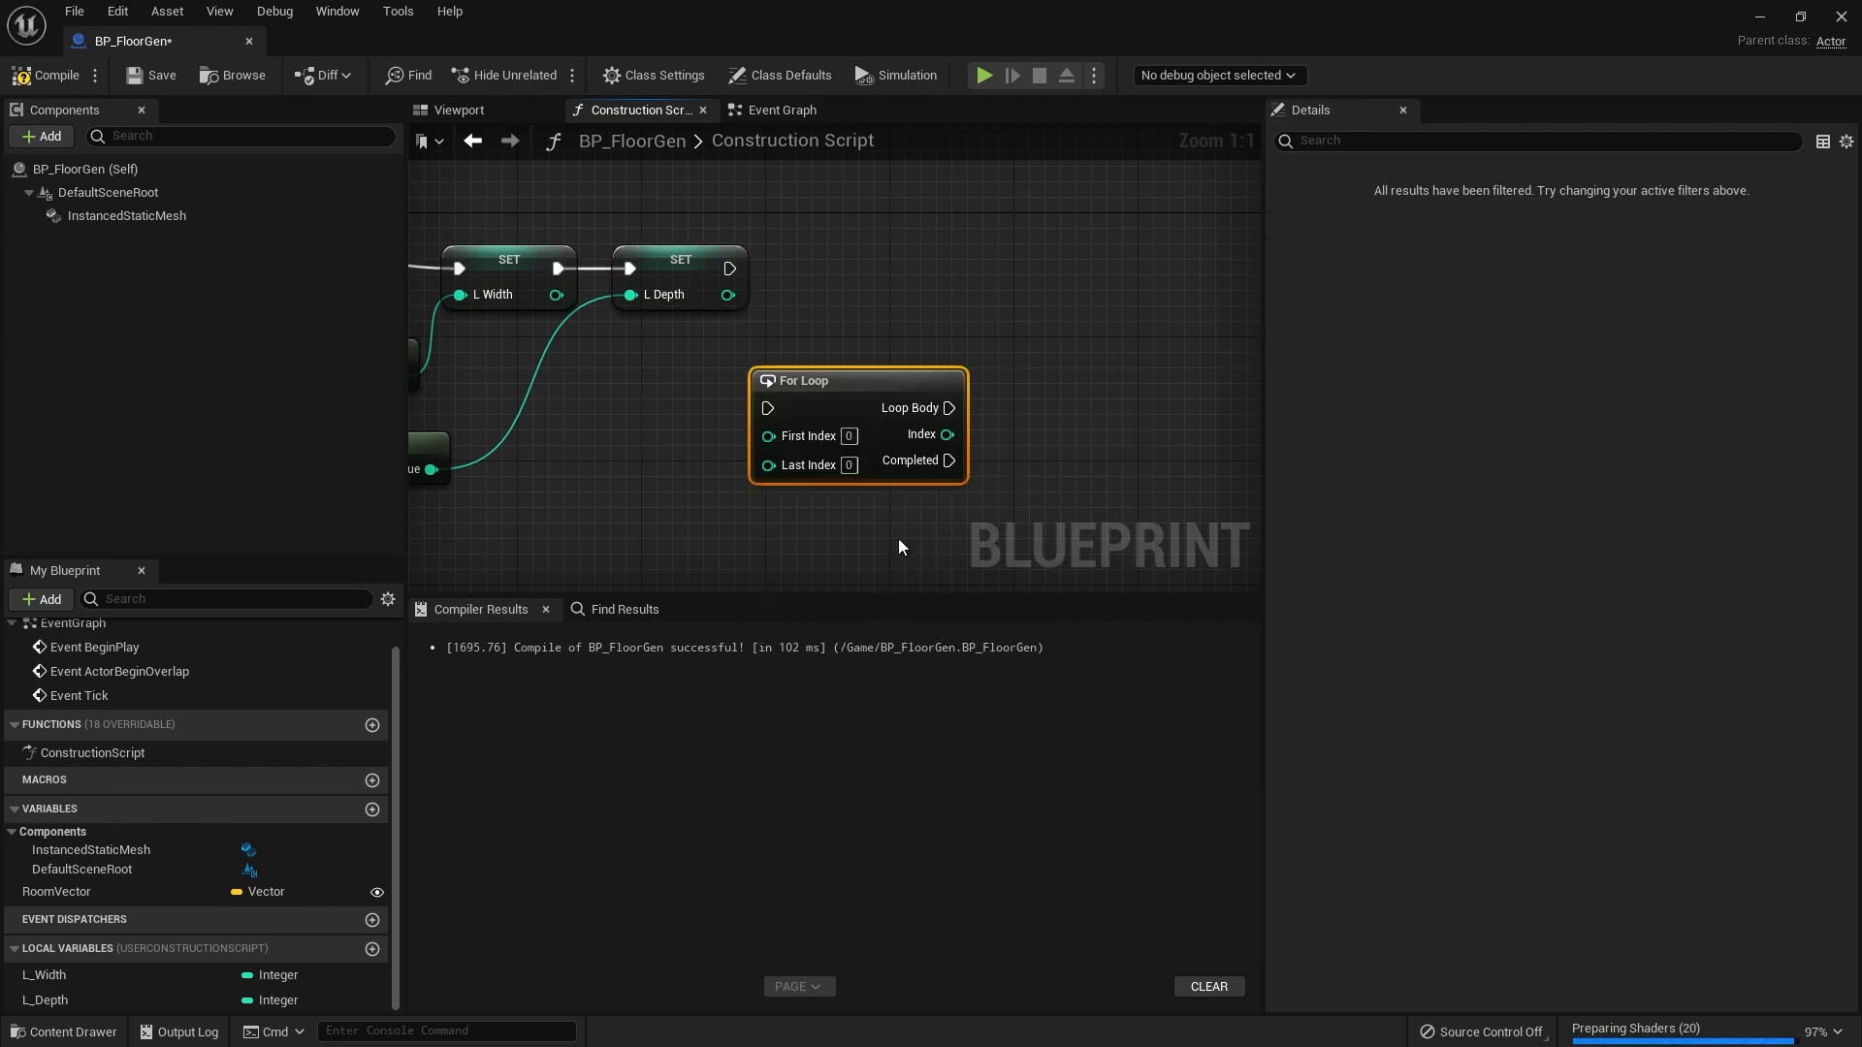
pyautogui.moveTo(859, 381); pyautogui.dragTo(902, 256)
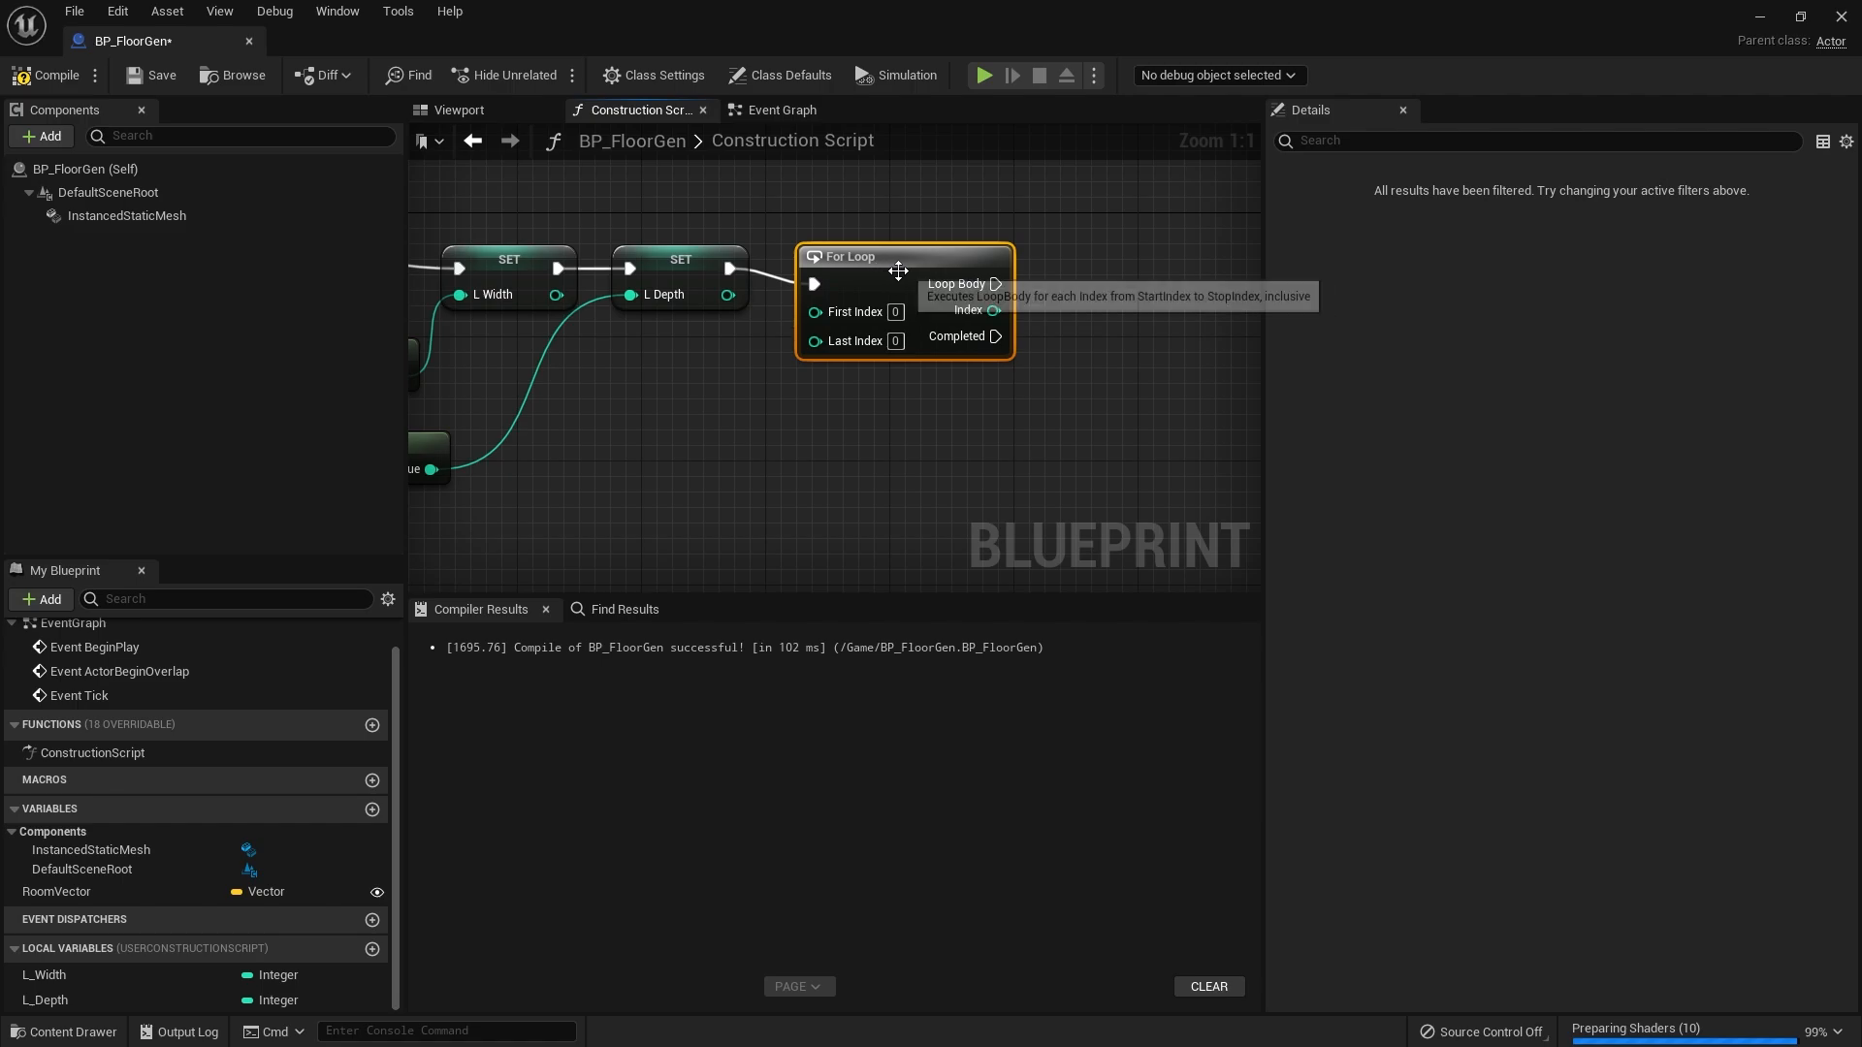
pyautogui.moveTo(850, 256); pyautogui.dragTo(951, 241)
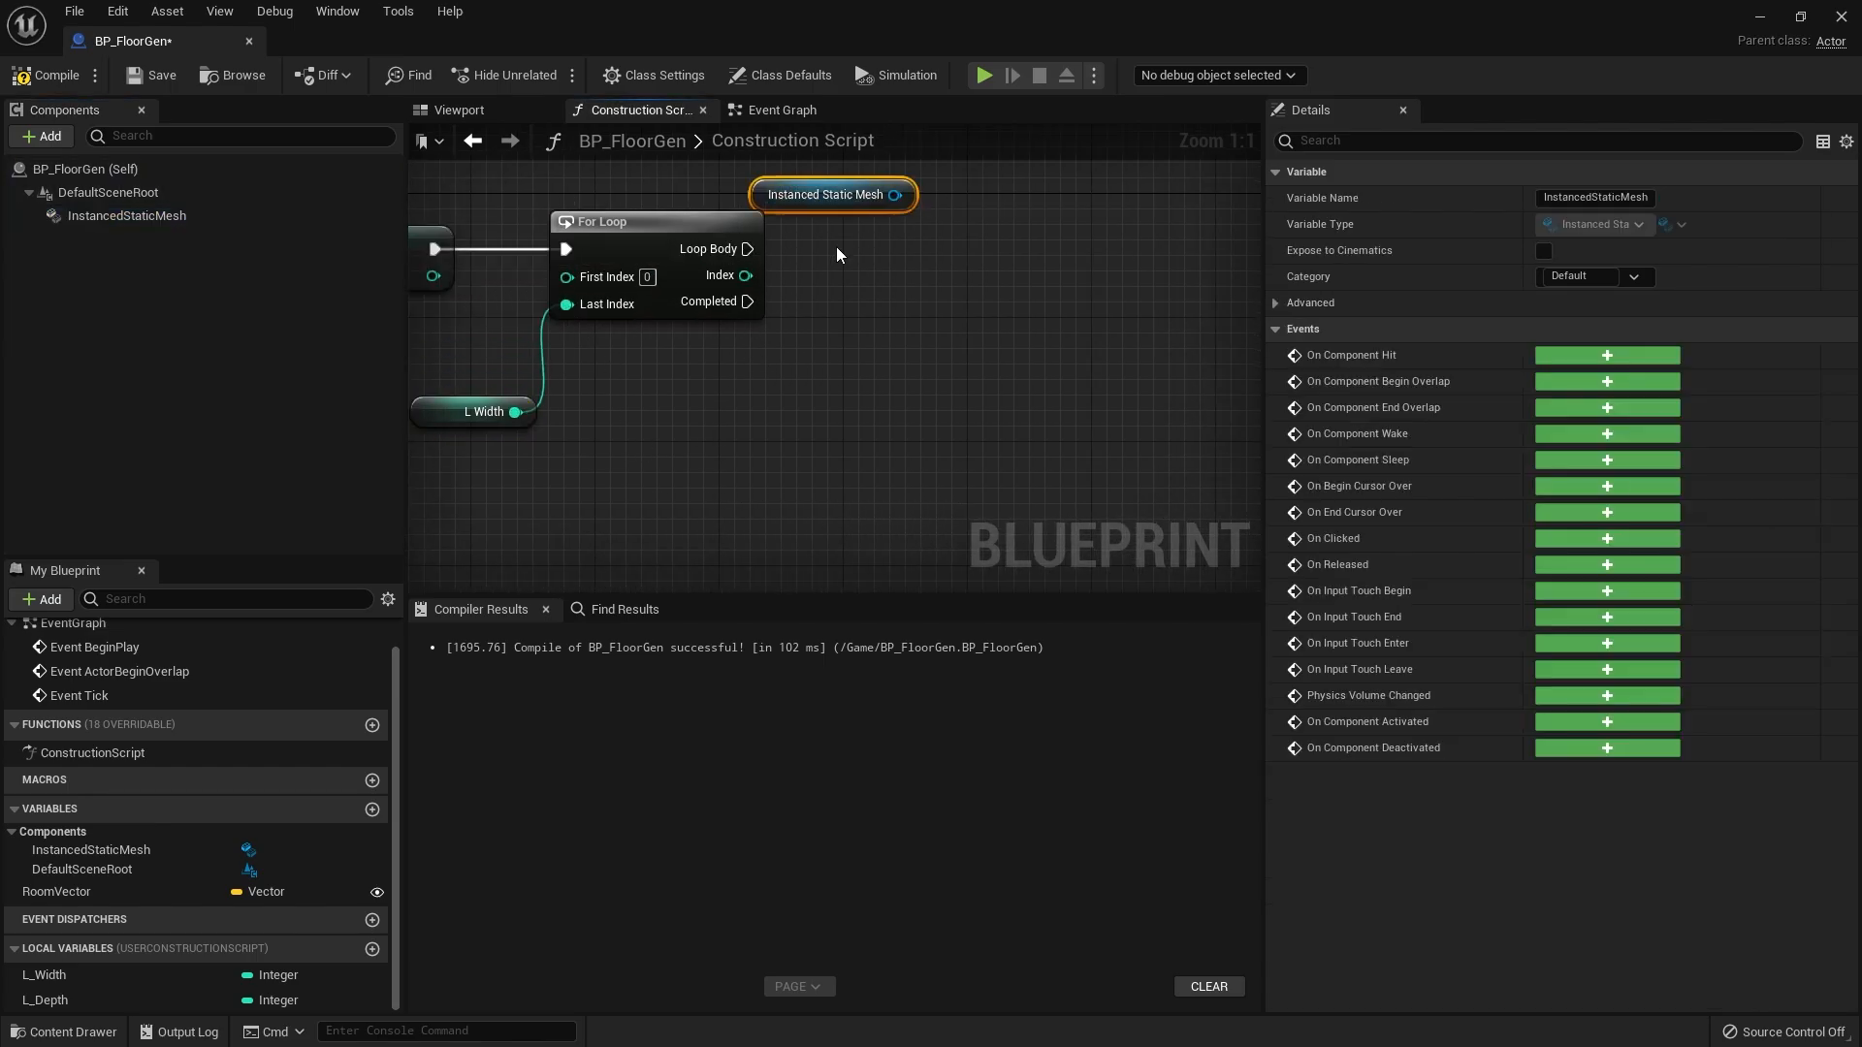
# - Add an Add Instance node for the instanced mesh and split its Instance Transform pin
pyautogui.moveTo(911, 194); pyautogui.dragTo(784, 291)
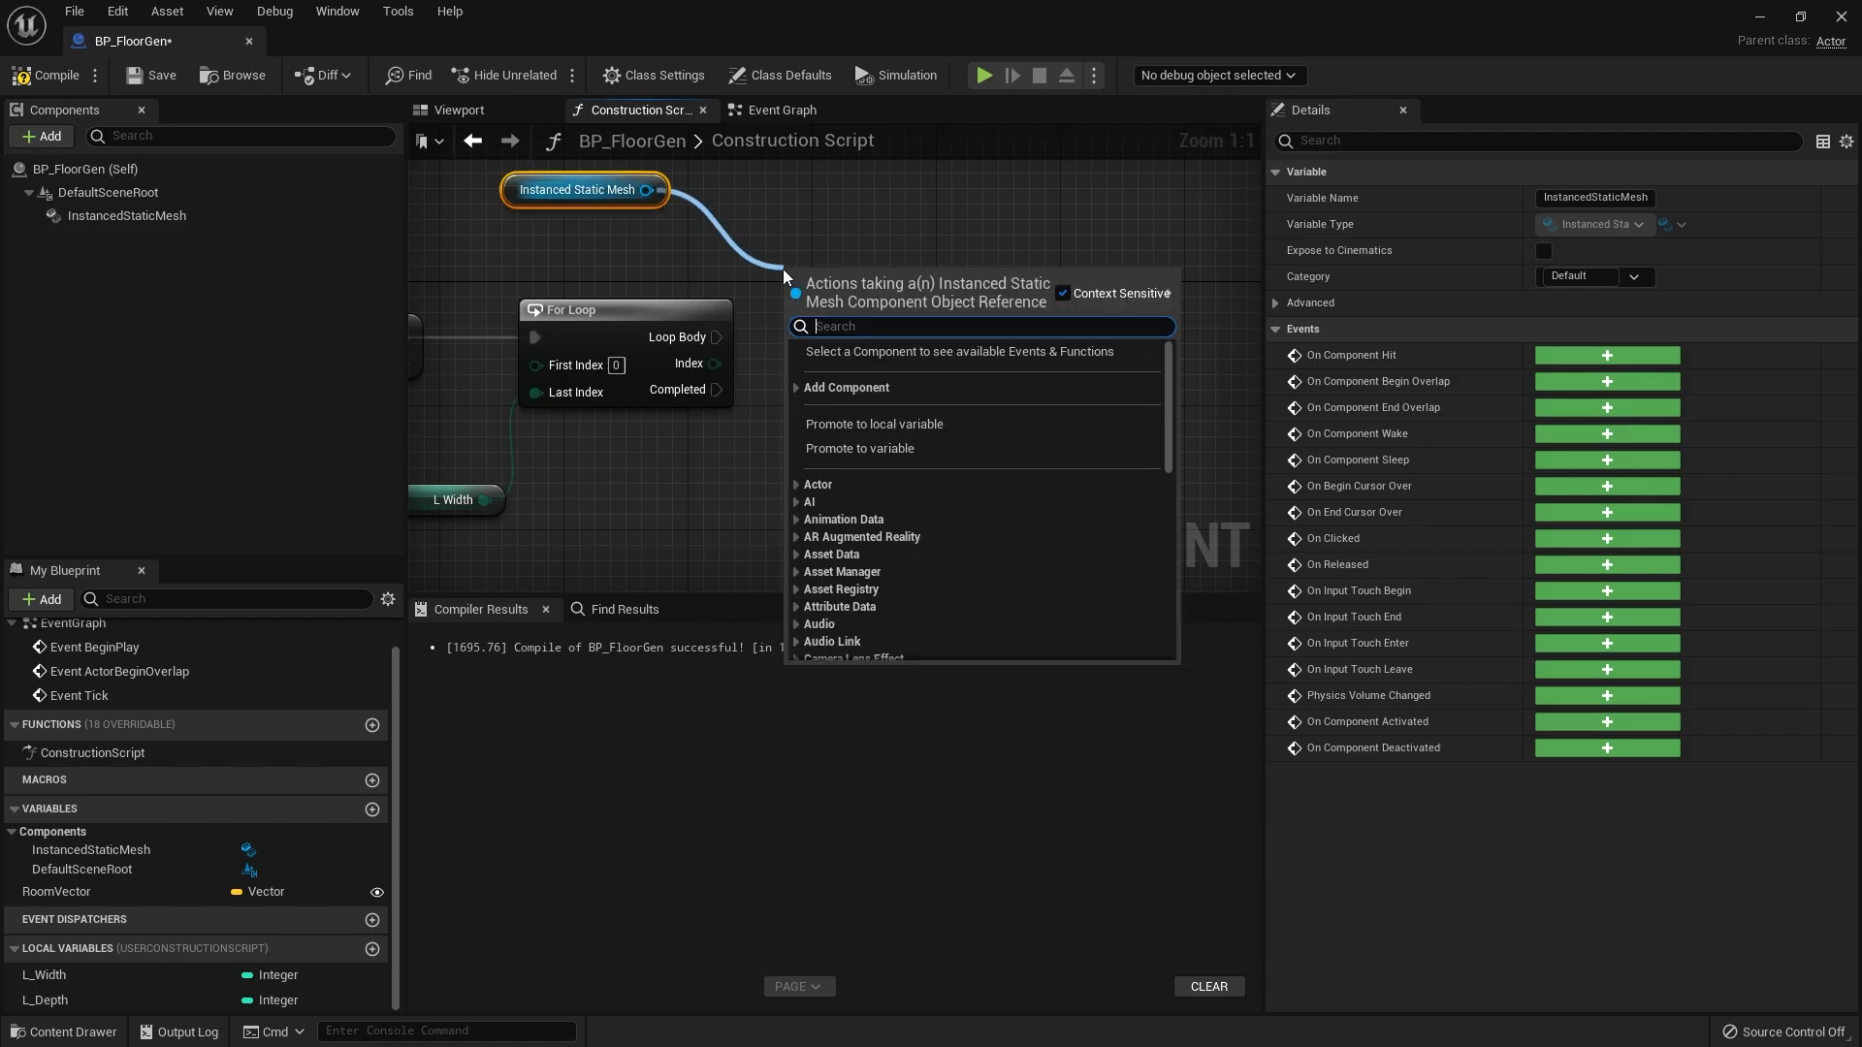
pyautogui.write('add inst')
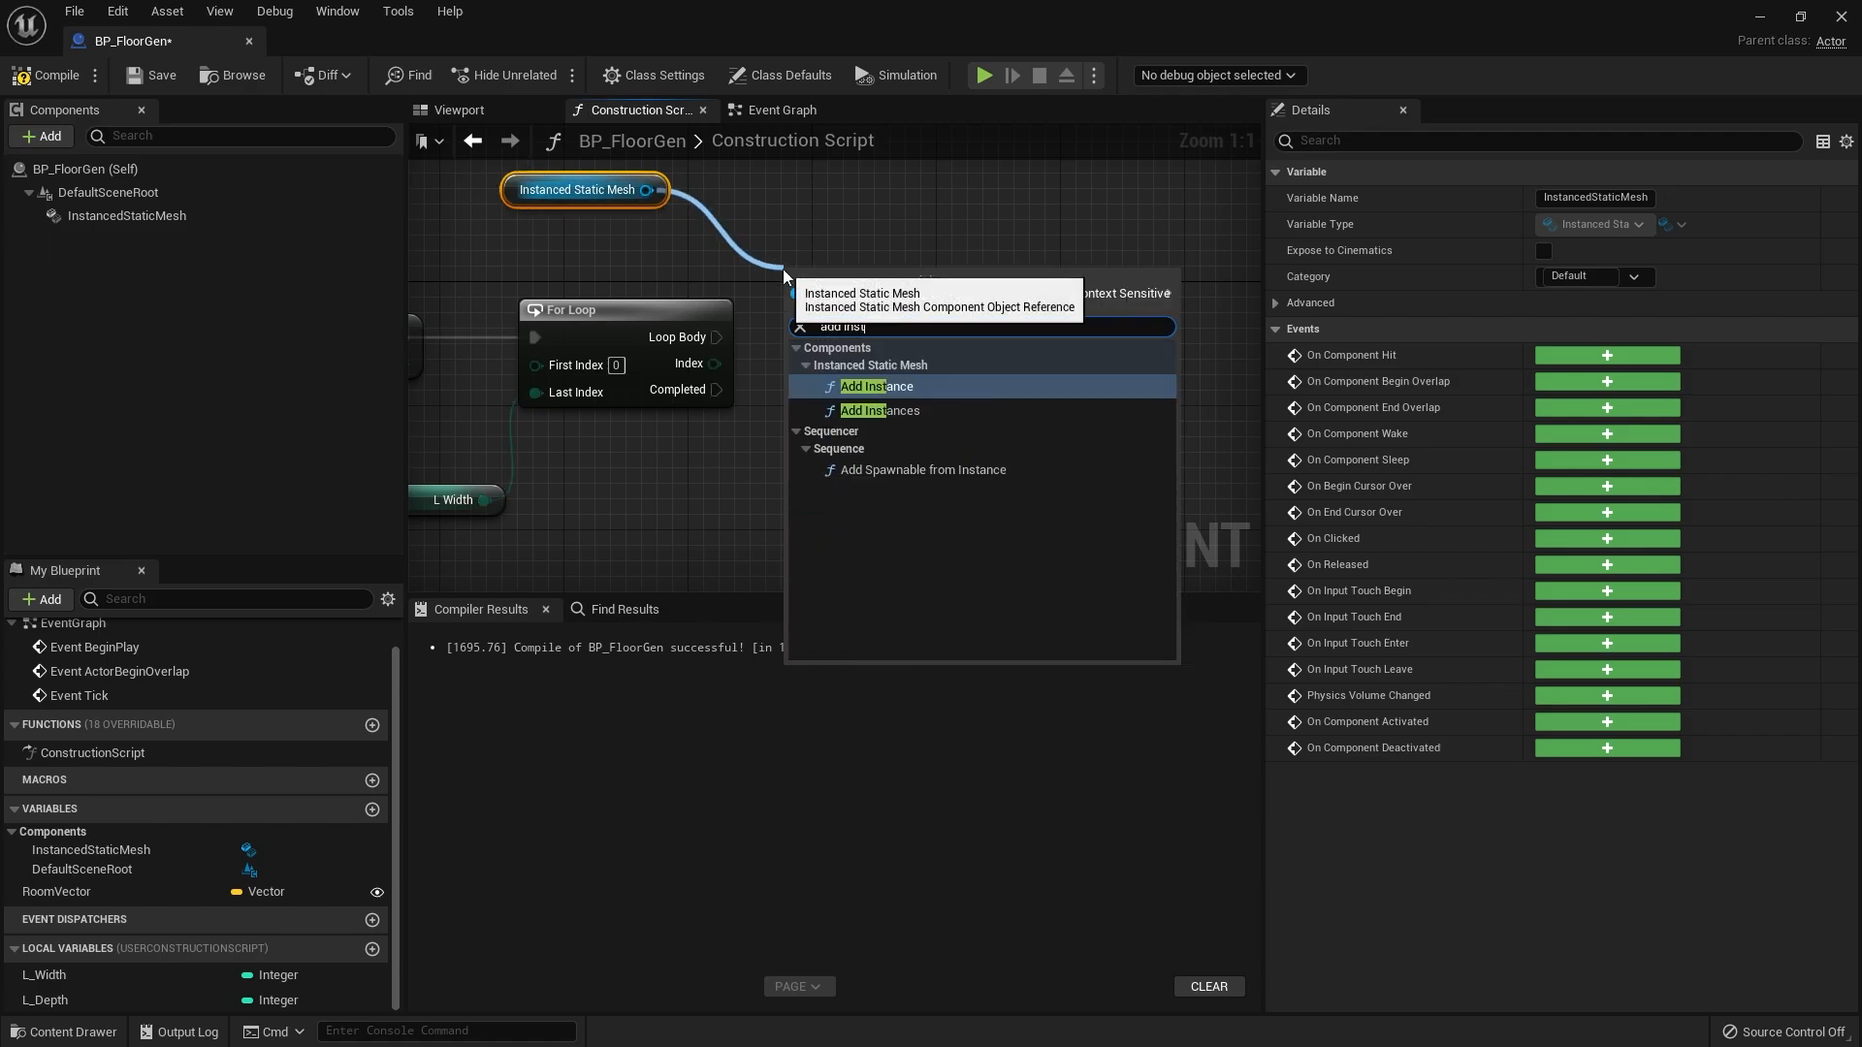
pyautogui.click(862, 386)
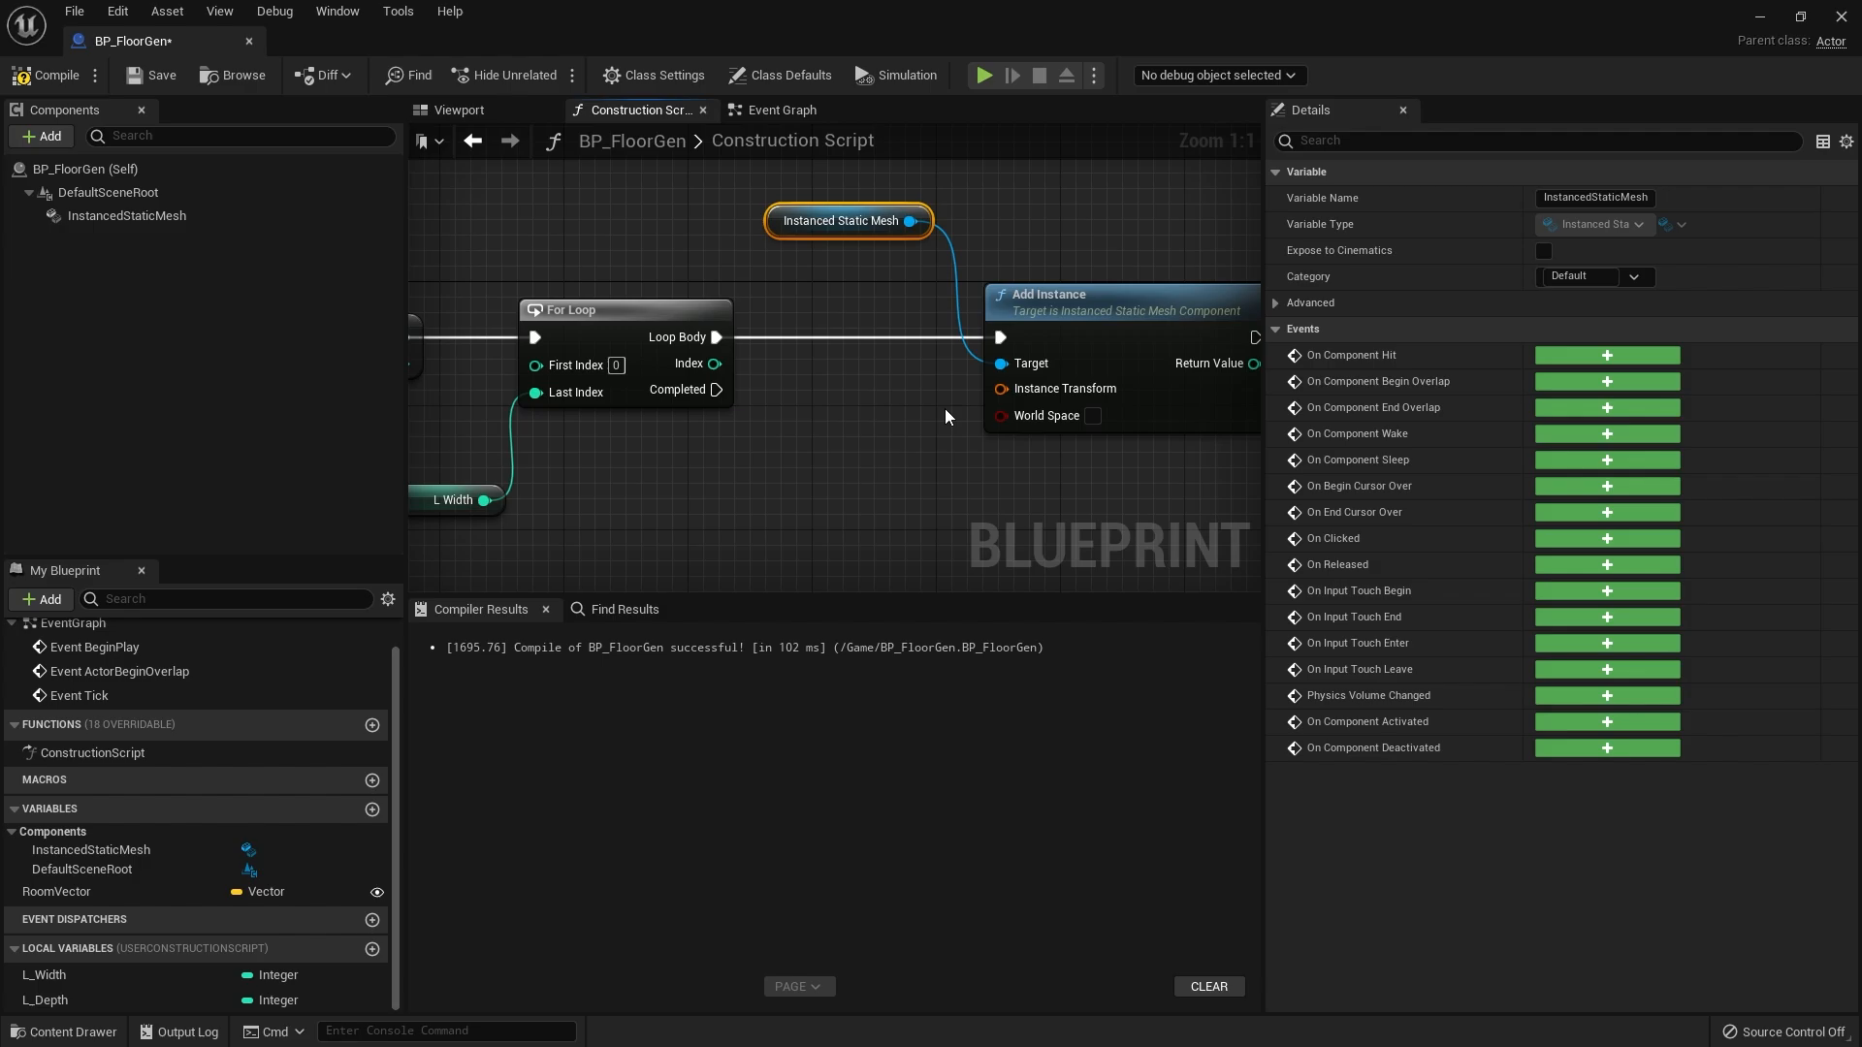
pyautogui.rightClick(1001, 388)
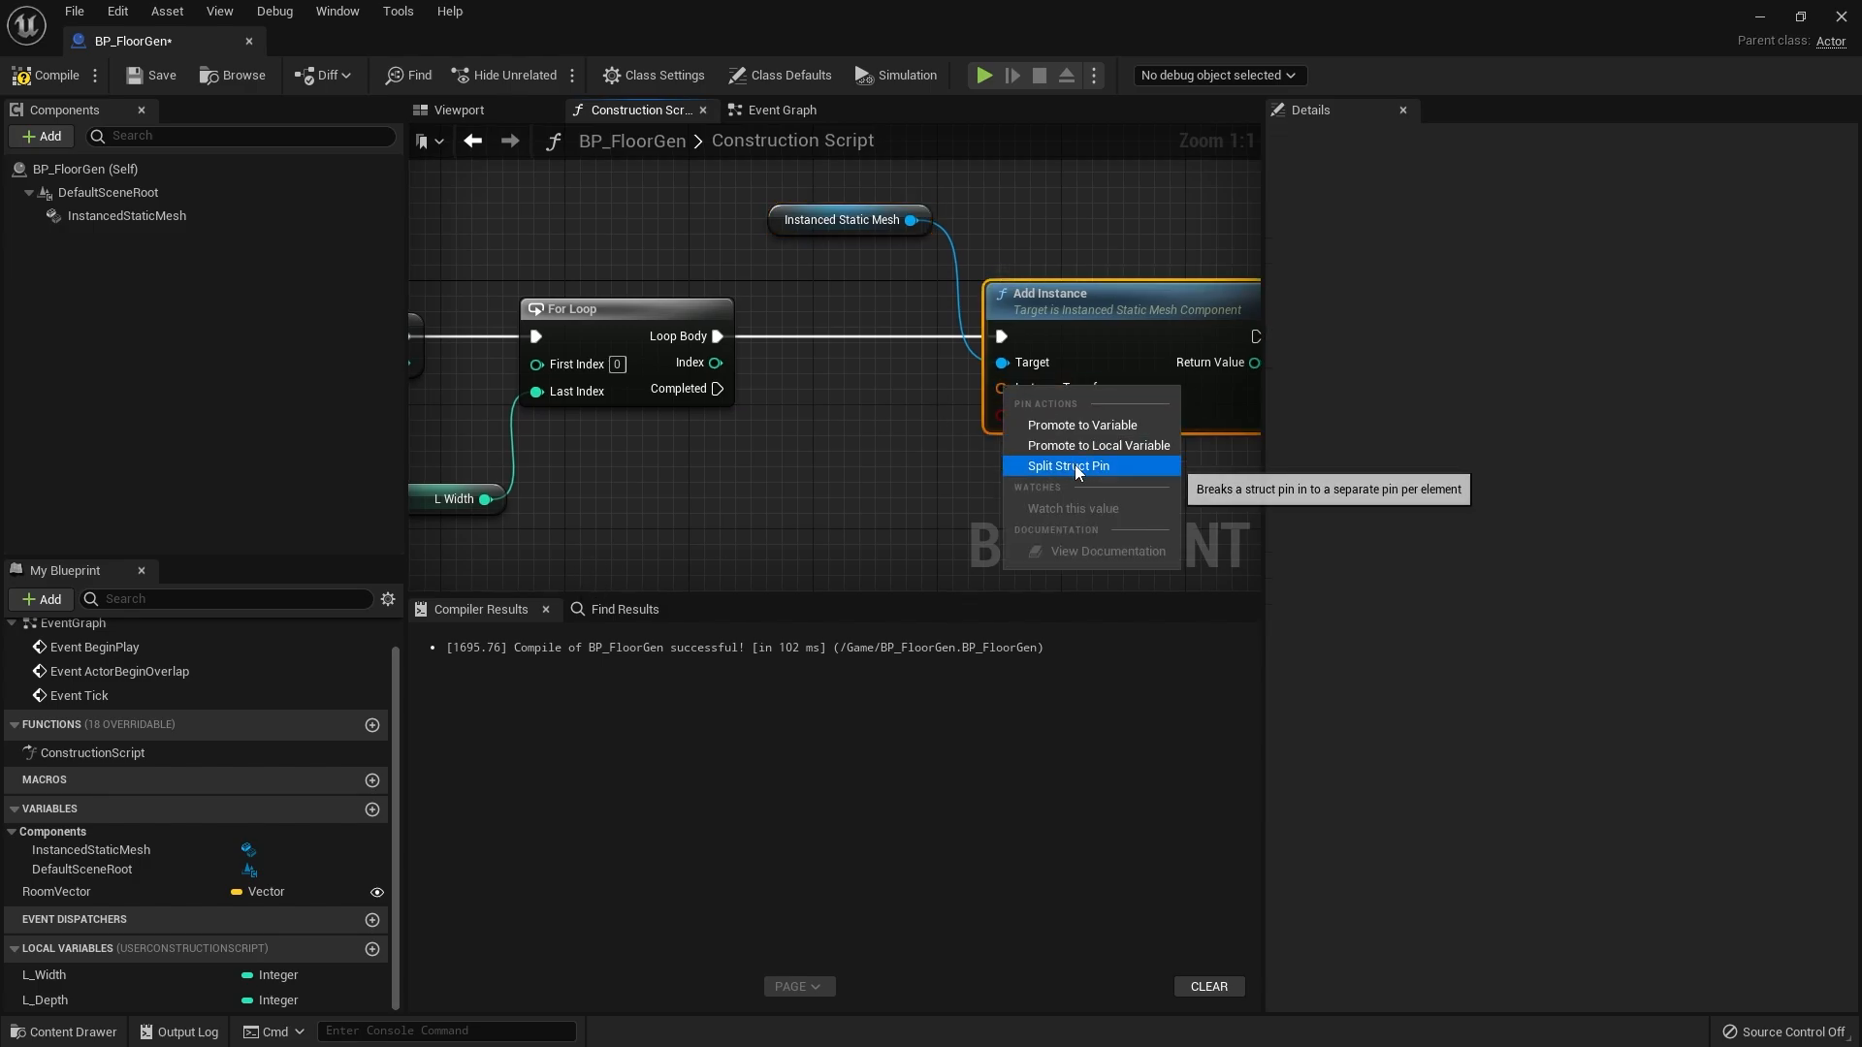
pyautogui.click(1067, 466)
pyautogui.write('300')
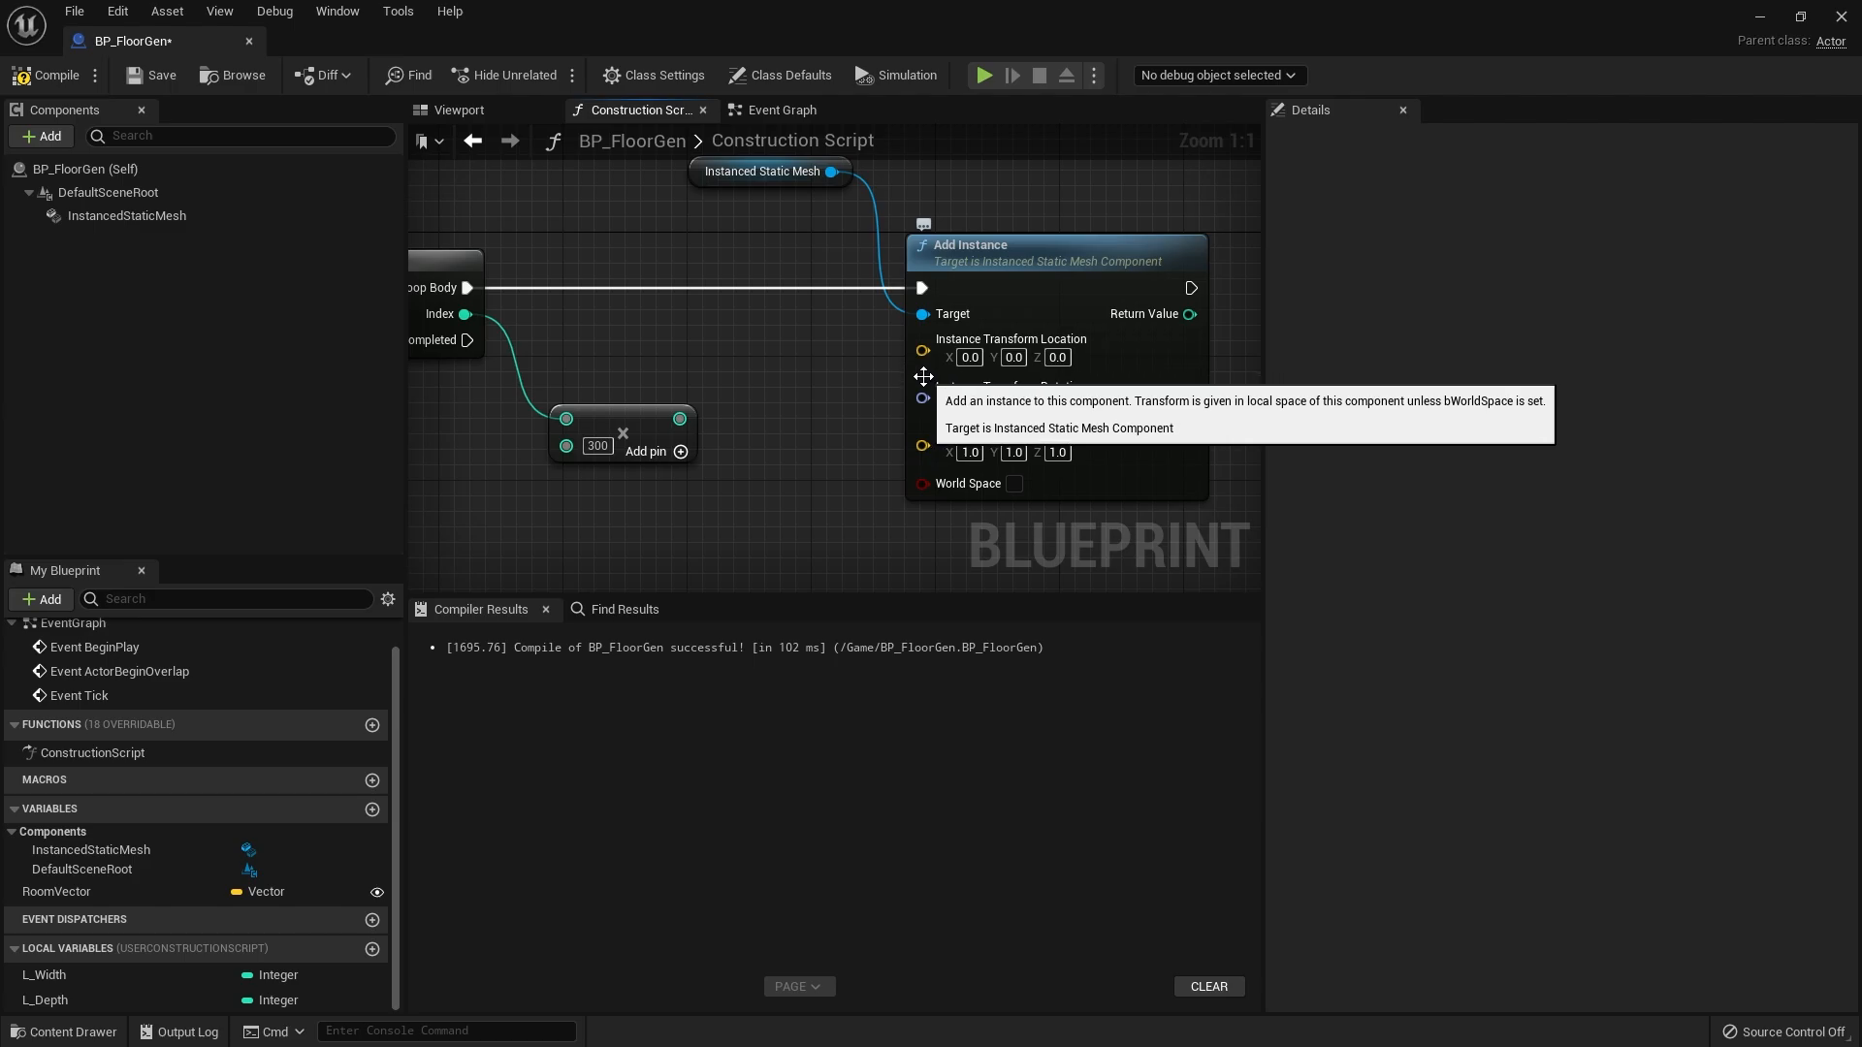
pyautogui.moveTo(923, 378)
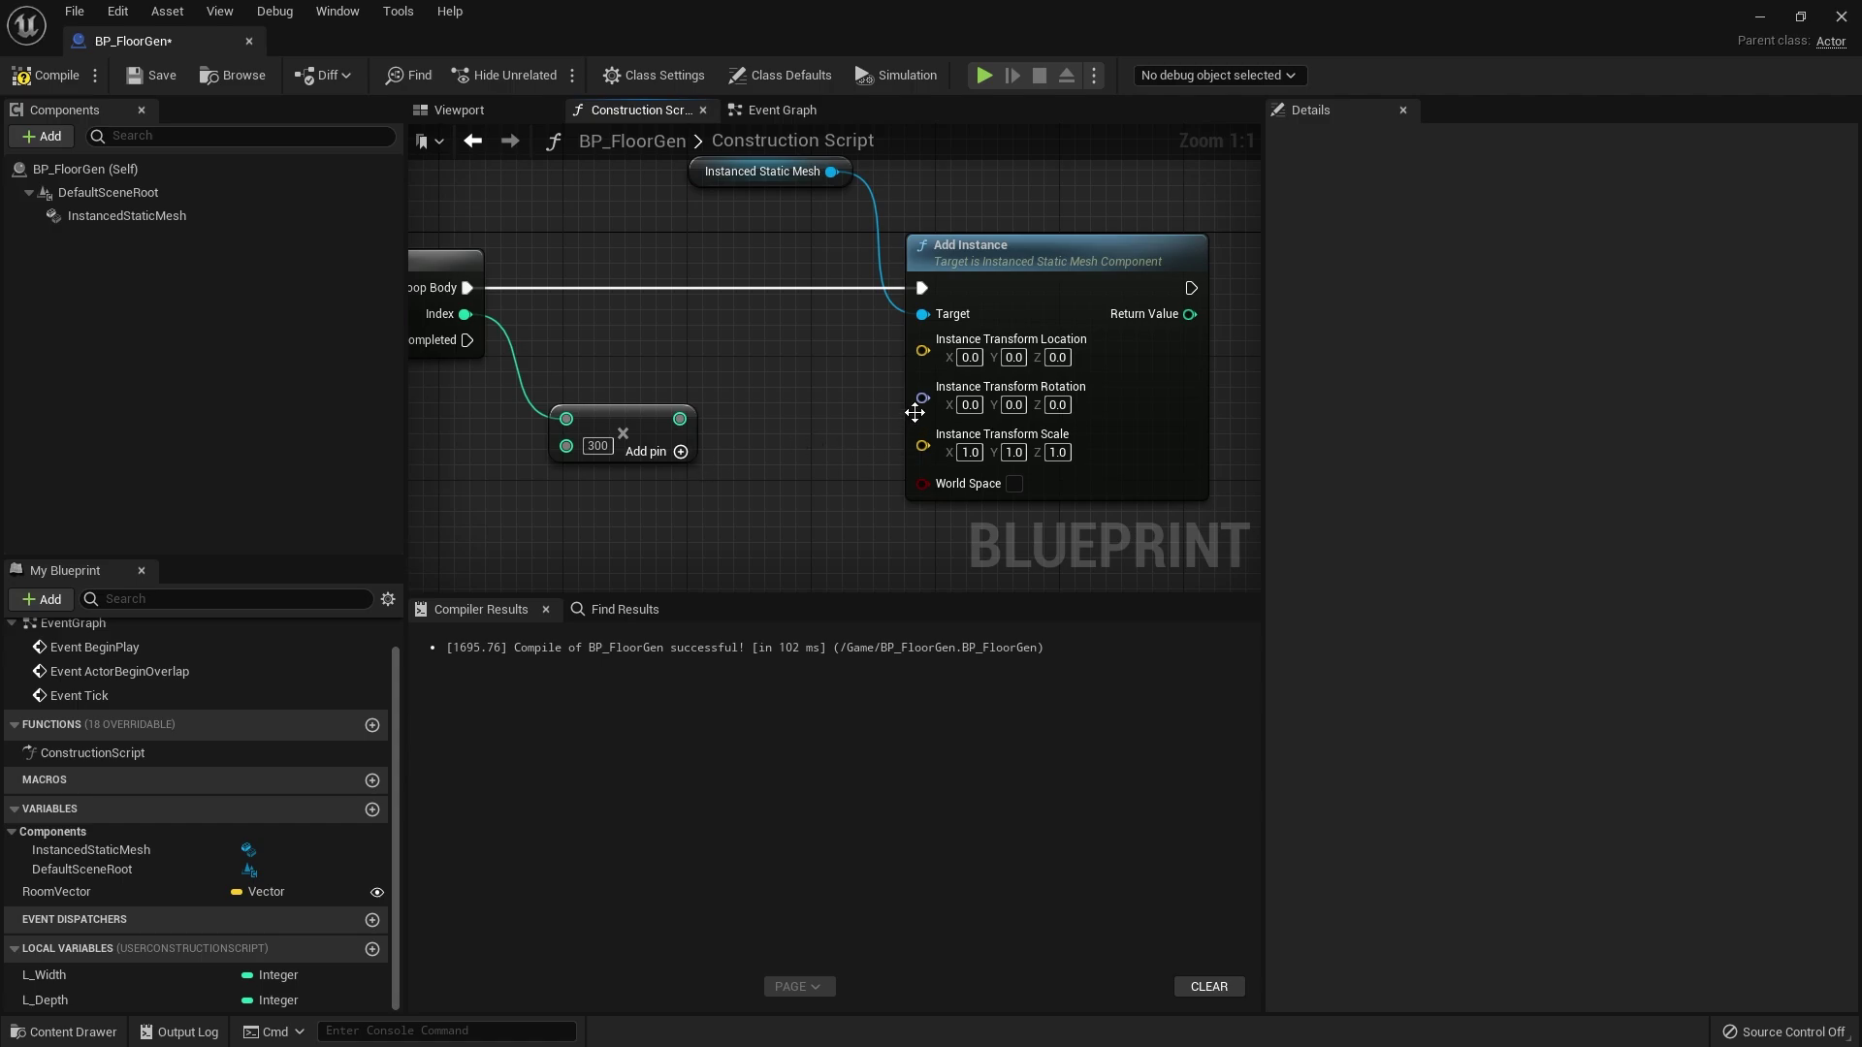
pyautogui.moveTo(923, 349)
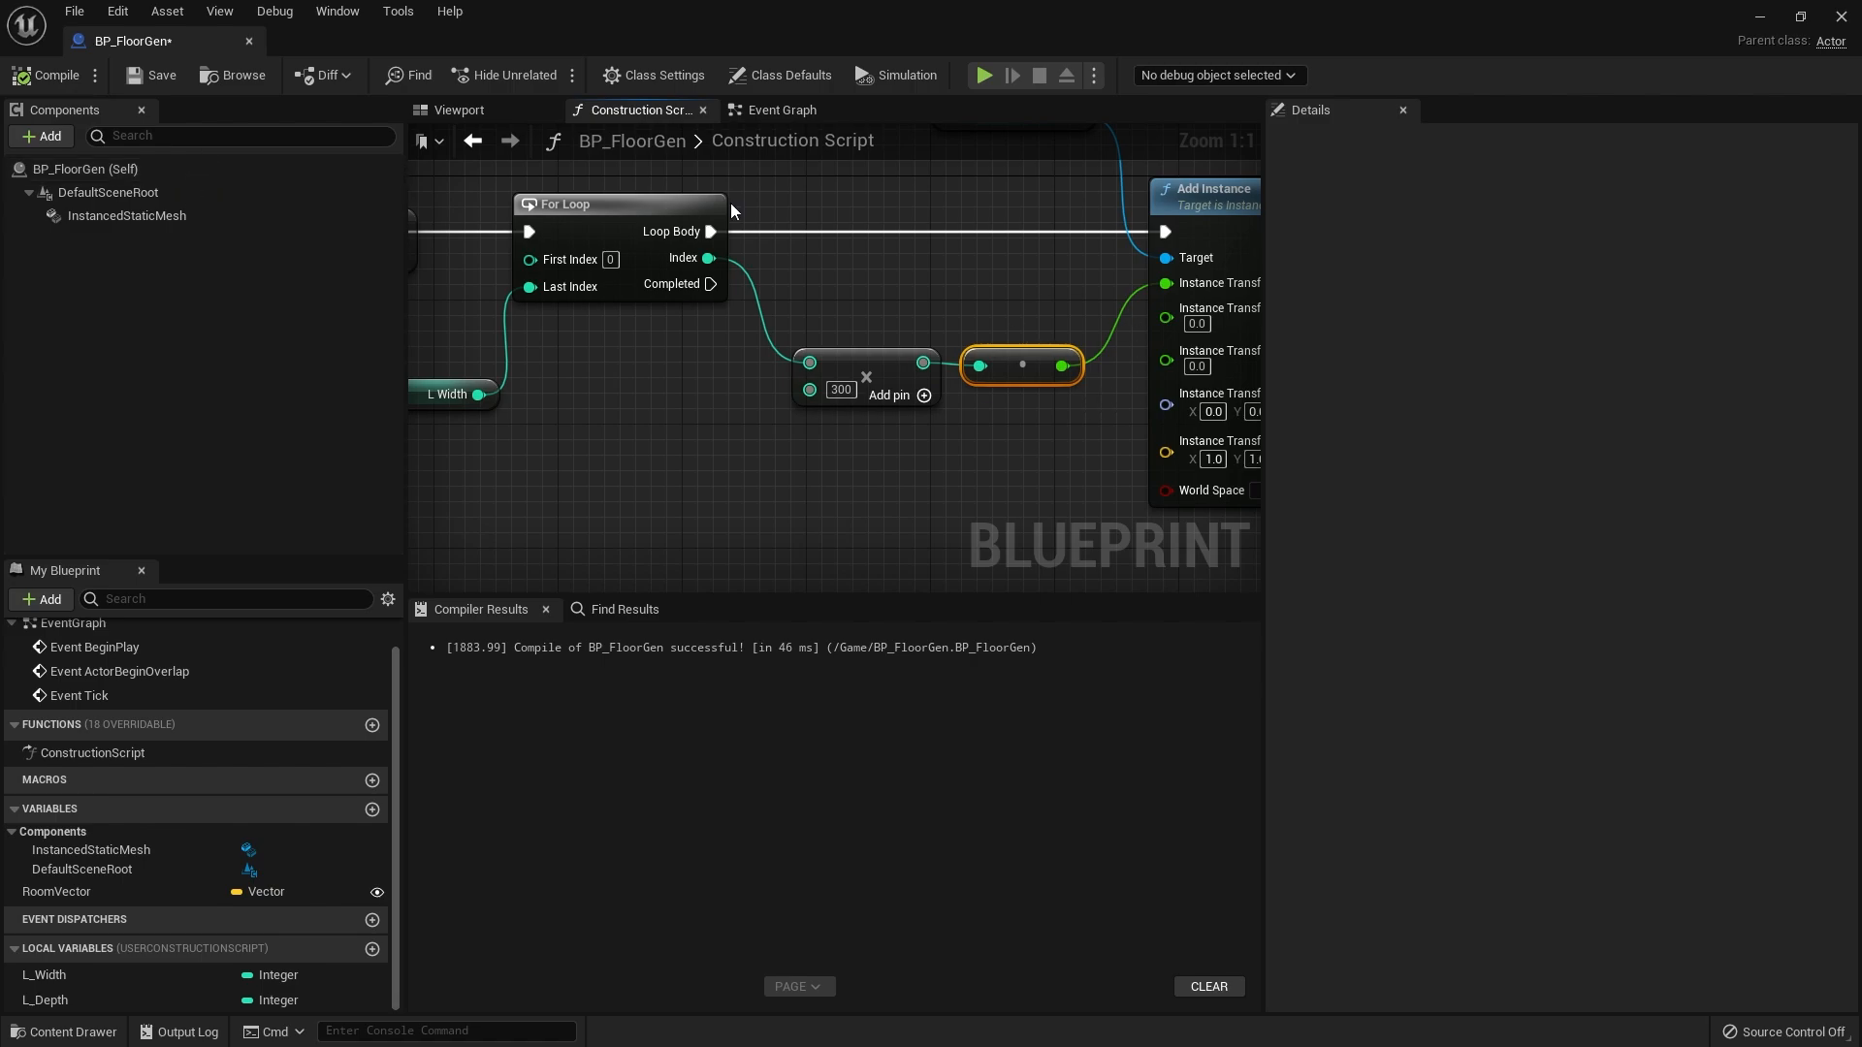
pyautogui.moveTo(161, 68)
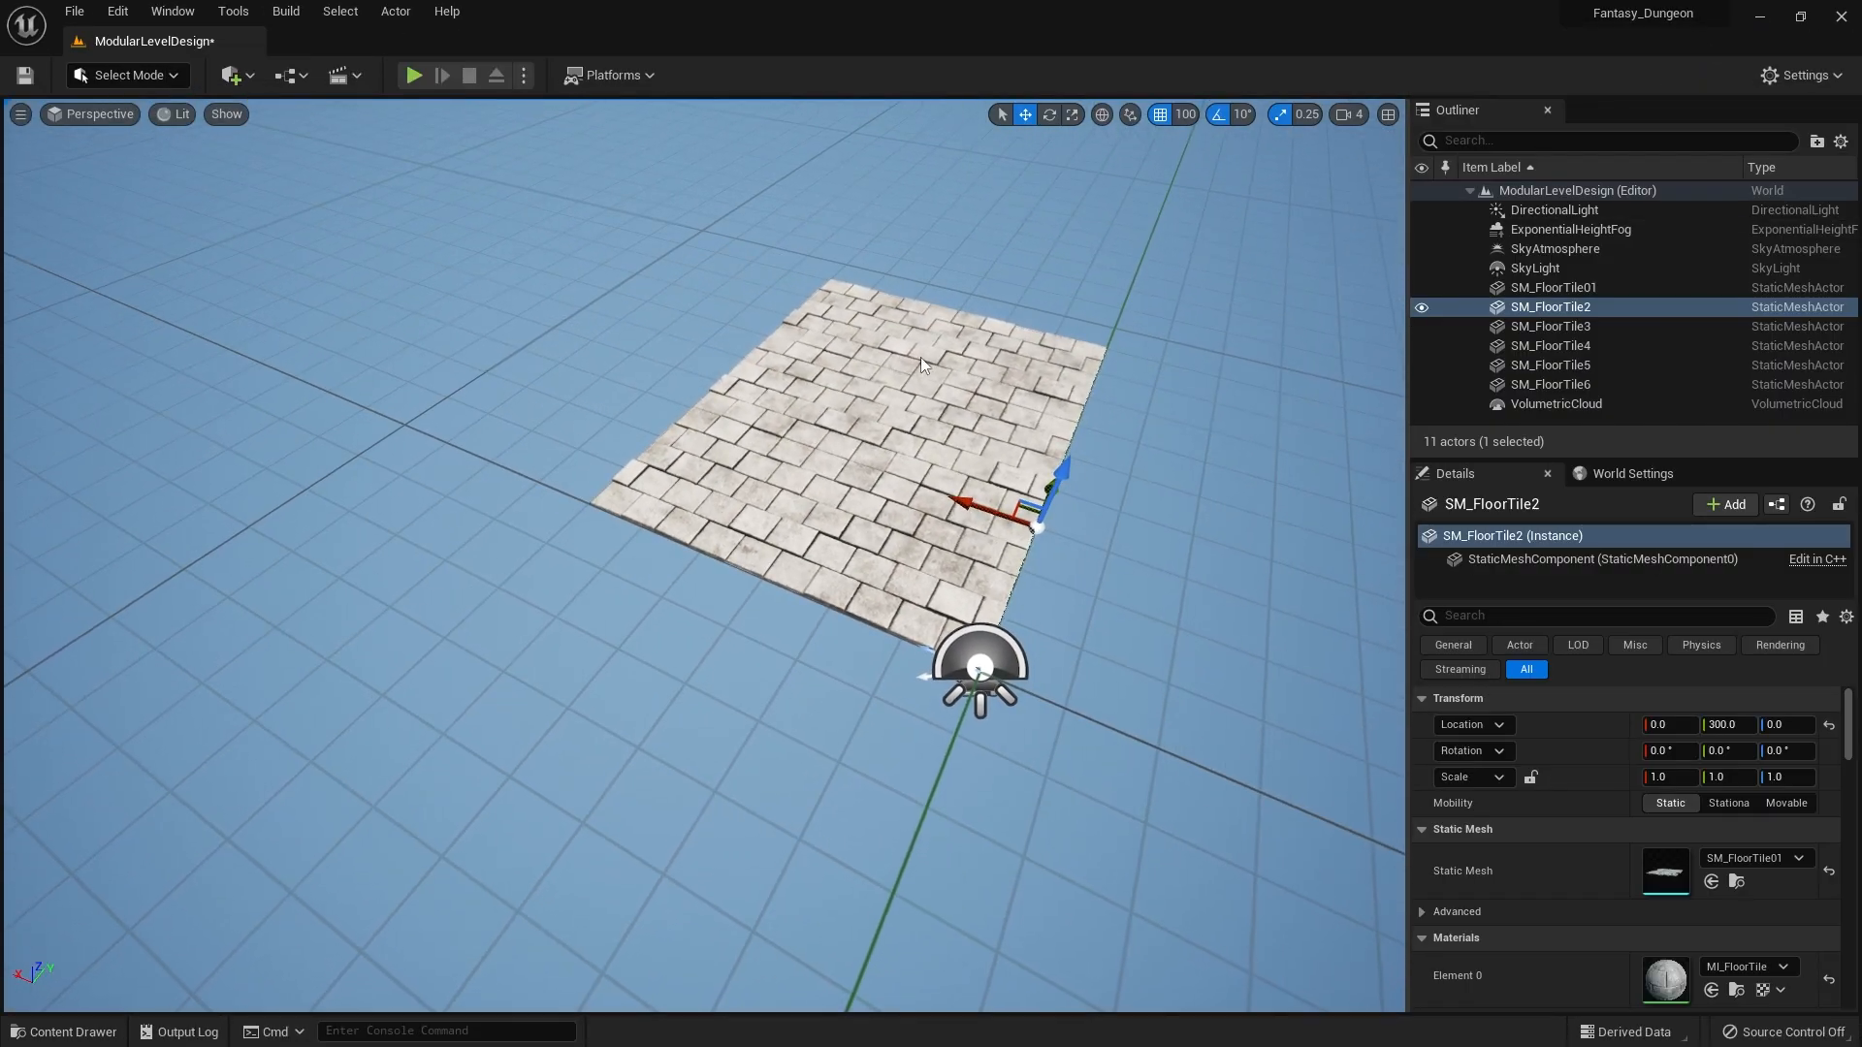
# - Remove the hand-placed tiles, drag BP_FloorGen into the level, and reopen the blueprint
pyautogui.click(1554, 287)
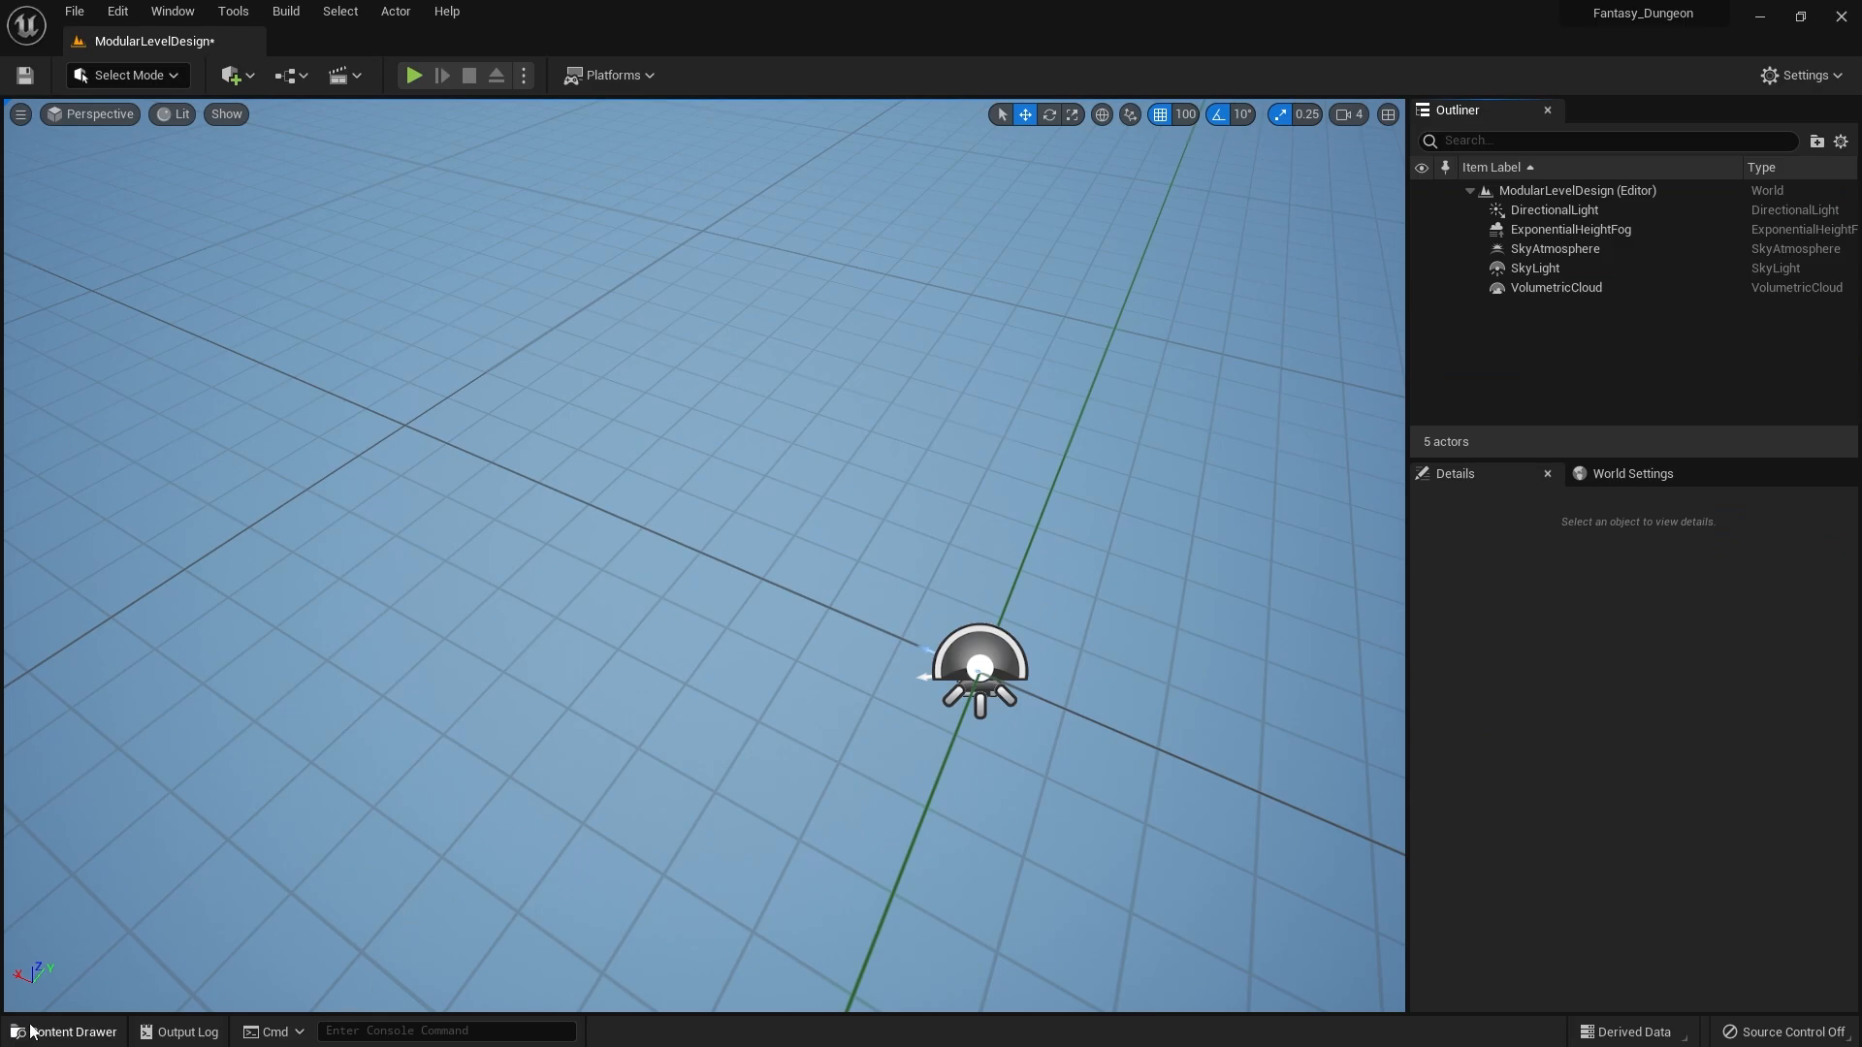
pyautogui.click(60, 1032)
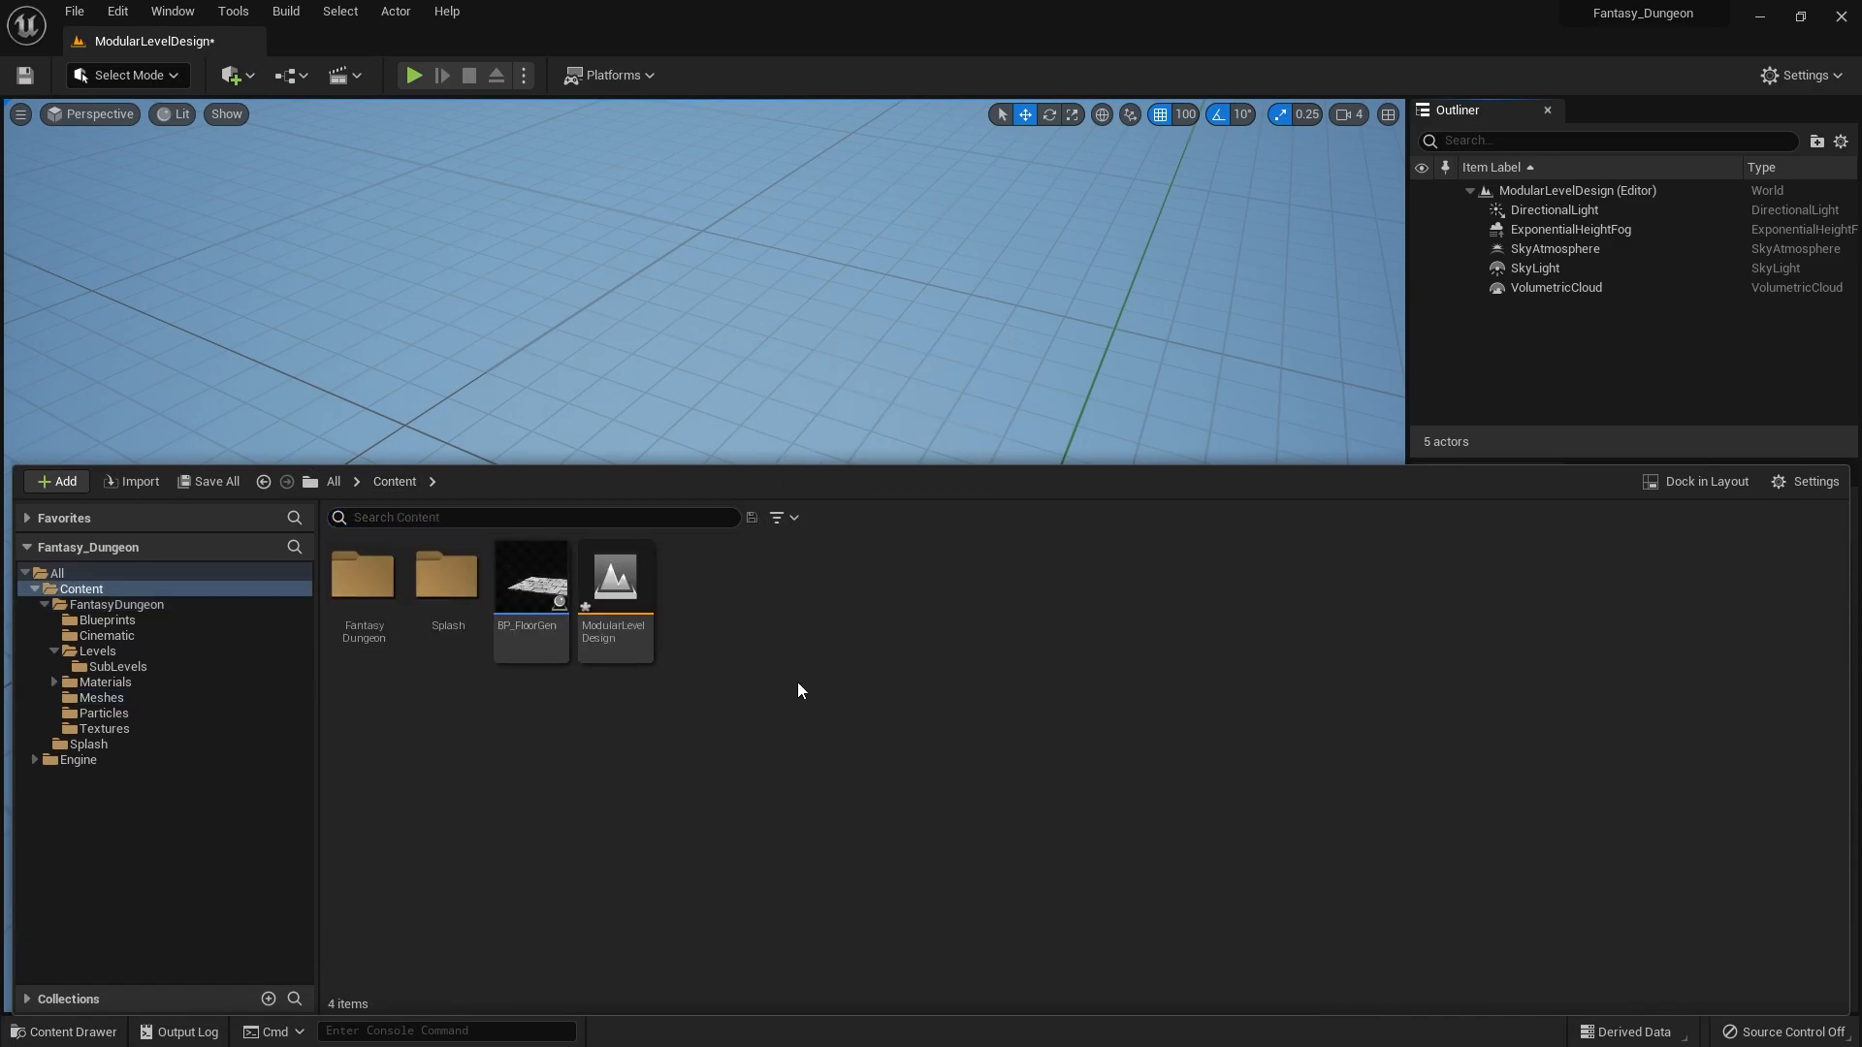
pyautogui.moveTo(532, 582); pyautogui.dragTo(914, 571)
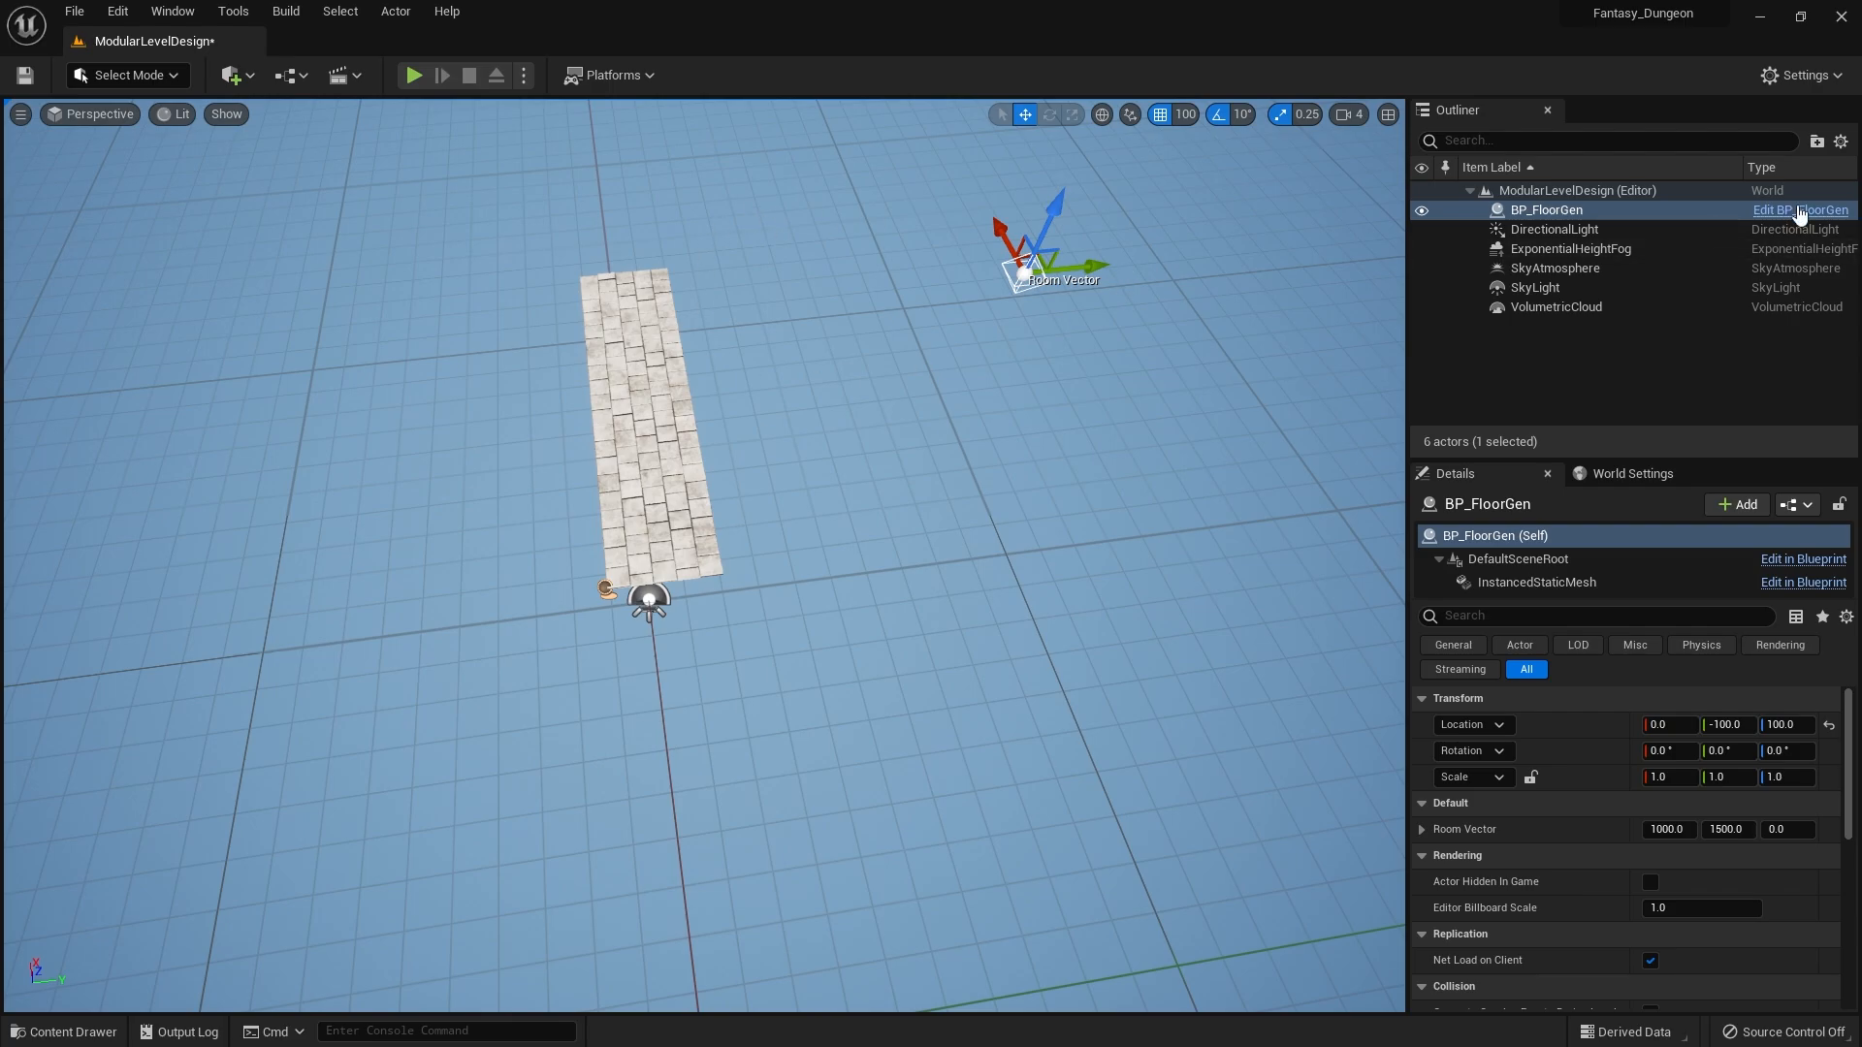
pyautogui.click(1800, 210)
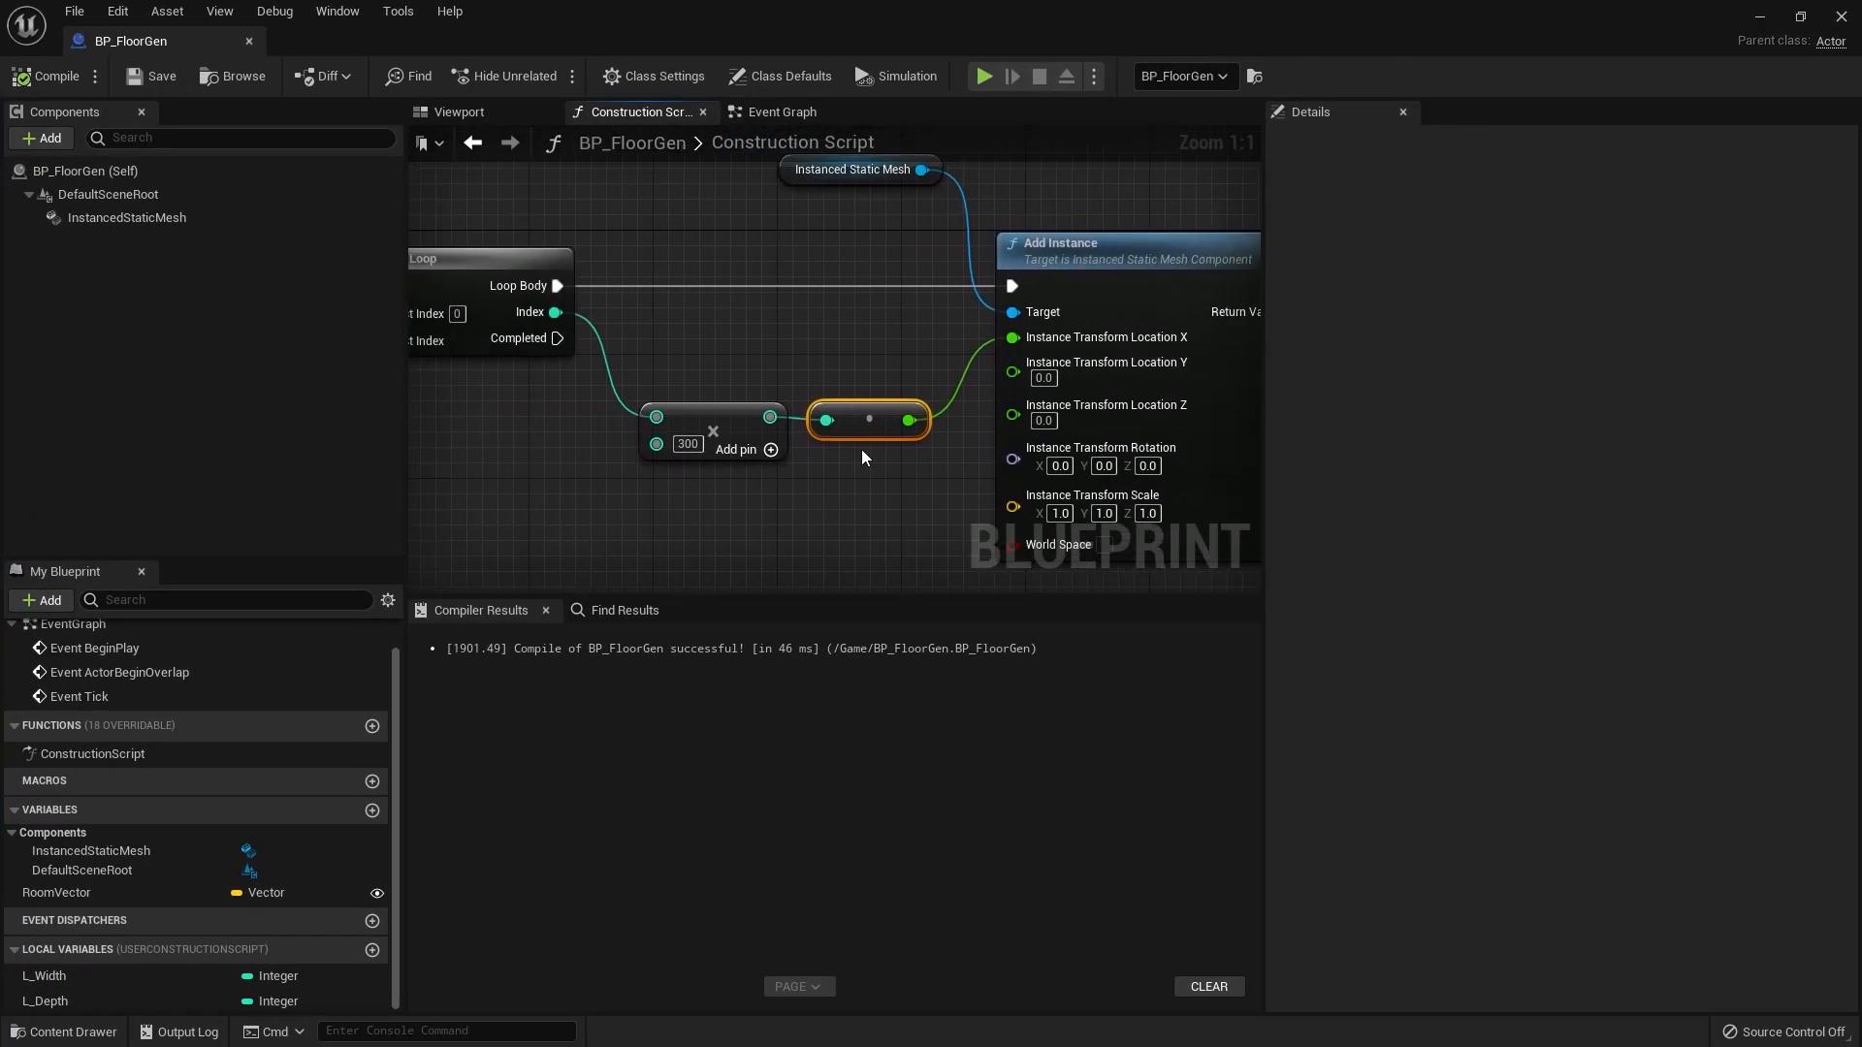
# - Add a nested For Loop and promote the outer index to local variable L_WidthIndex
pyautogui.scroll(-3)
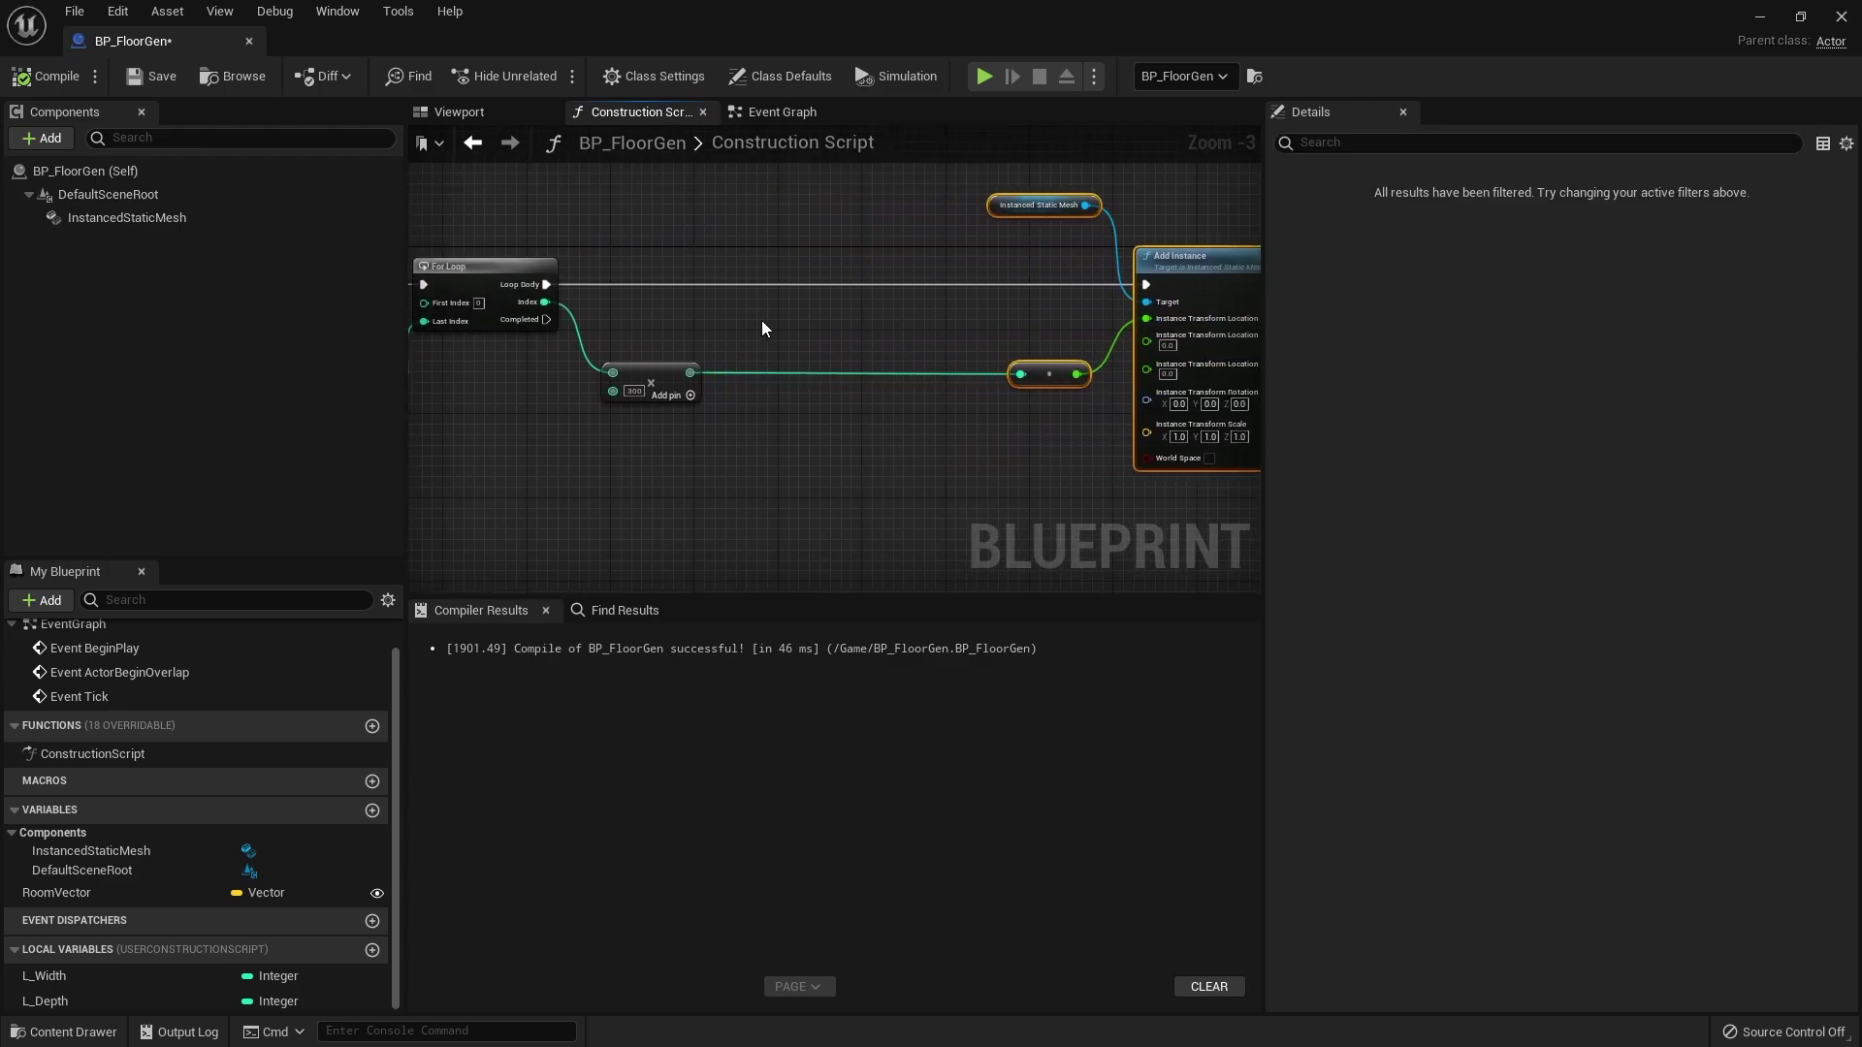
pyautogui.moveTo(776, 307)
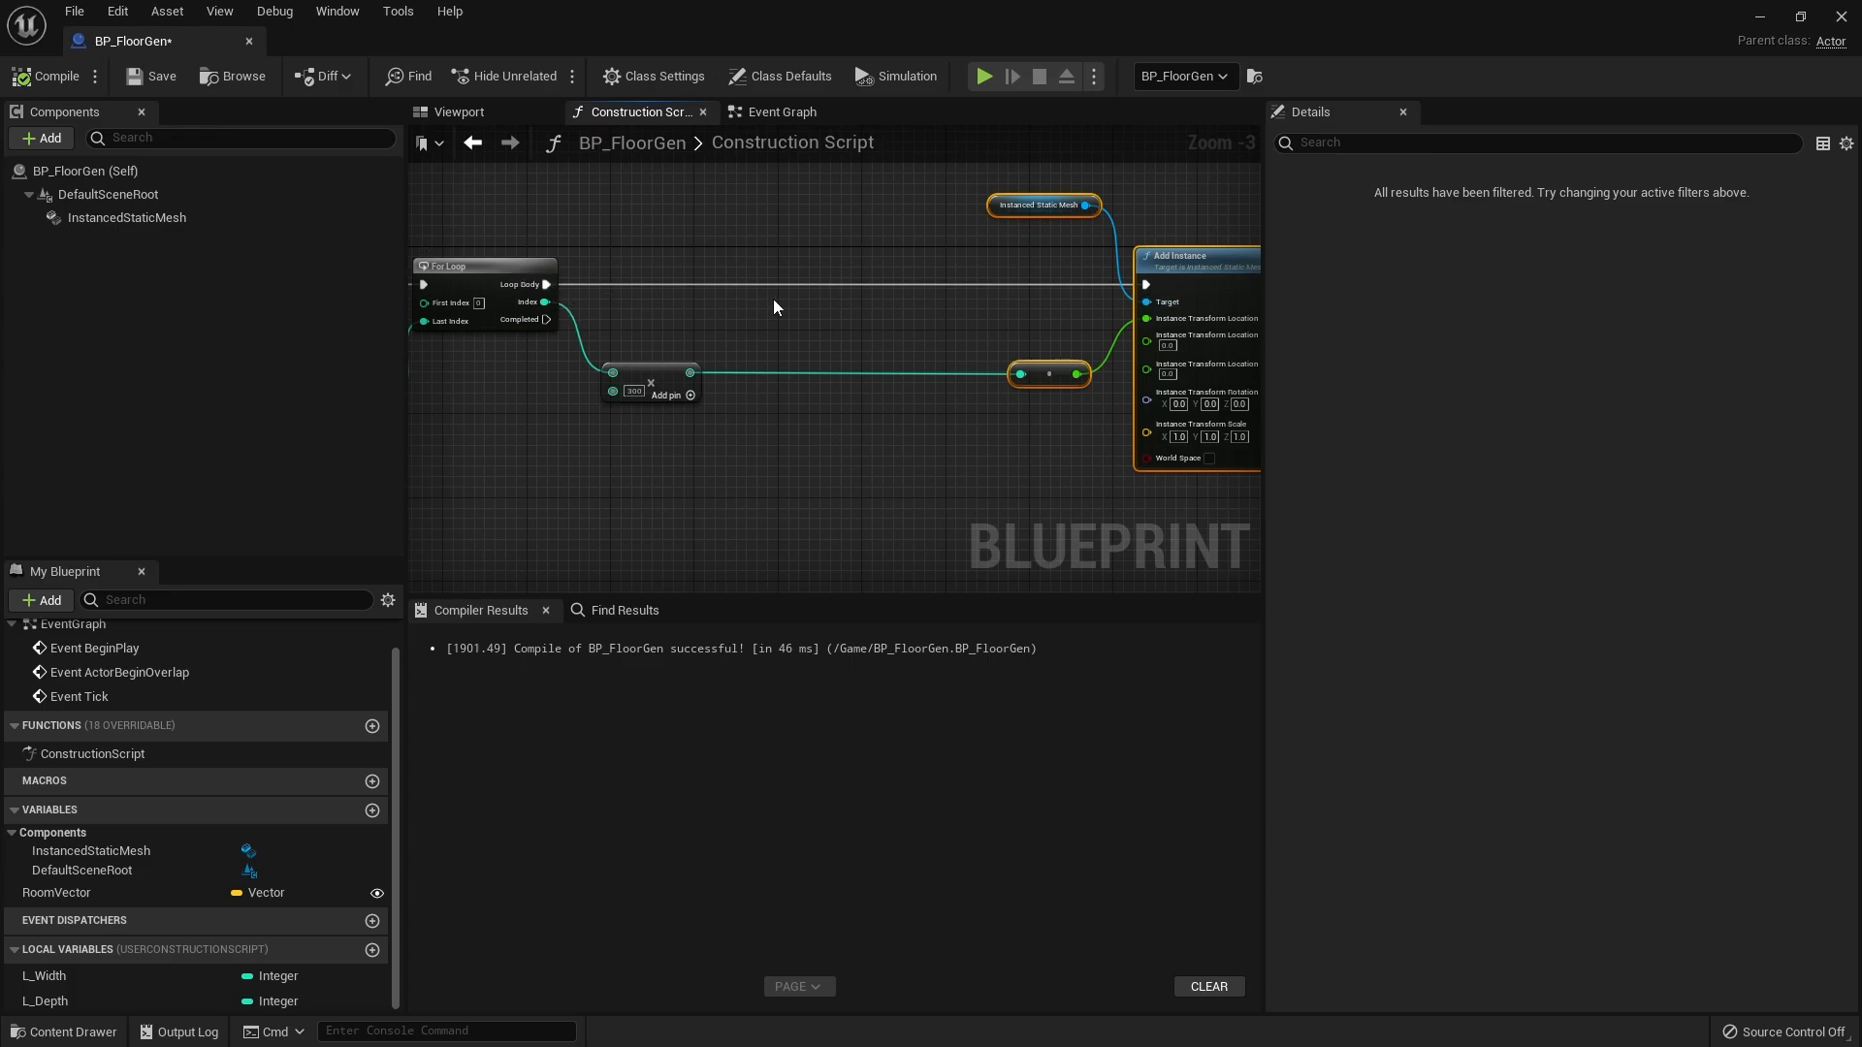
pyautogui.write('for loop')
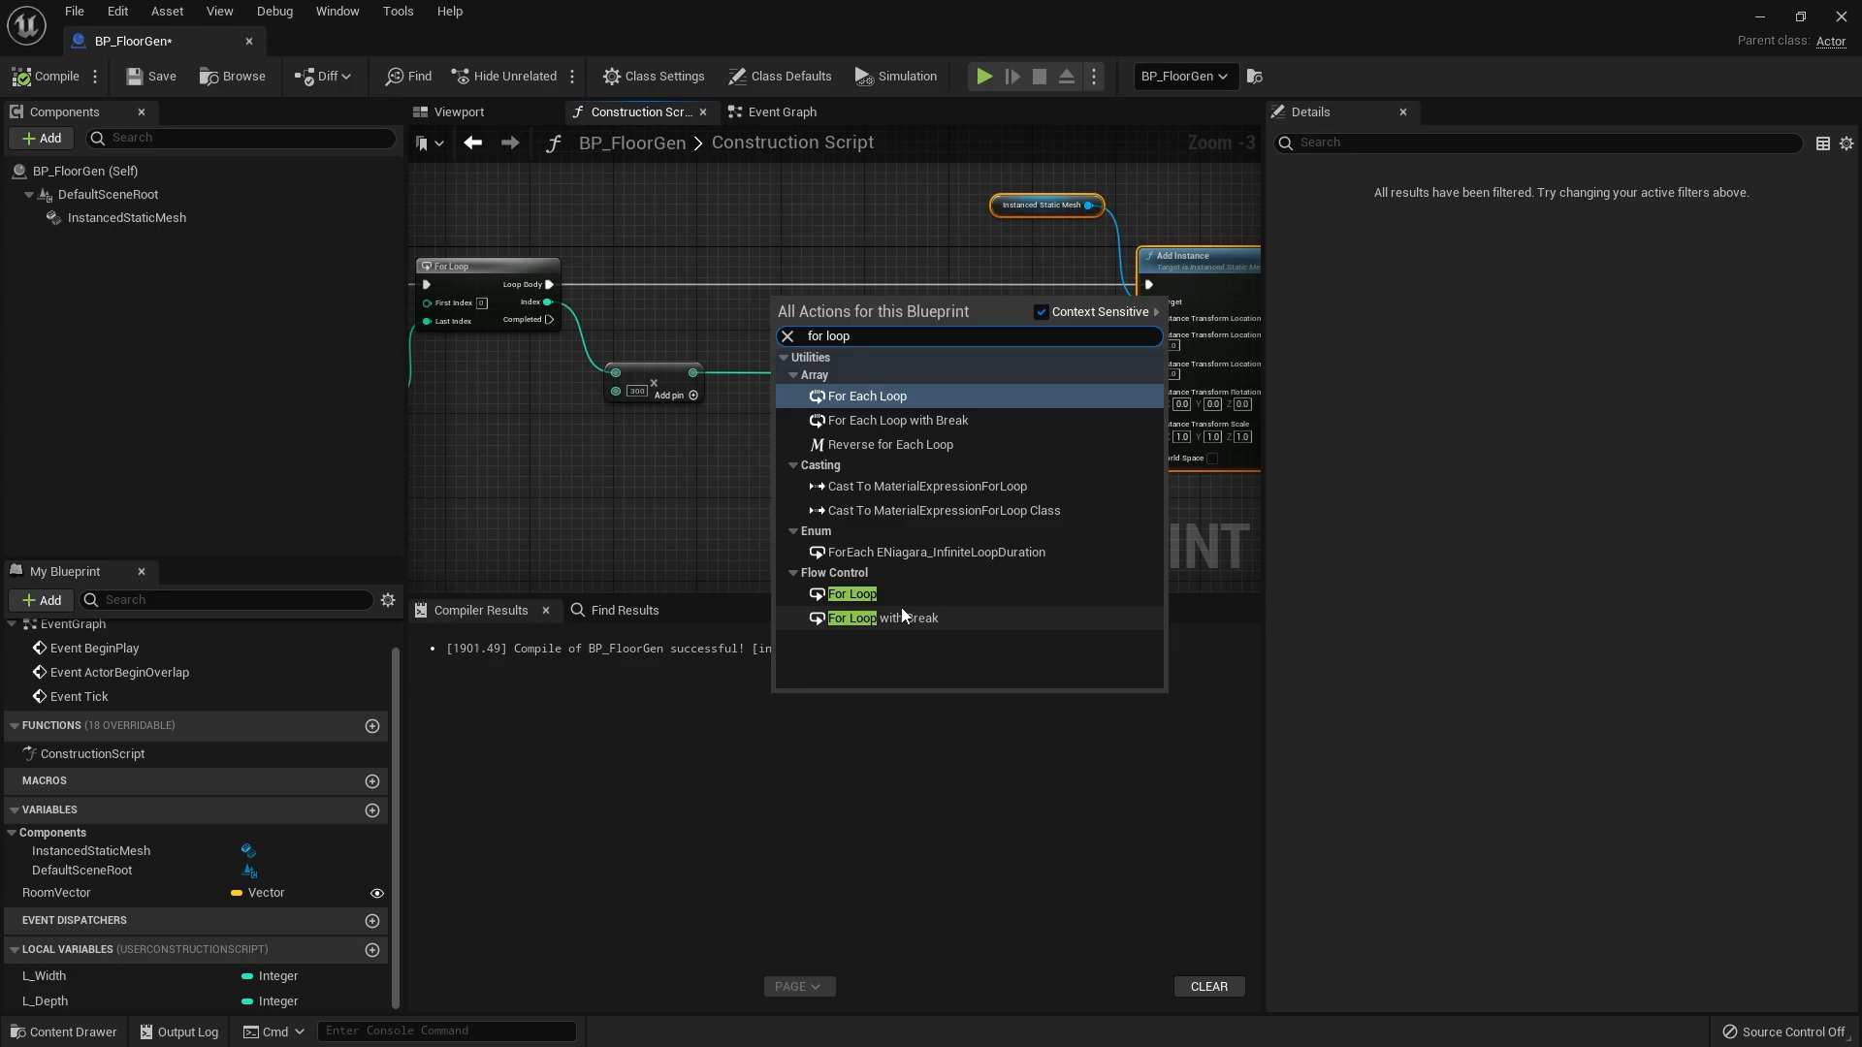
pyautogui.click(852, 594)
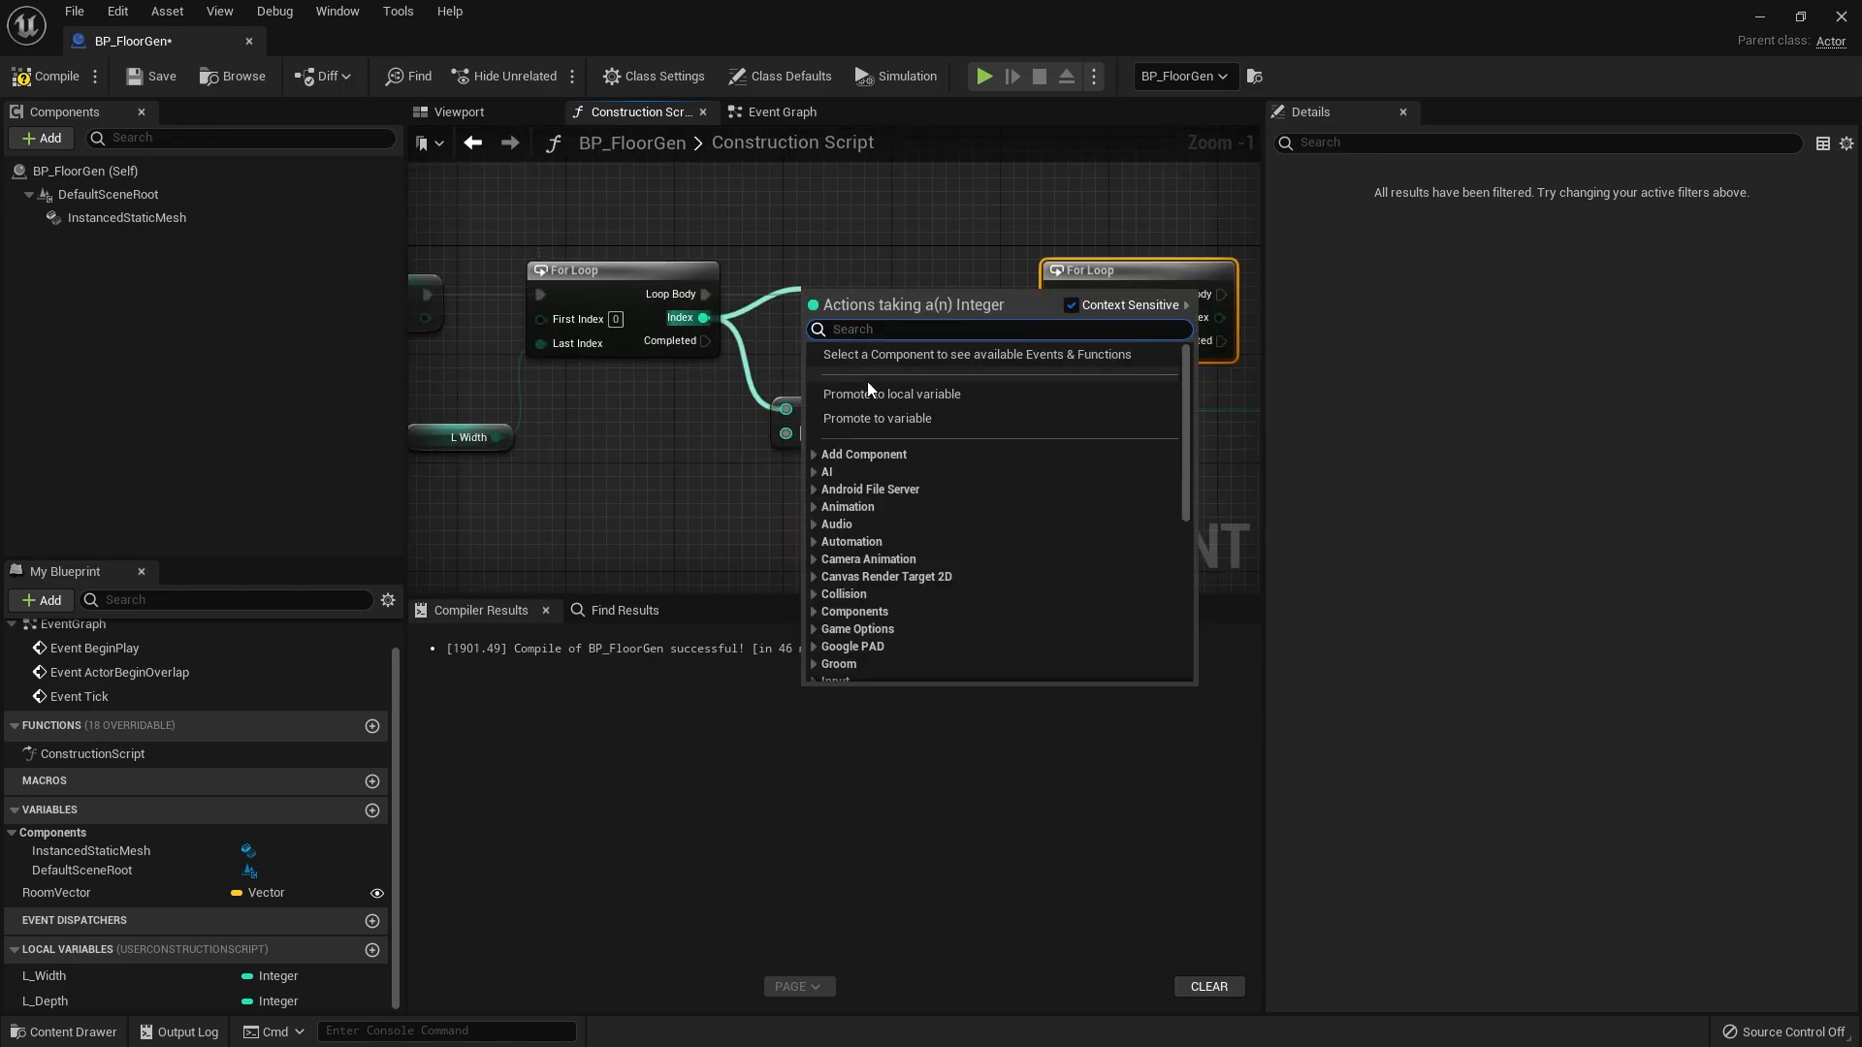
pyautogui.click(892, 394)
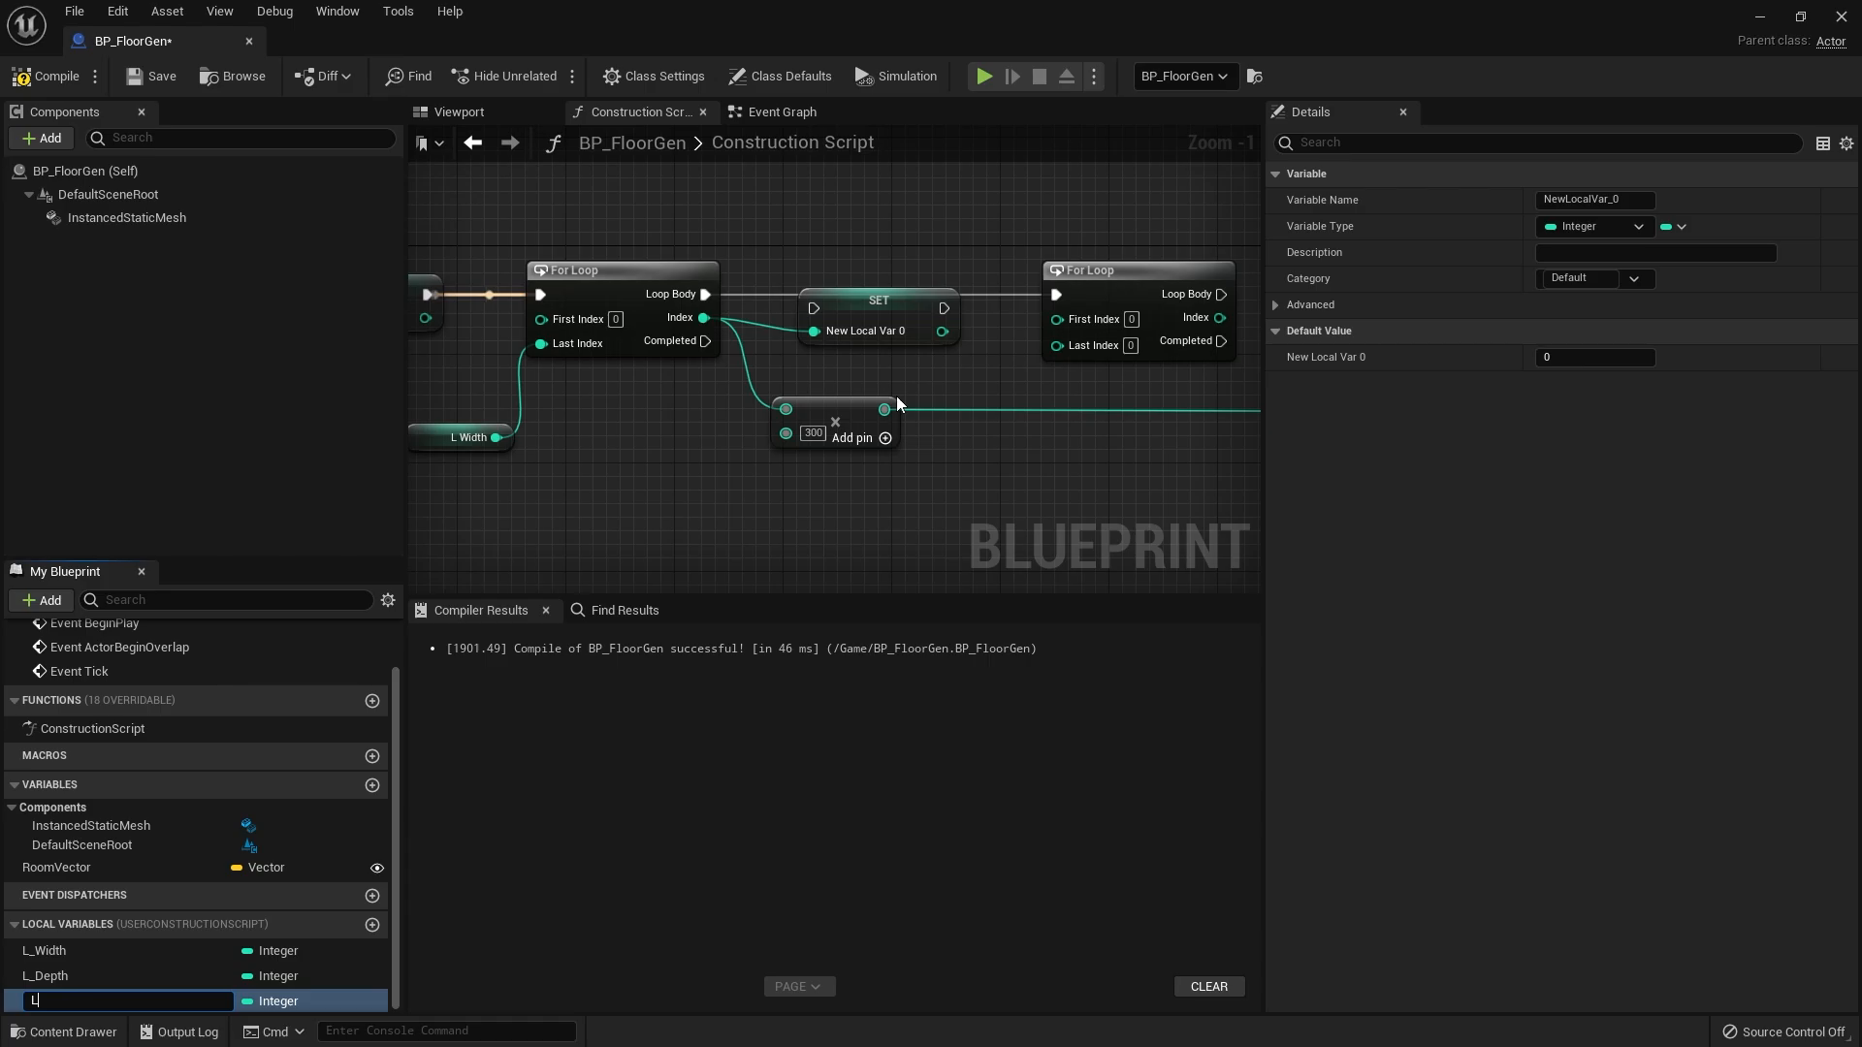
pyautogui.write('_WidthIndex')
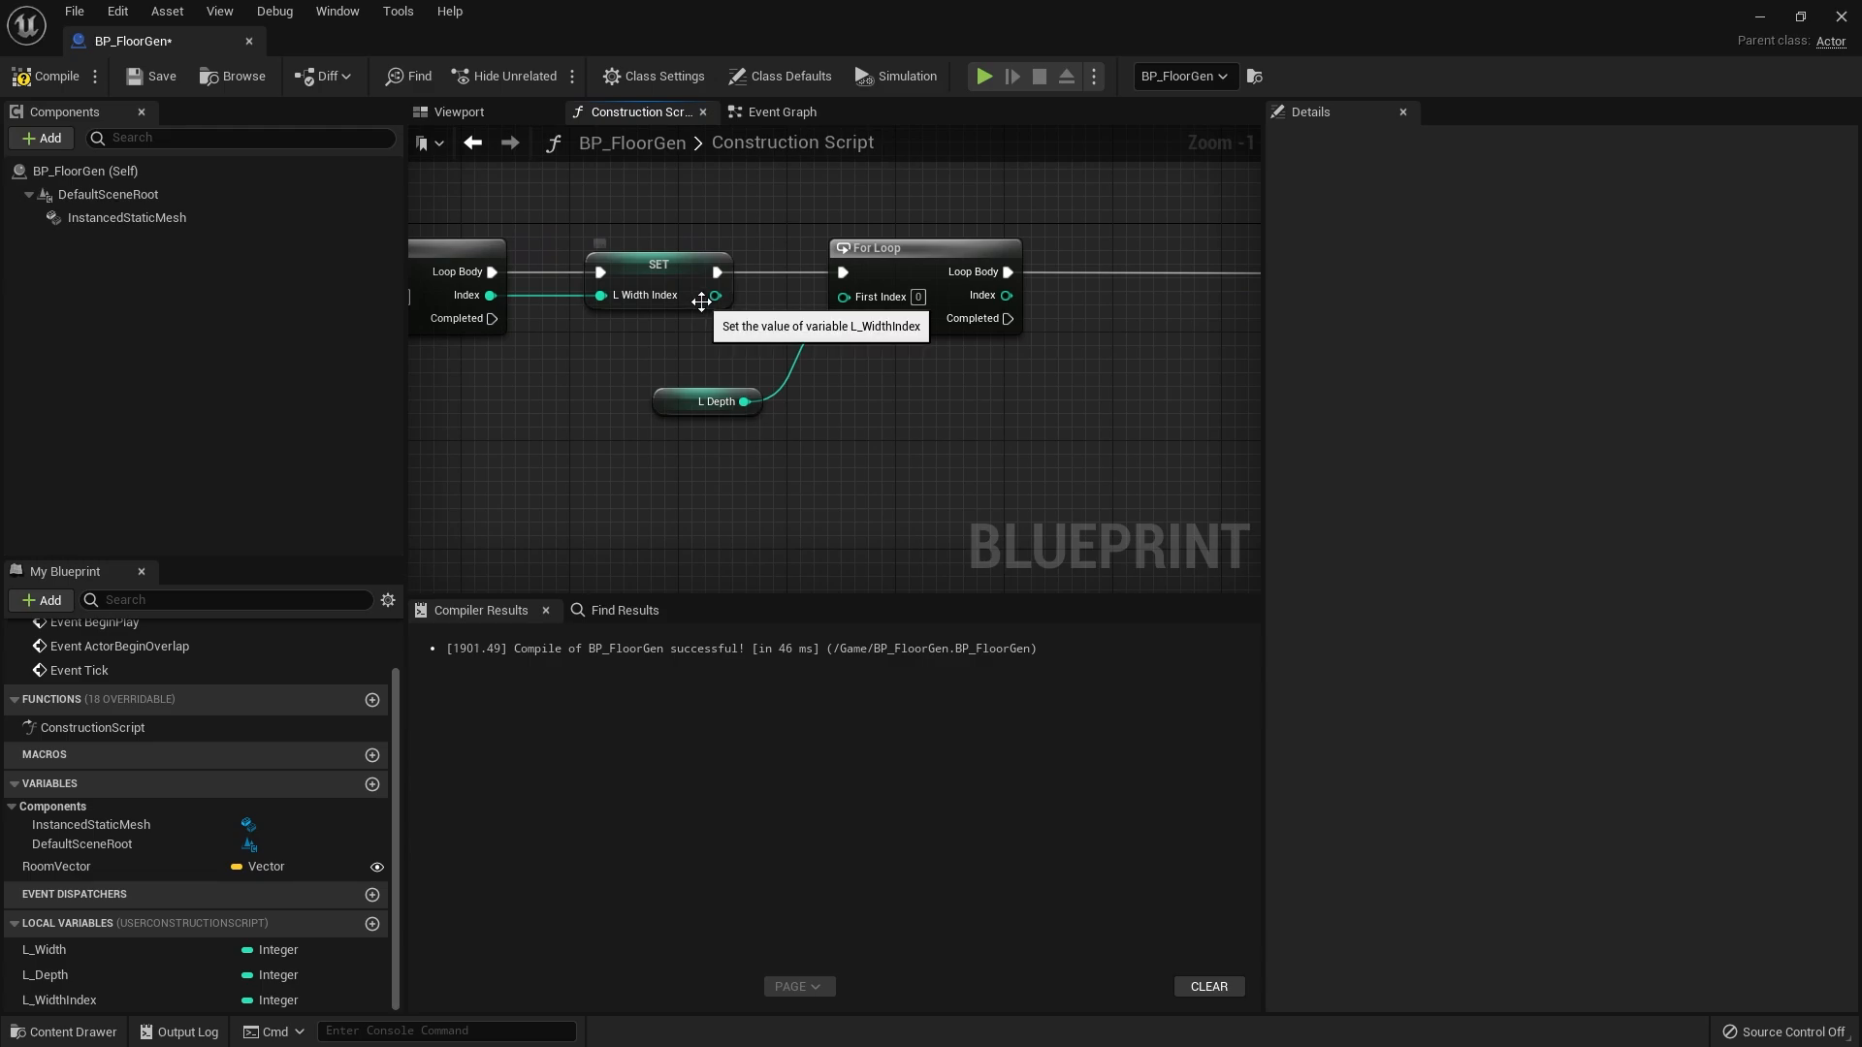
# - Promote the inner loop index to L_DepthIndex, feeding both indices times 300 into Location X and Y
pyautogui.click(60, 1001)
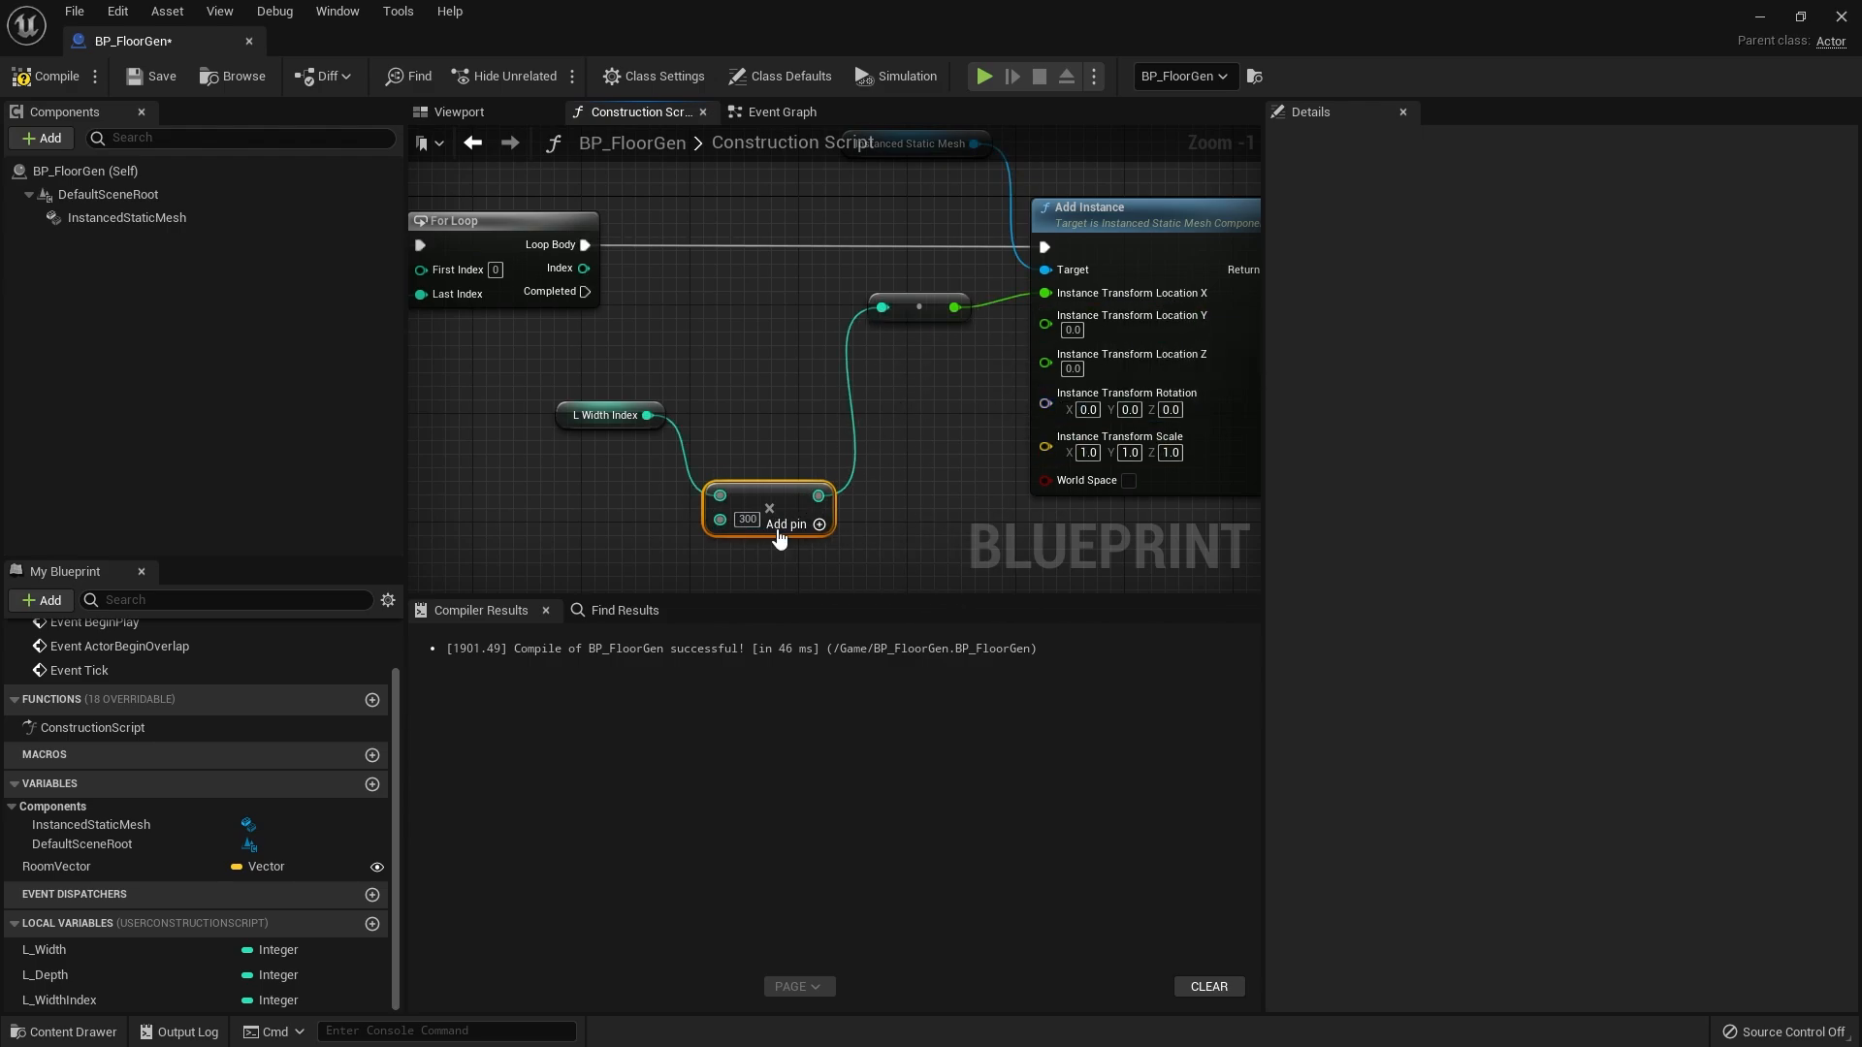
pyautogui.click(607, 415)
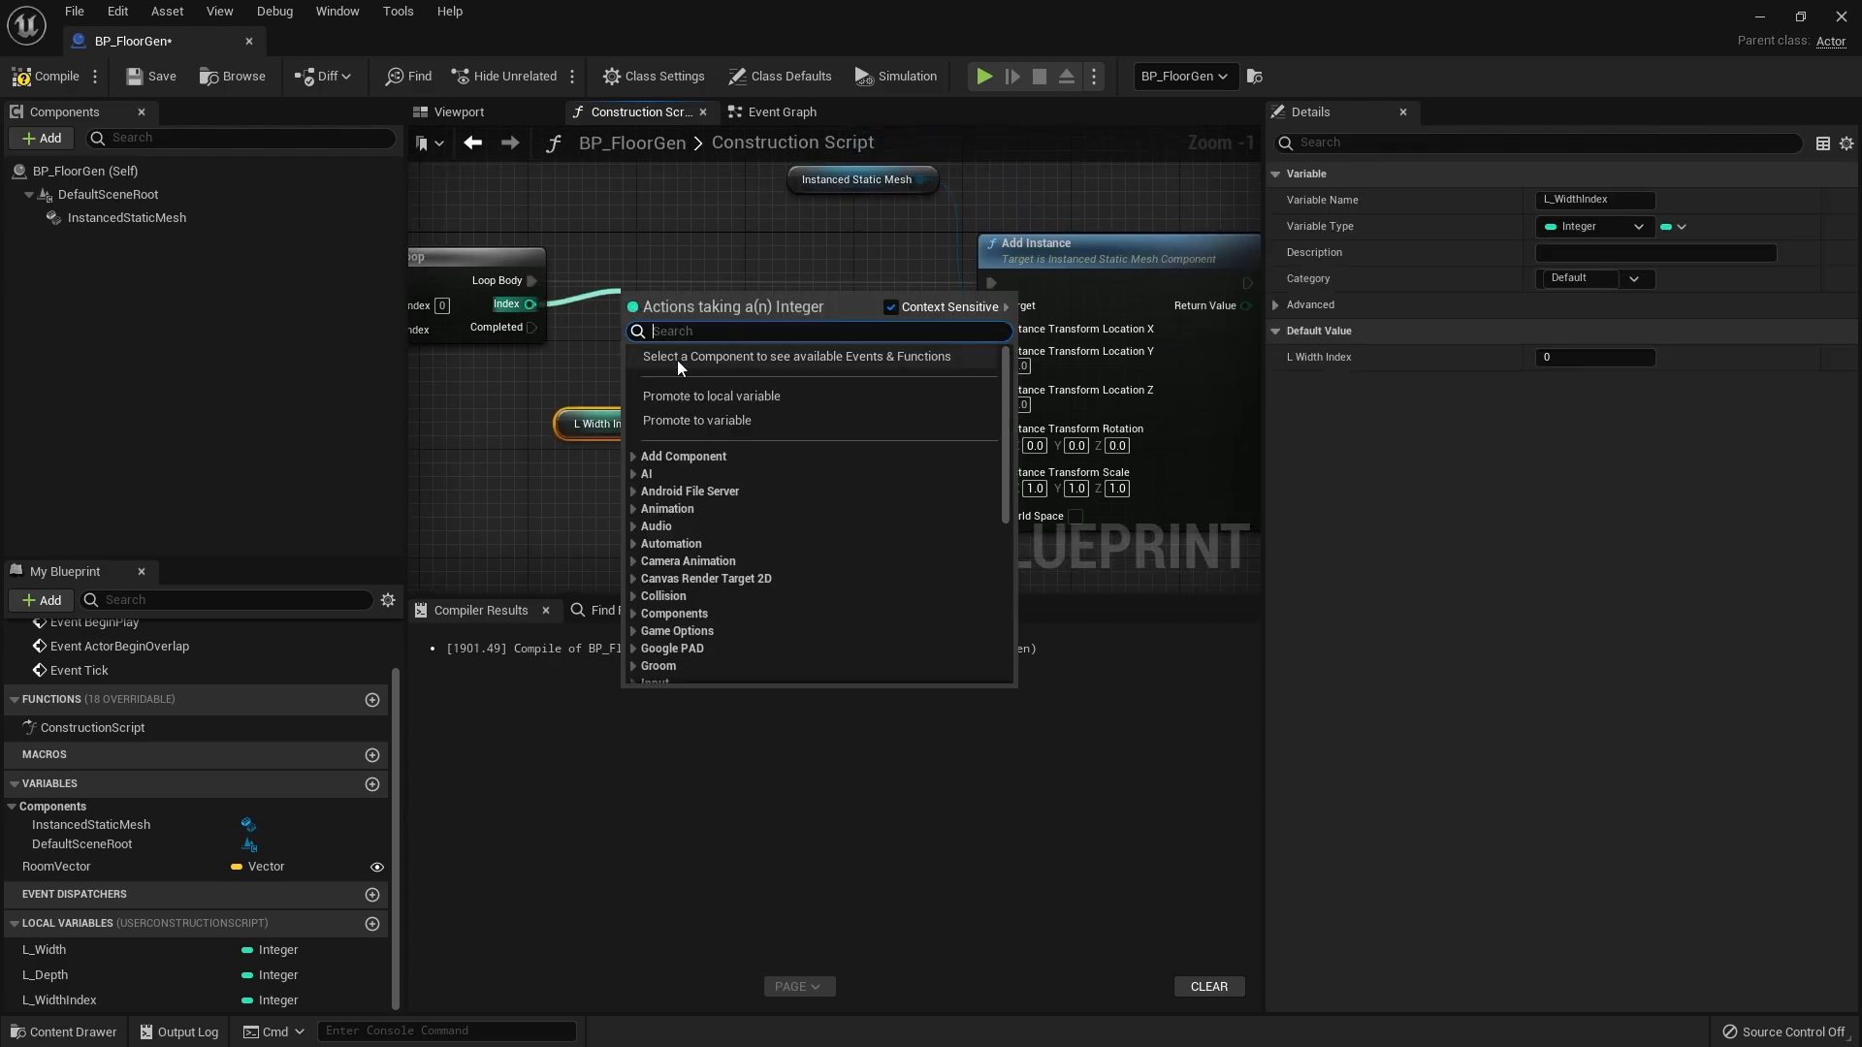
pyautogui.click(710, 396)
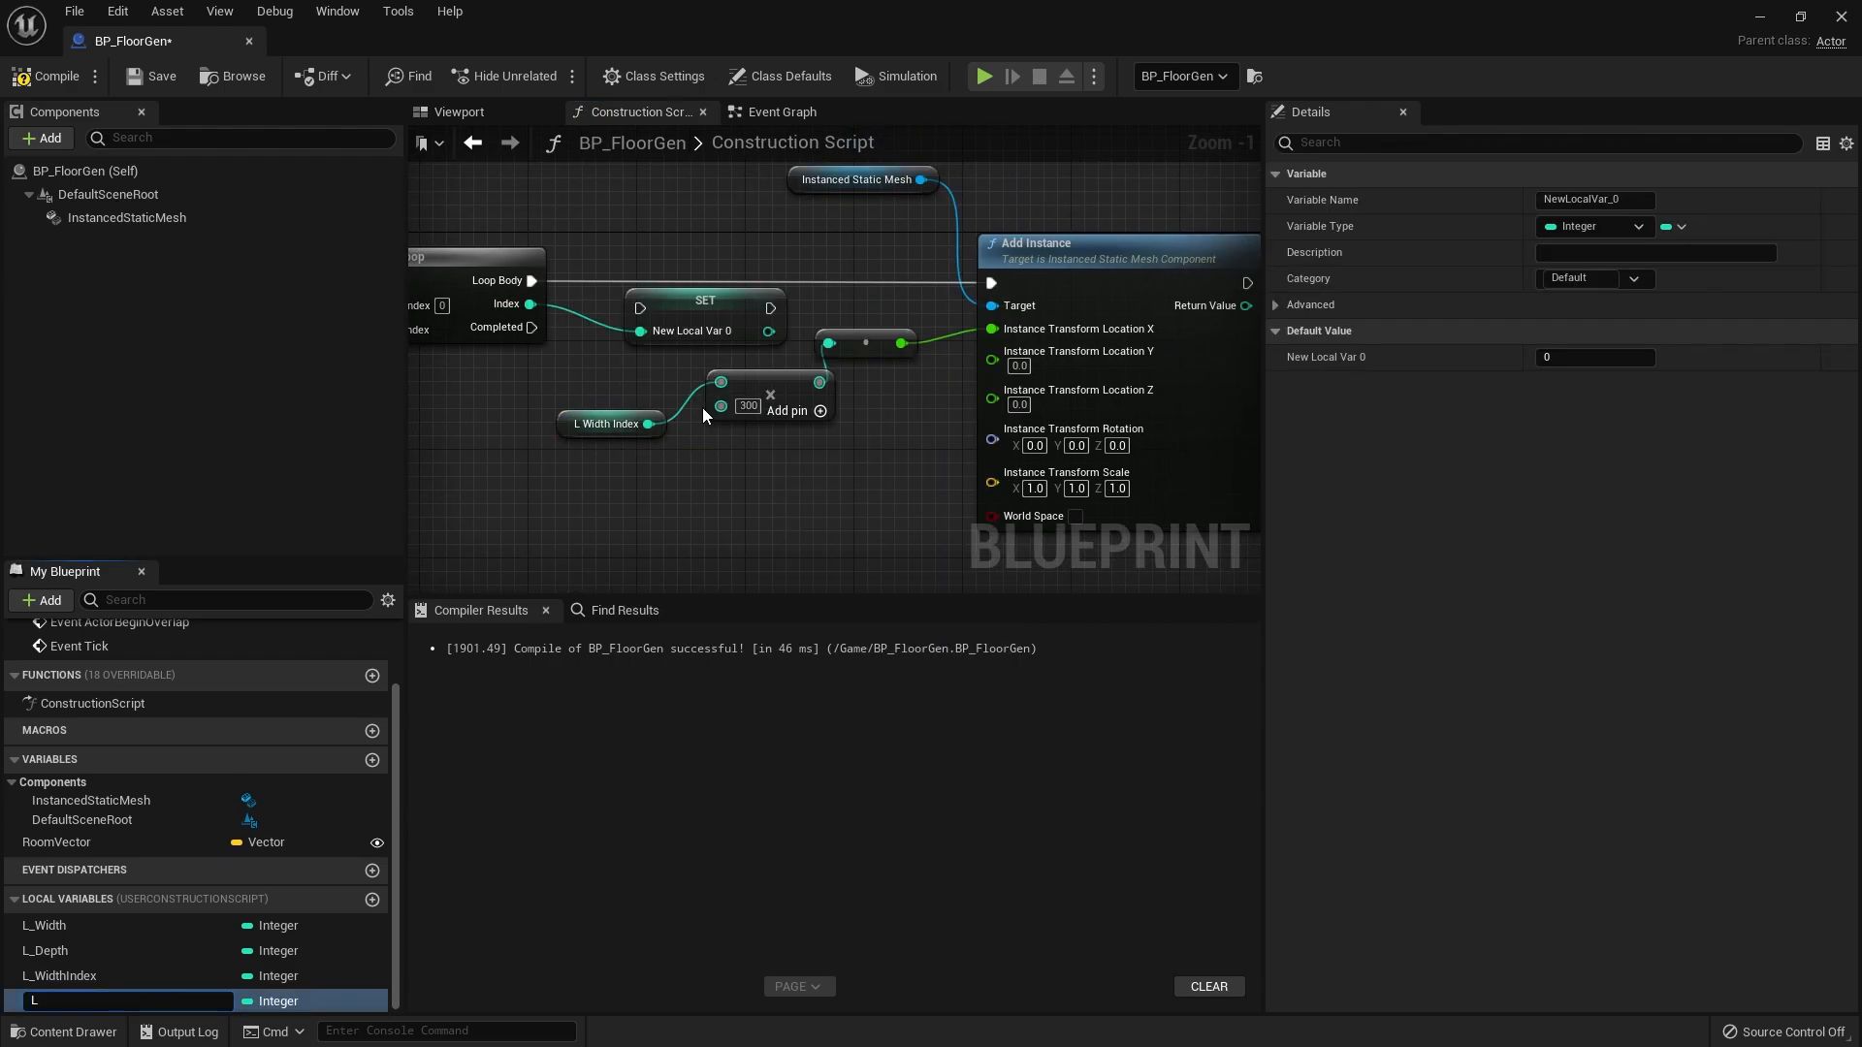
pyautogui.write('L_DepthIndex')
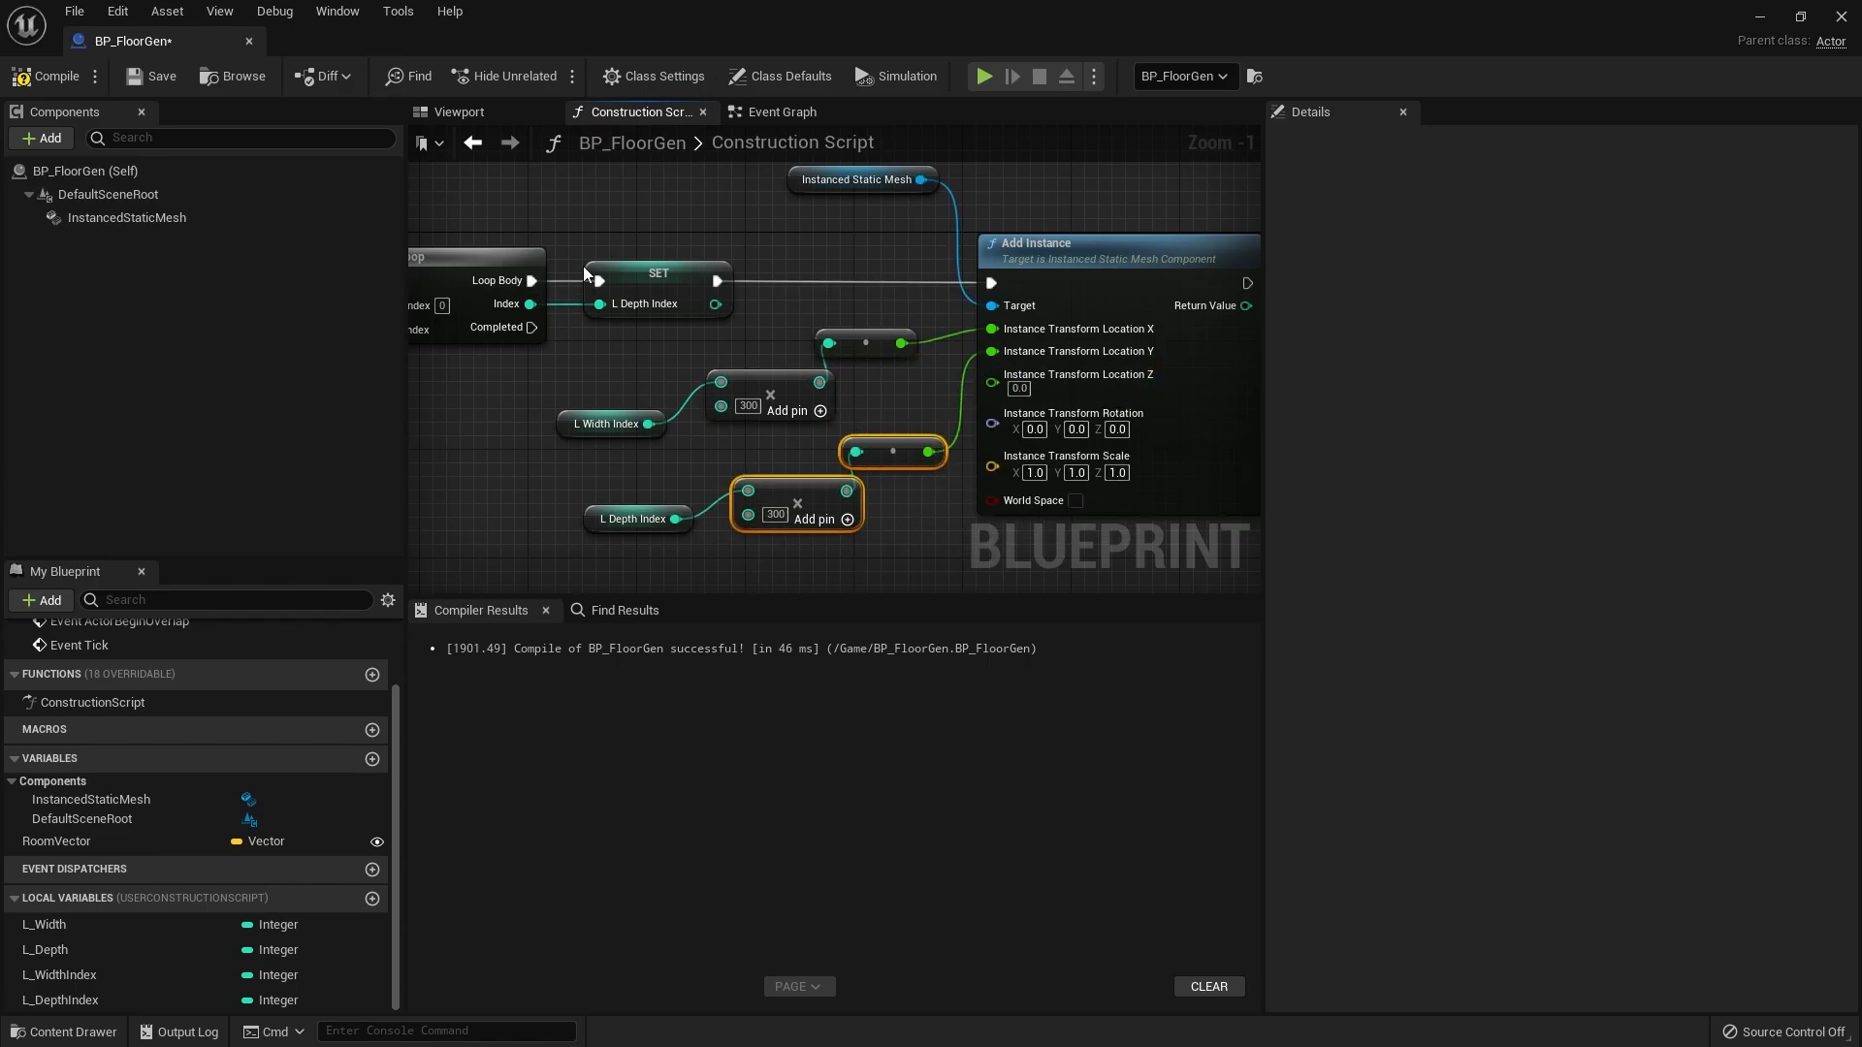
pyautogui.click(41, 76)
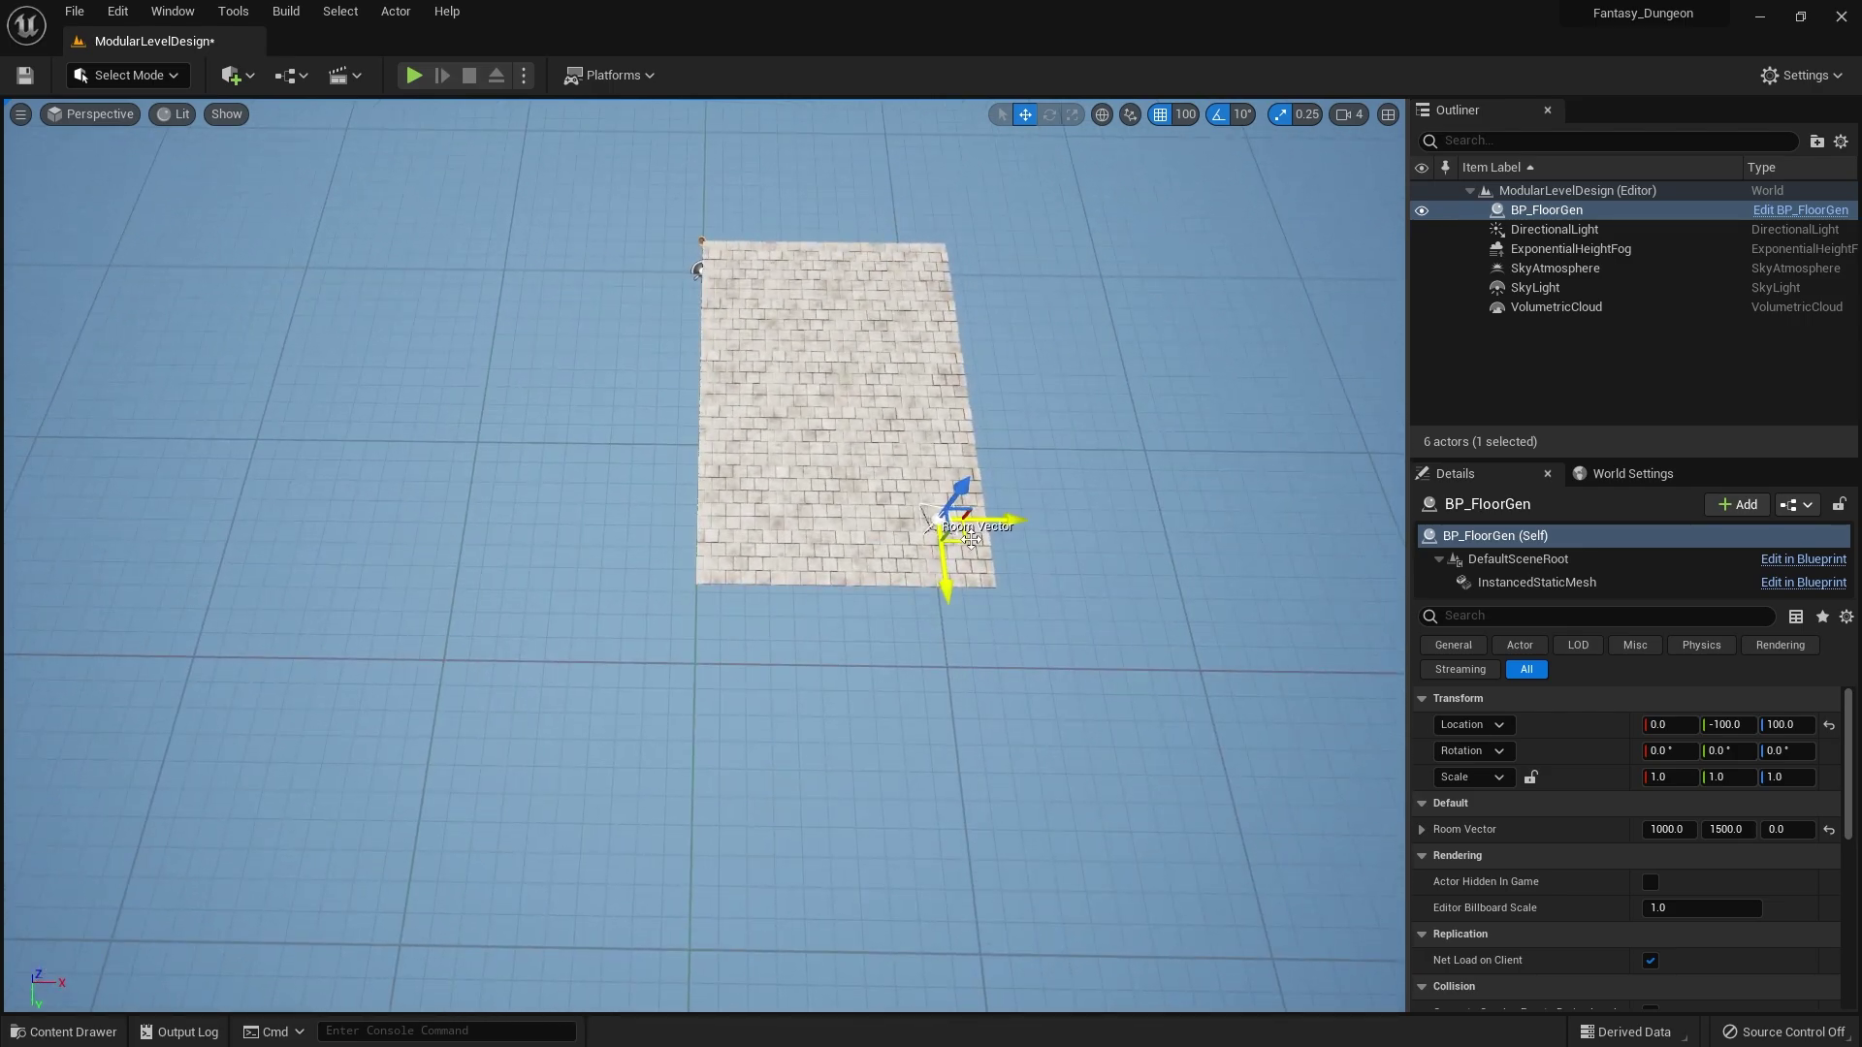
# - Enlarge the generated floor to 2500 by 2000 using the Room Vector widget
pyautogui.moveTo(985, 522); pyautogui.dragTo(1270, 498)
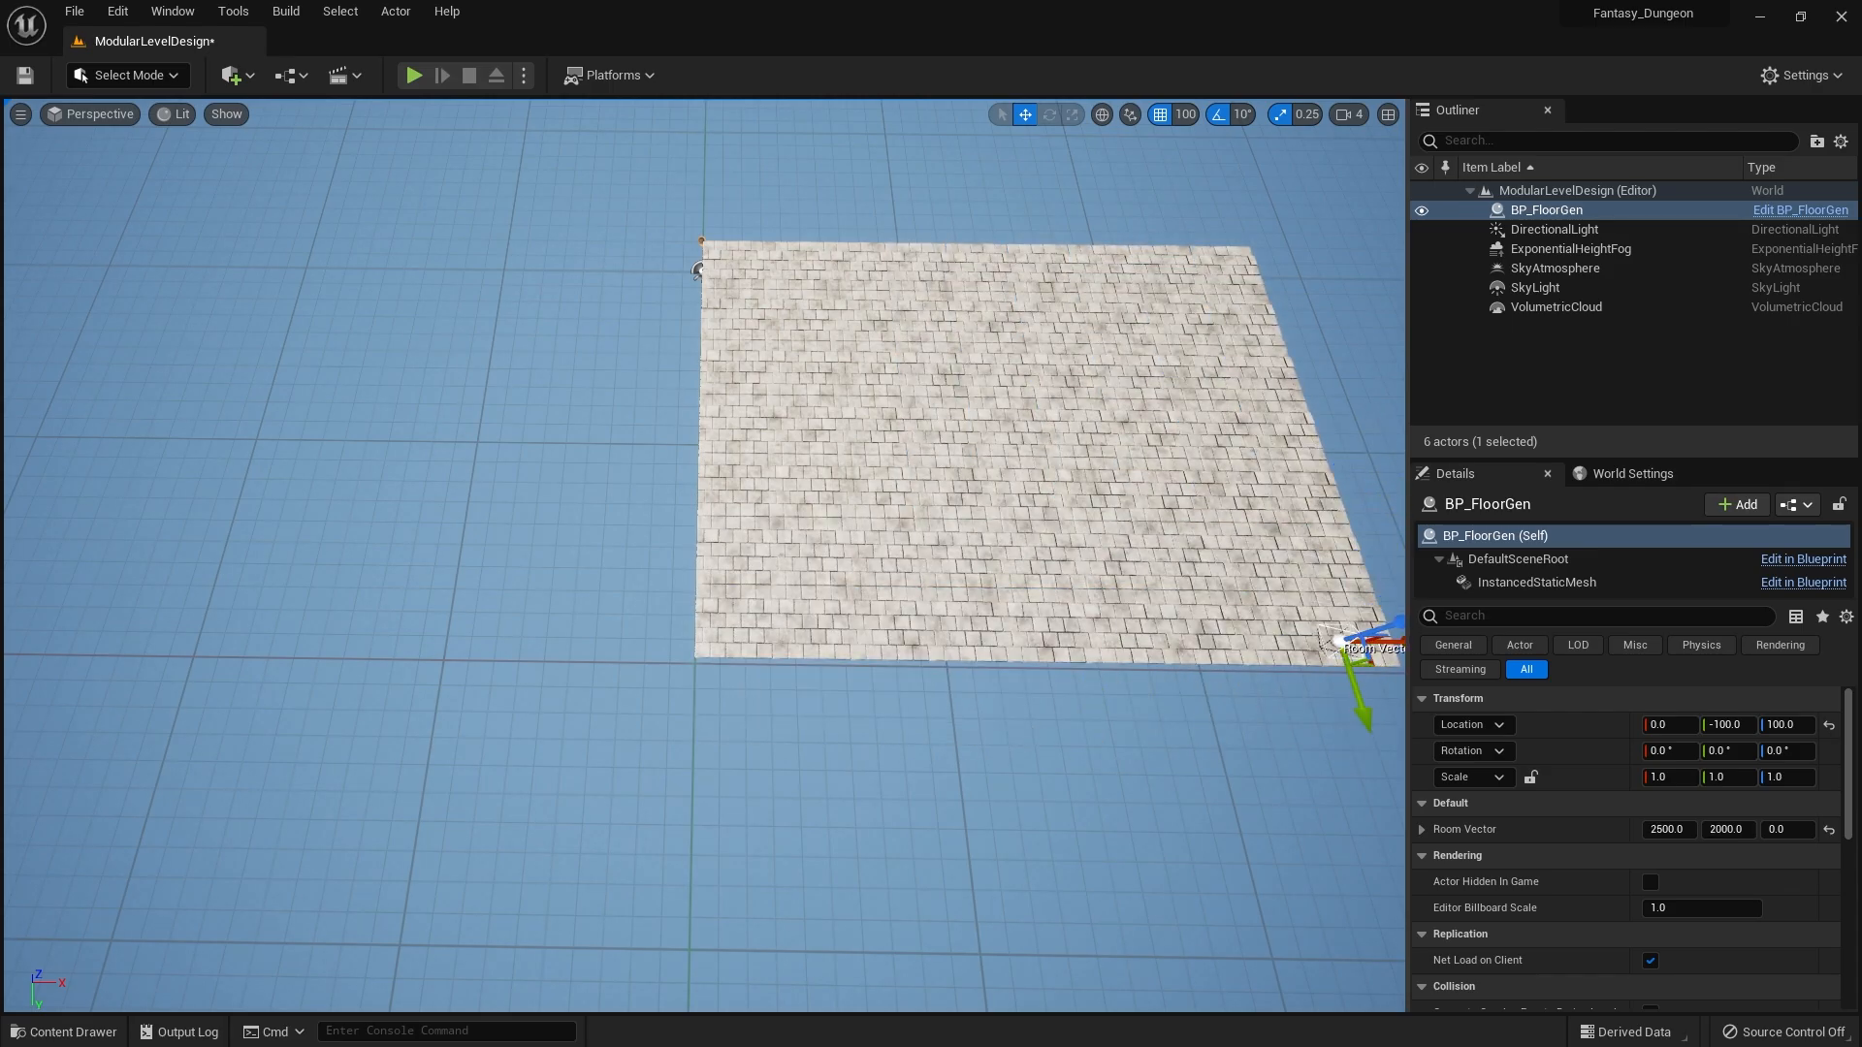
pyautogui.click(1028, 778)
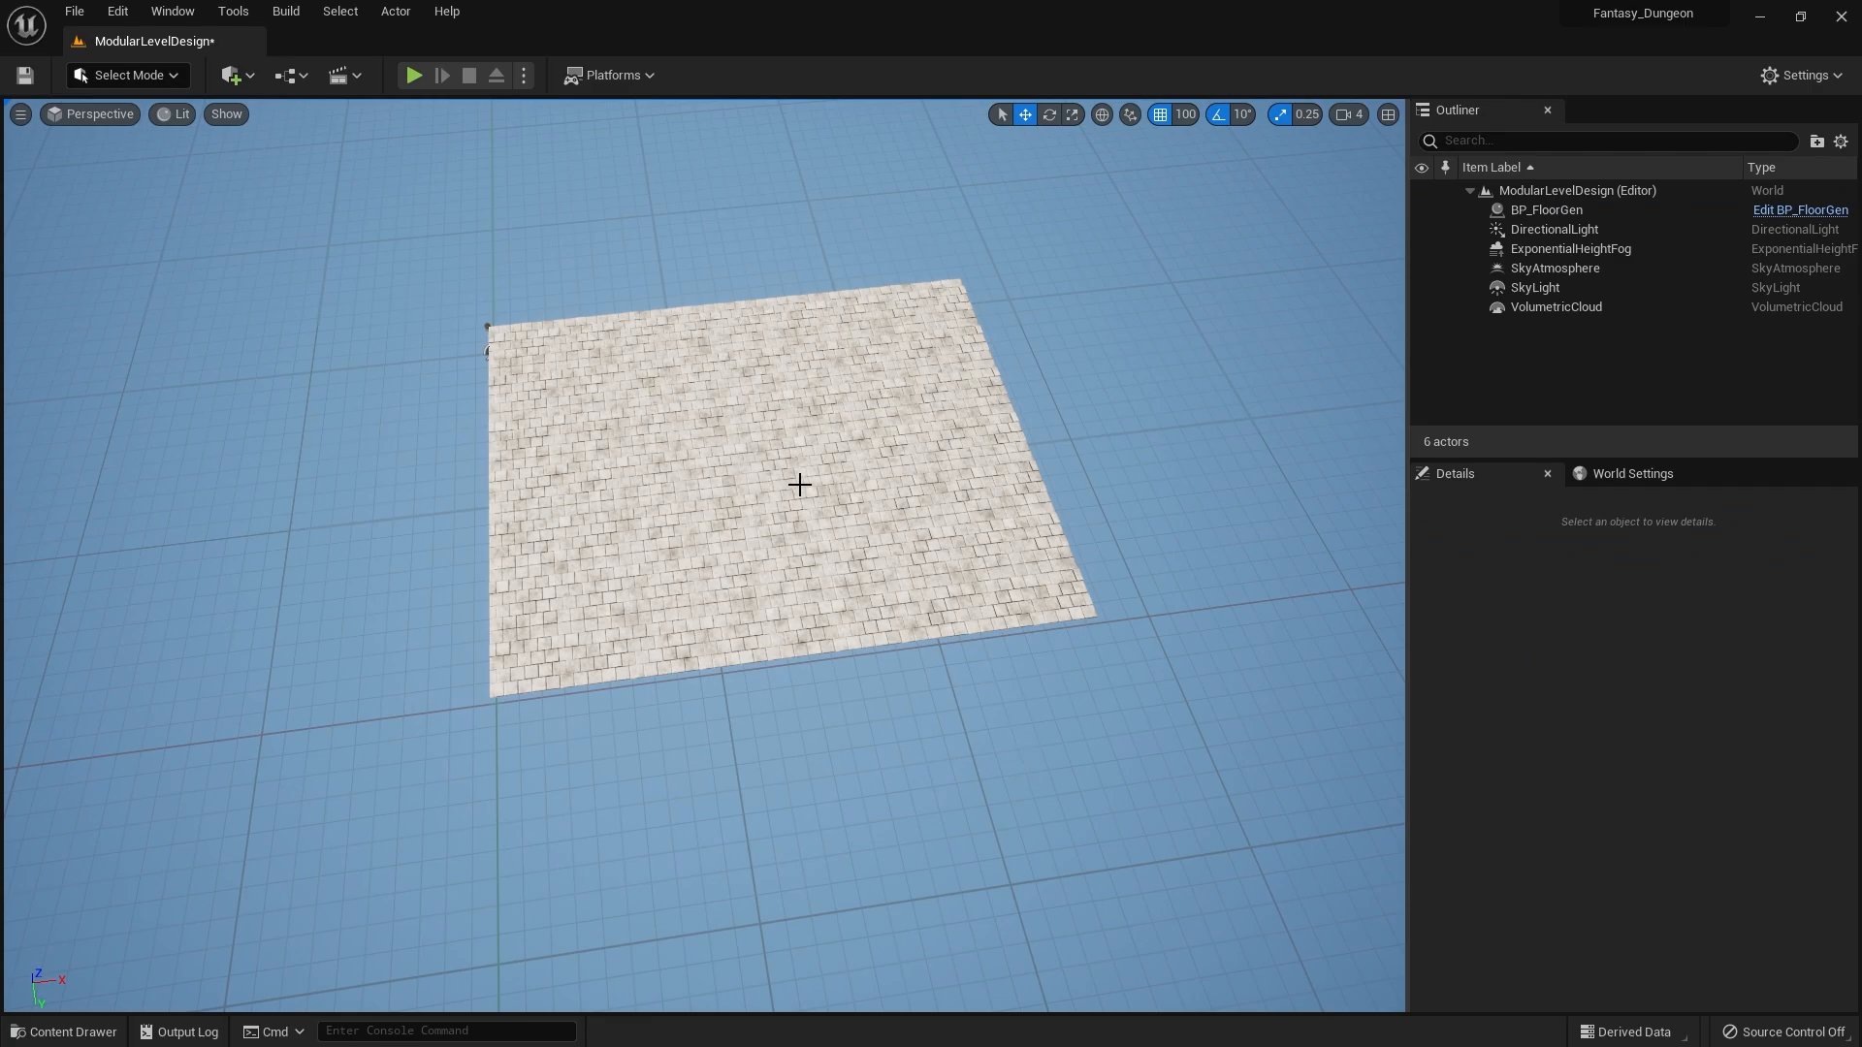
pyautogui.moveTo(508, 333)
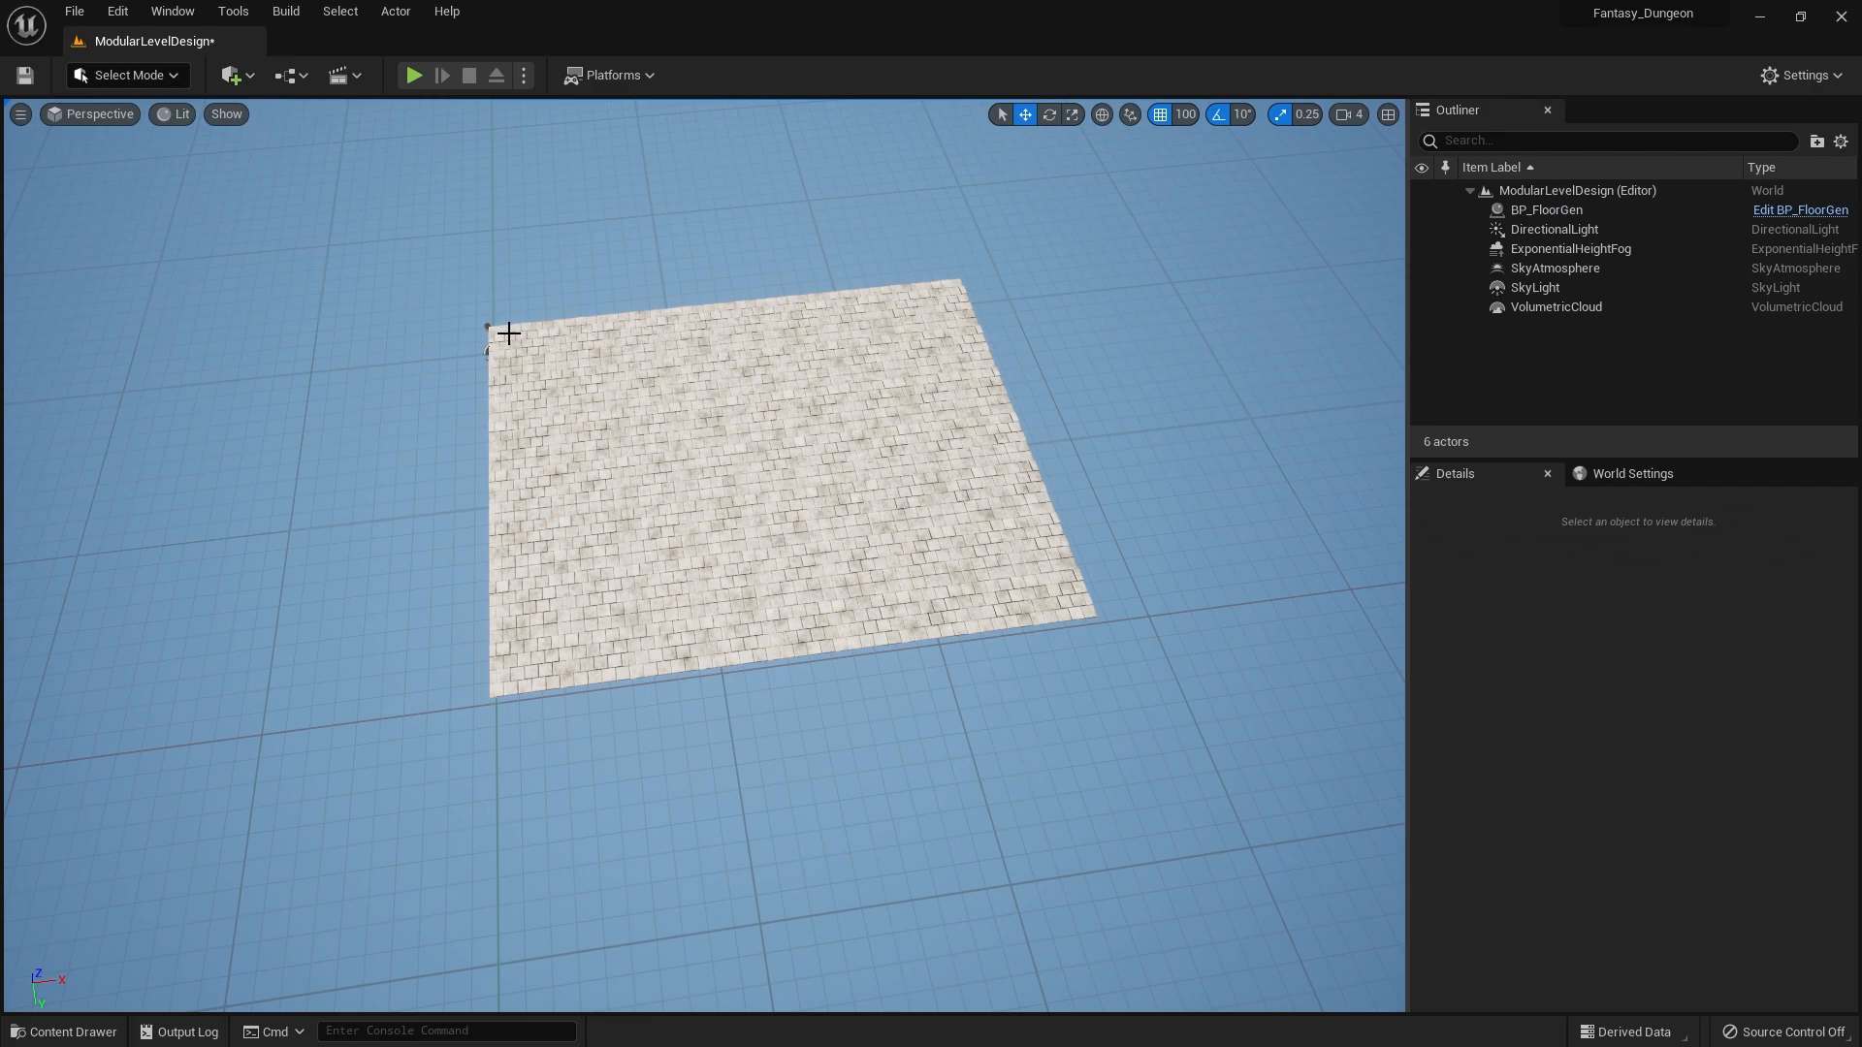
pyautogui.click(1548, 209)
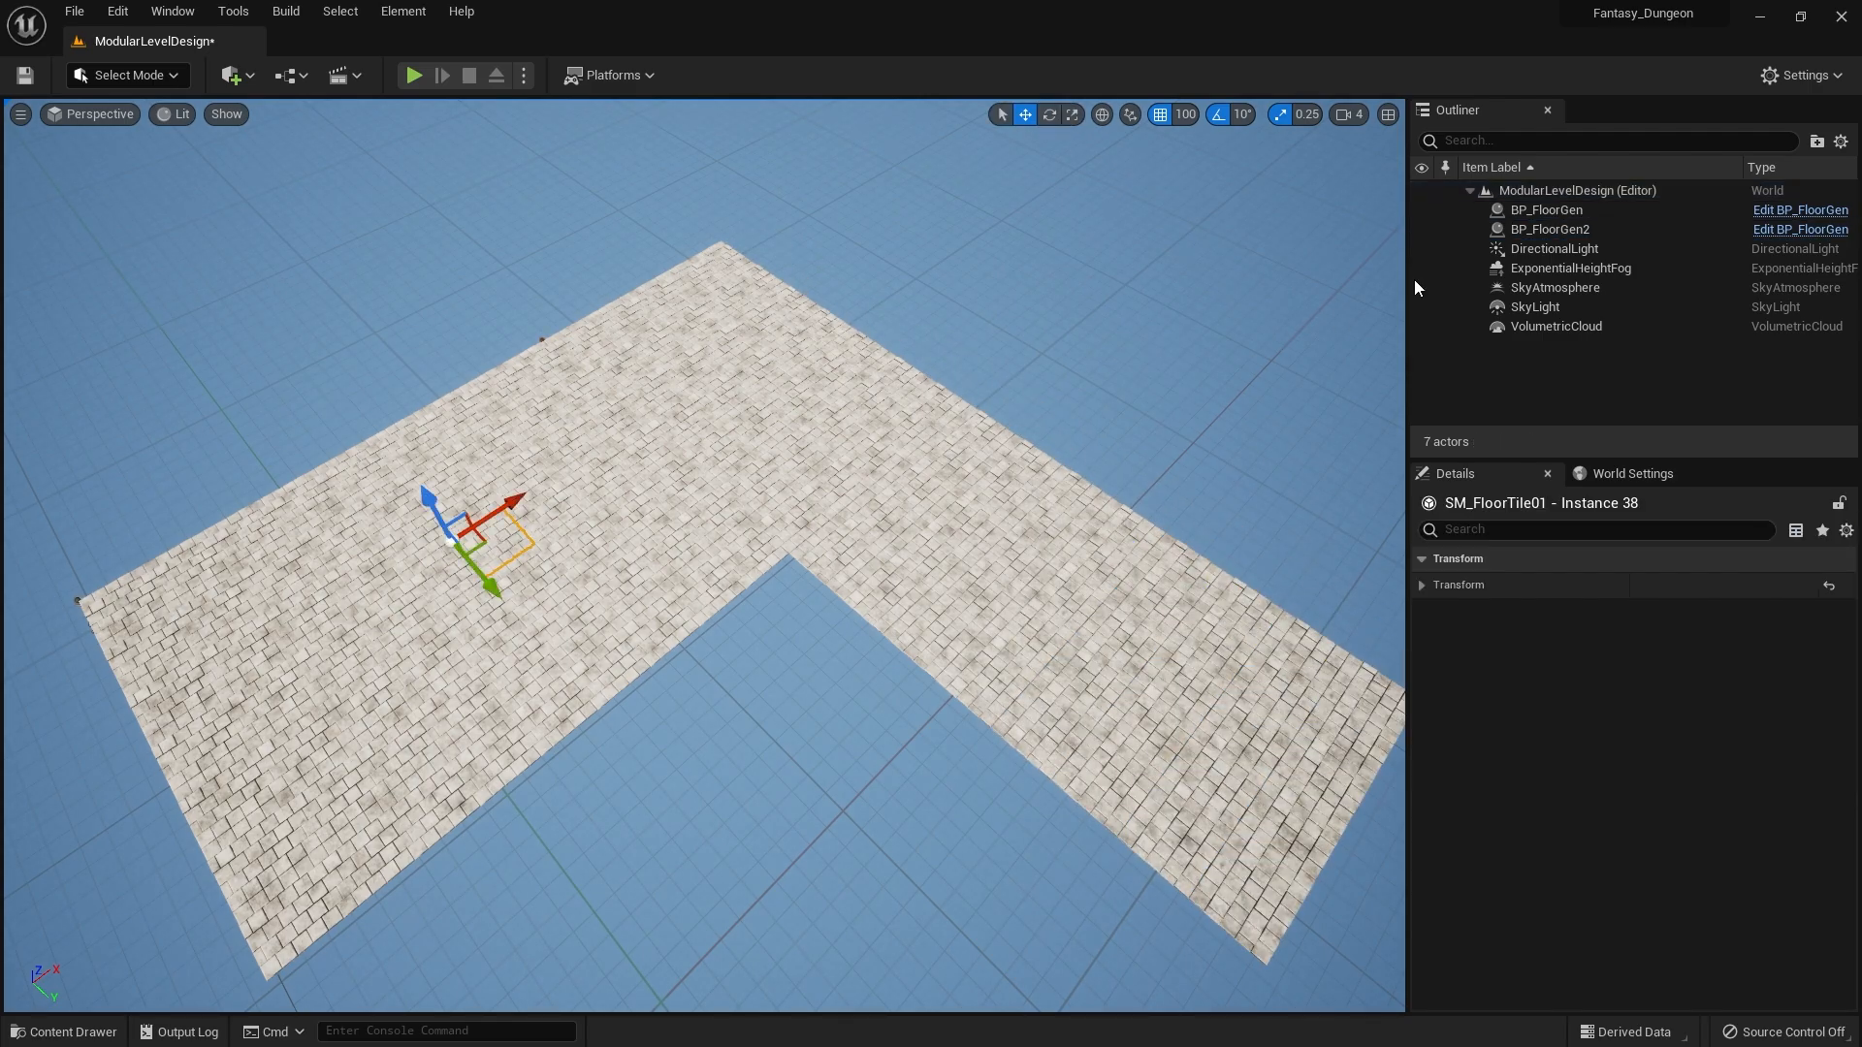
pyautogui.click(1548, 209)
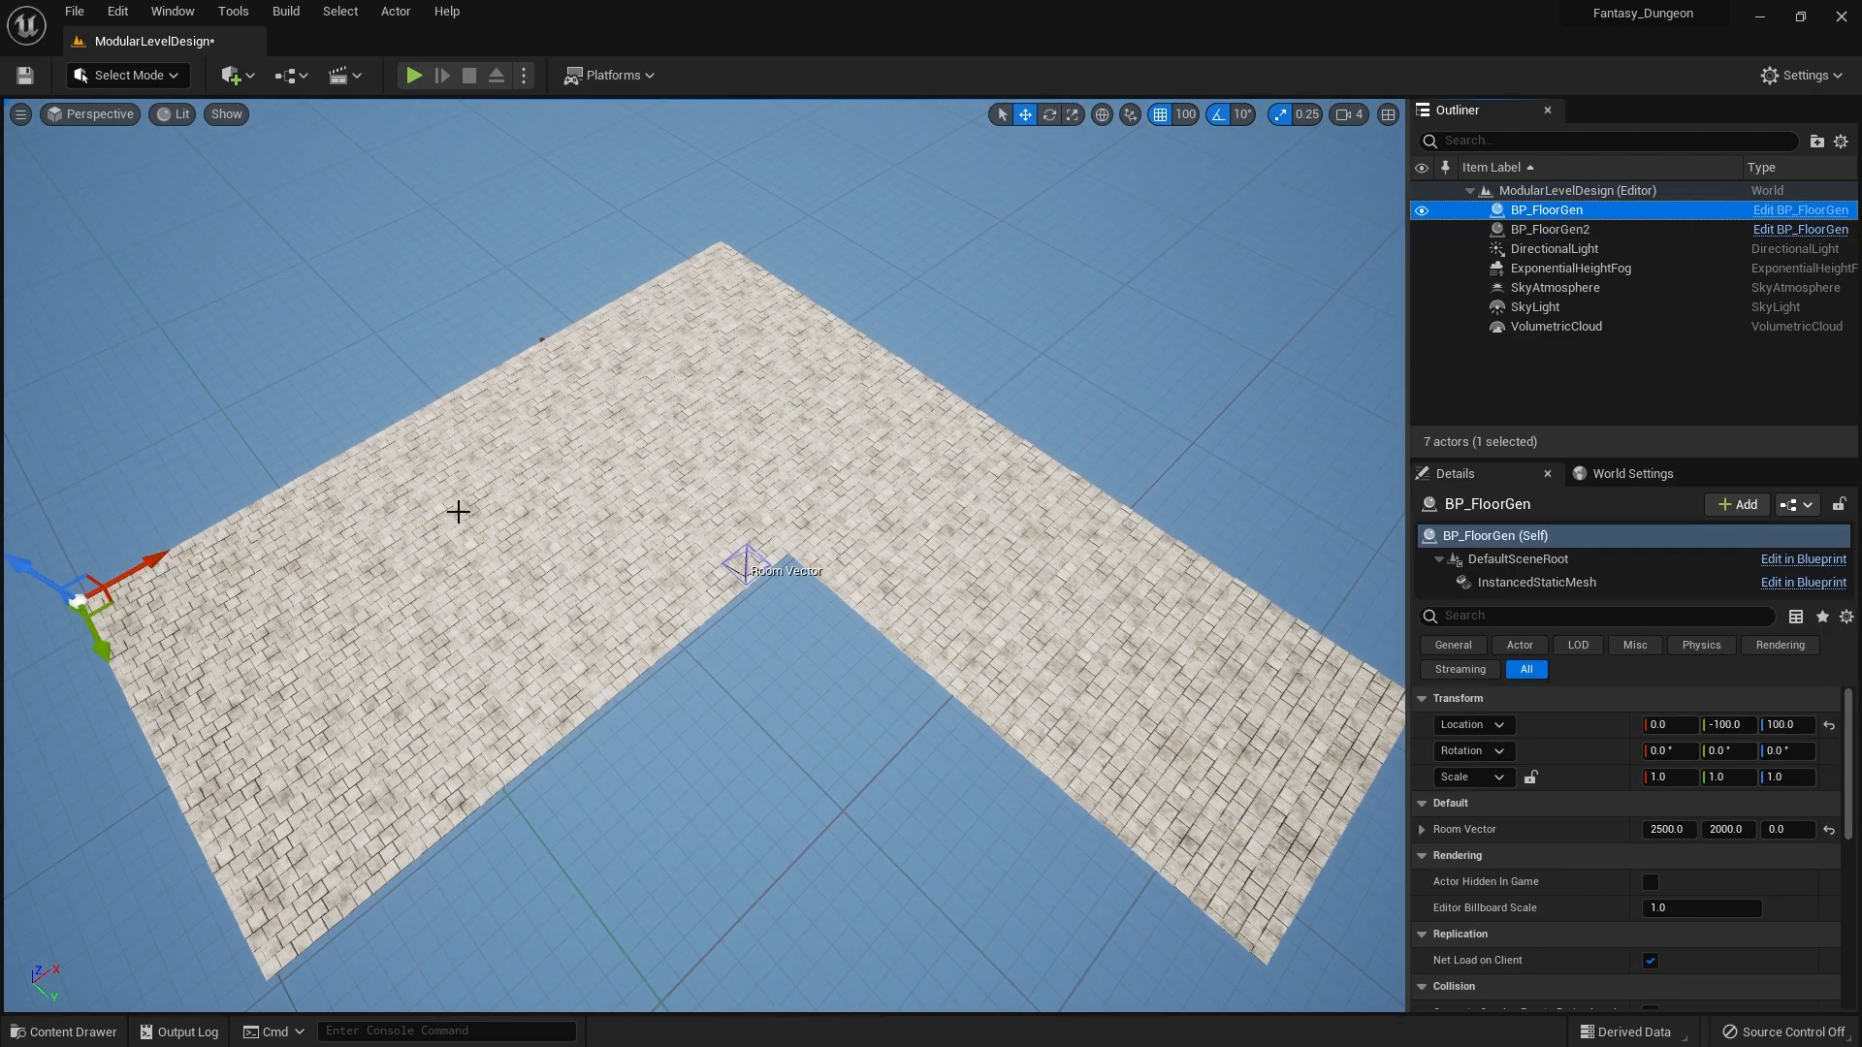
# - Add BP_FloorGen2 and BP_FloorGen3 forming an L shape, rotate the third 60°, switch to local space
pyautogui.click(1551, 229)
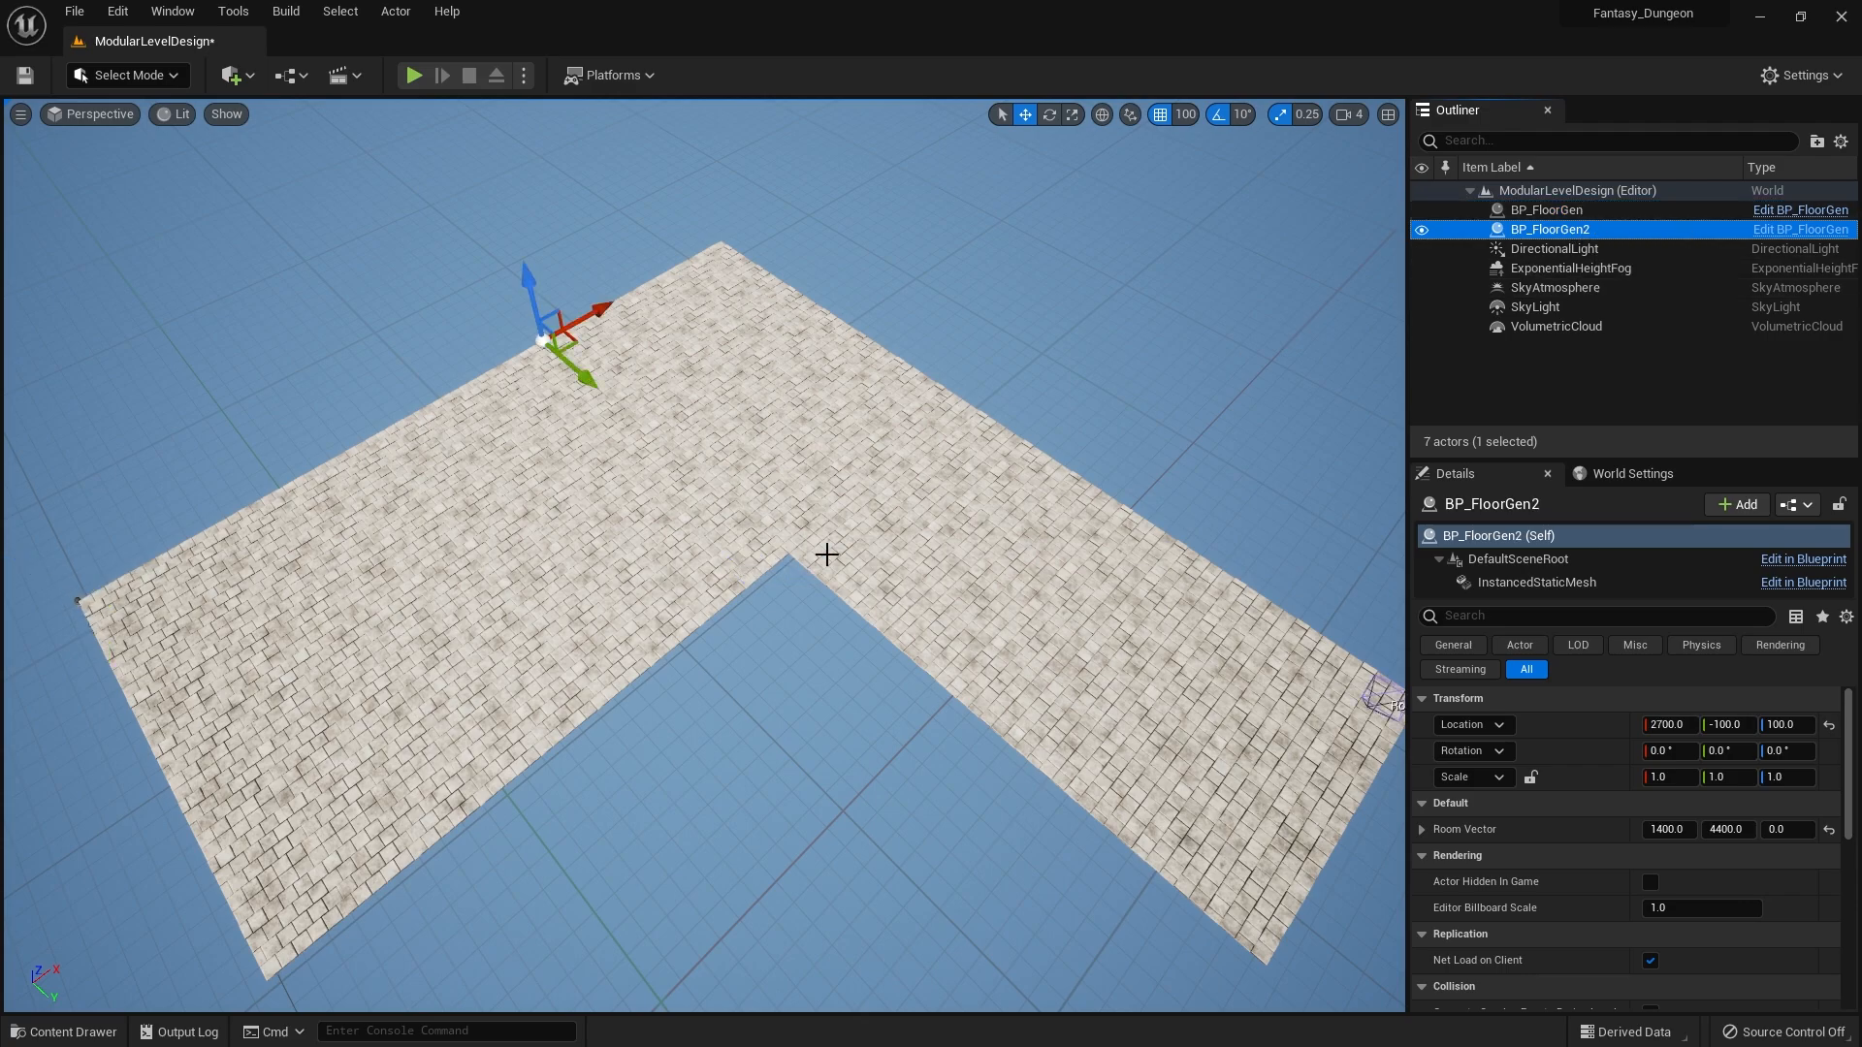
pyautogui.moveTo(388, 271)
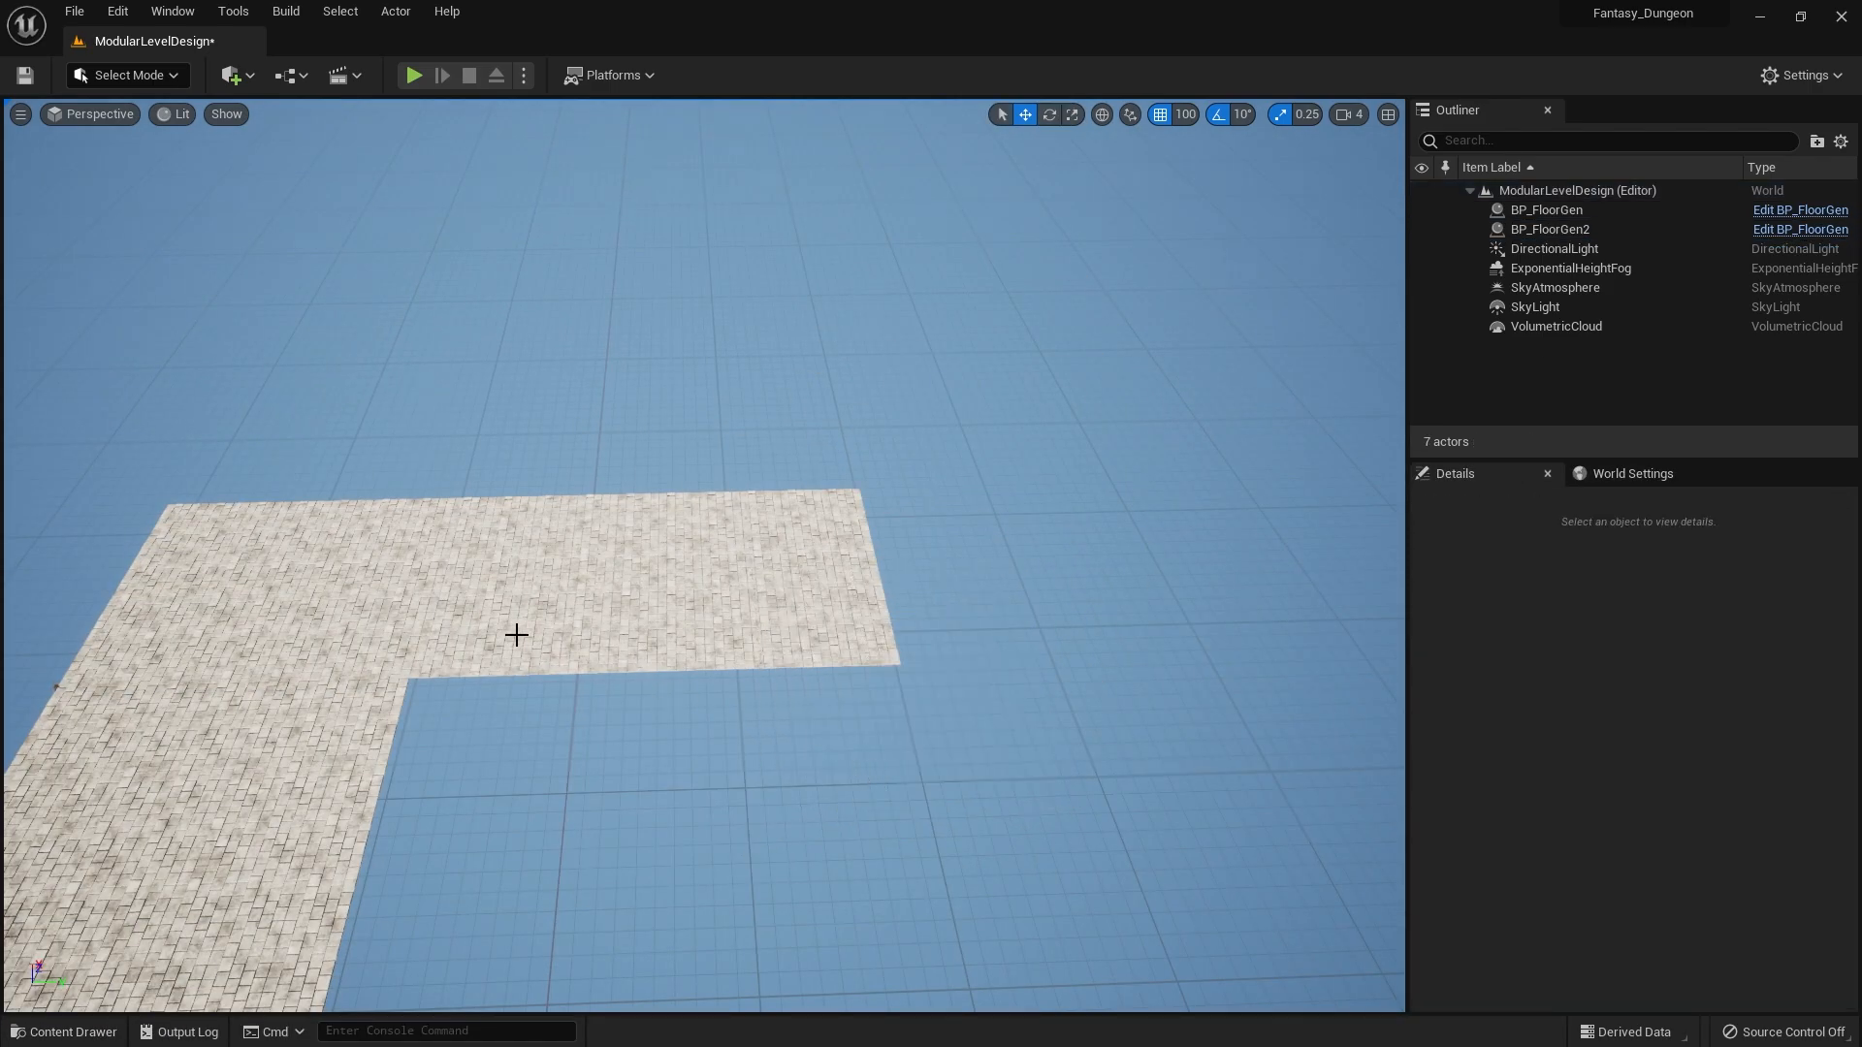
pyautogui.click(1552, 229)
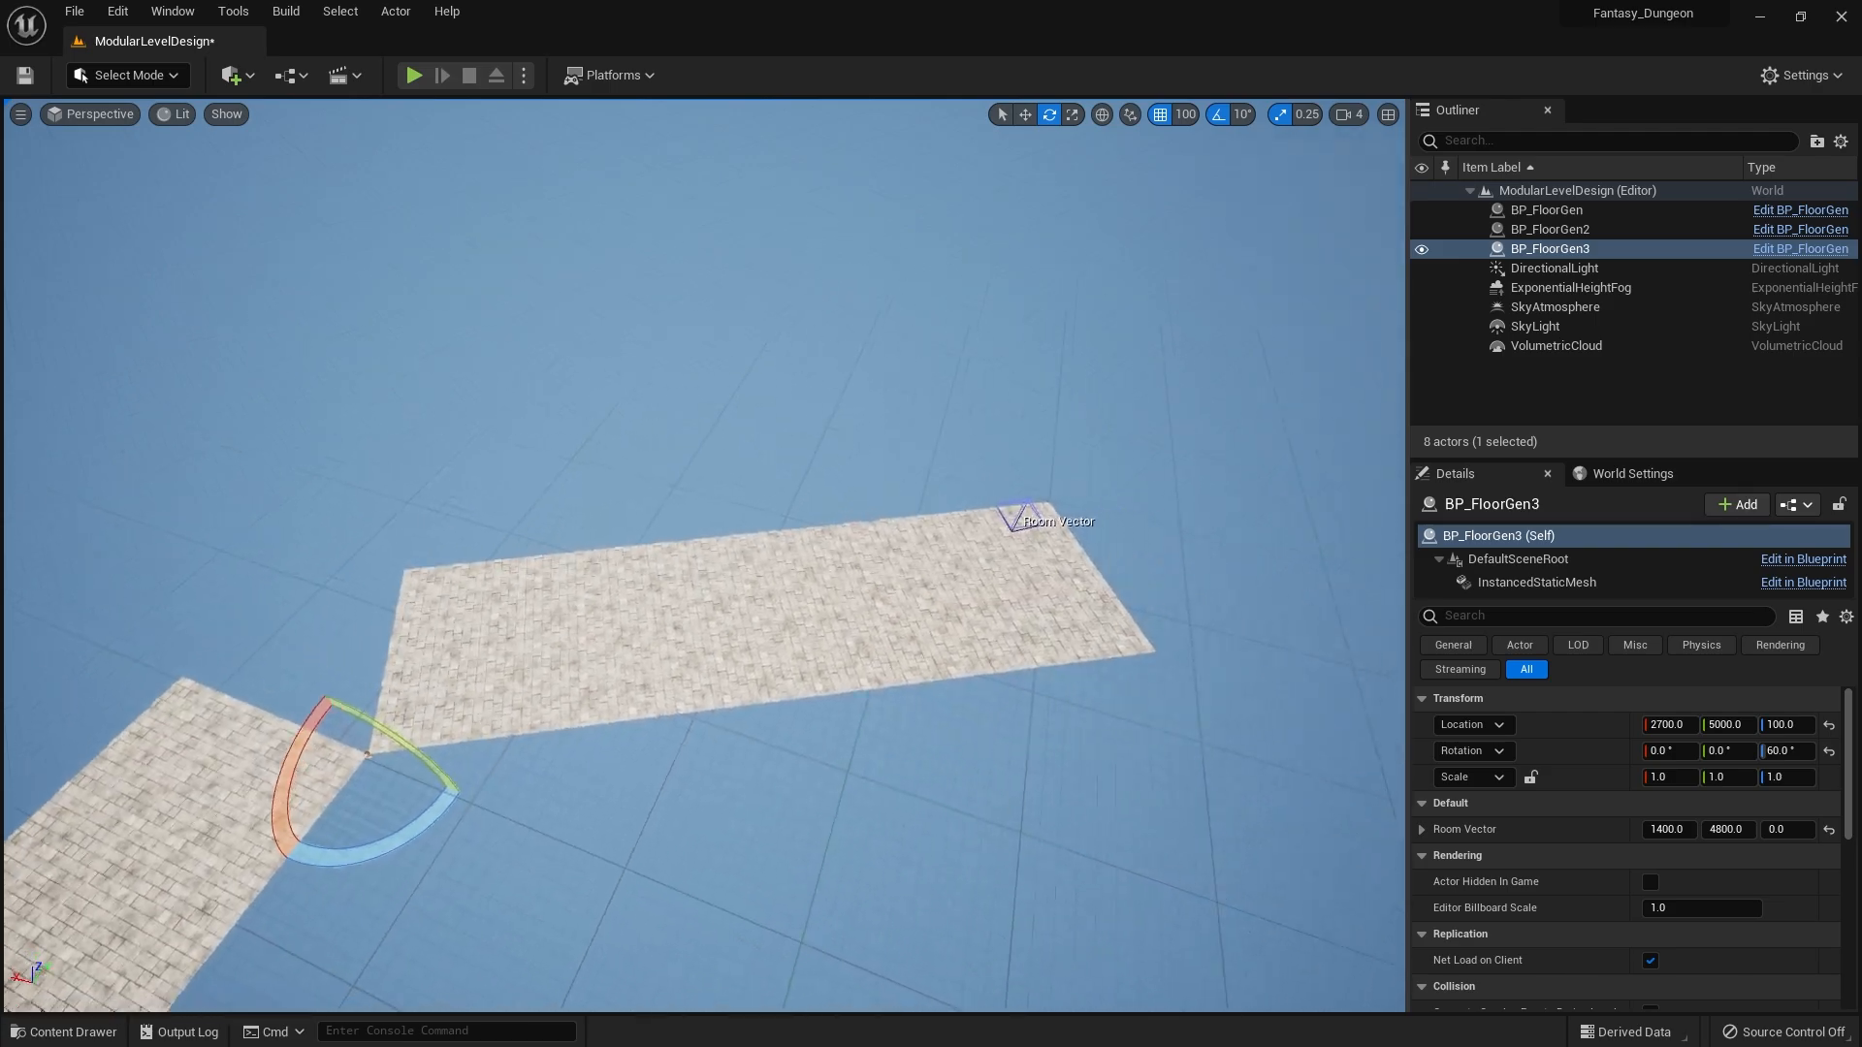
pyautogui.click(1024, 114)
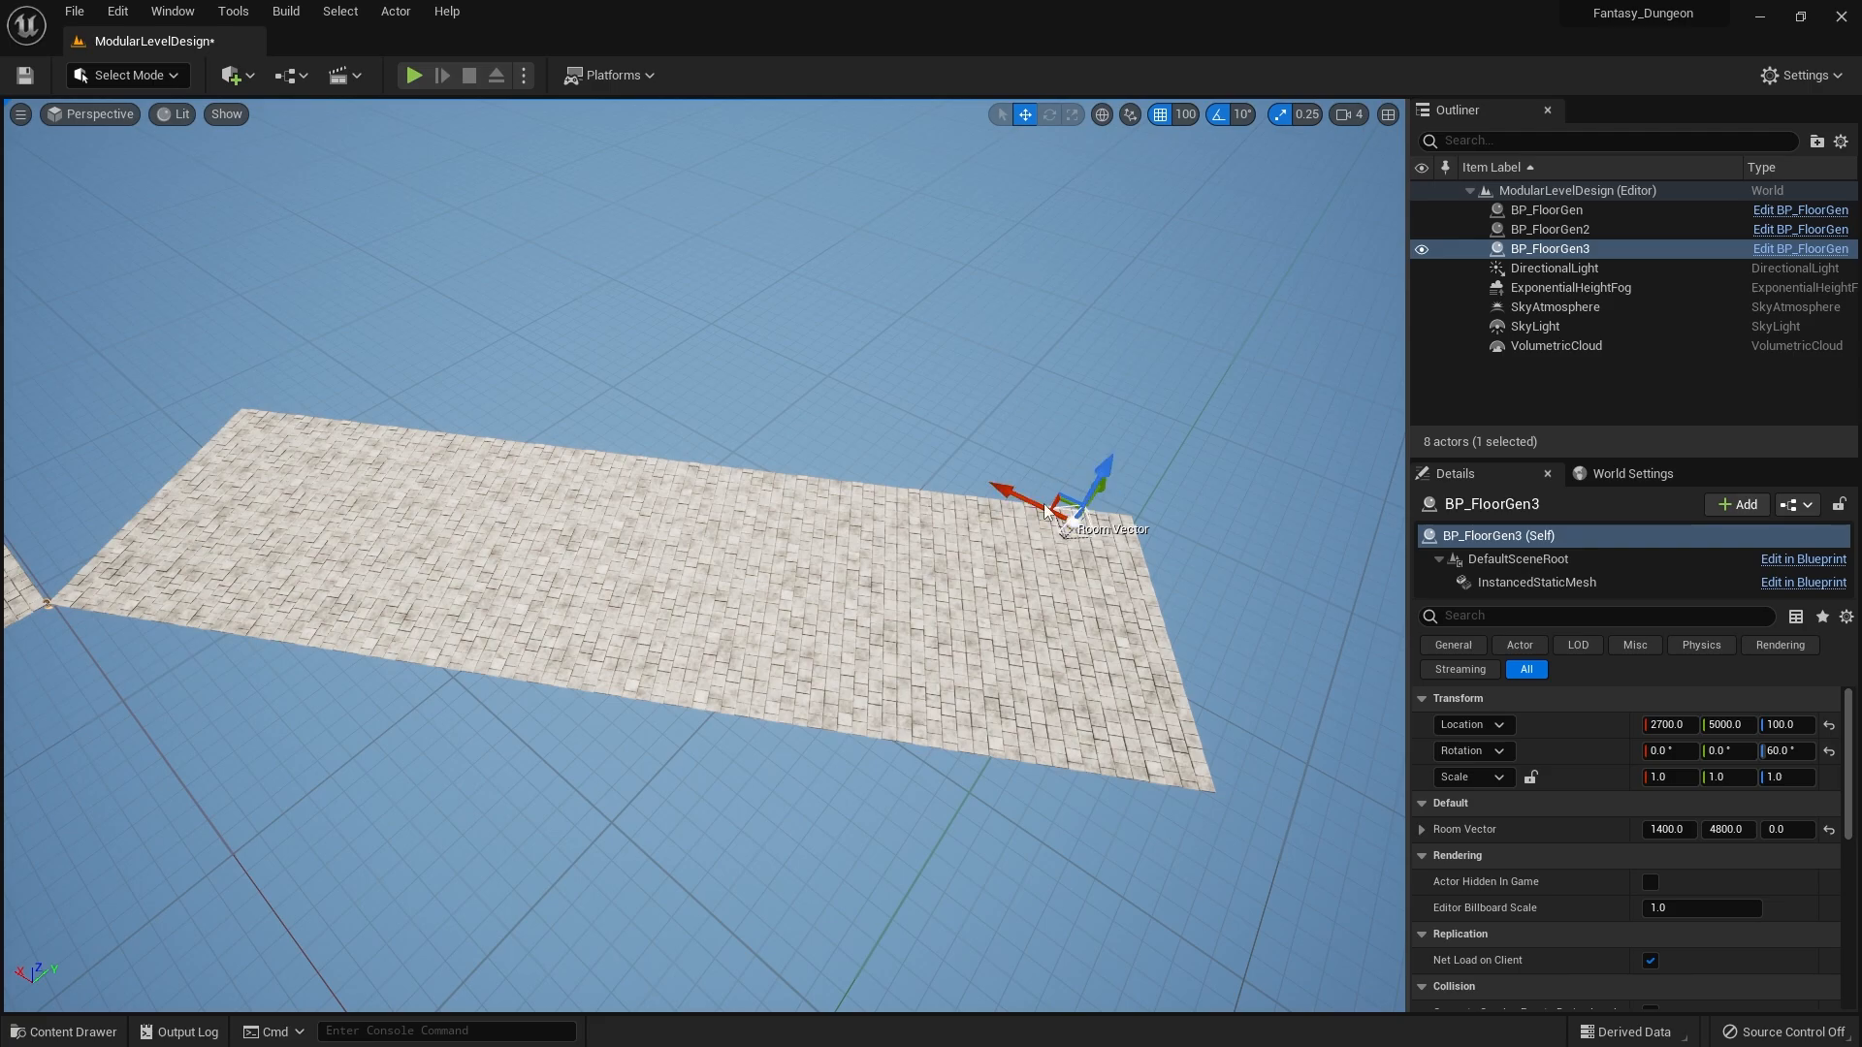
pyautogui.moveTo(1101, 114)
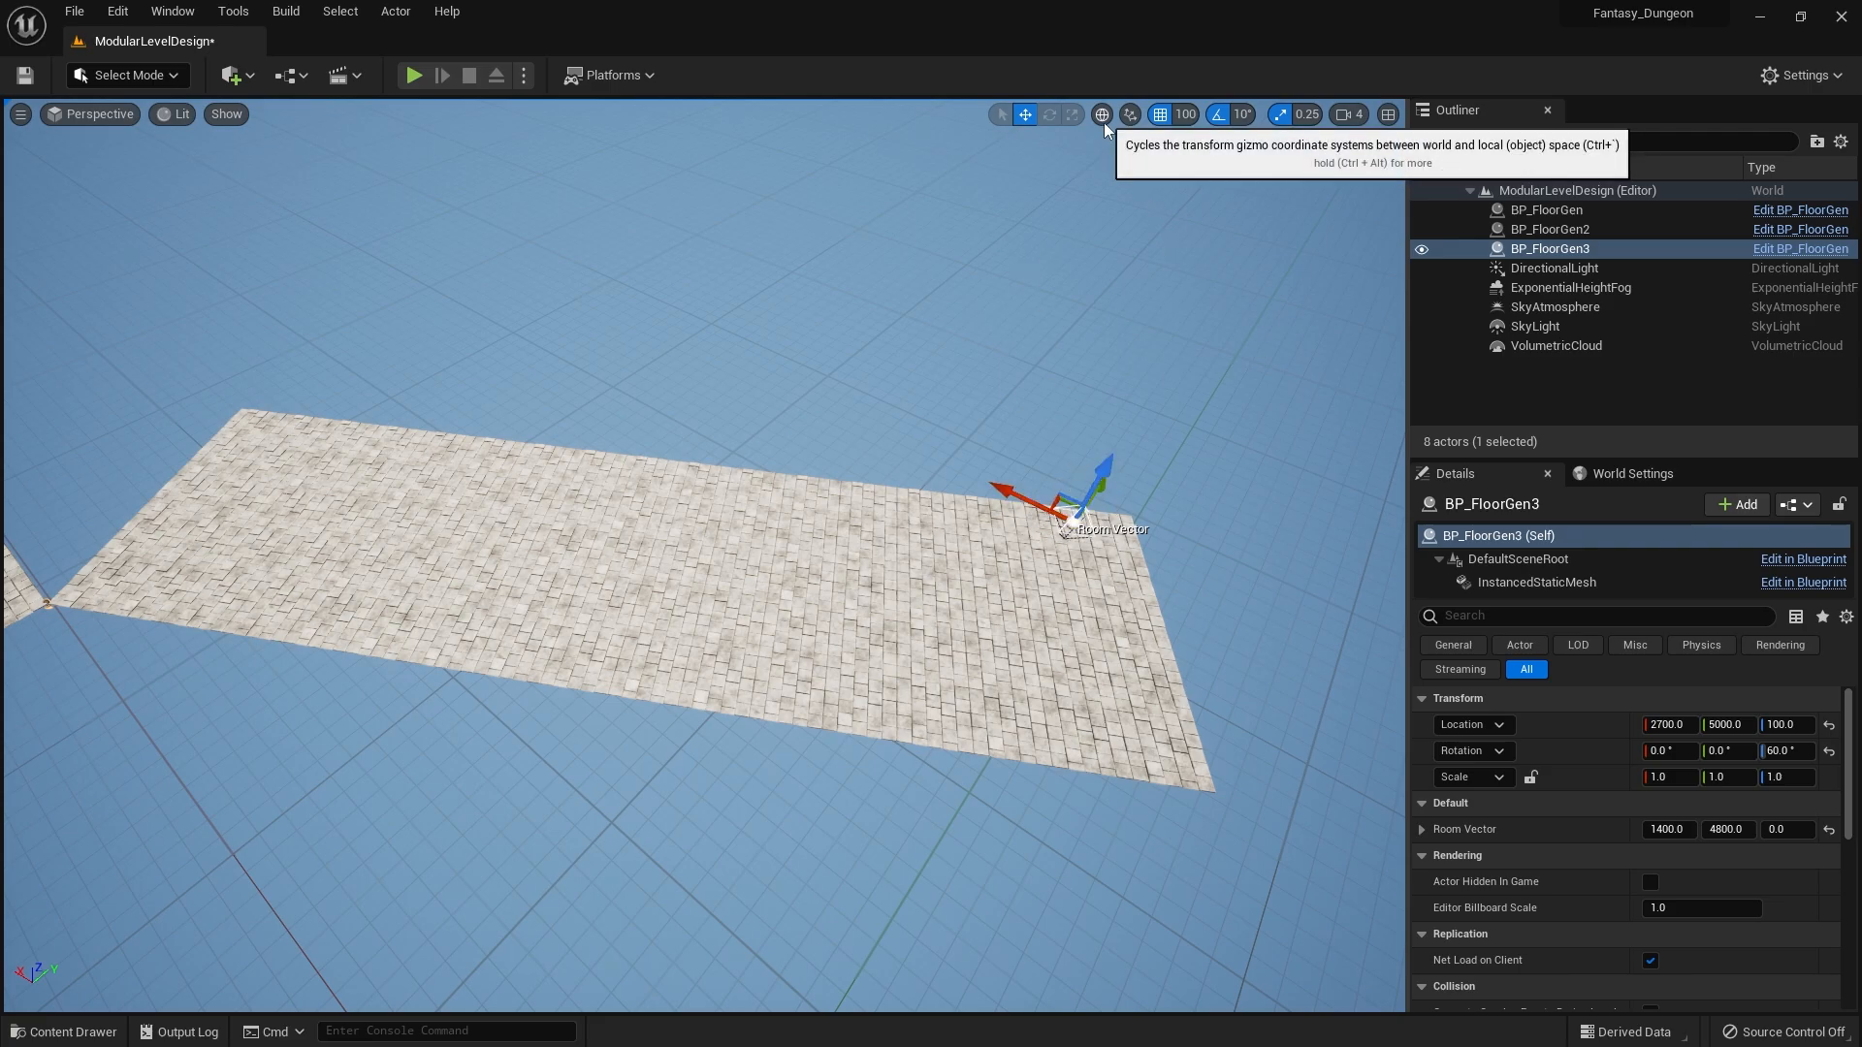
pyautogui.click(1102, 115)
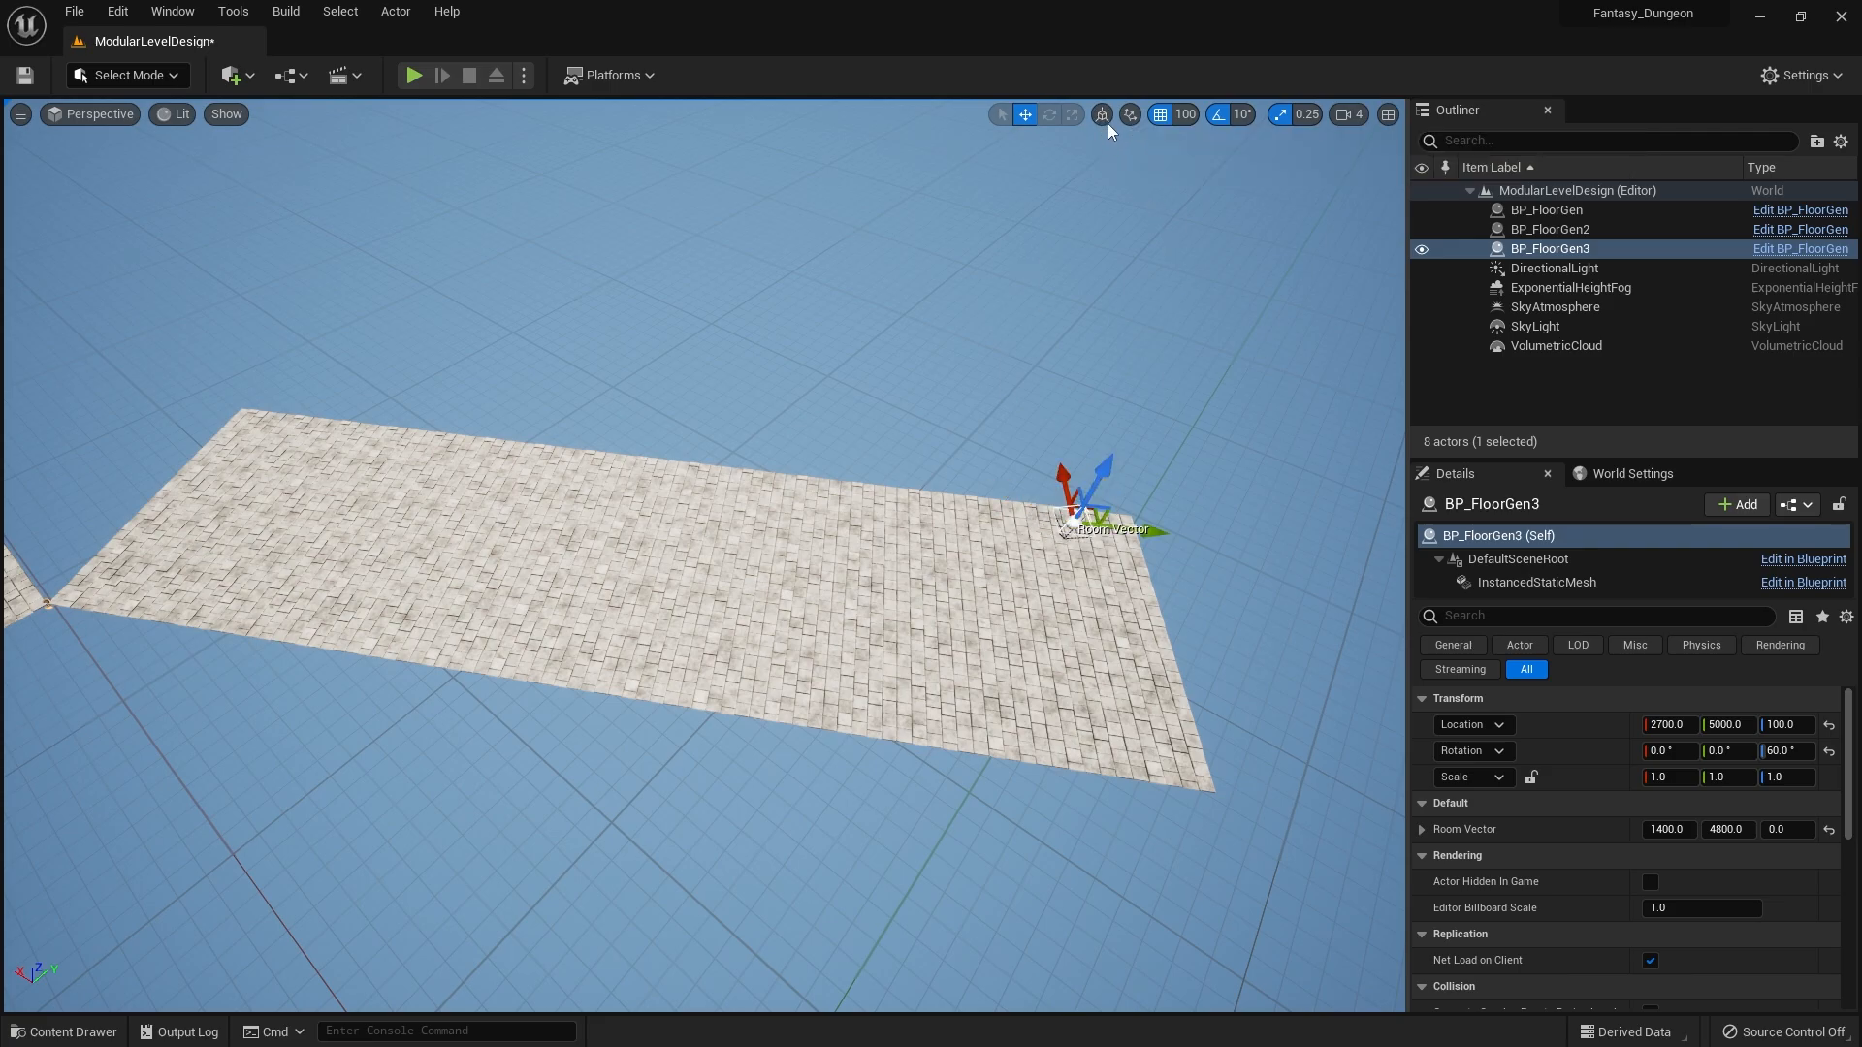